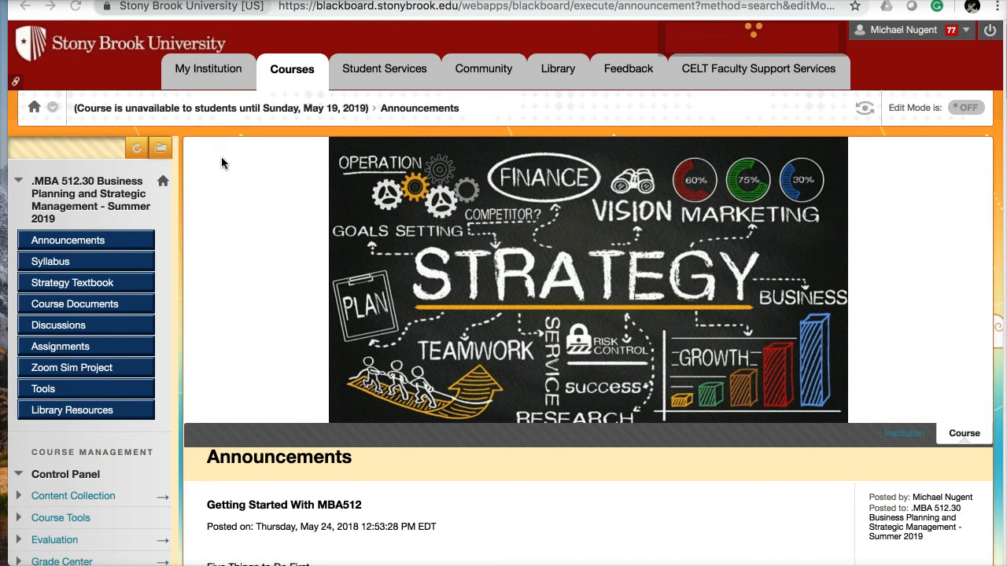
mouse_move(91, 293)
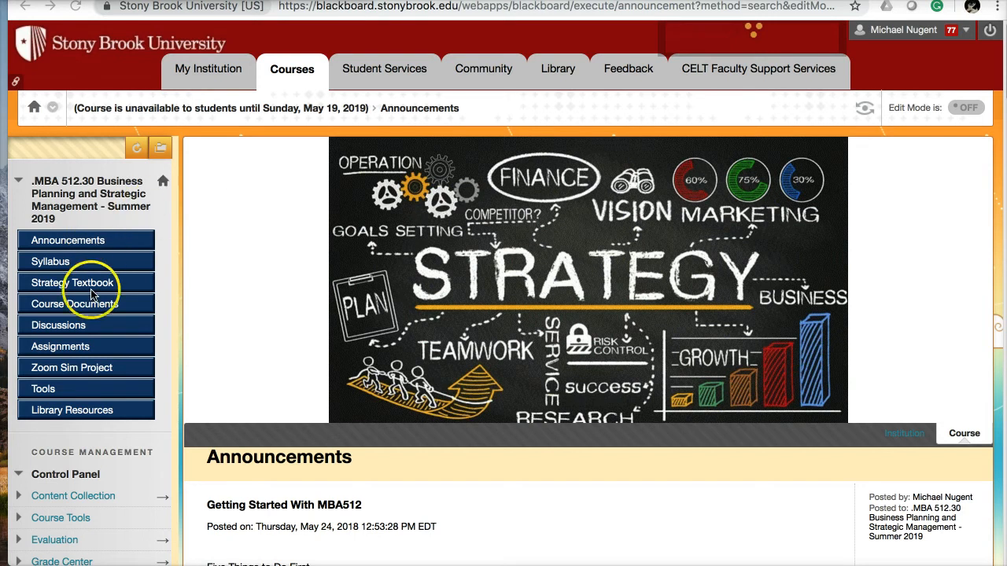
mouse_move(236, 278)
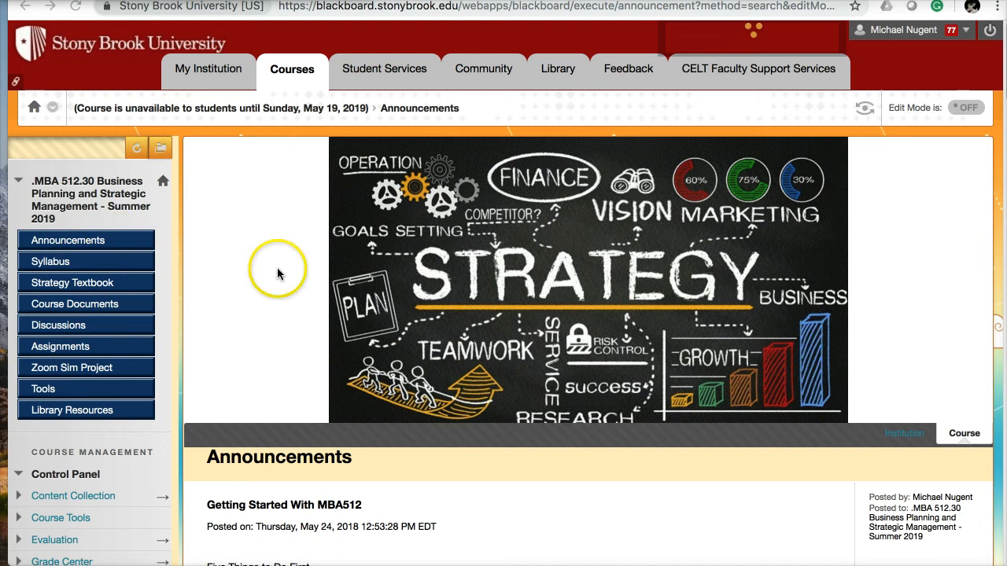
mouse_move(286, 277)
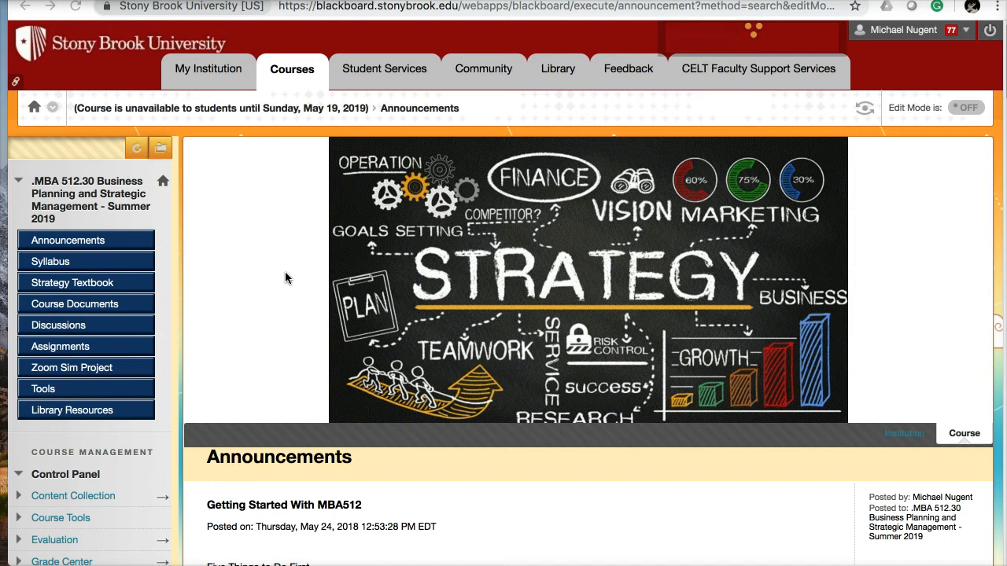
Scroll through the MBA 512 course content pages.
scroll("down", 3)
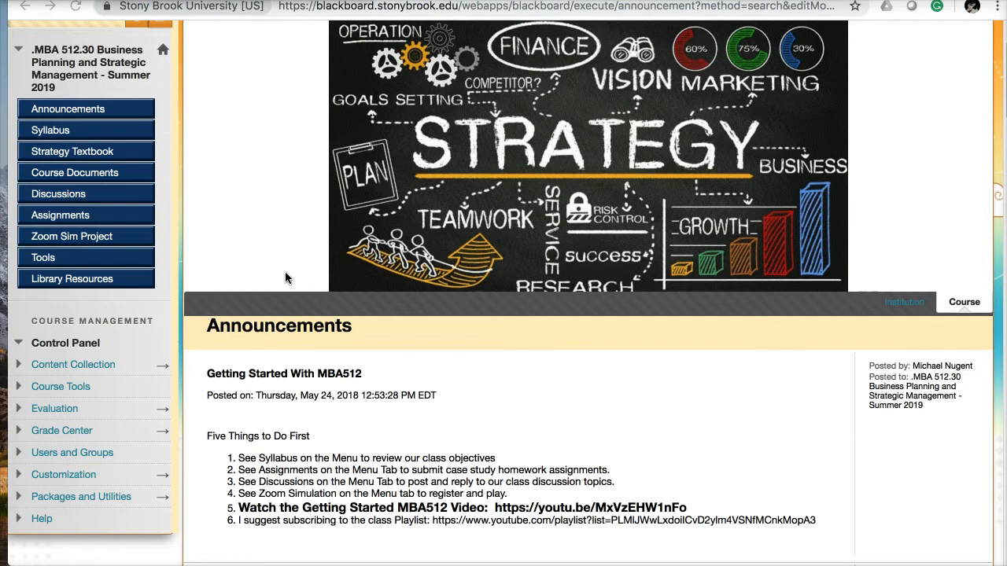
scroll("down", 3)
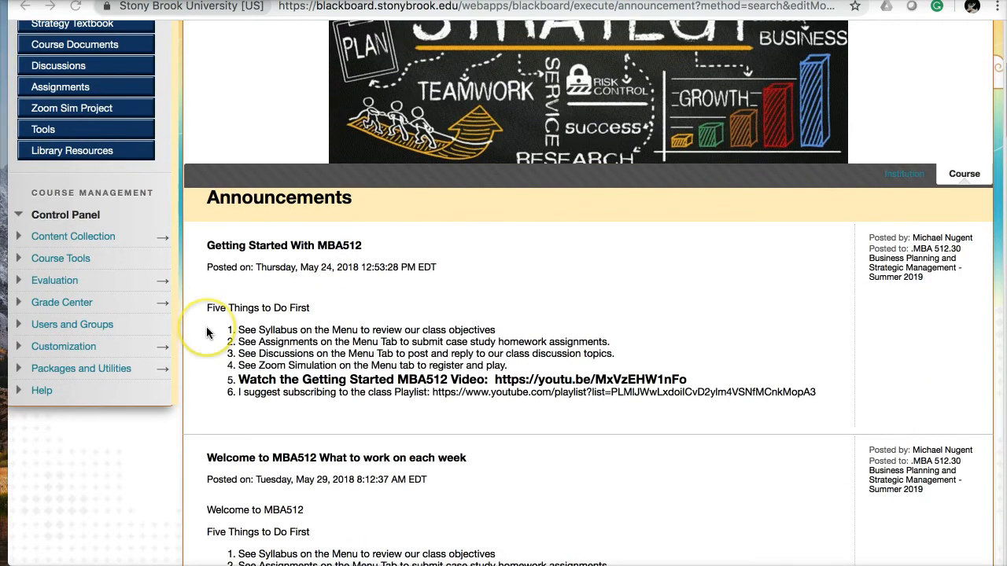
mouse_move(208, 330)
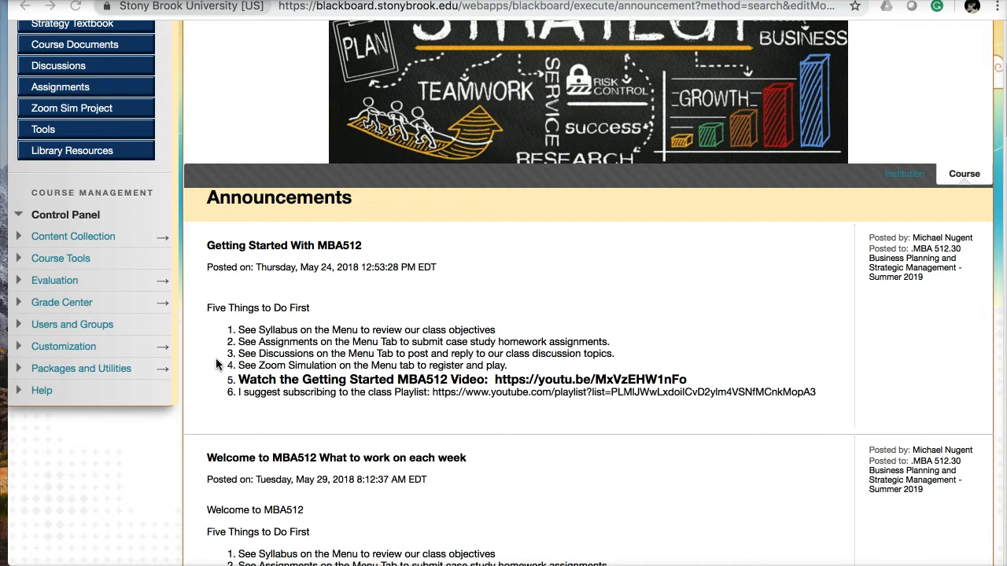
mouse_move(219, 378)
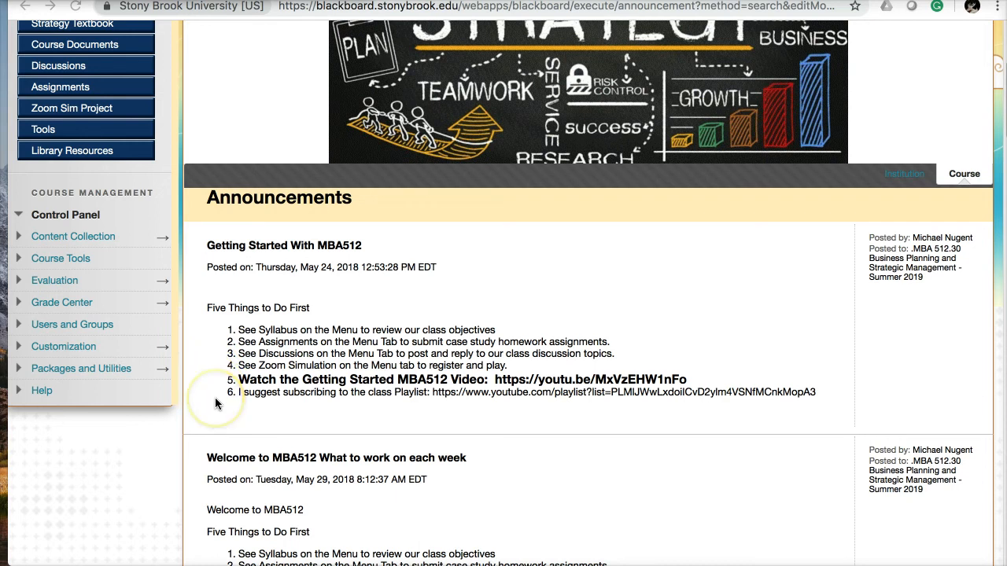
mouse_move(217, 403)
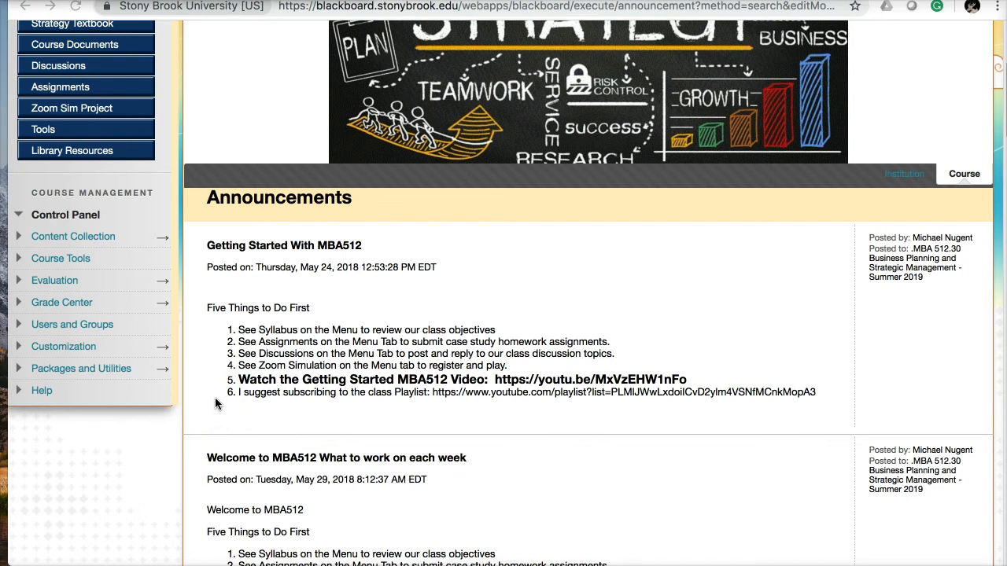
scroll("down", 3)
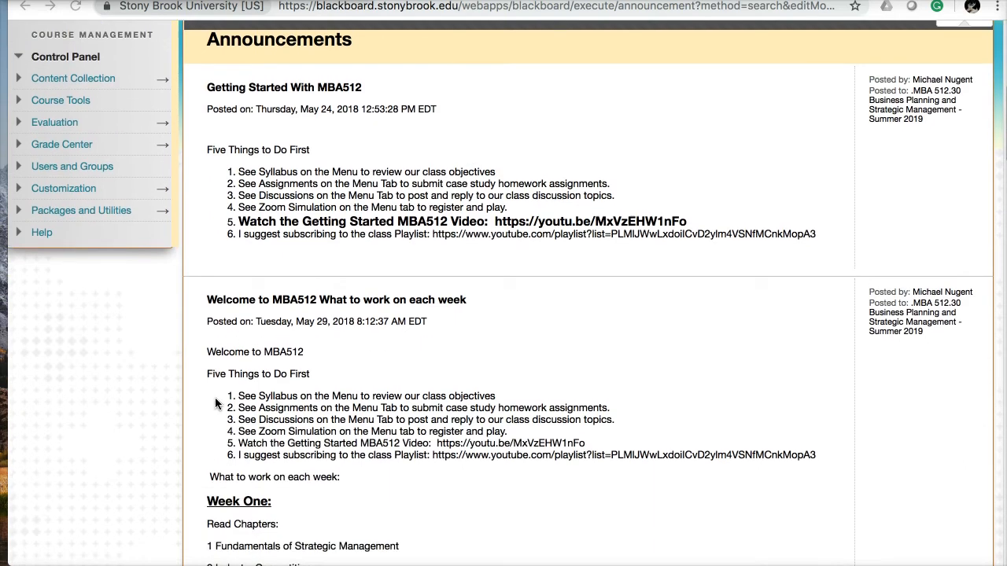
scroll("down", 3)
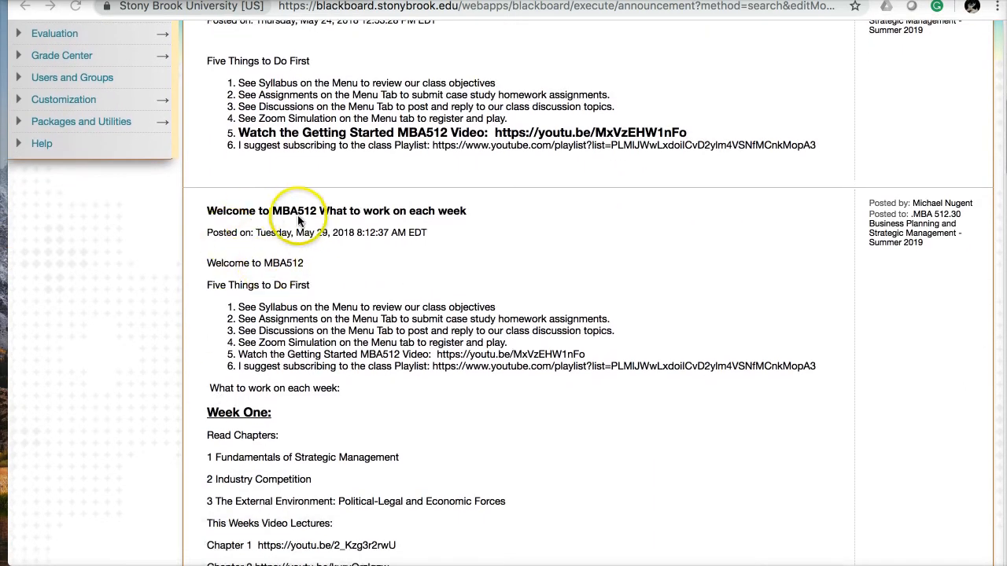
mouse_move(330, 257)
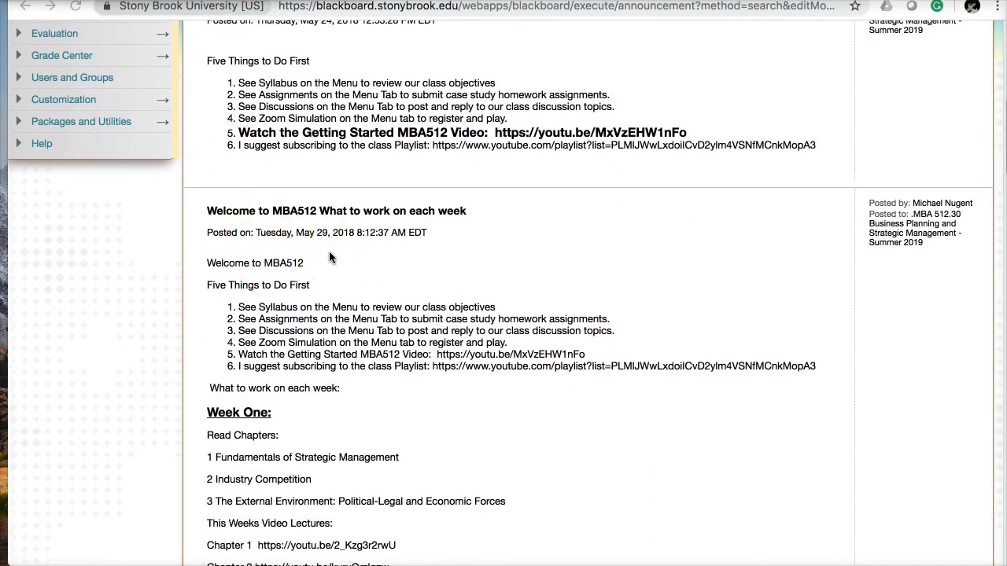
scroll("down", 3)
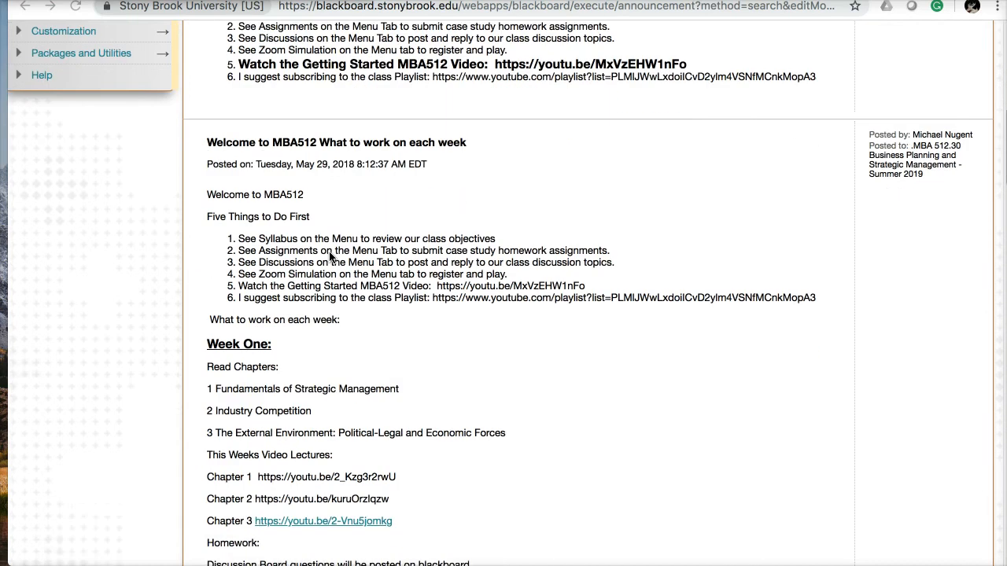
scroll("down", 3)
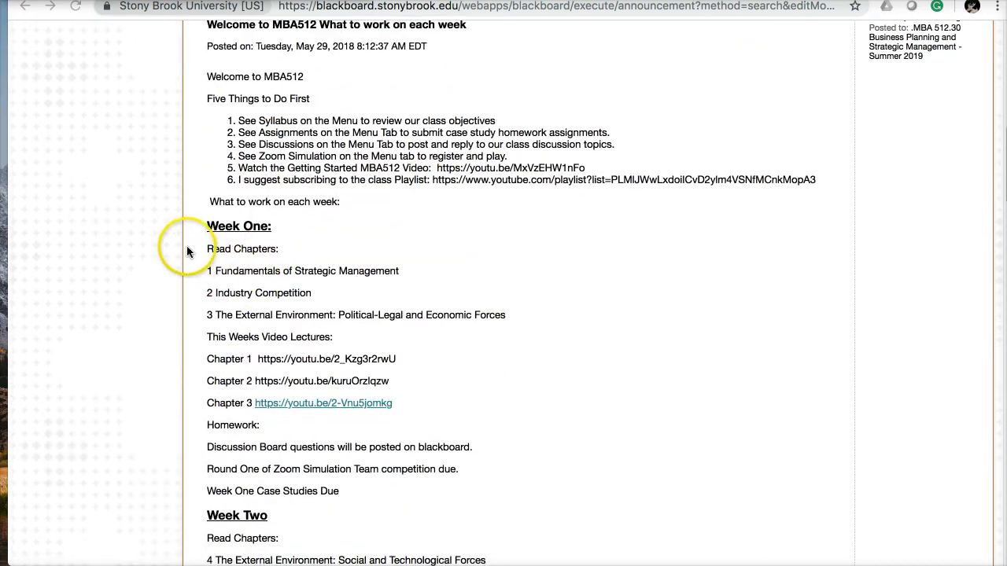
scroll("down", 3)
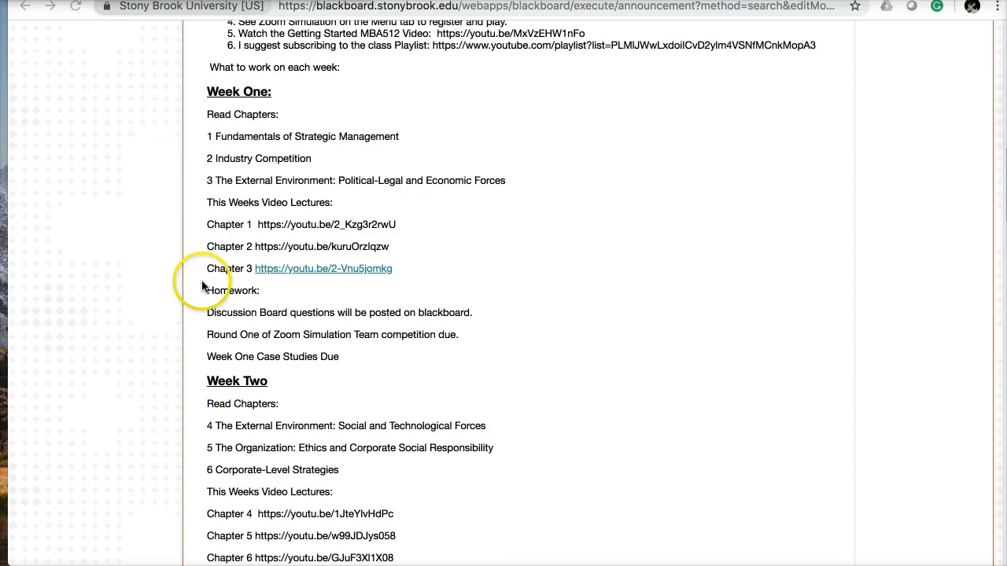
mouse_move(203, 337)
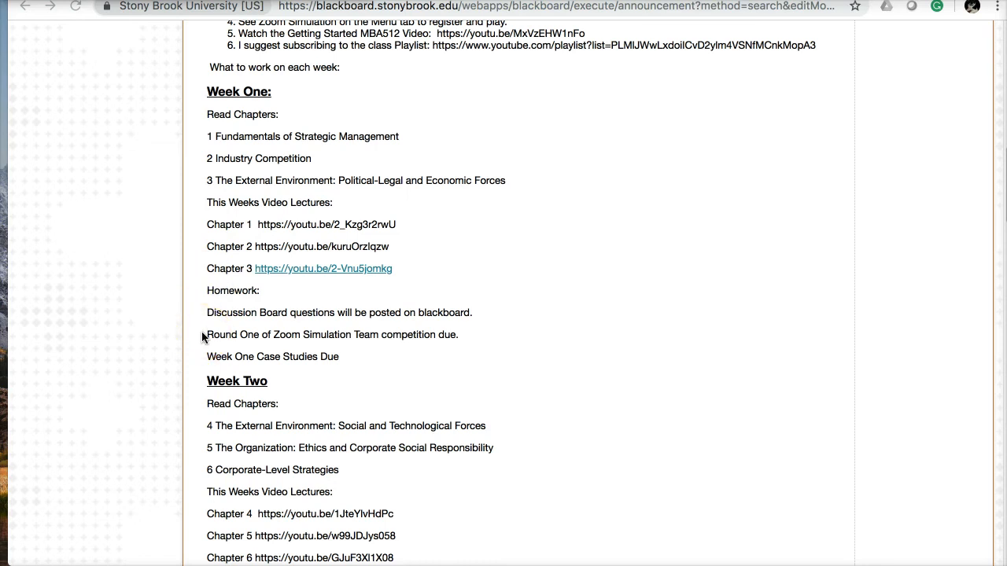
scroll("down", 3)
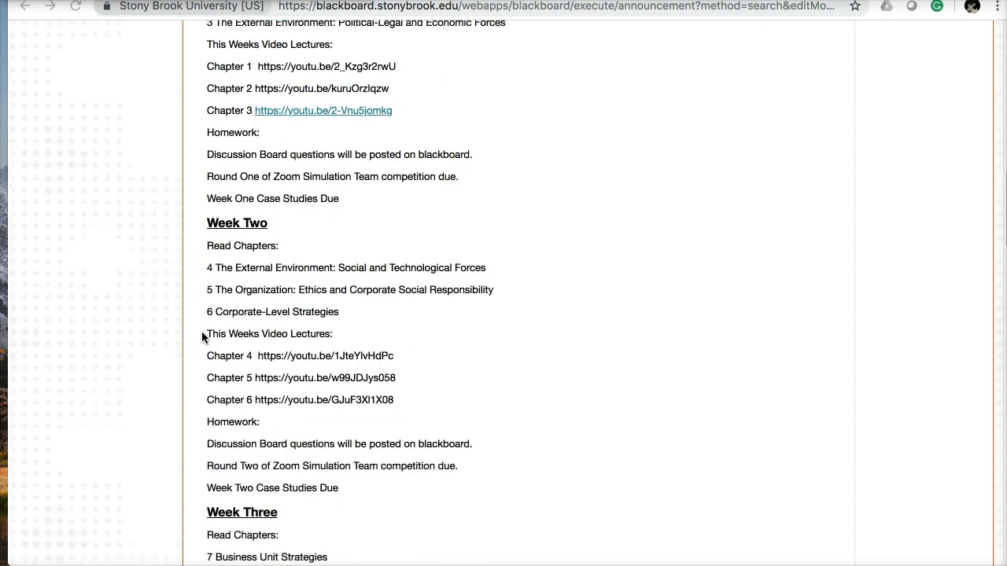
scroll("down", 3)
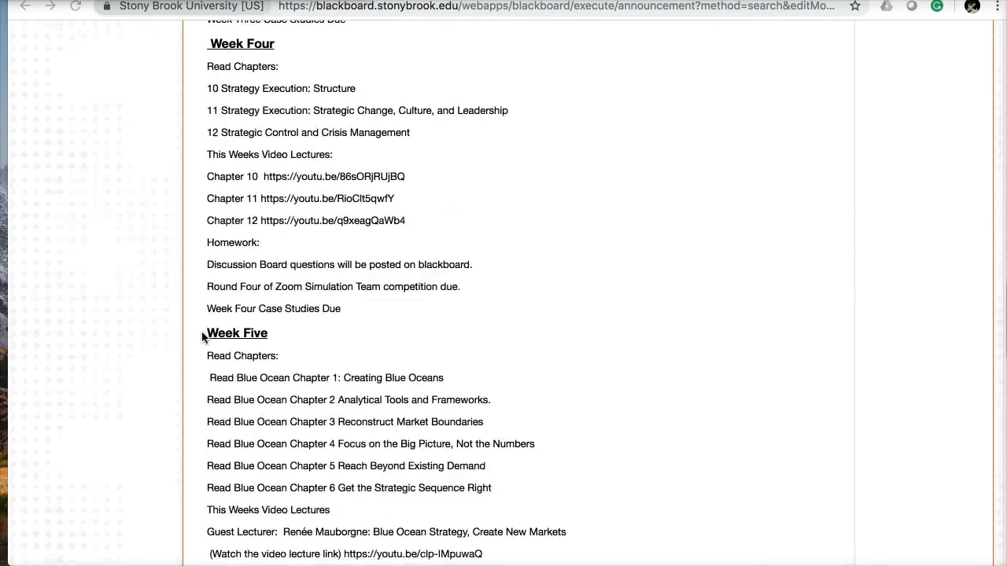
scroll("down", 3)
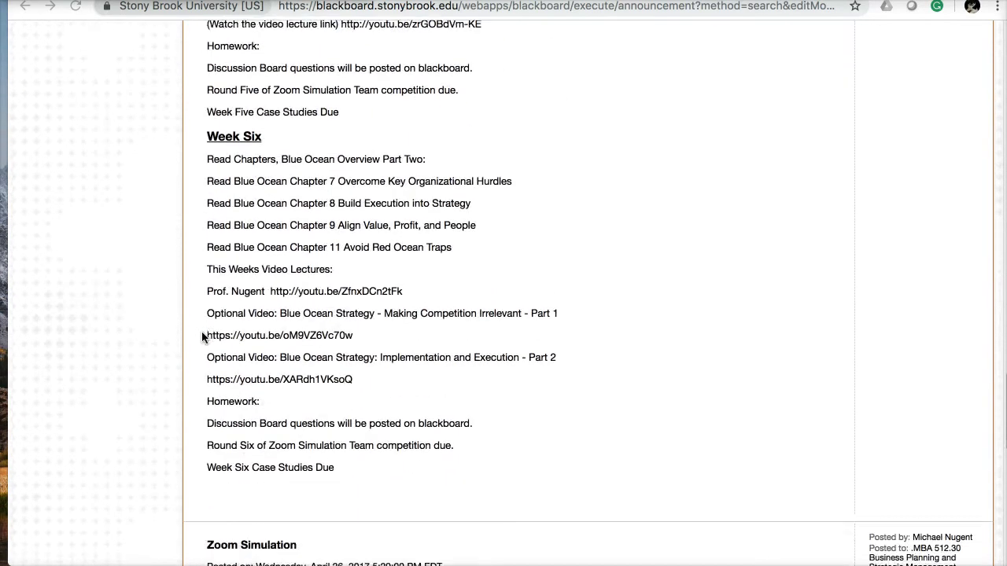
scroll("up", 3)
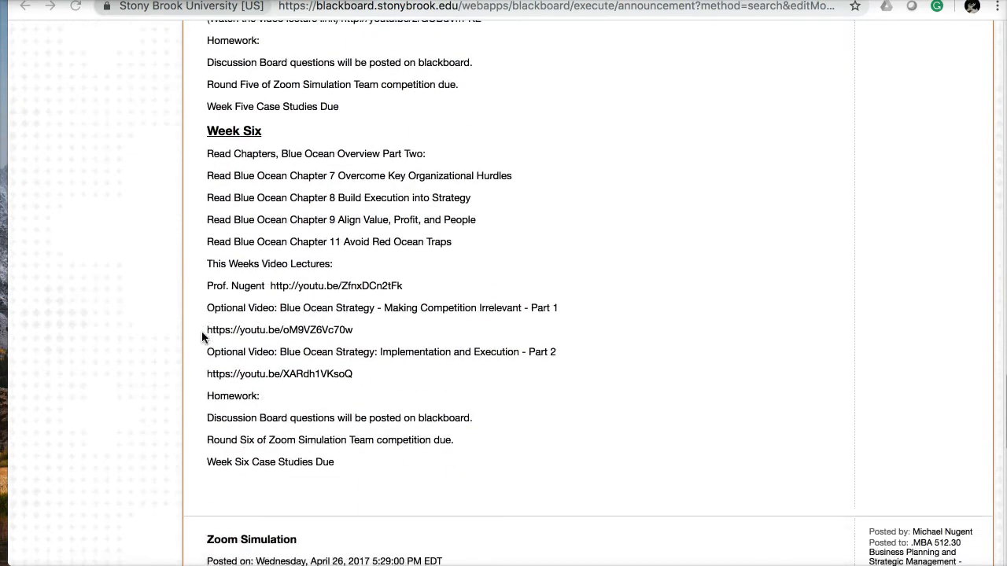
scroll("down", 3)
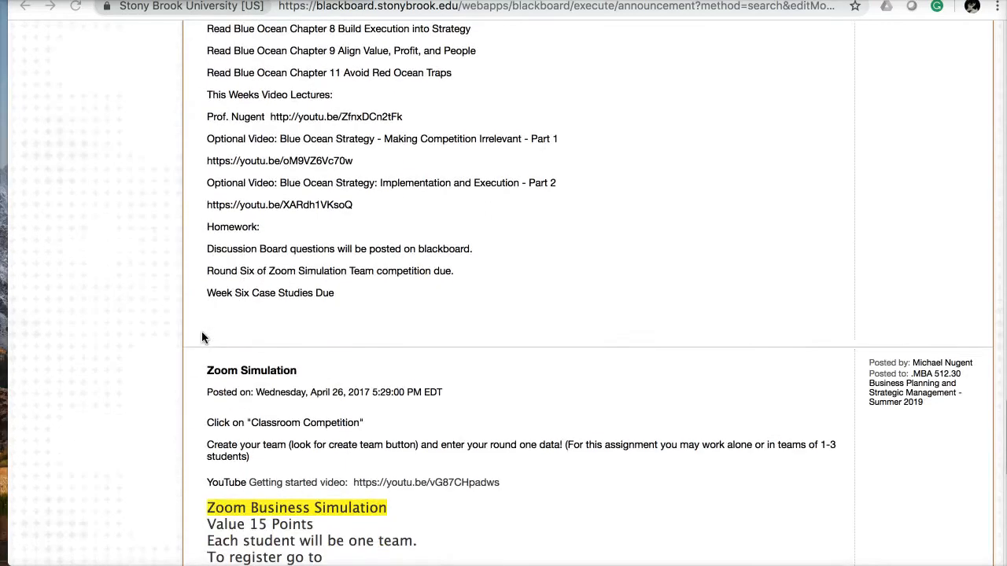
scroll("down", 3)
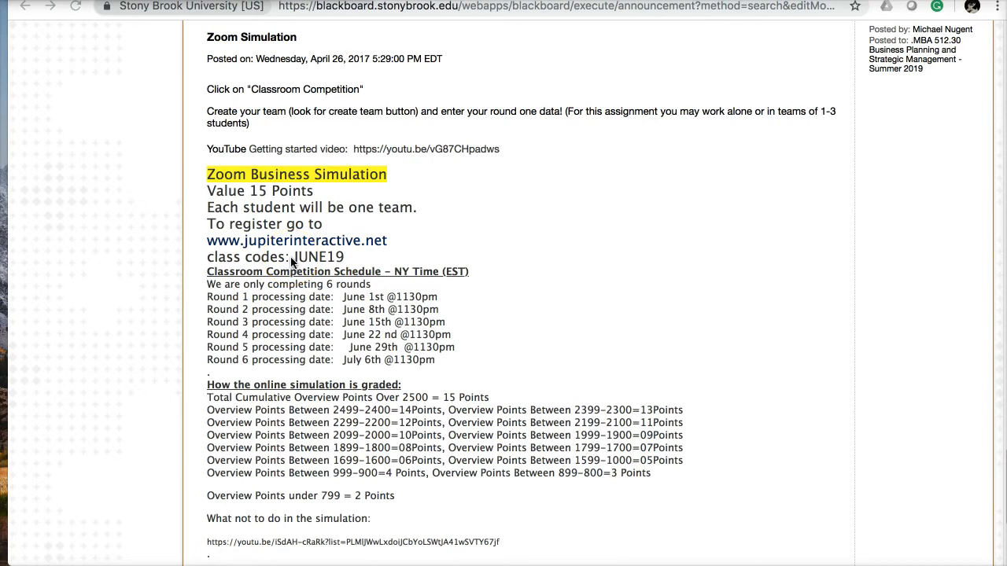
mouse_move(363, 228)
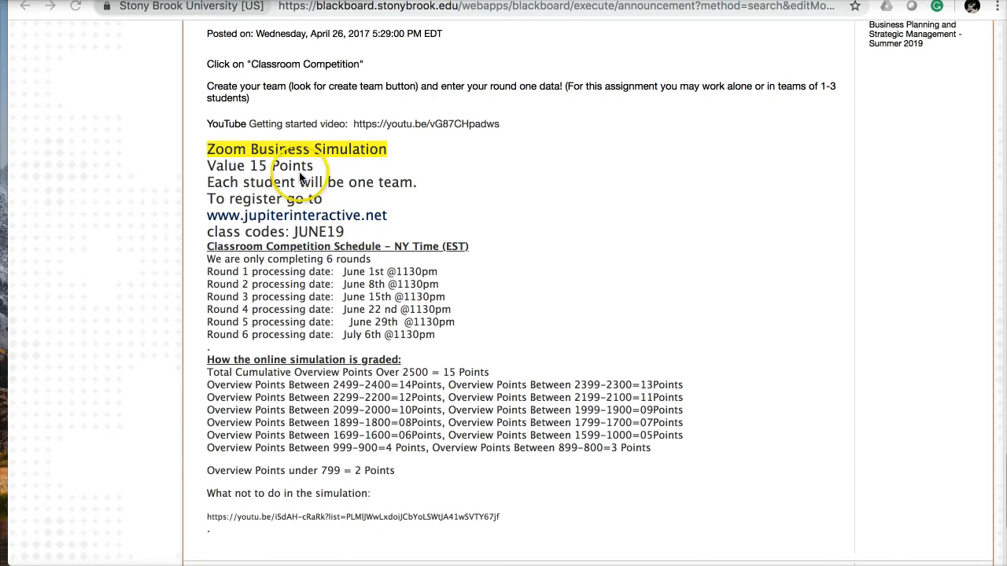
mouse_move(260, 131)
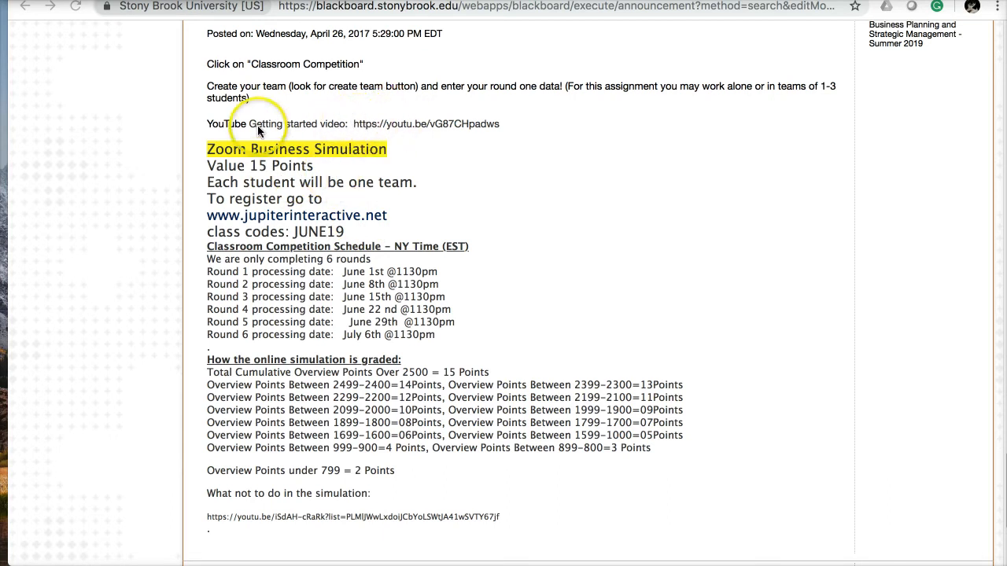
mouse_move(441, 157)
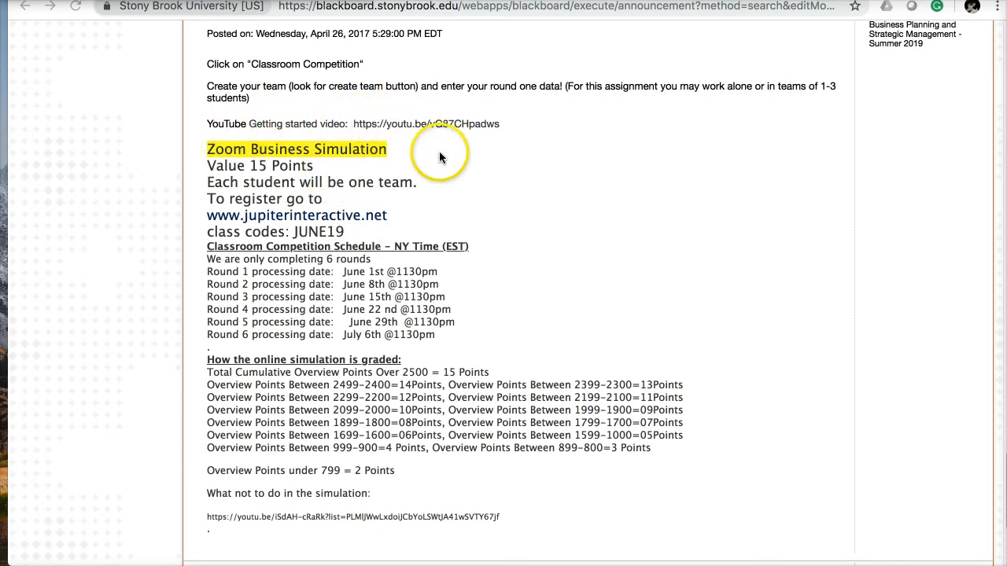
mouse_move(441, 157)
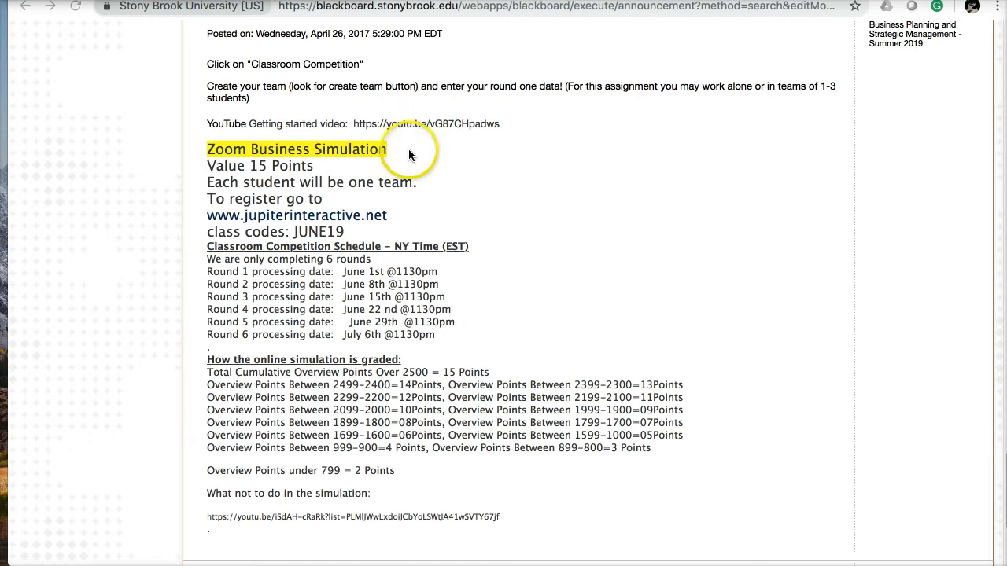
mouse_move(424, 210)
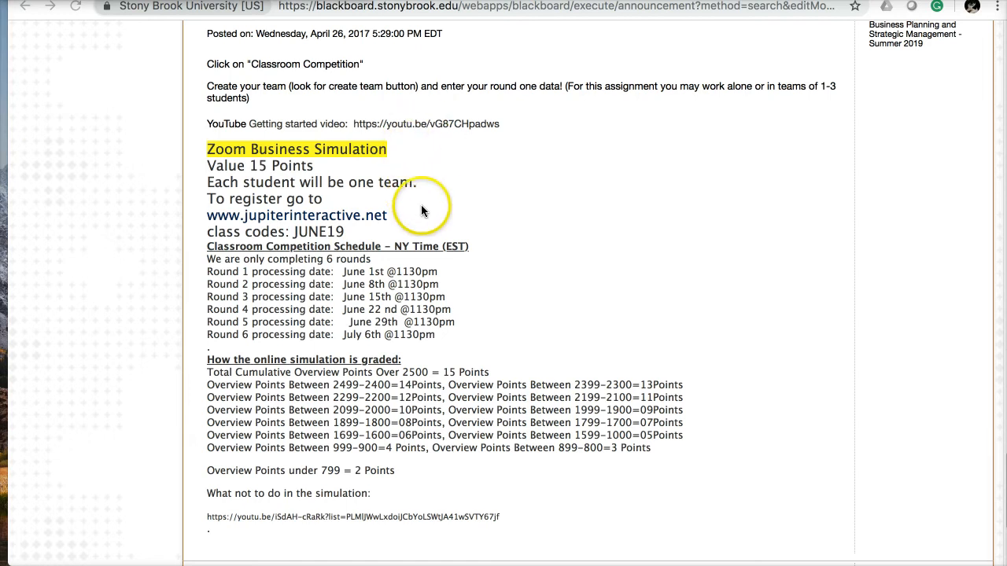
scroll("down", 3)
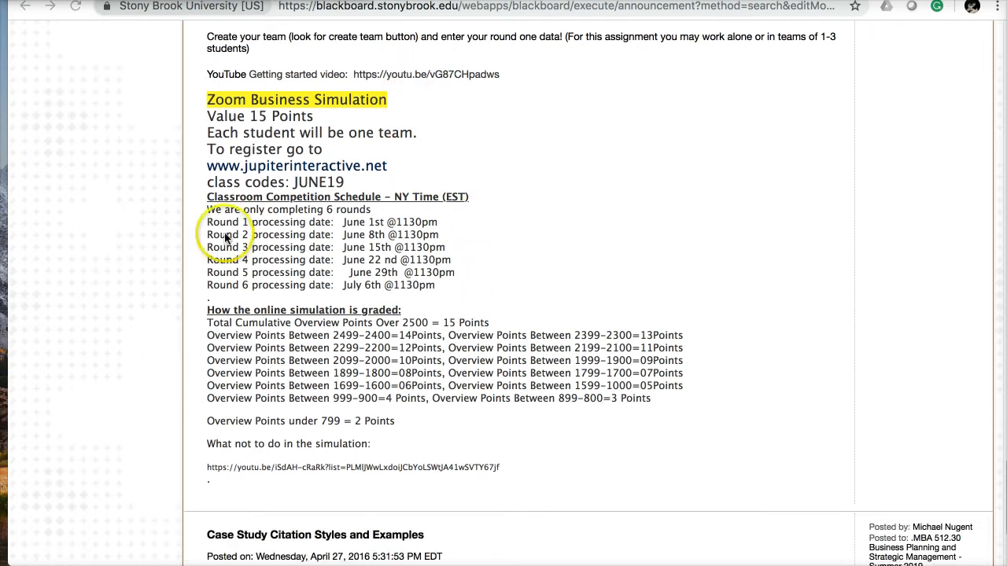
mouse_move(354, 230)
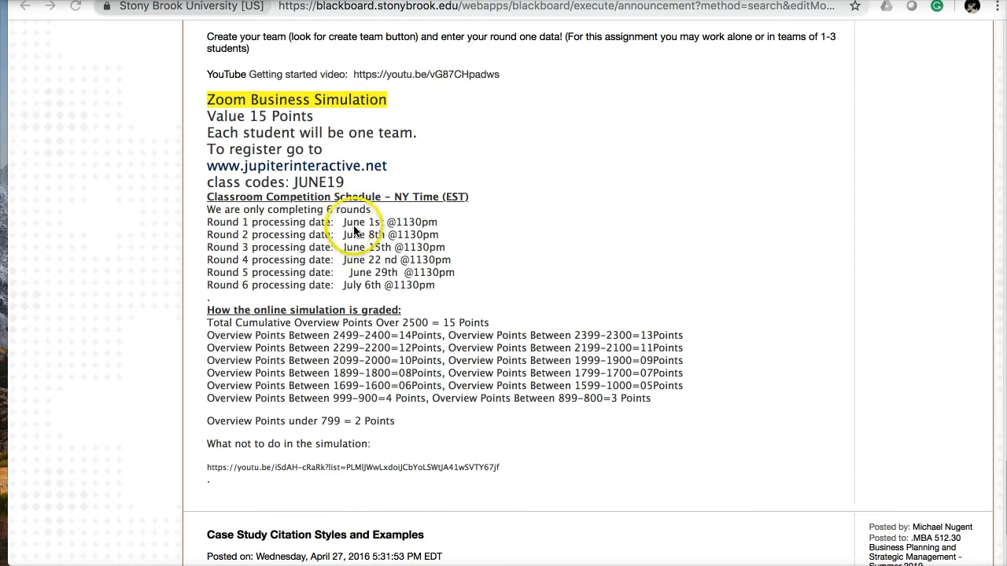
mouse_move(358, 295)
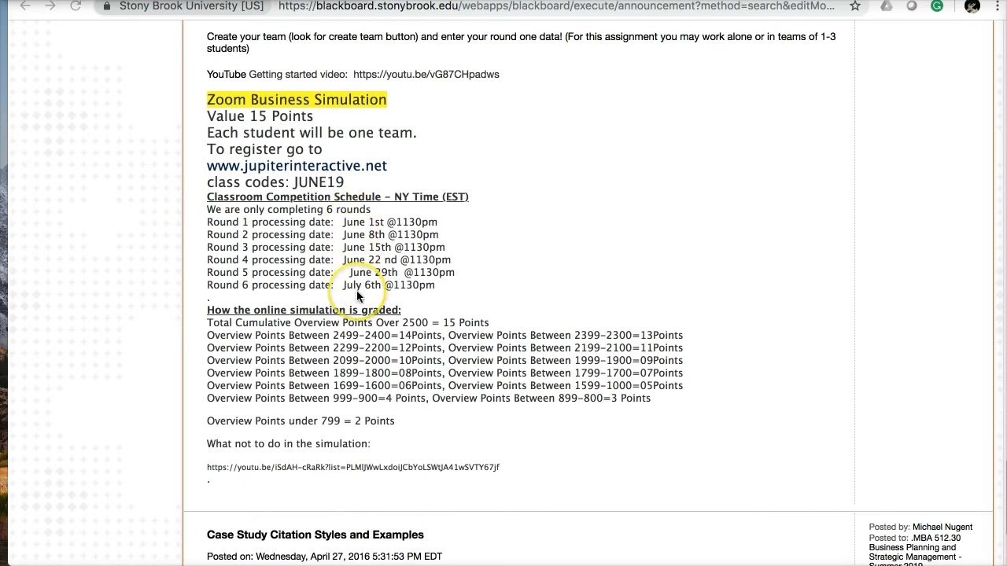
mouse_move(423, 238)
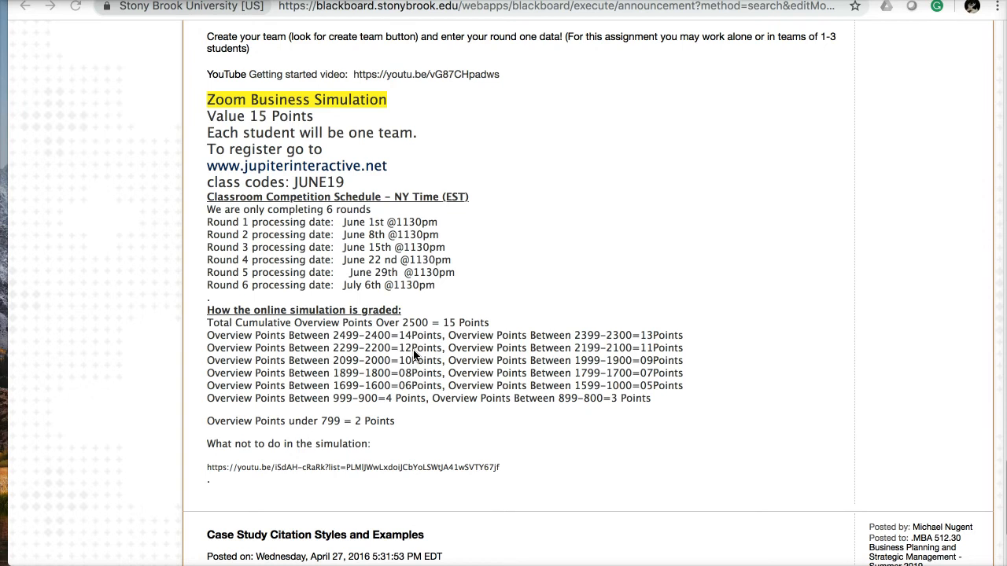
mouse_move(446, 366)
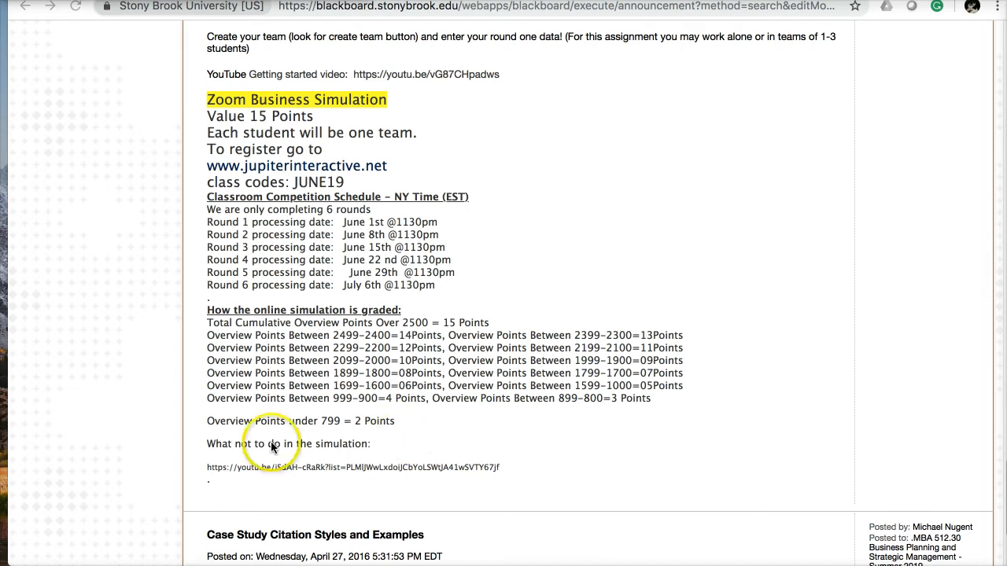
mouse_move(429, 429)
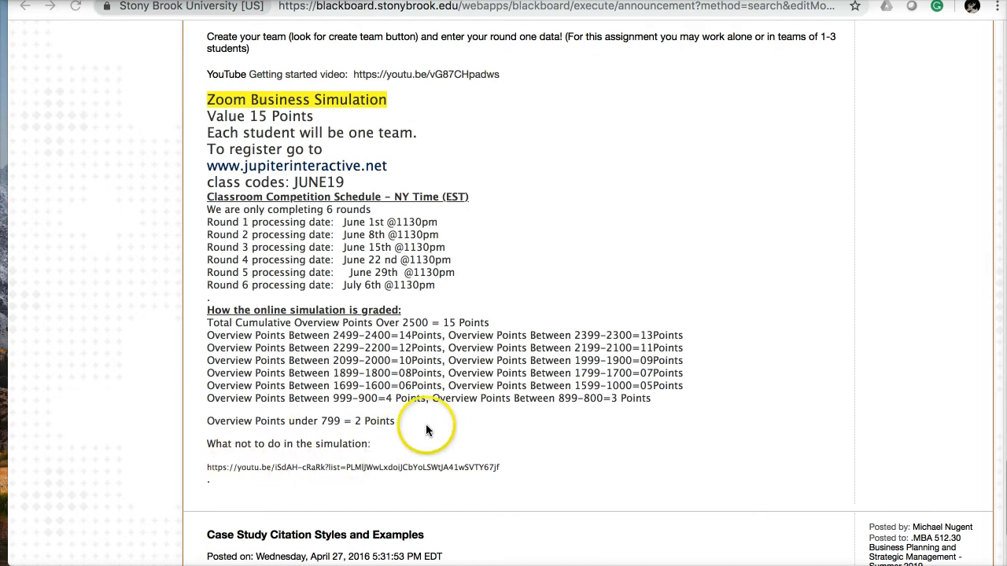
mouse_move(423, 277)
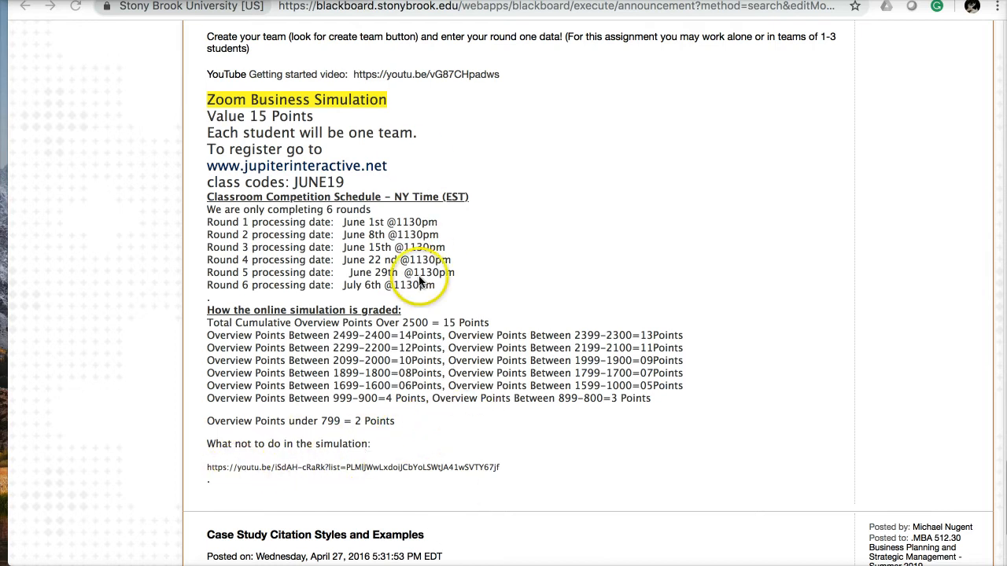
scroll("down", 3)
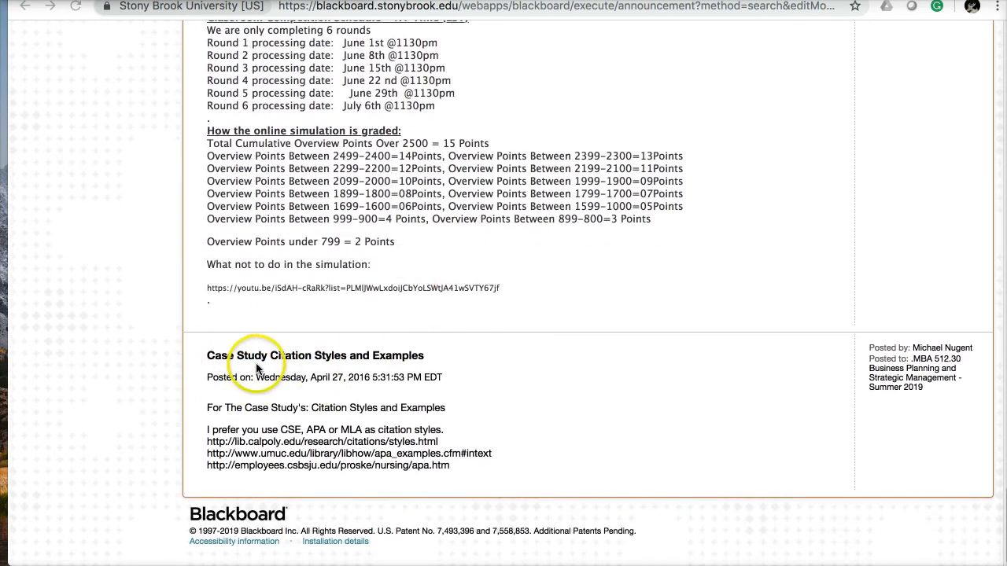
mouse_move(338, 396)
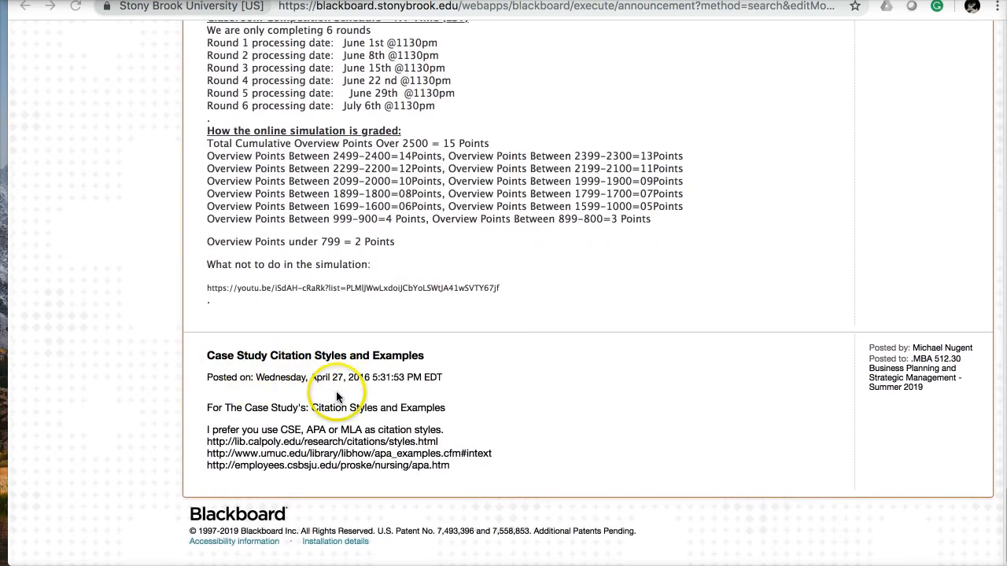
mouse_move(277, 391)
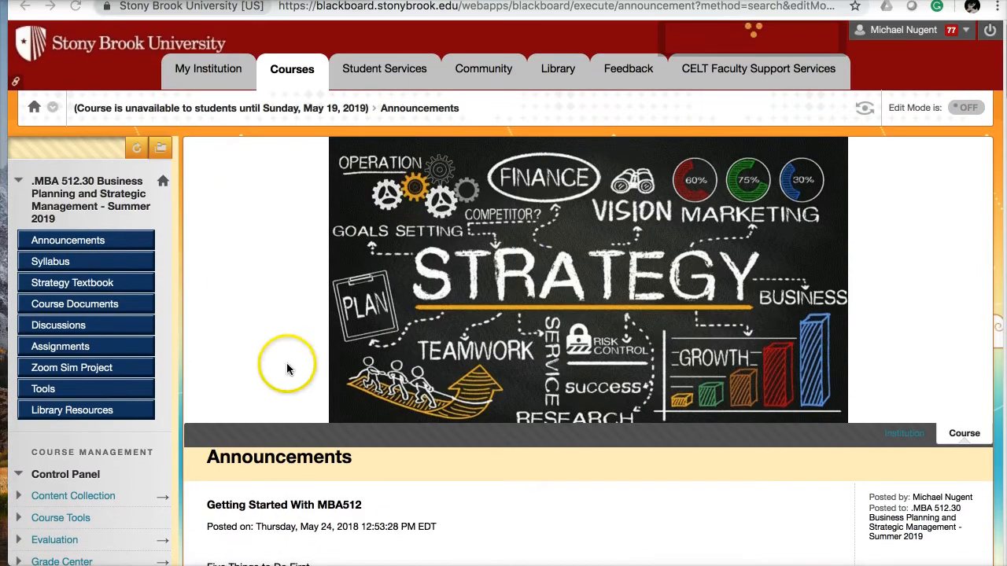
mouse_move(55, 262)
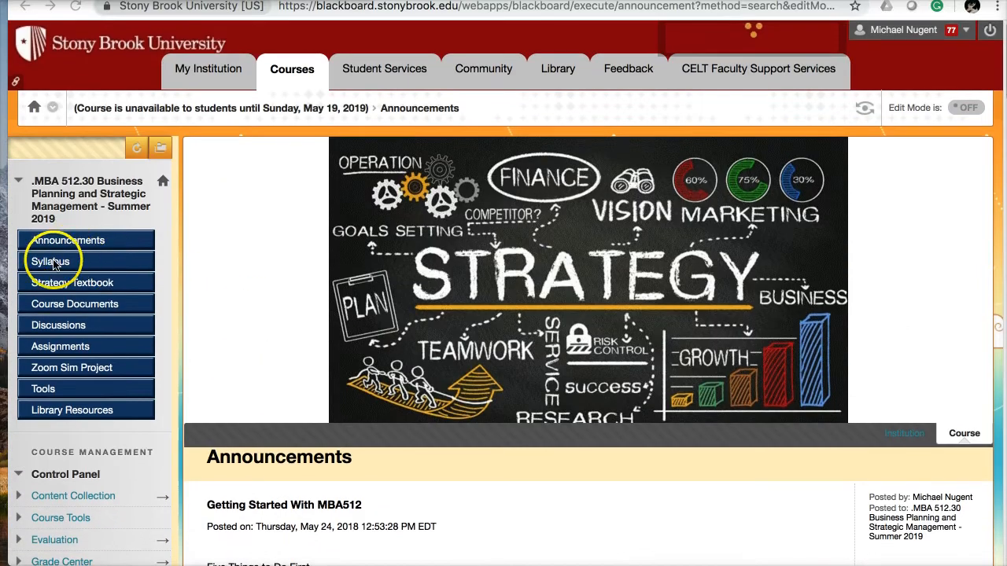
Open the Syllabus and scroll through its course description and learning goals.
left_click(50, 262)
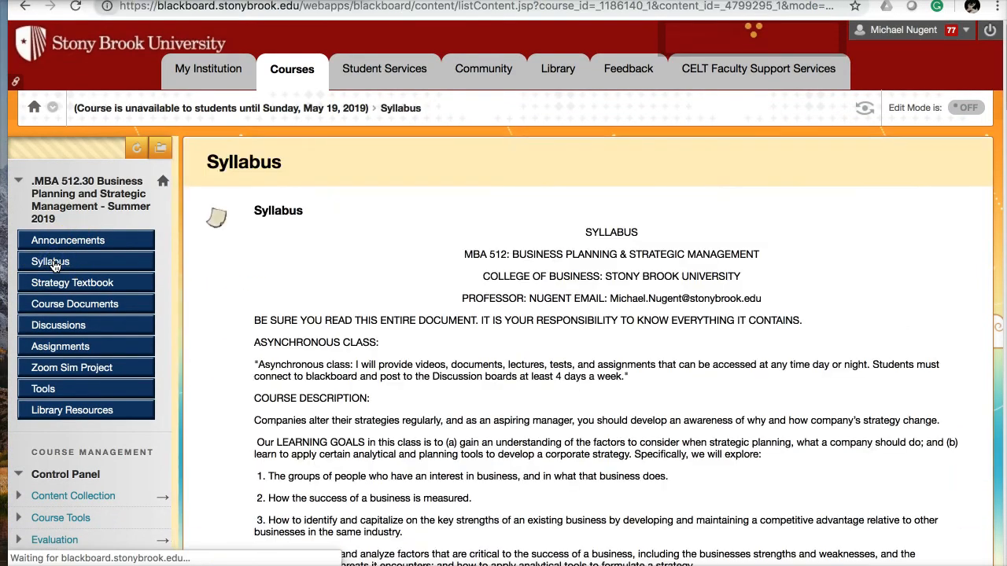
scroll("down", 3)
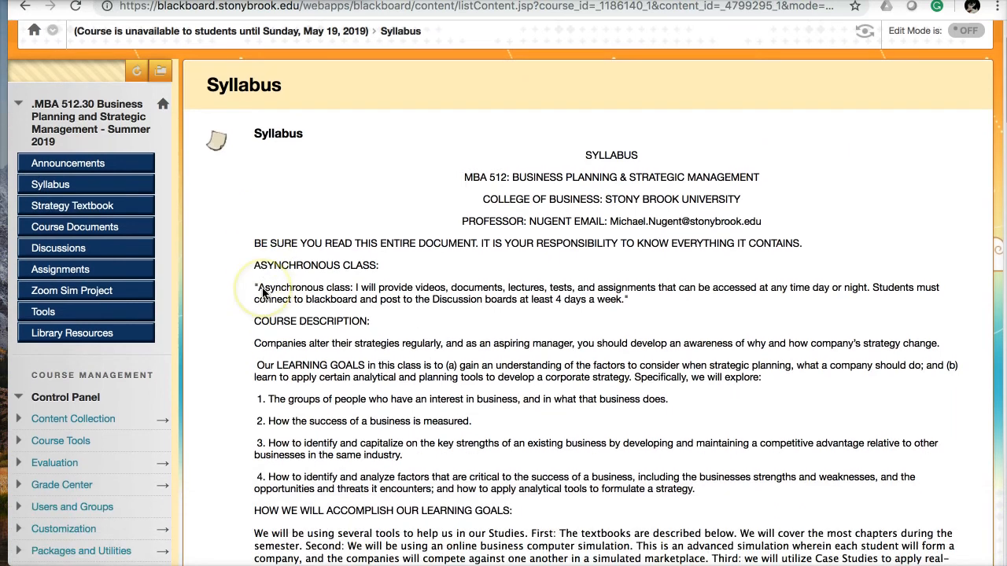
scroll("down", 3)
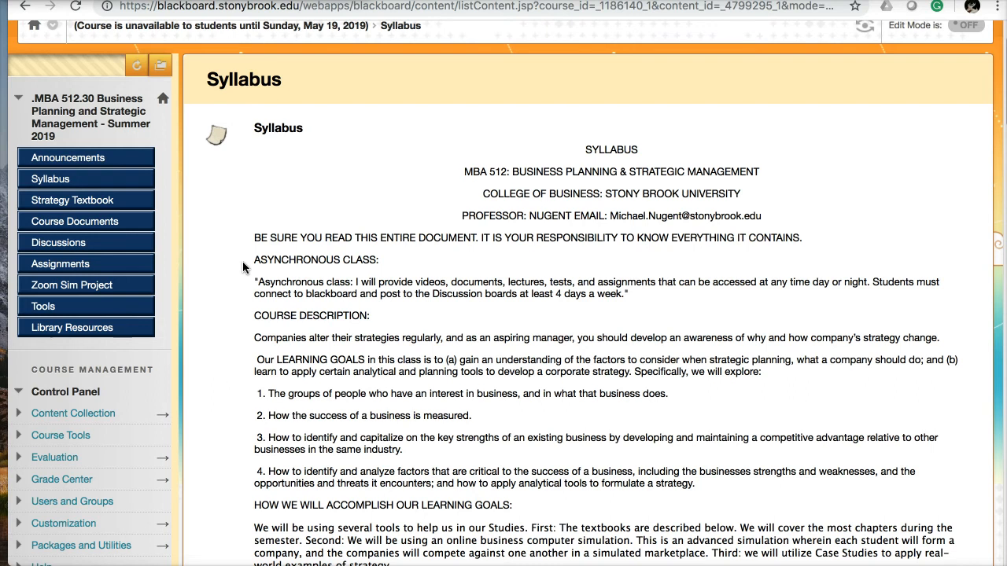
scroll("down", 3)
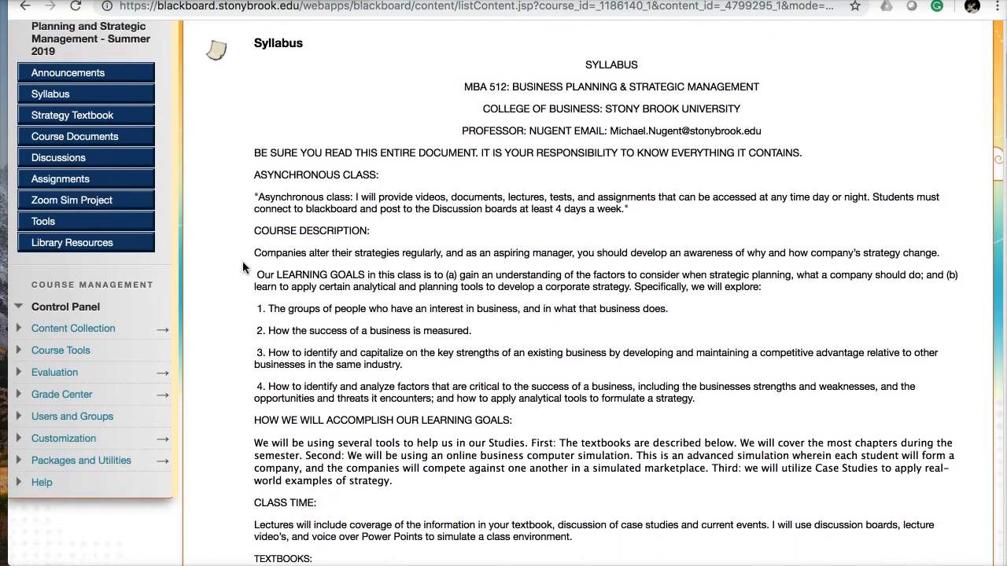
scroll("down", 3)
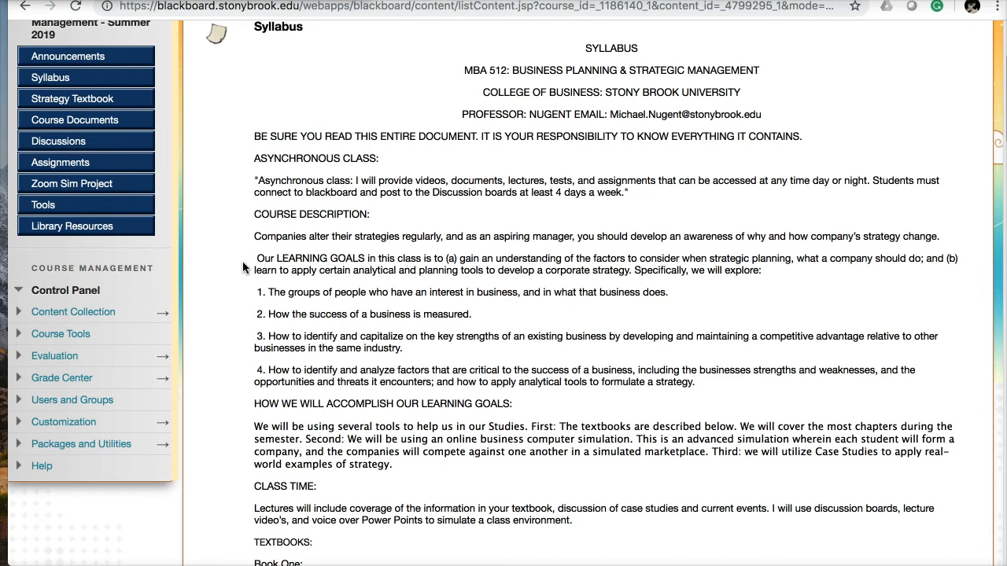
mouse_move(235, 310)
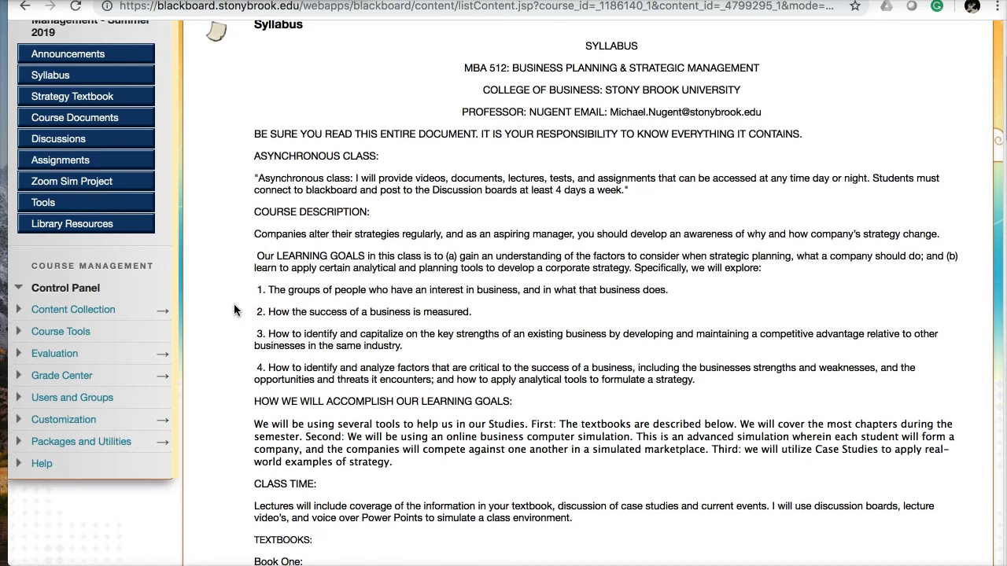
scroll("down", 3)
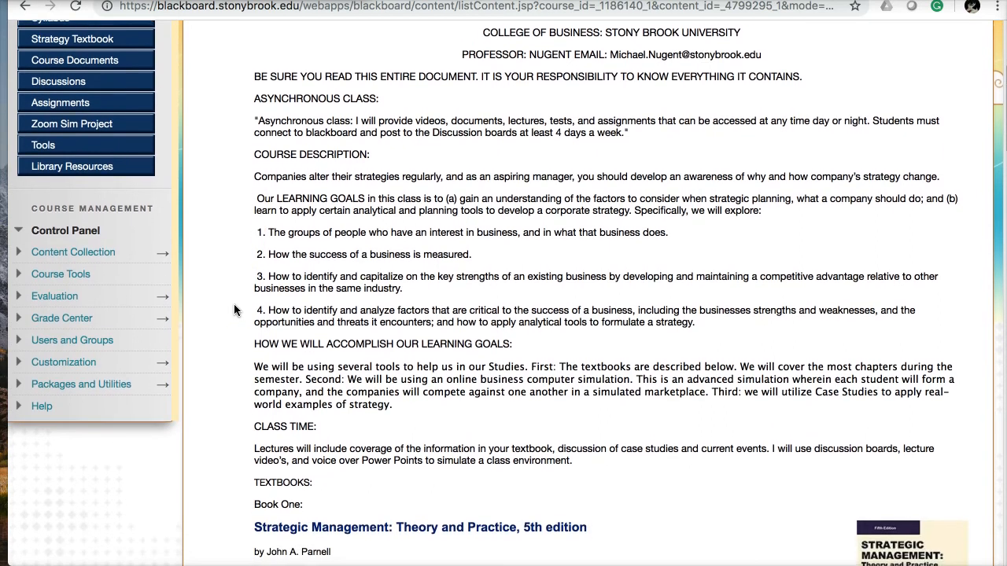
scroll("down", 3)
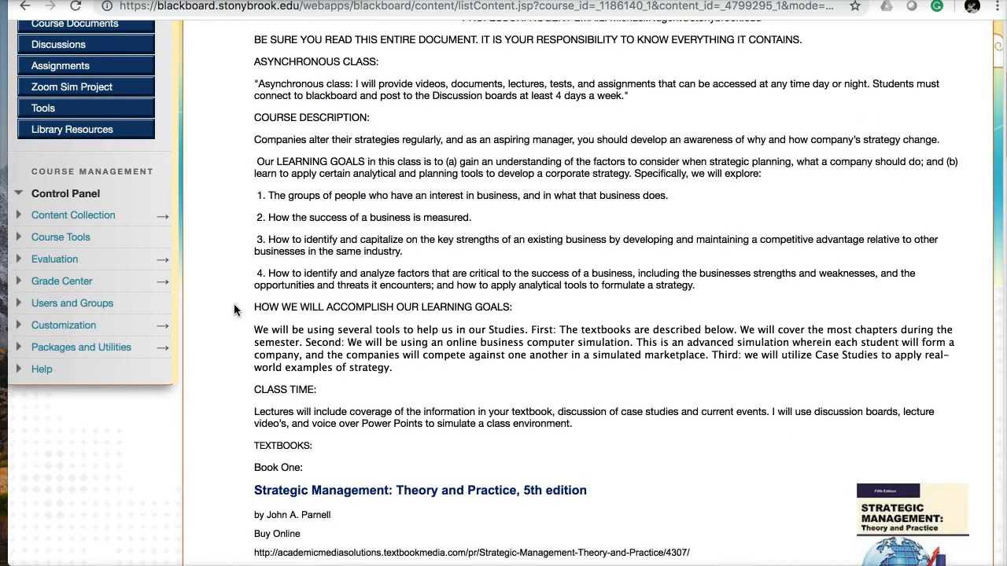
scroll("down", 3)
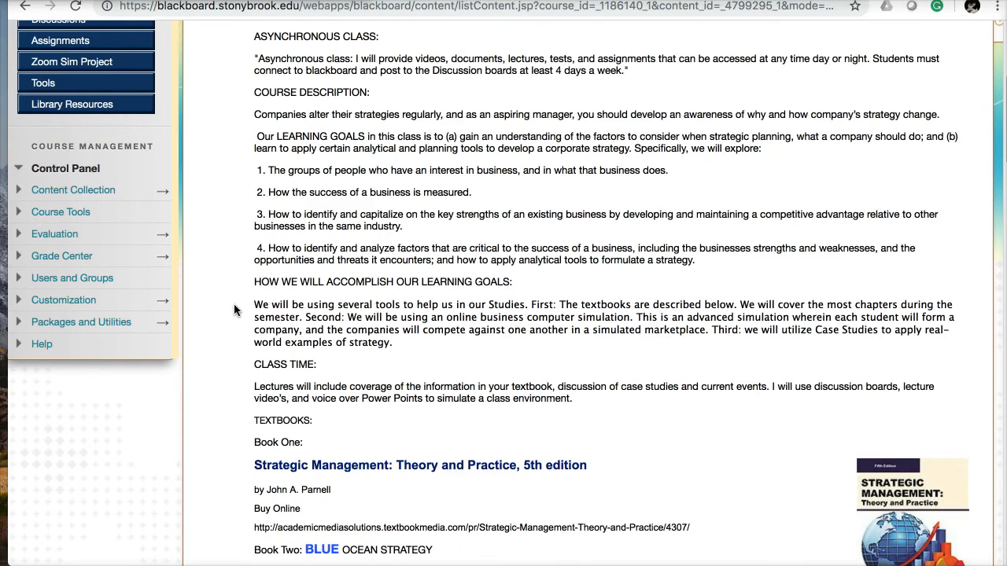
scroll("down", 3)
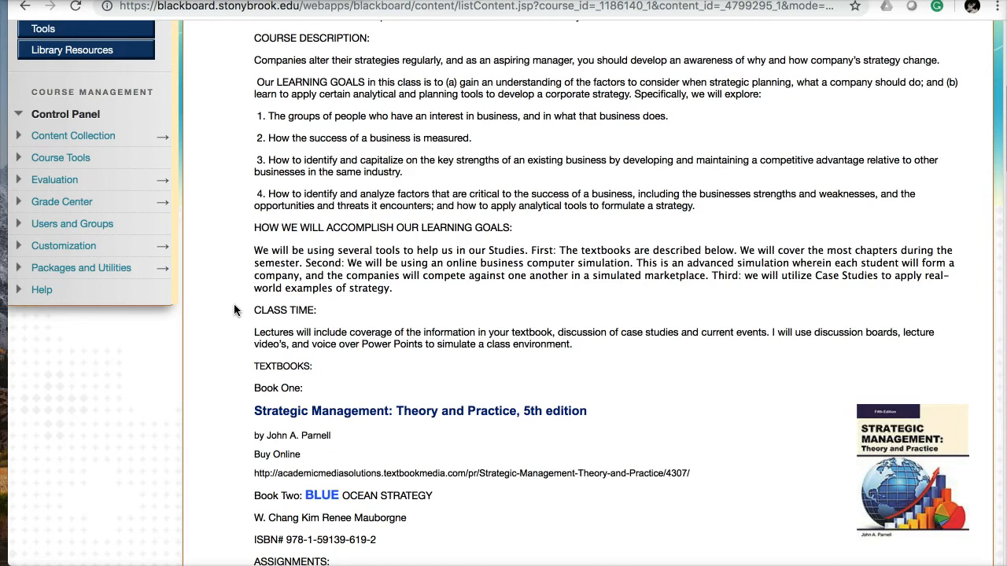
scroll("down", 3)
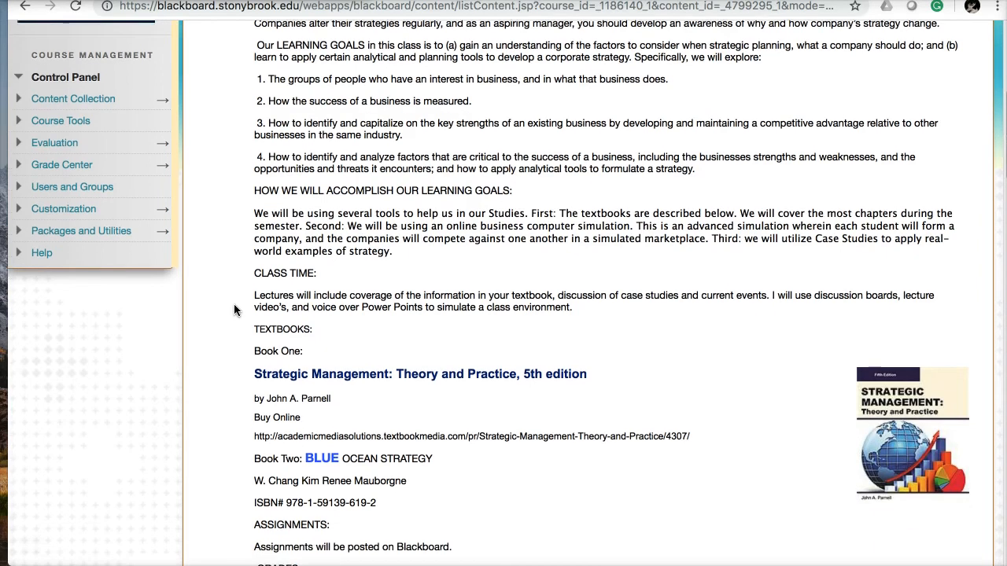
scroll("down", 3)
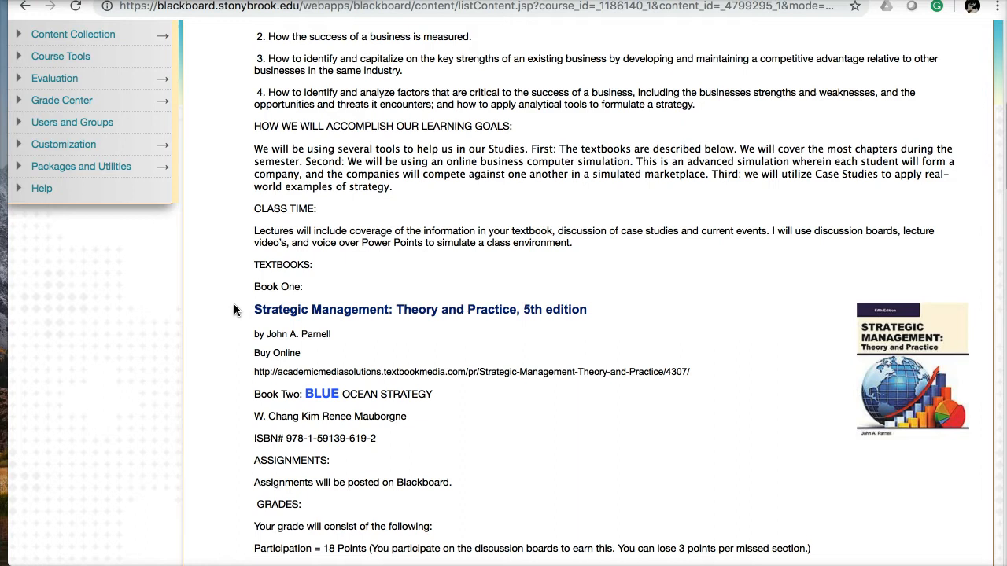
scroll("down", 3)
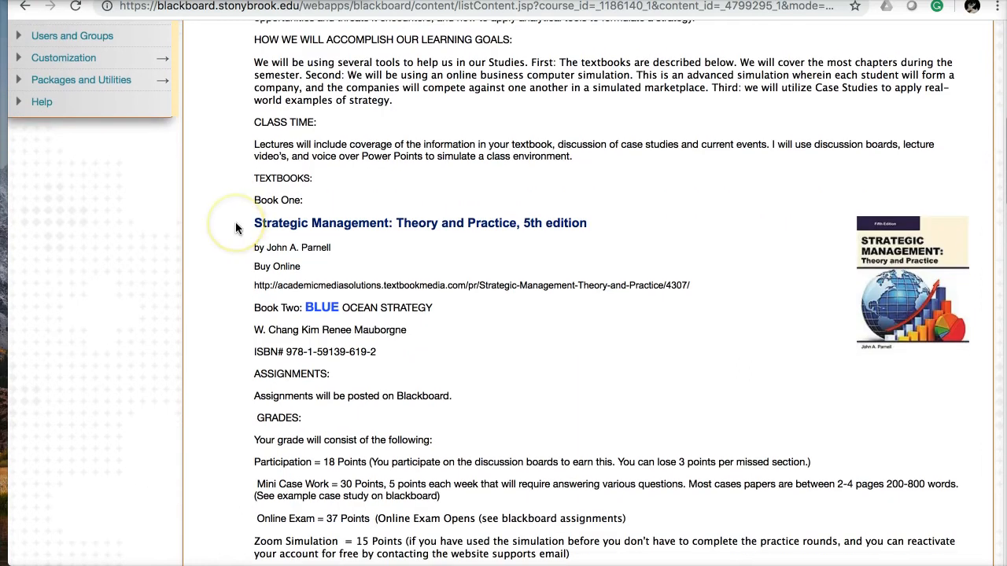
mouse_move(231, 268)
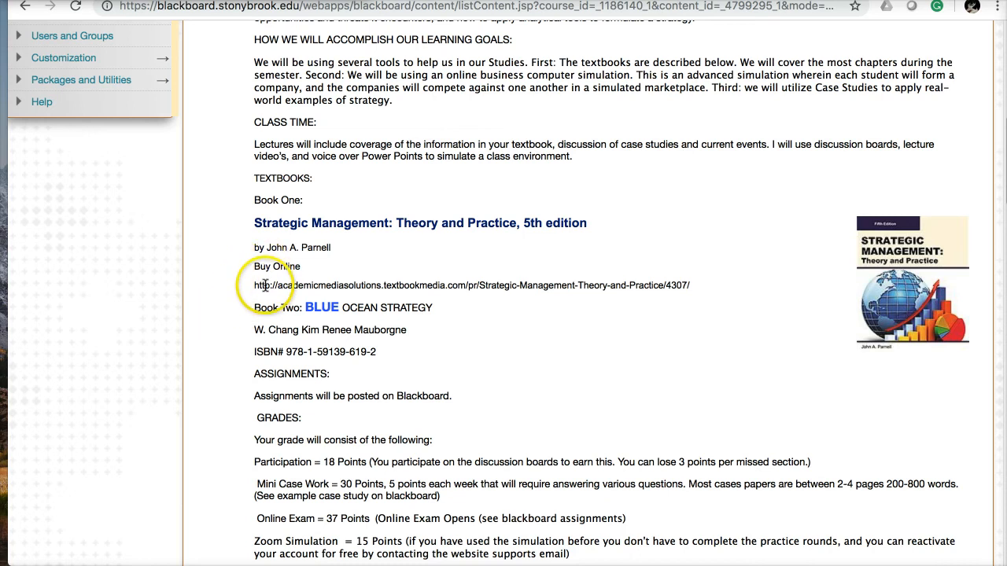
mouse_move(234, 319)
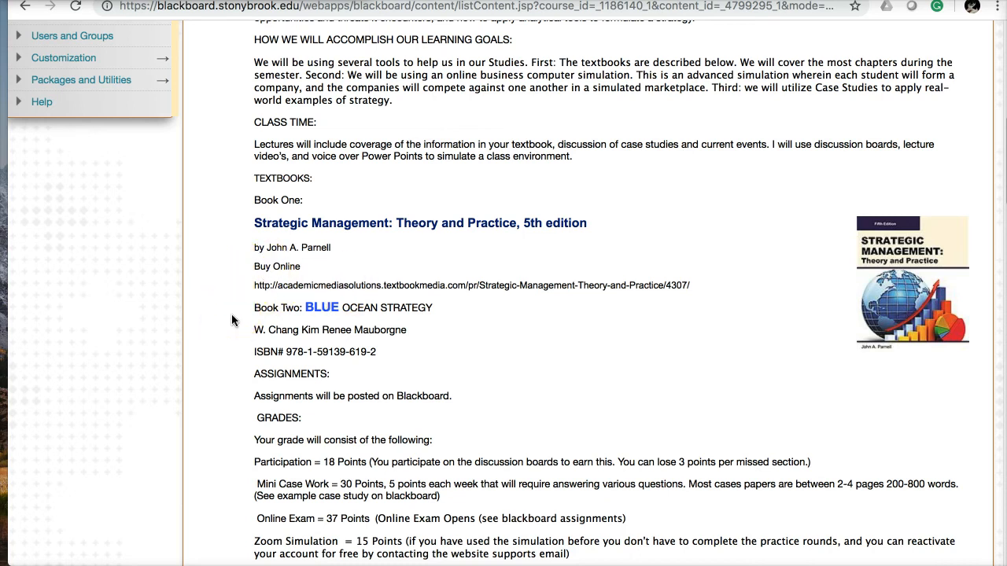
scroll("down", 3)
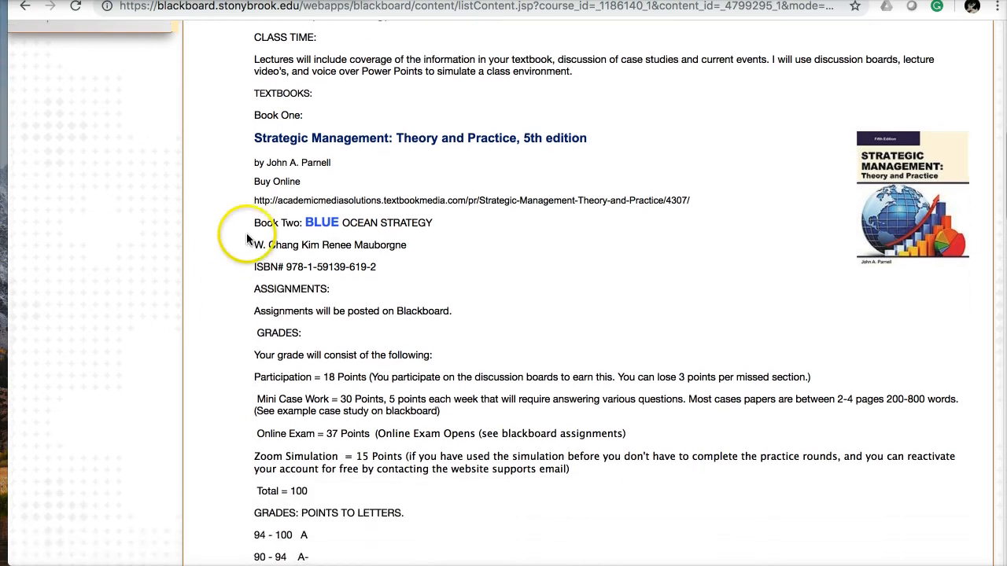
mouse_move(242, 297)
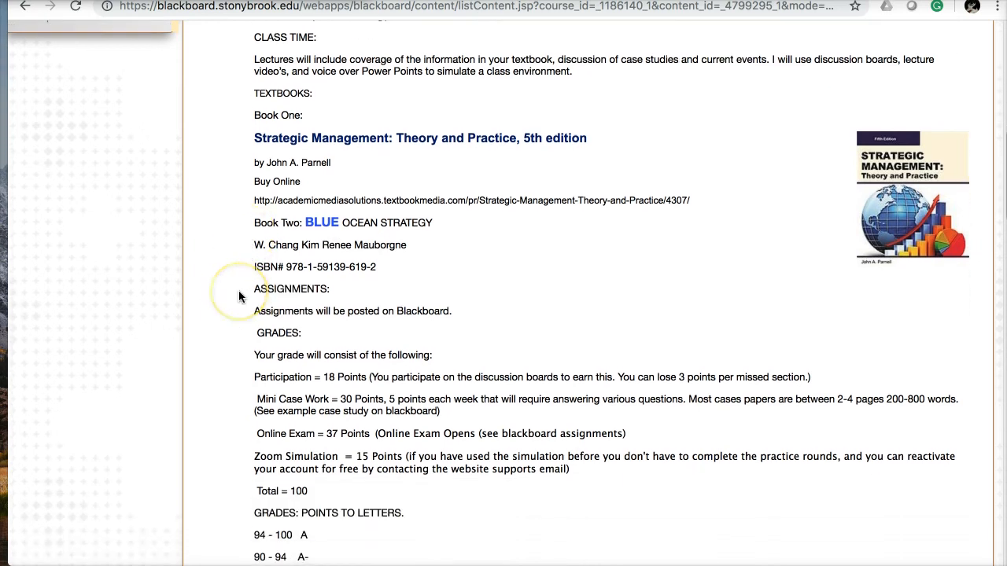
mouse_move(240, 324)
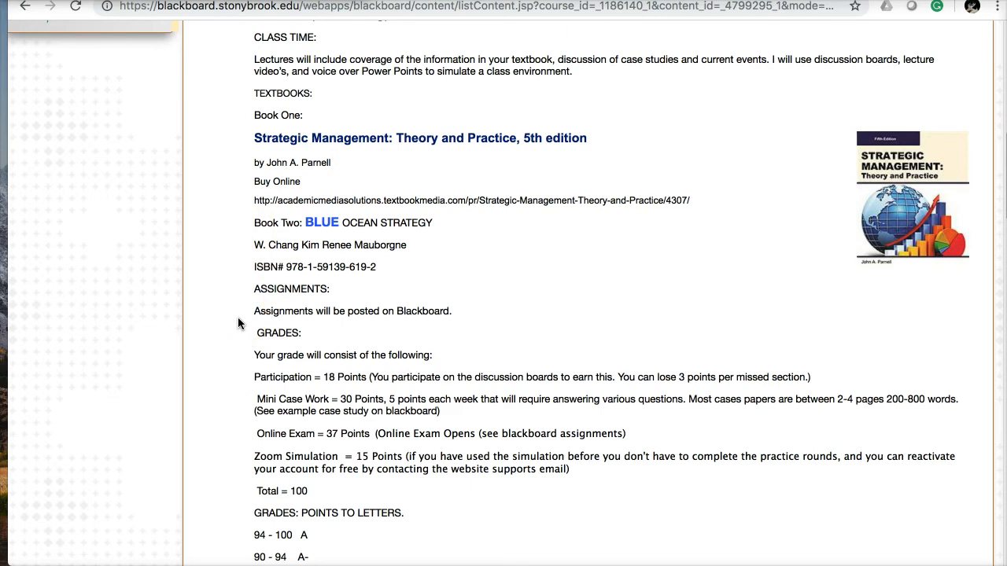
scroll("down", 3)
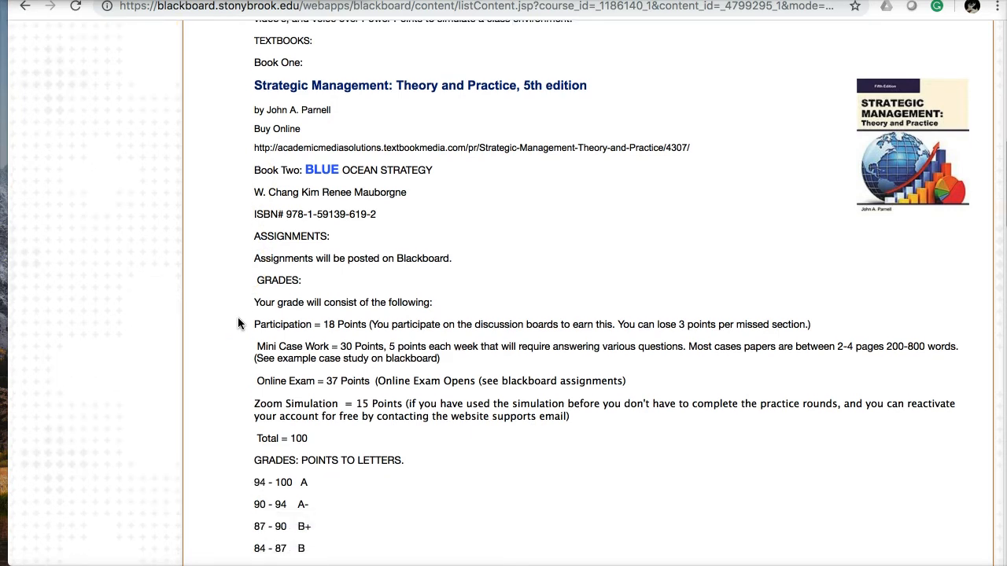
scroll("down", 3)
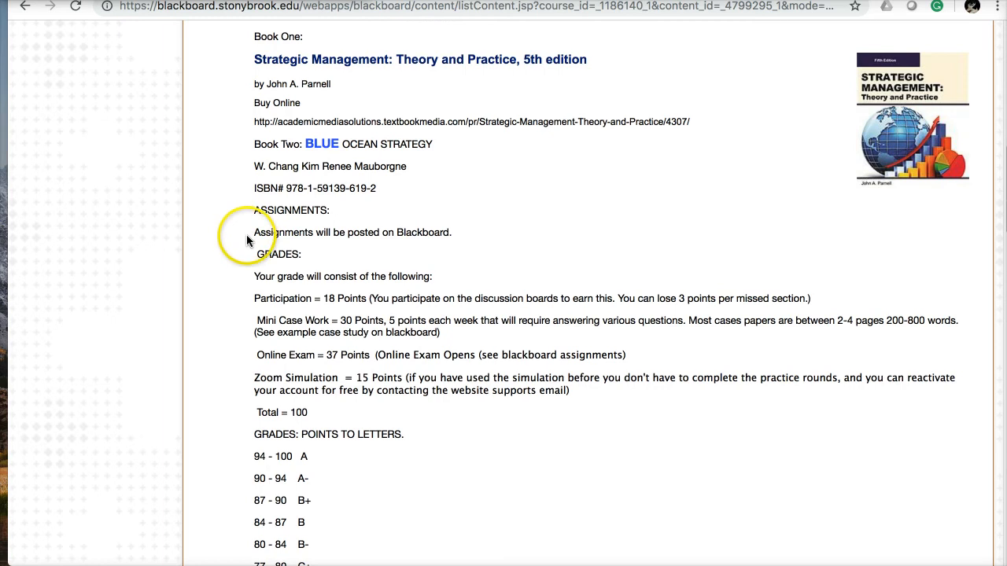
mouse_move(238, 293)
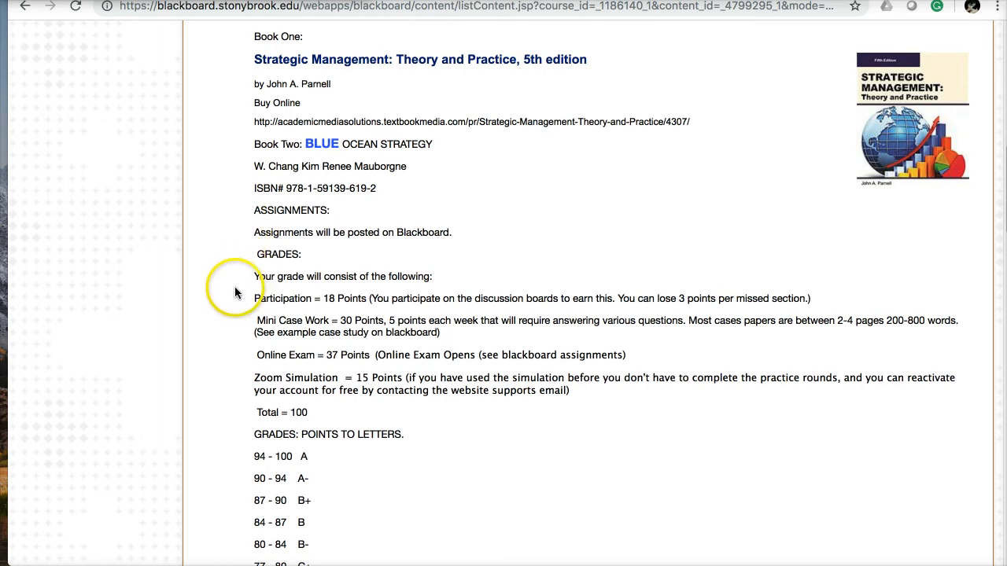
scroll("down", 3)
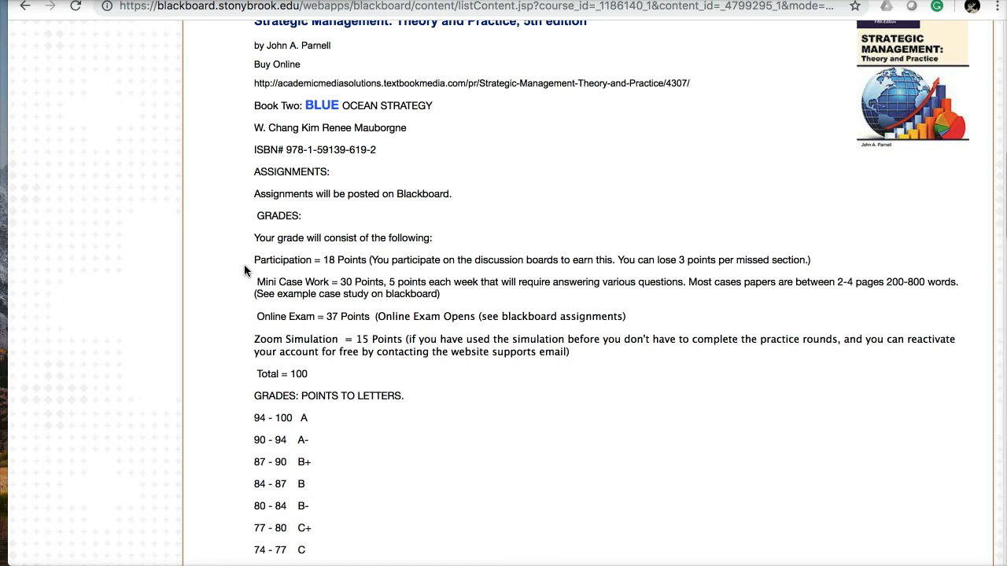
mouse_move(240, 291)
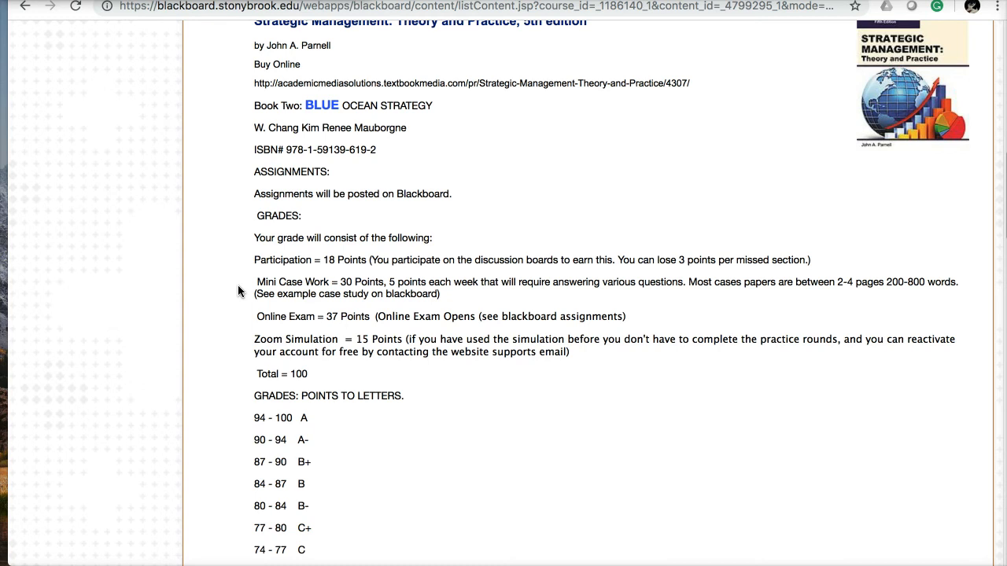
scroll("down", 3)
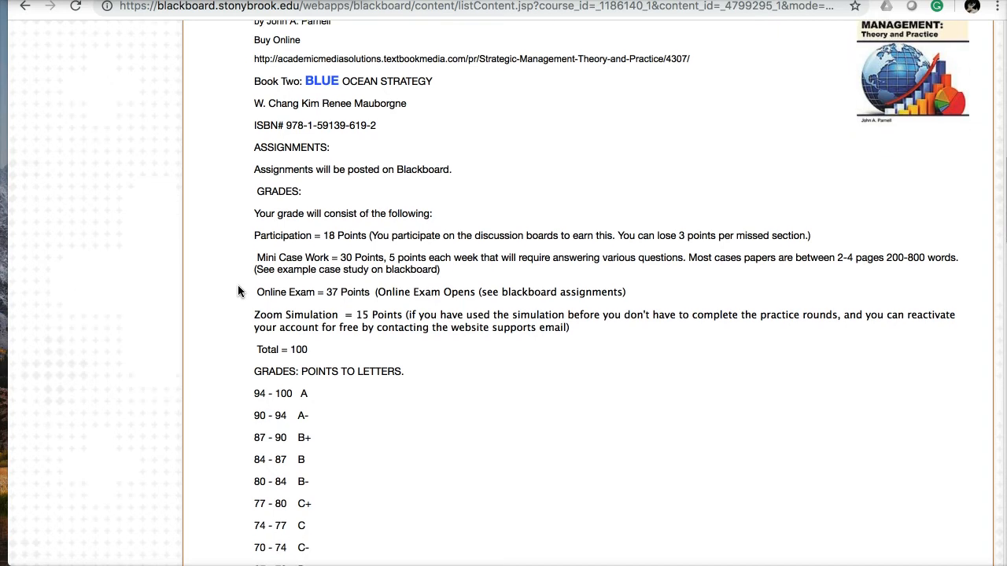
scroll("down", 3)
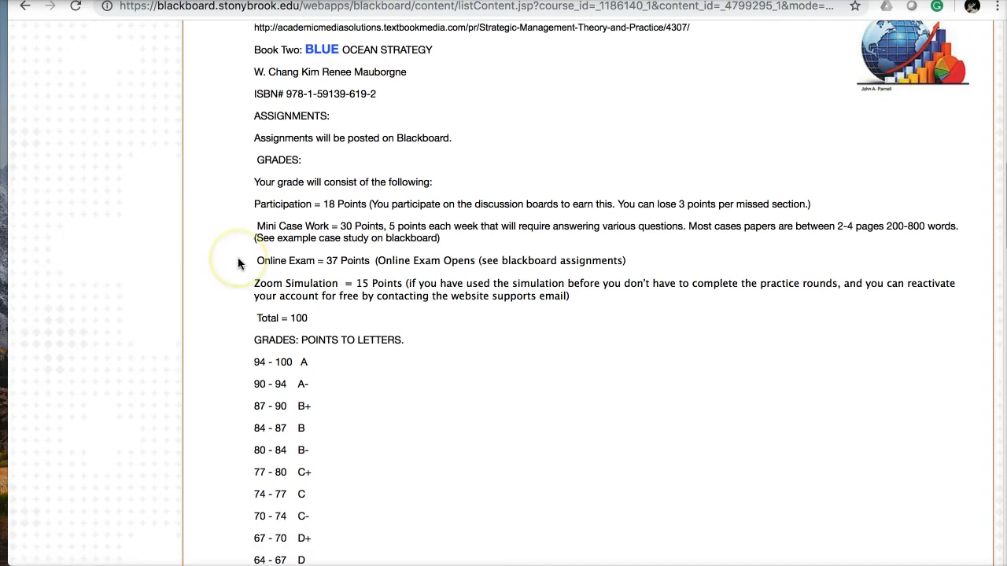
mouse_move(236, 283)
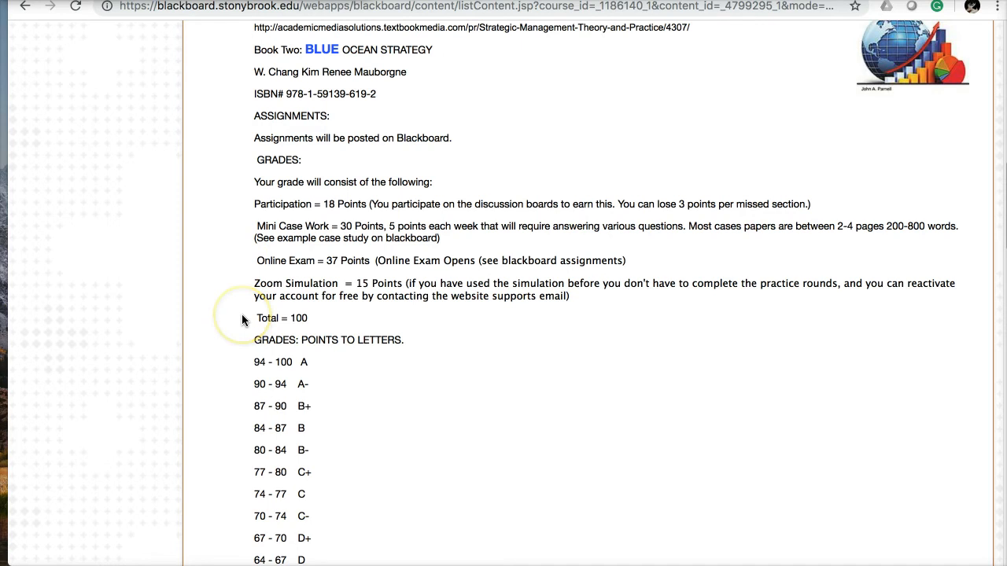
scroll("down", 3)
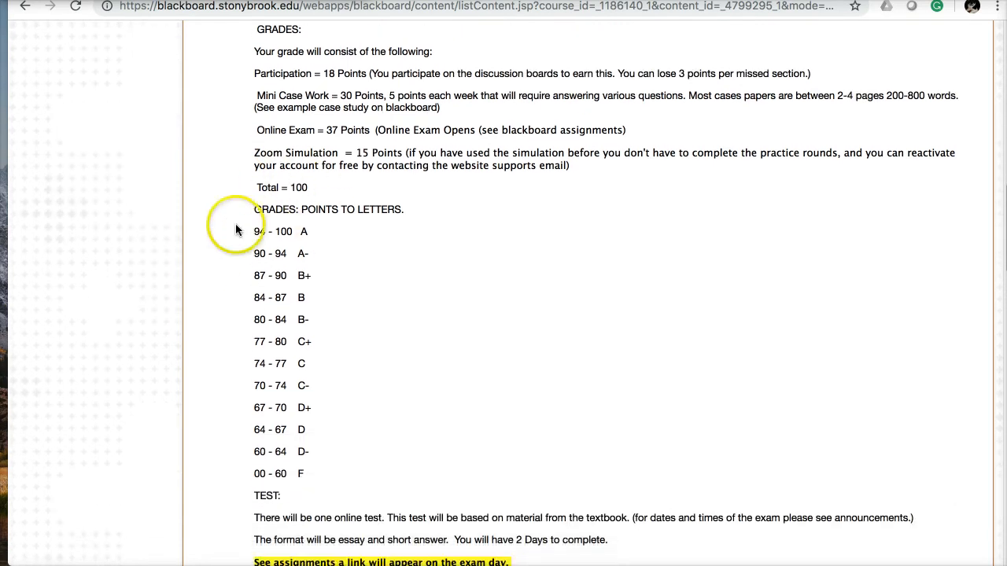
scroll("down", 3)
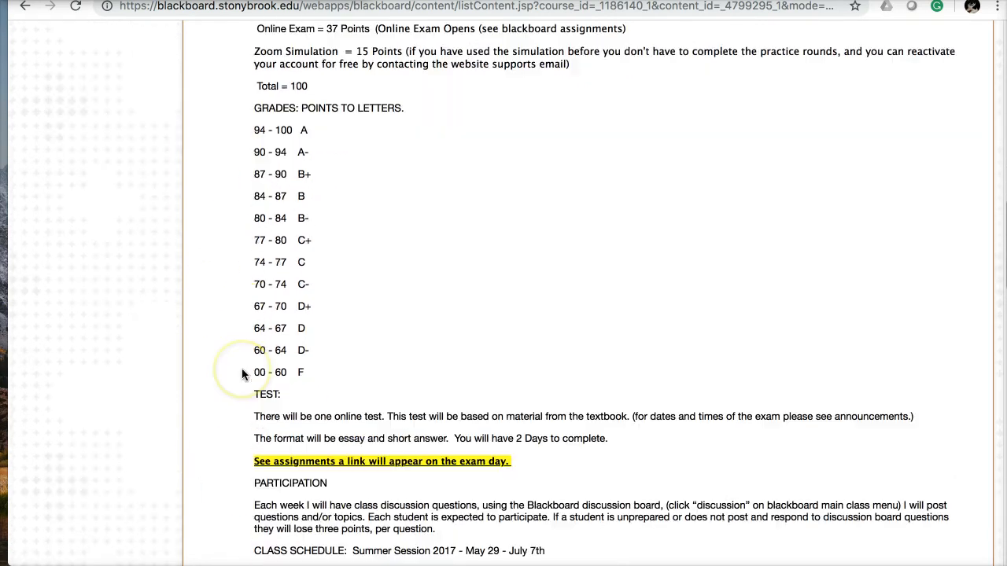
scroll("down", 3)
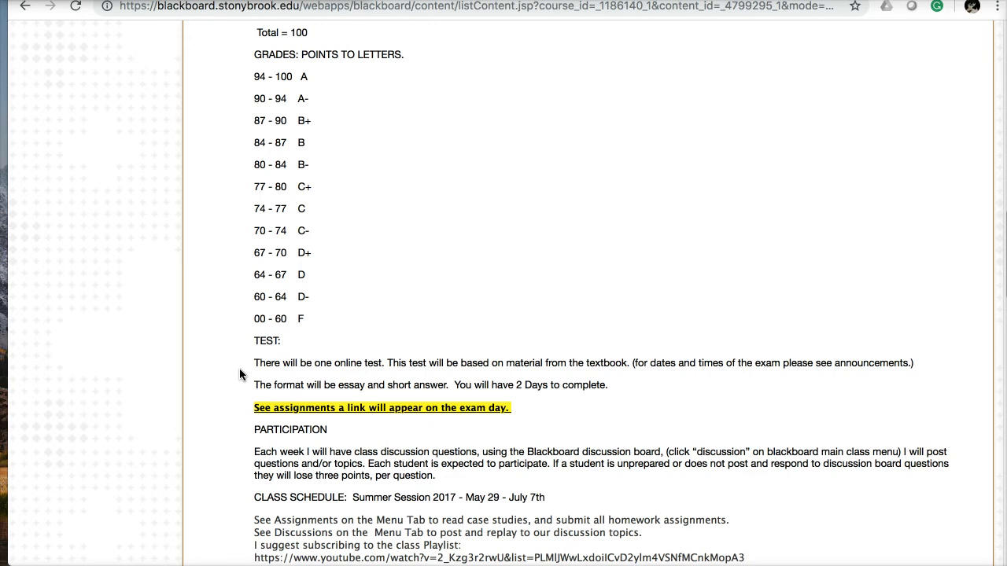
scroll("down", 3)
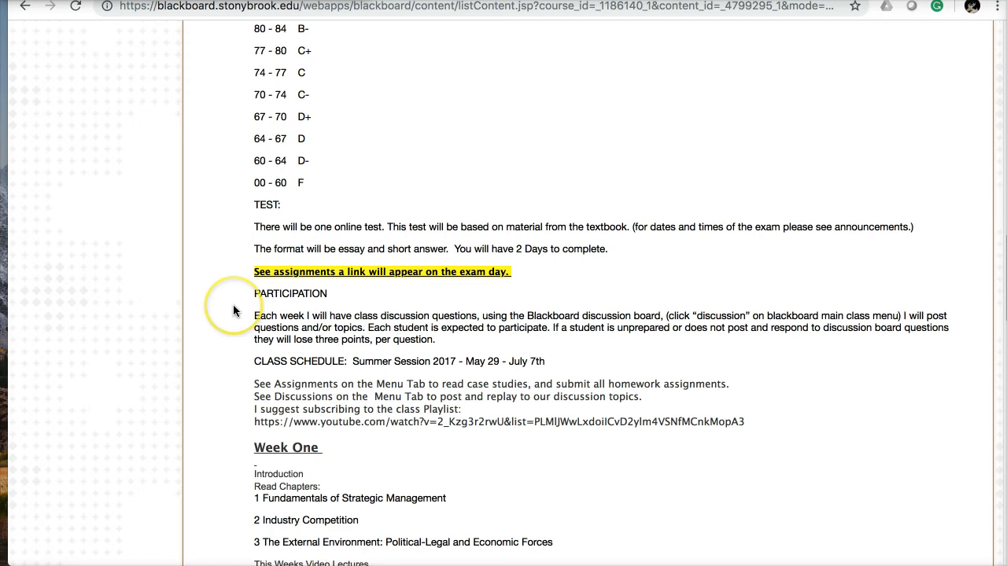
scroll("down", 3)
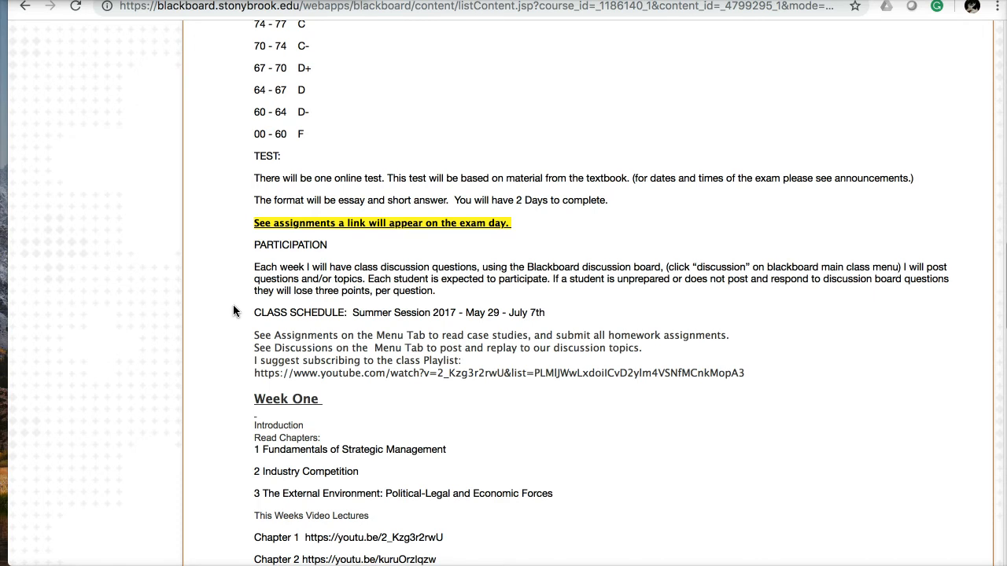
scroll("down", 3)
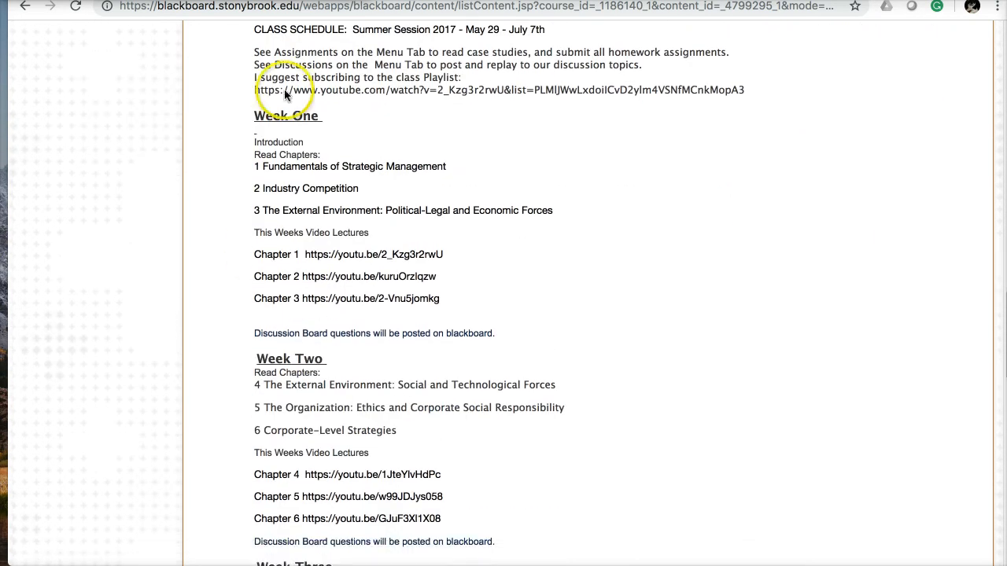
scroll("down", 3)
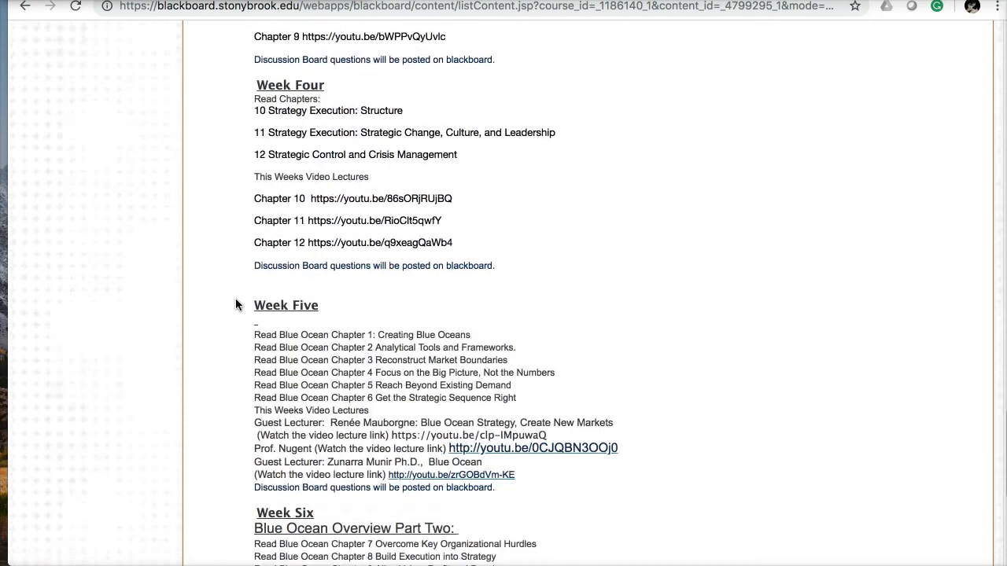
scroll("down", 3)
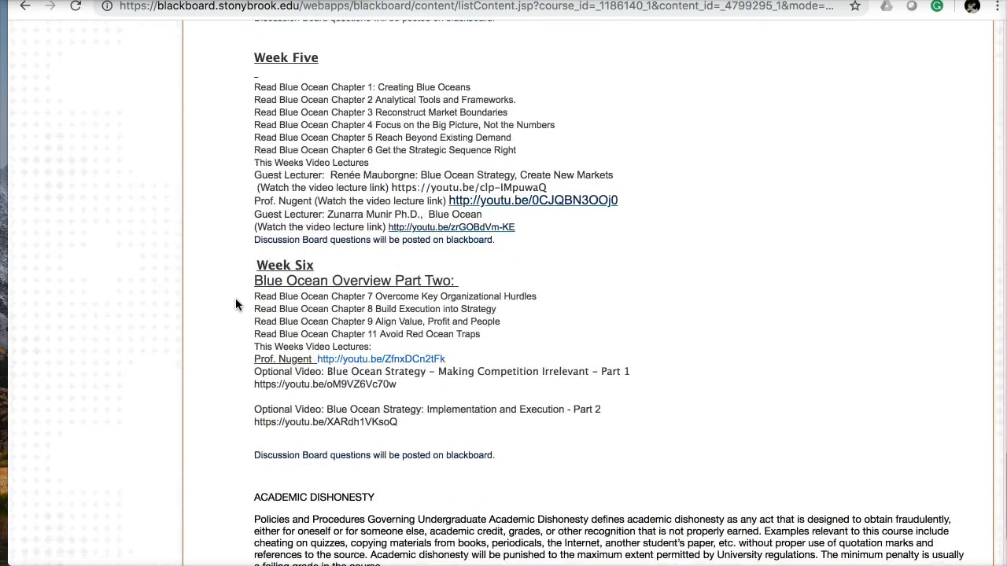
scroll("down", 3)
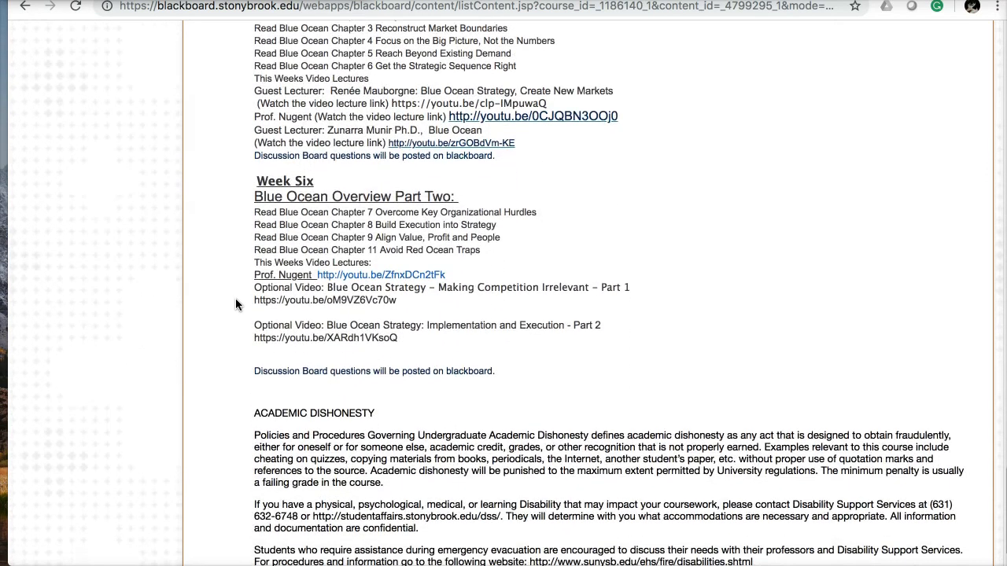
left_click(50, 266)
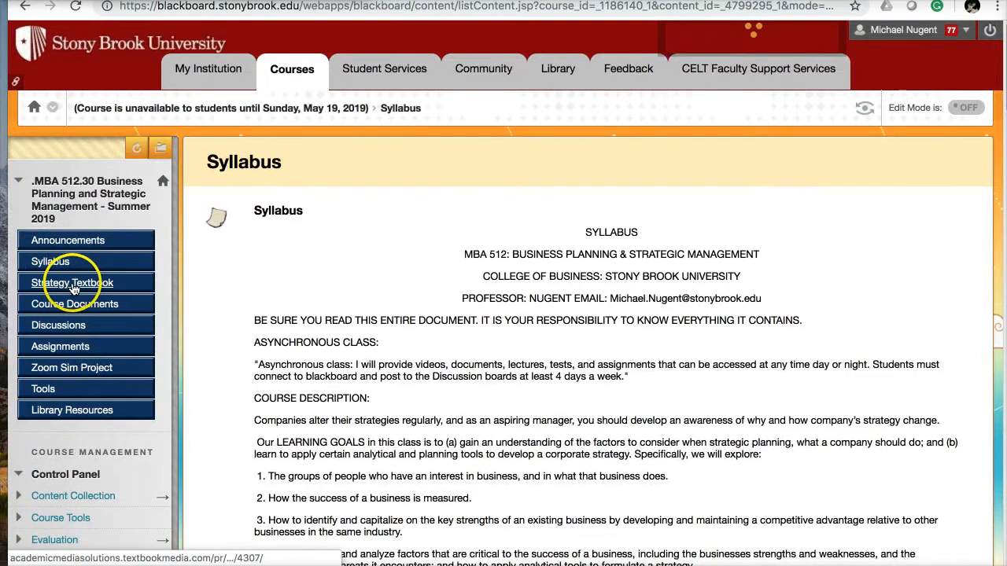
left_click(71, 282)
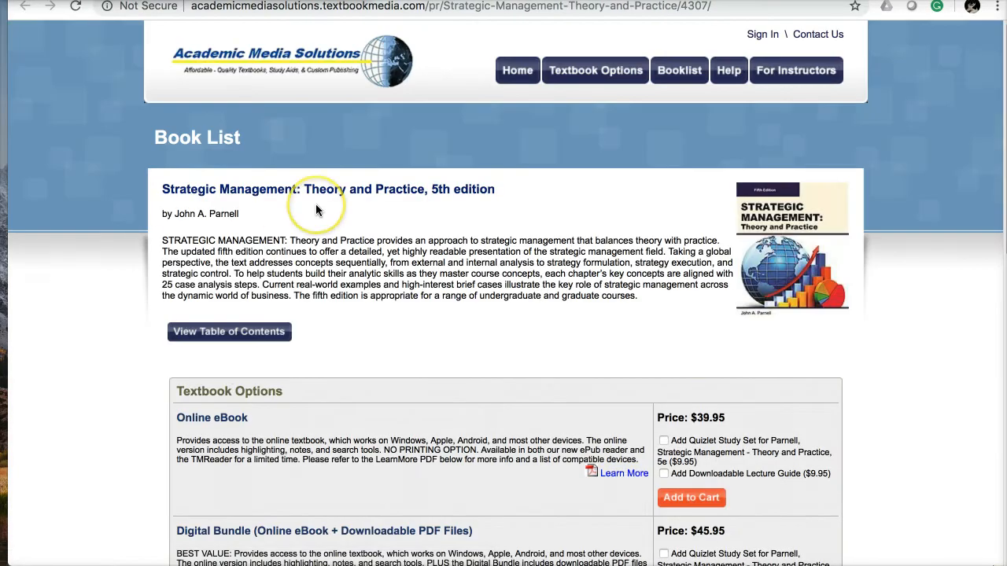
mouse_move(746, 240)
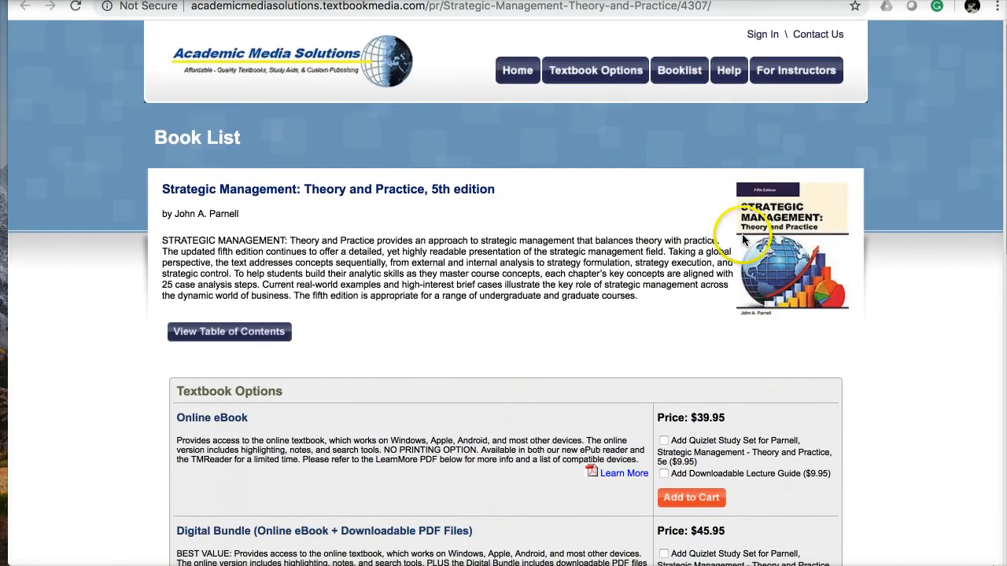
scroll("down", 3)
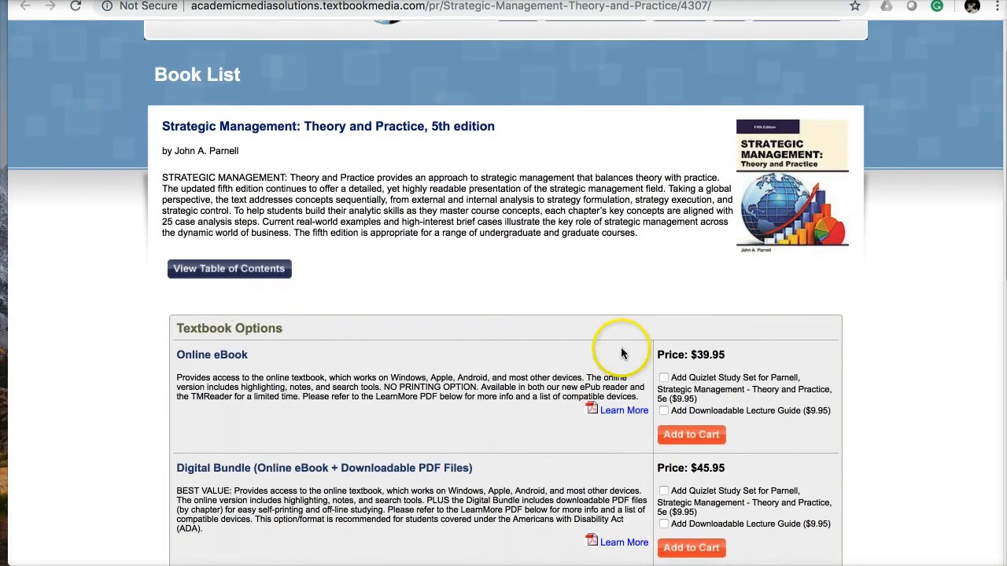
mouse_move(570, 242)
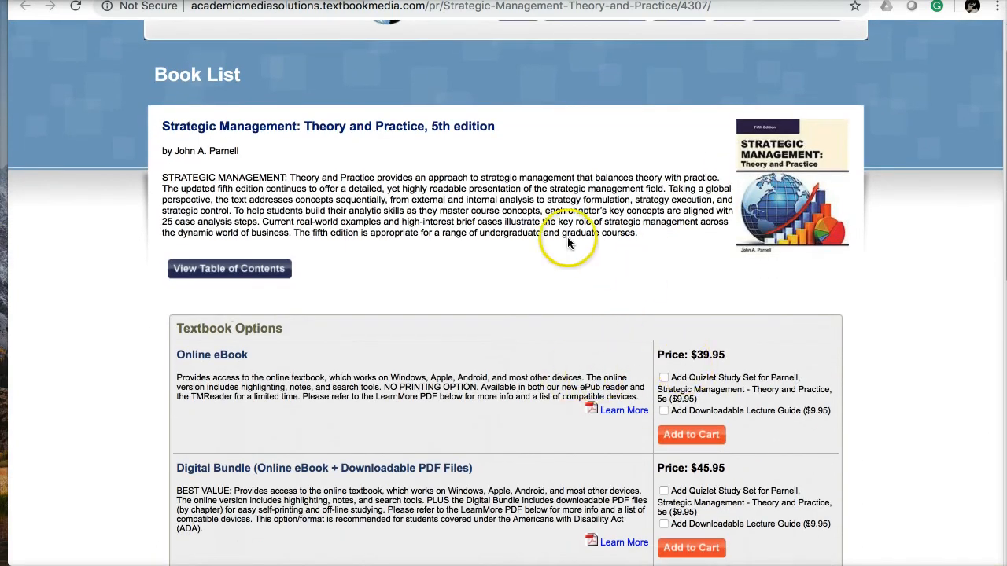
scroll("up", 3)
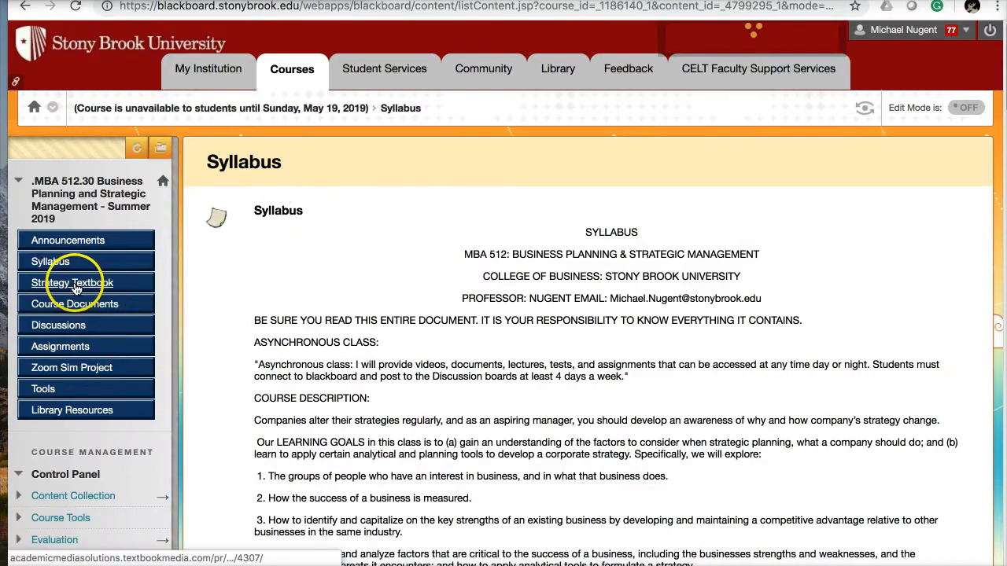
mouse_move(71, 282)
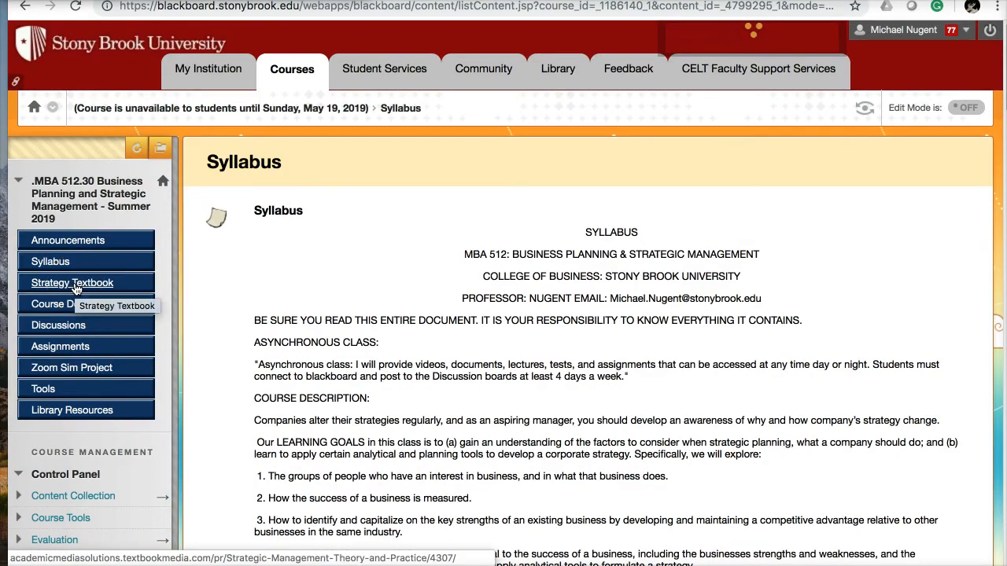
mouse_move(210, 413)
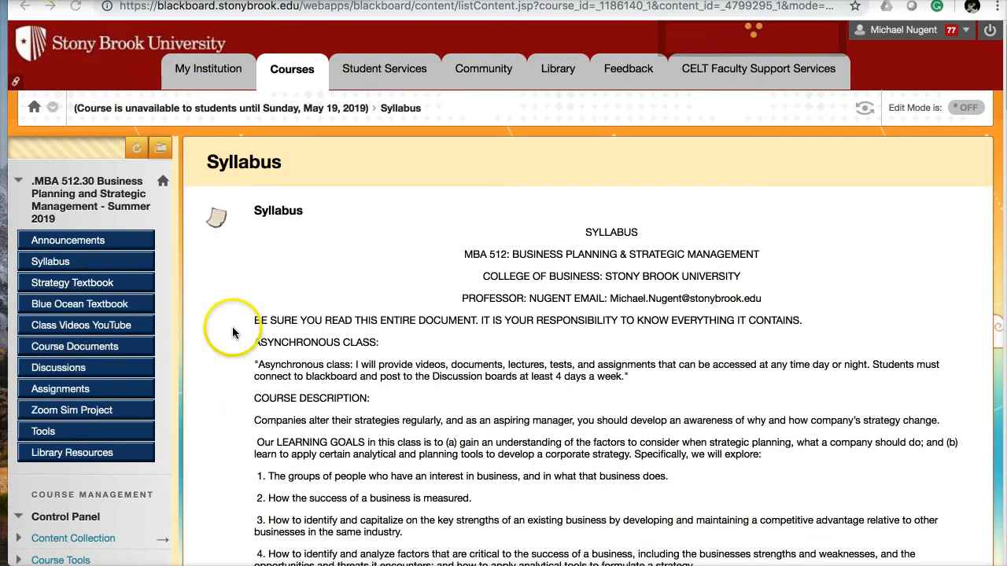
mouse_move(35, 290)
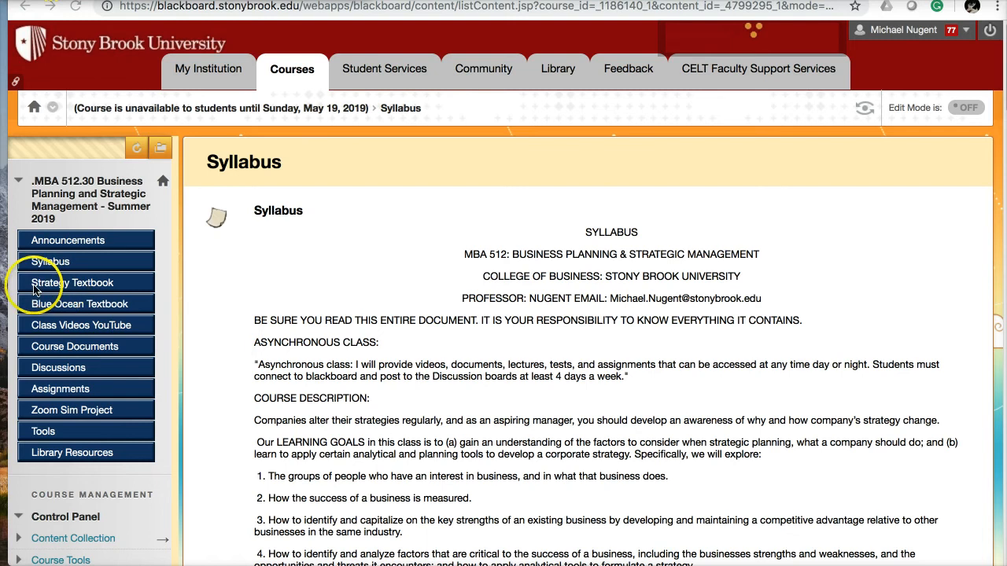
mouse_move(71, 311)
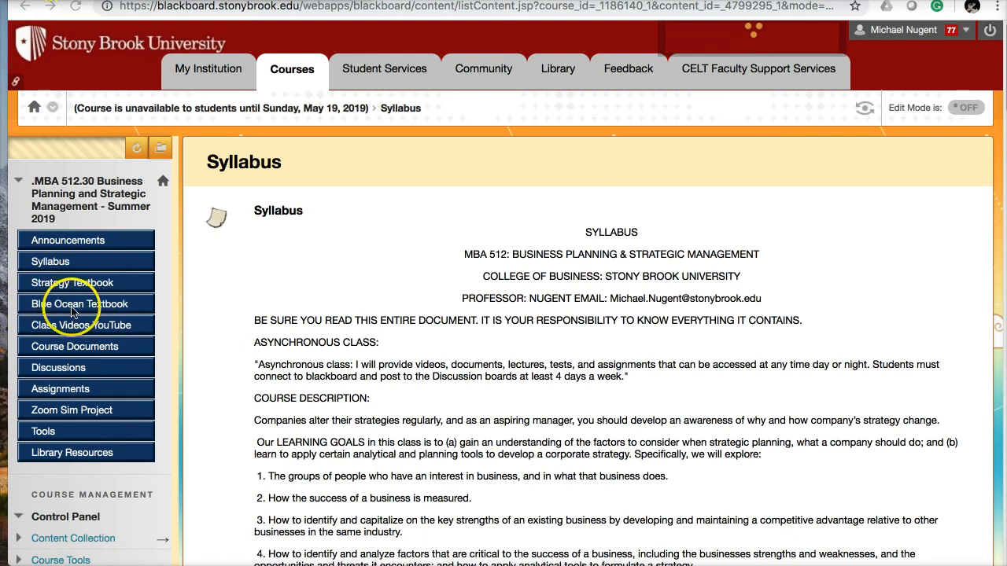
Open the Blue Ocean Textbook link to show Amazon's Blue Ocean Strategy page.
left_click(80, 304)
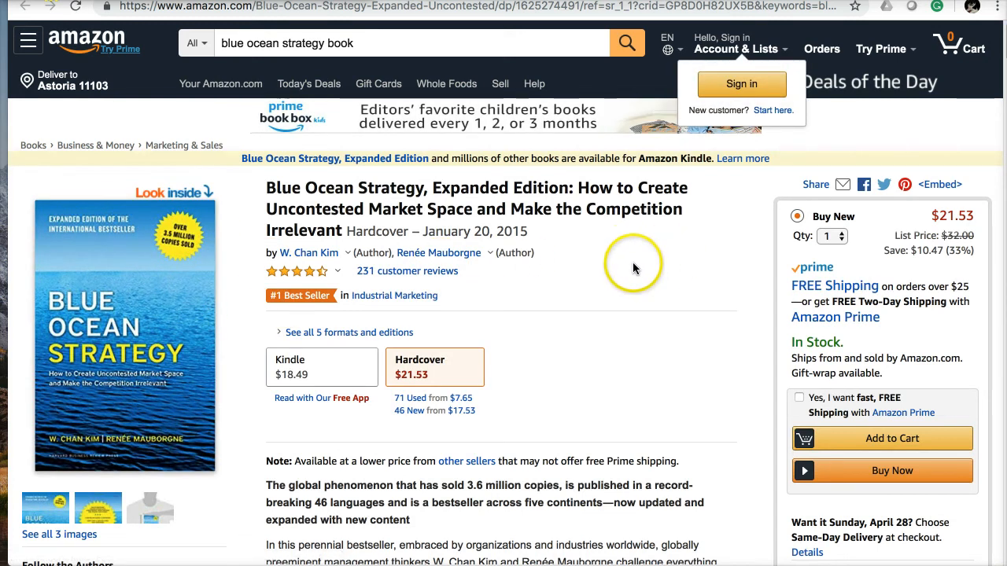
mouse_move(614, 276)
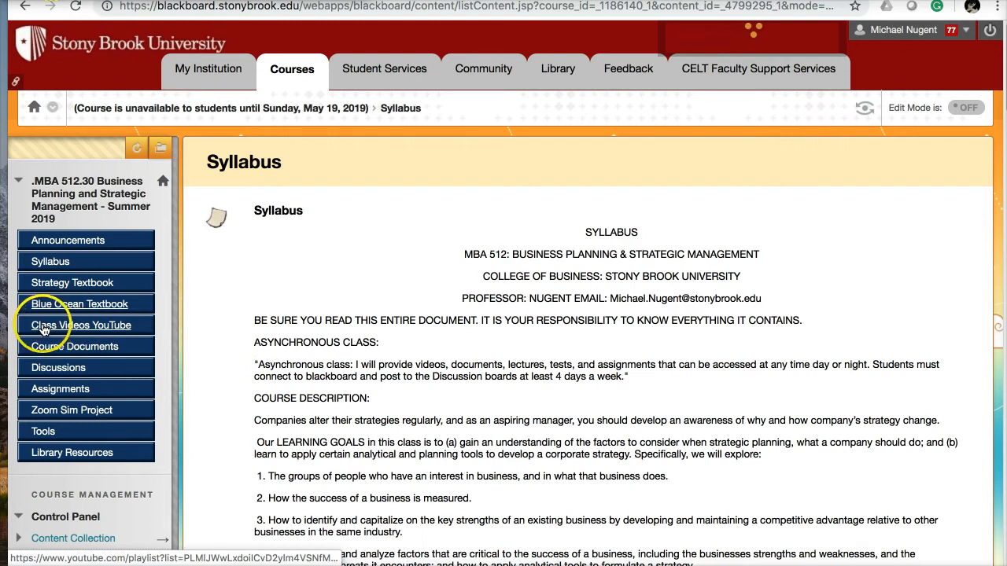
Open Class Videos YouTube and browse the 21-video Strategic Management Online playlist.
left_click(81, 325)
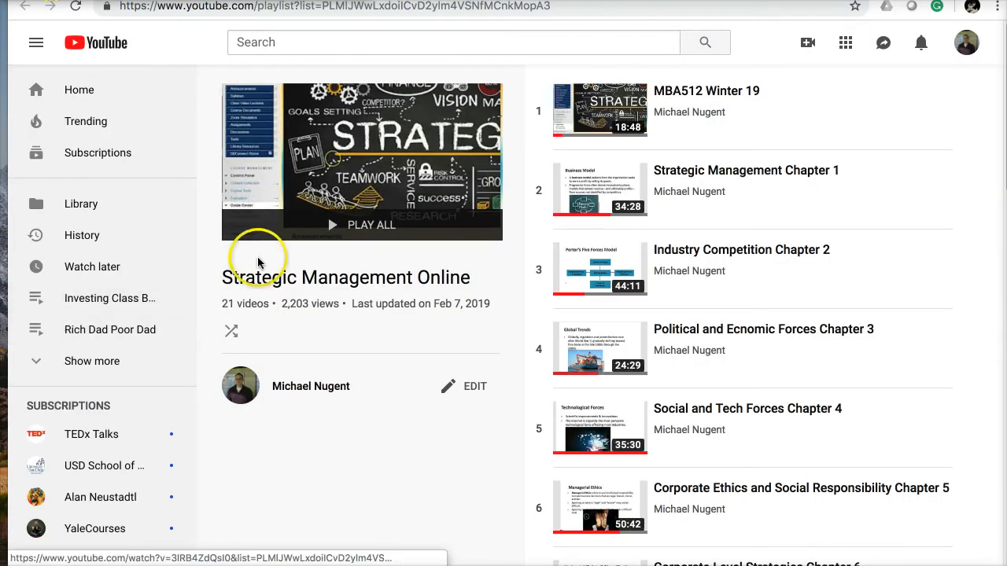
mouse_move(420, 408)
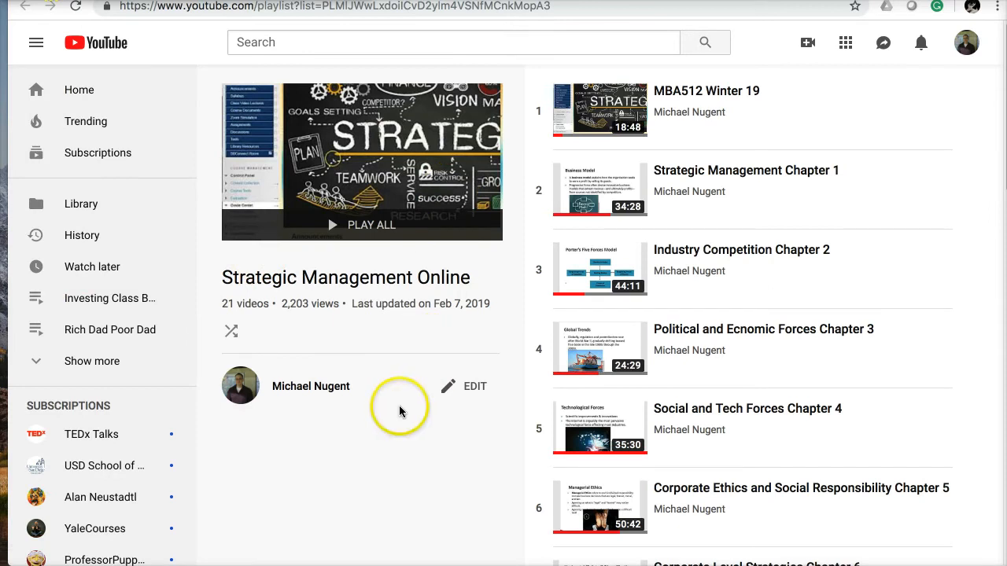
scroll("down", 3)
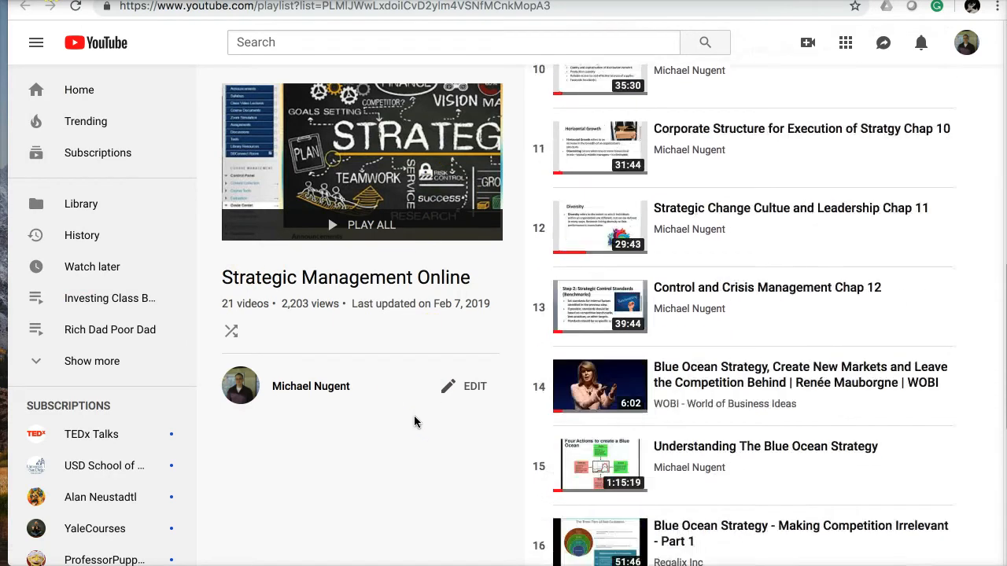
scroll("down", 3)
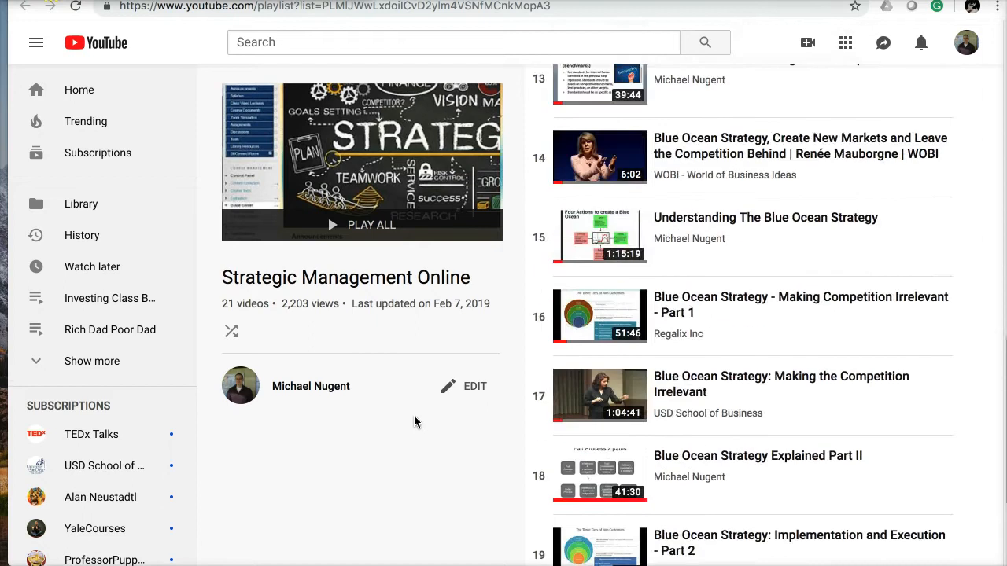
scroll("up", 3)
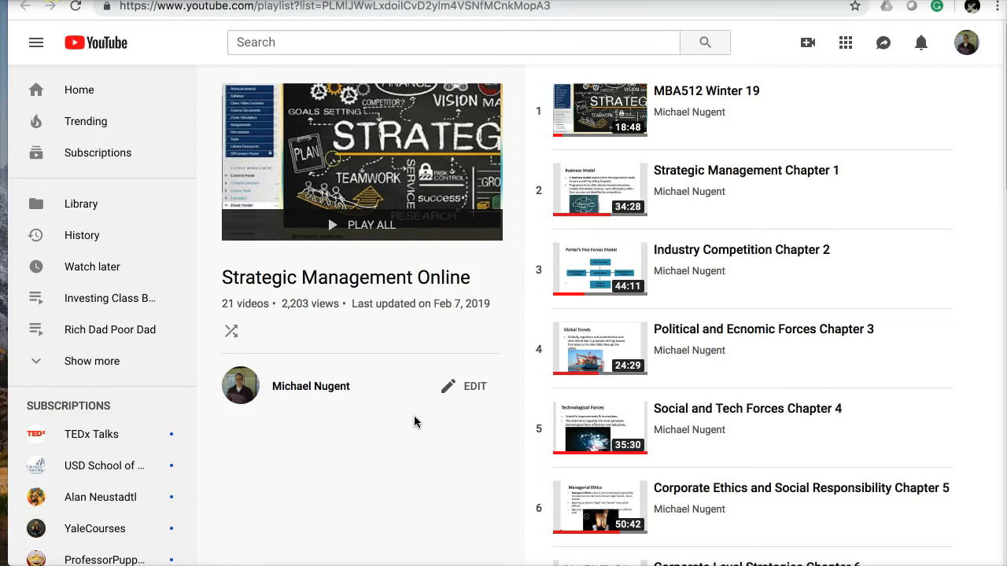
mouse_move(385, 425)
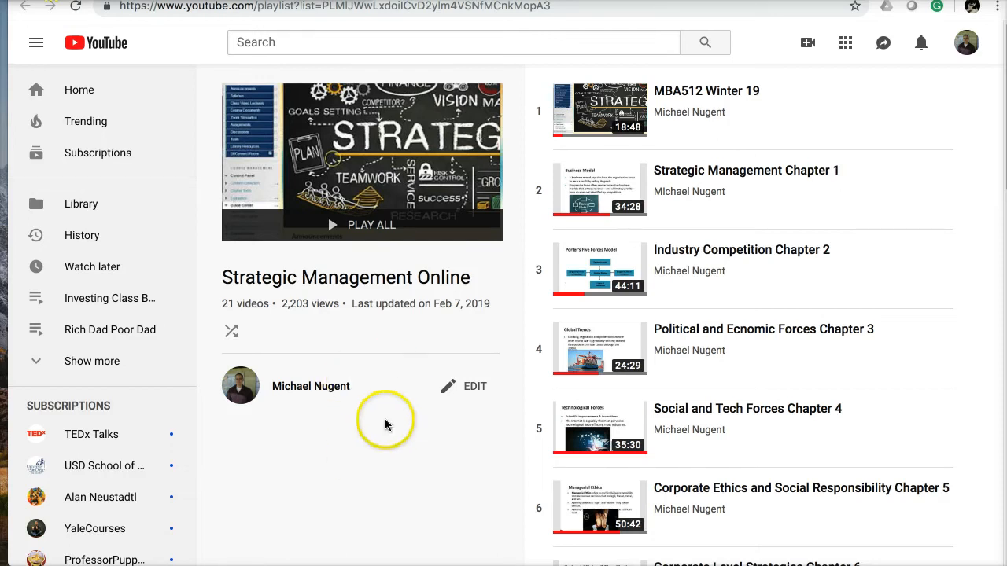
mouse_move(641, 162)
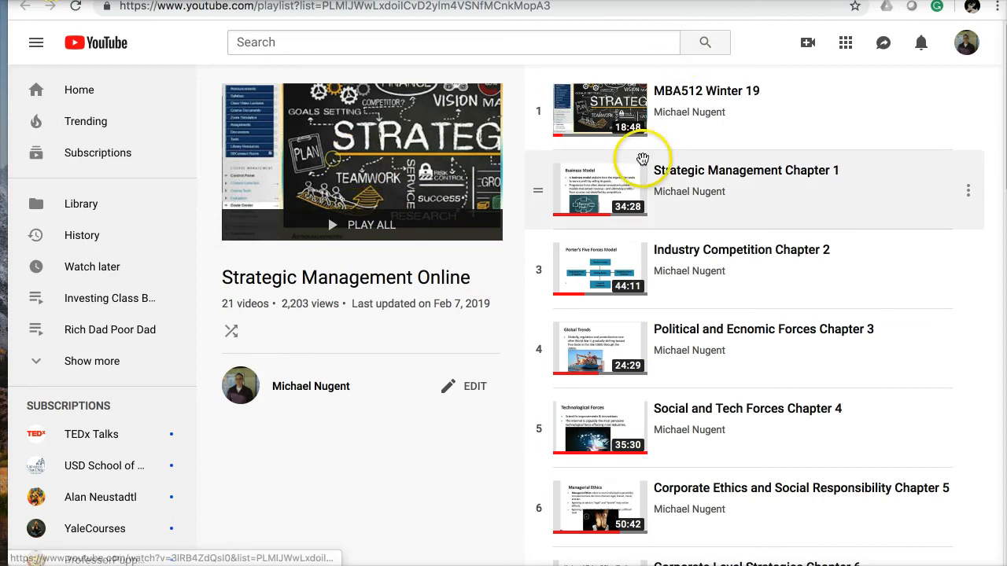
scroll("down", 3)
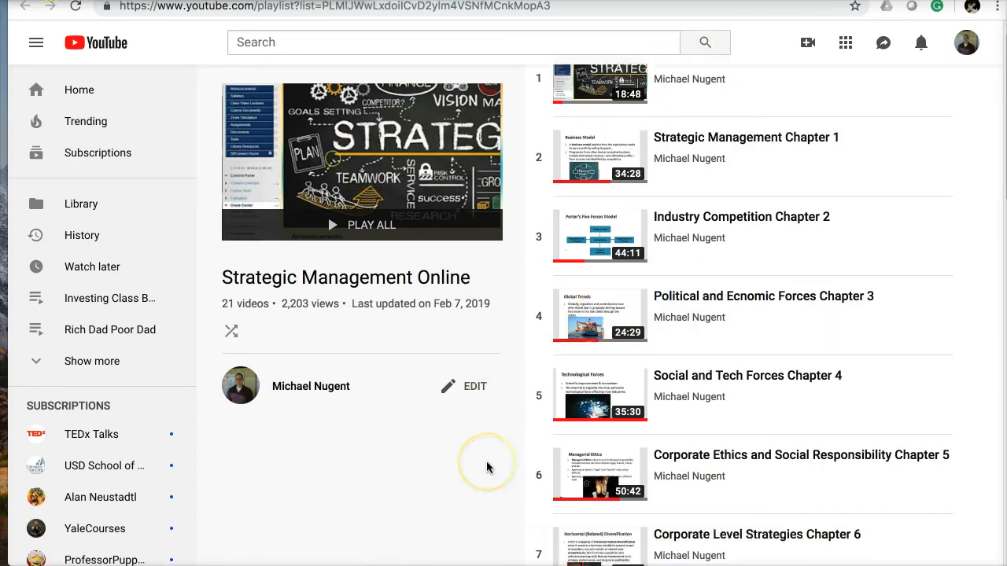
scroll("down", 3)
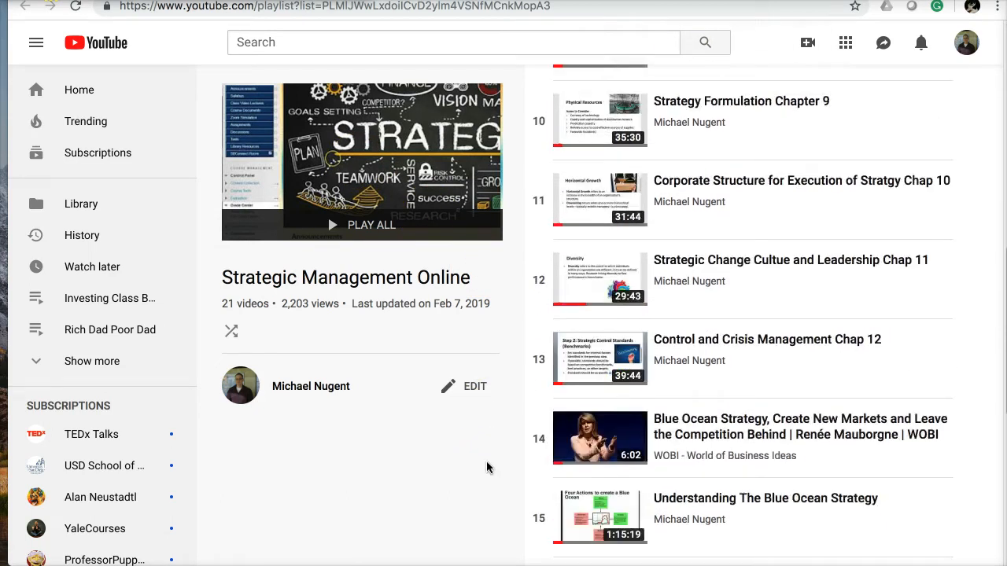
scroll("up", 3)
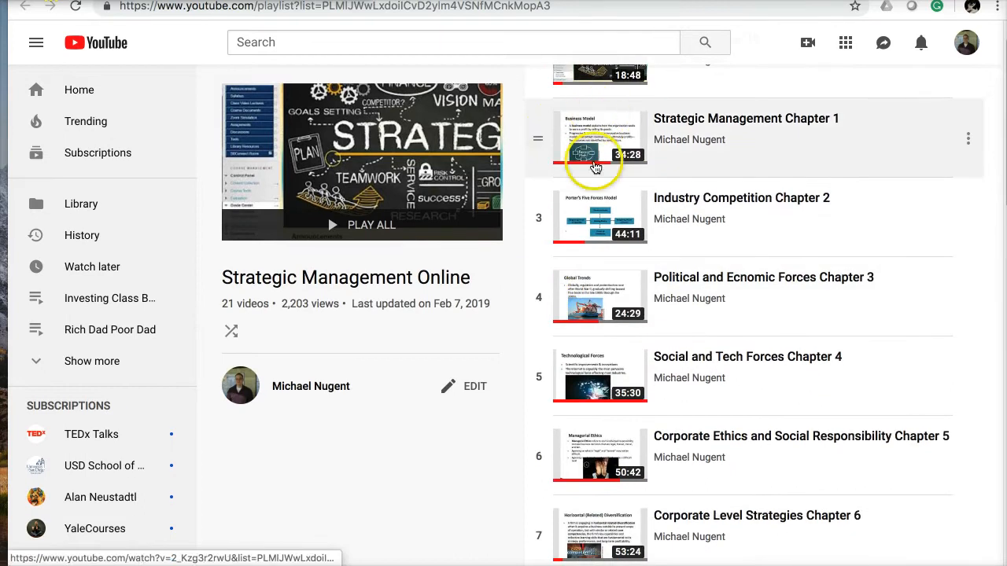
scroll("up", 3)
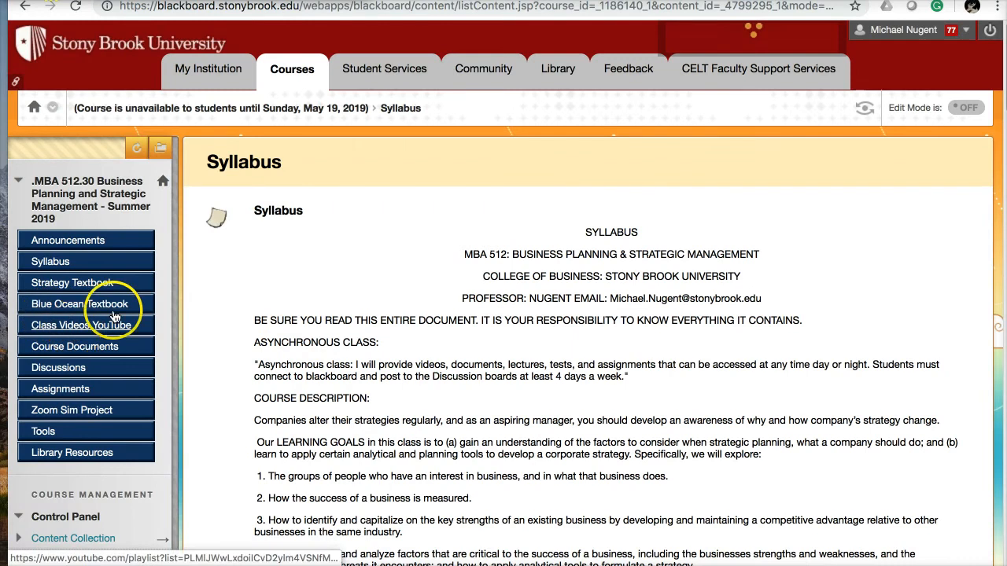
mouse_move(79, 303)
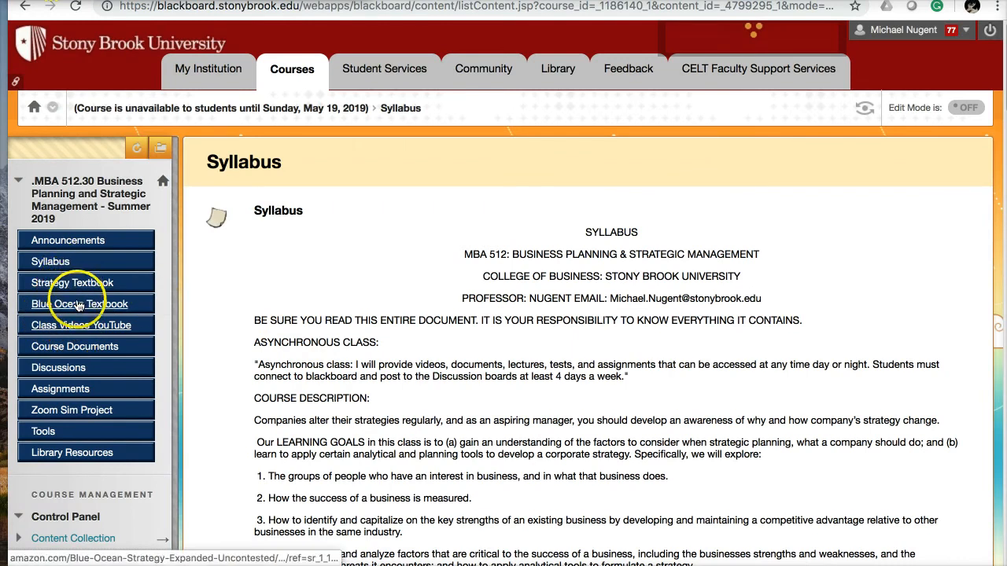
mouse_move(81, 324)
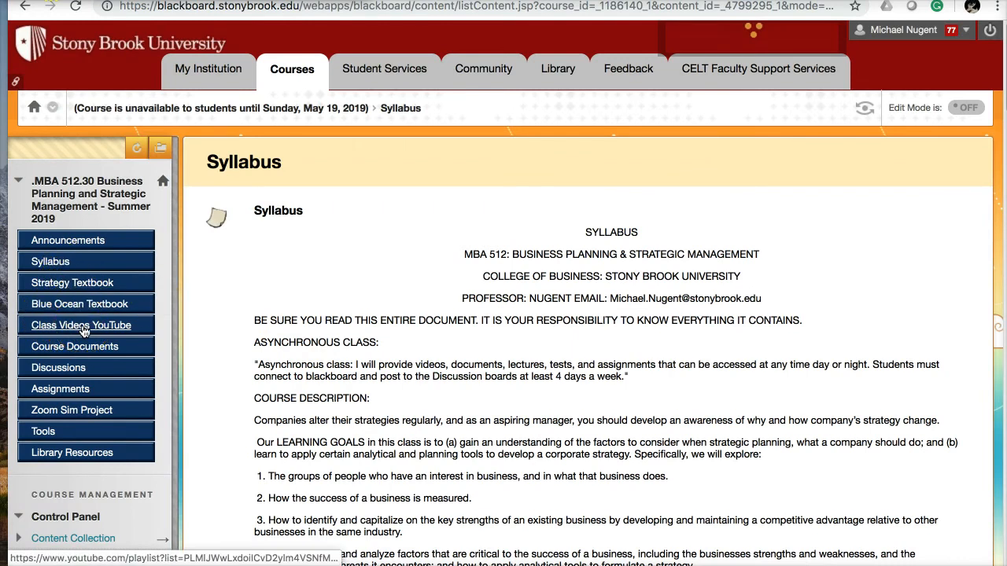
mouse_move(75, 346)
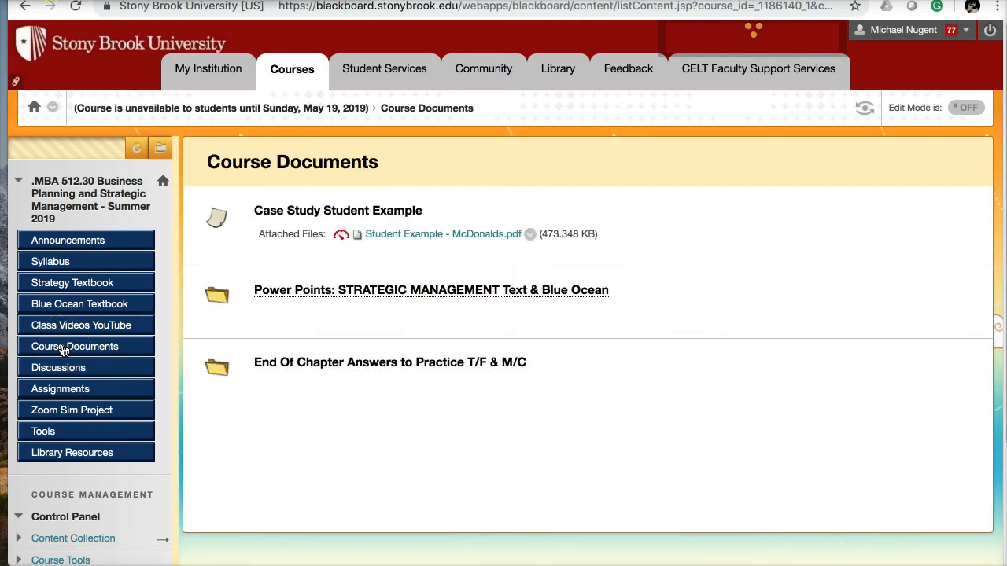
mouse_move(364, 233)
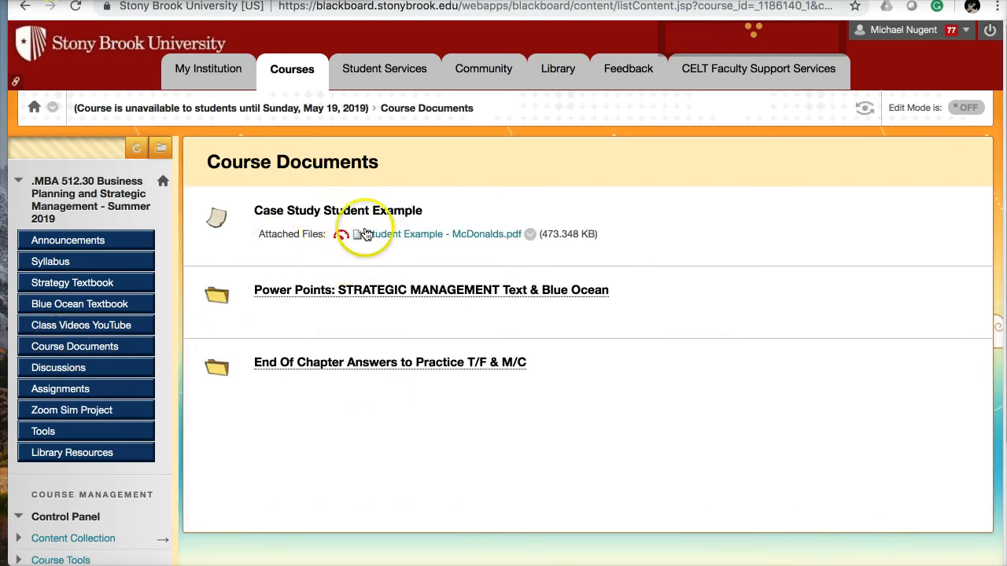
mouse_move(425, 246)
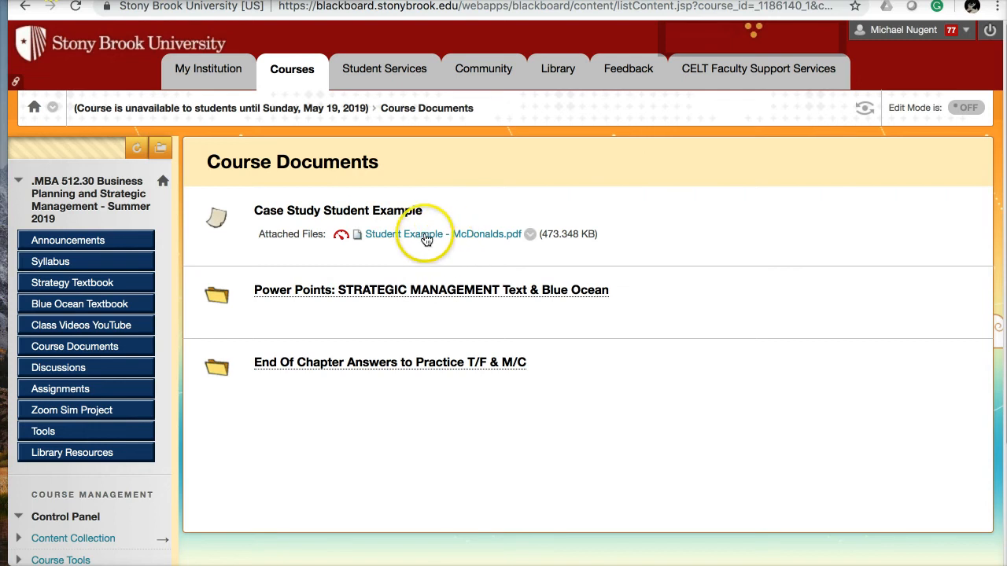
Open the Student Example - McDonalds.pdf attachment in Course Documents.
left_click(425, 234)
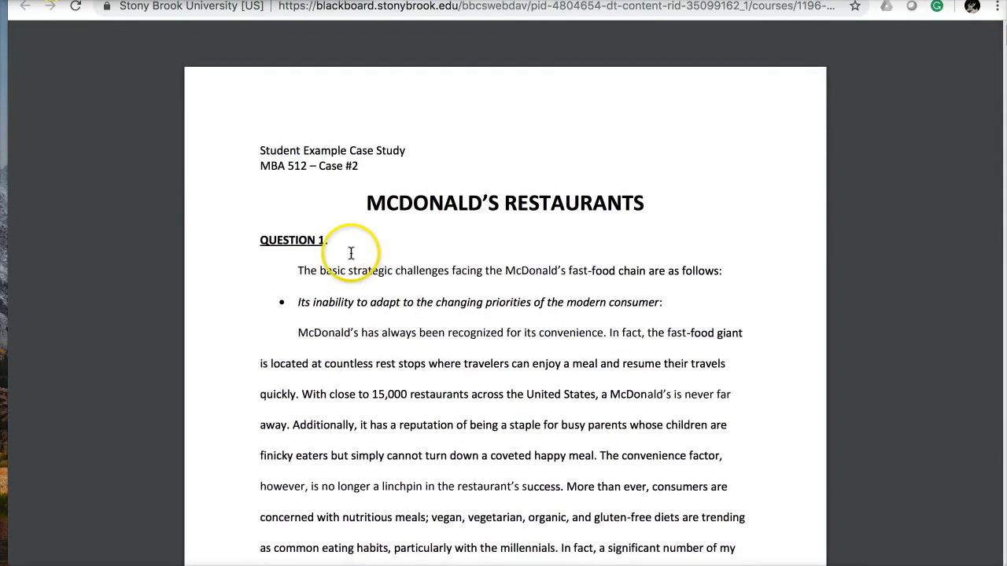
mouse_move(542, 332)
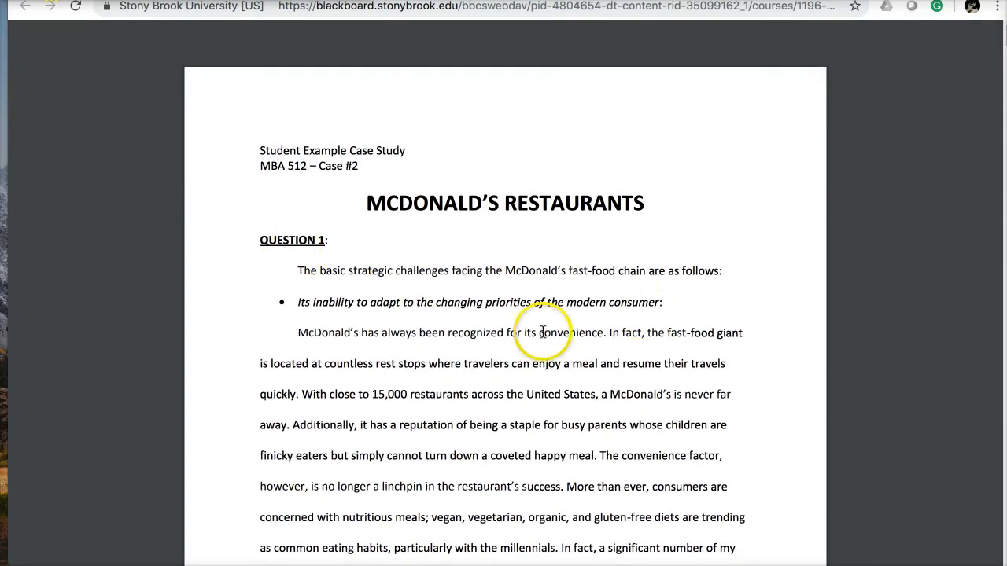
Scroll through the opening pages of the McDonald's case study PDF.
scroll("down", 3)
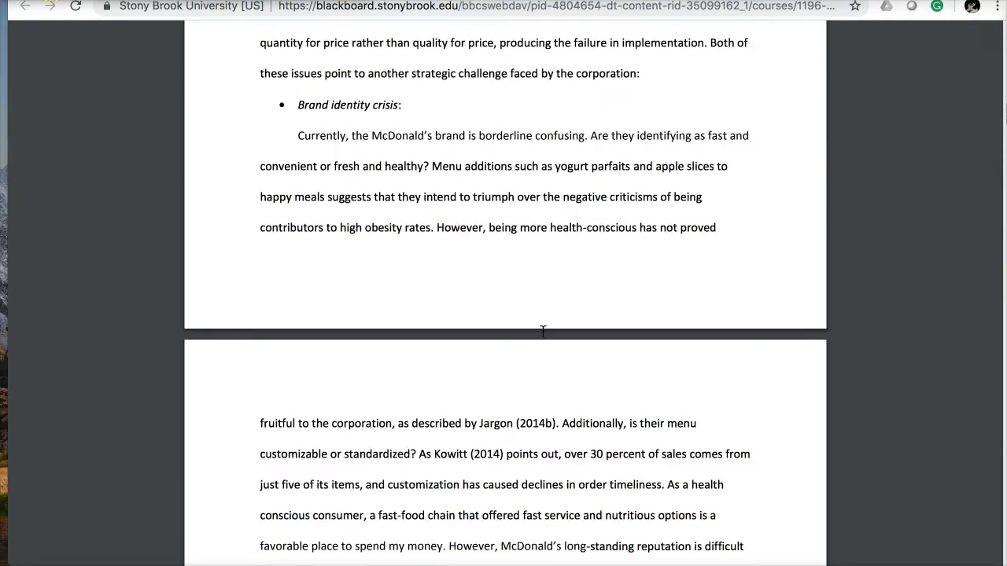
scroll("down", 3)
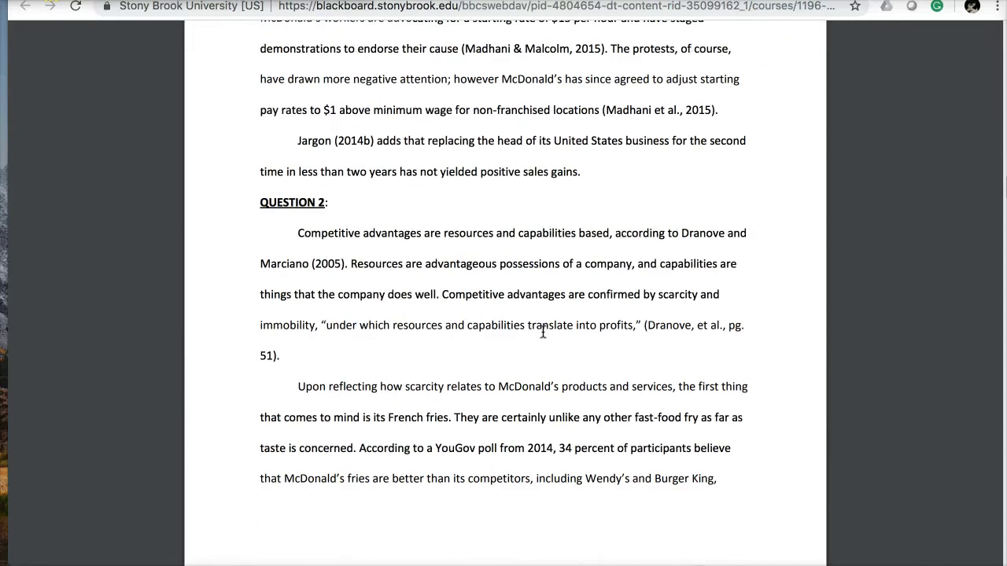
right_click(298, 275)
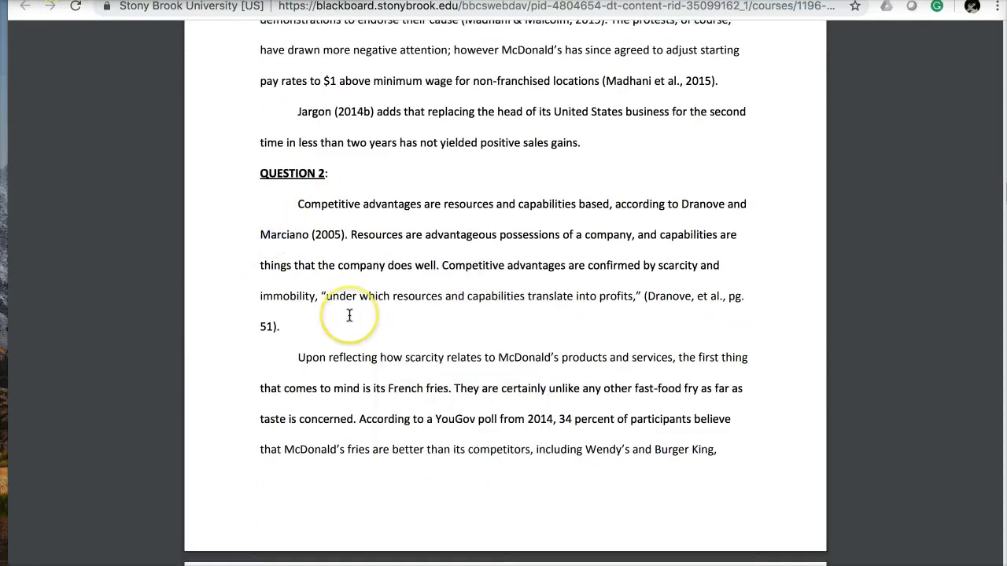
scroll("down", 3)
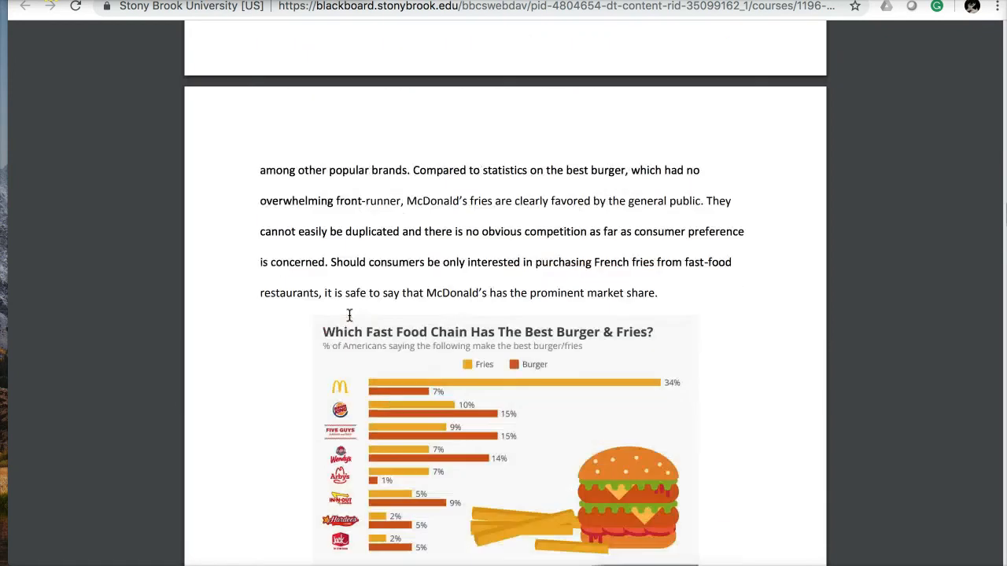
scroll("up", 3)
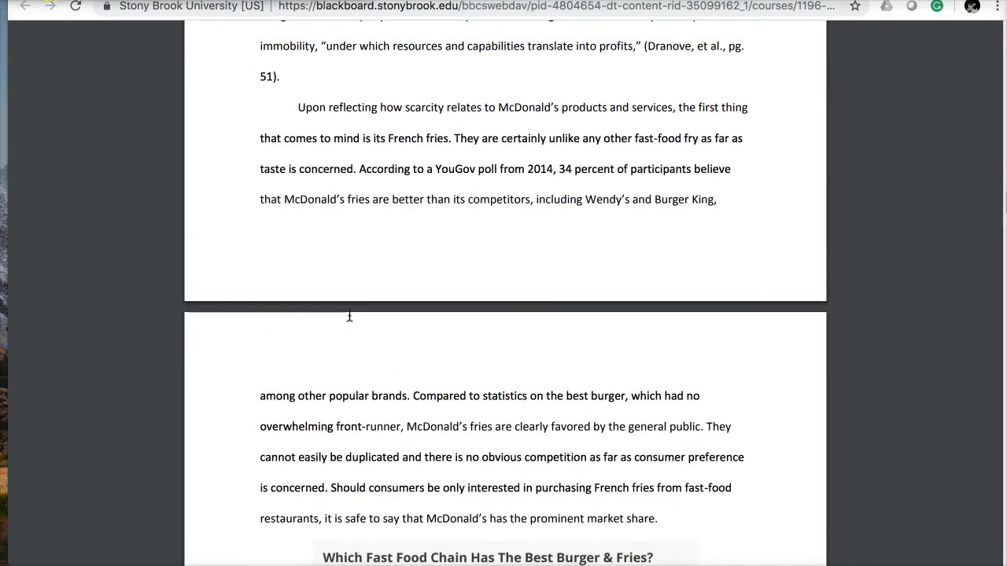
scroll("down", 3)
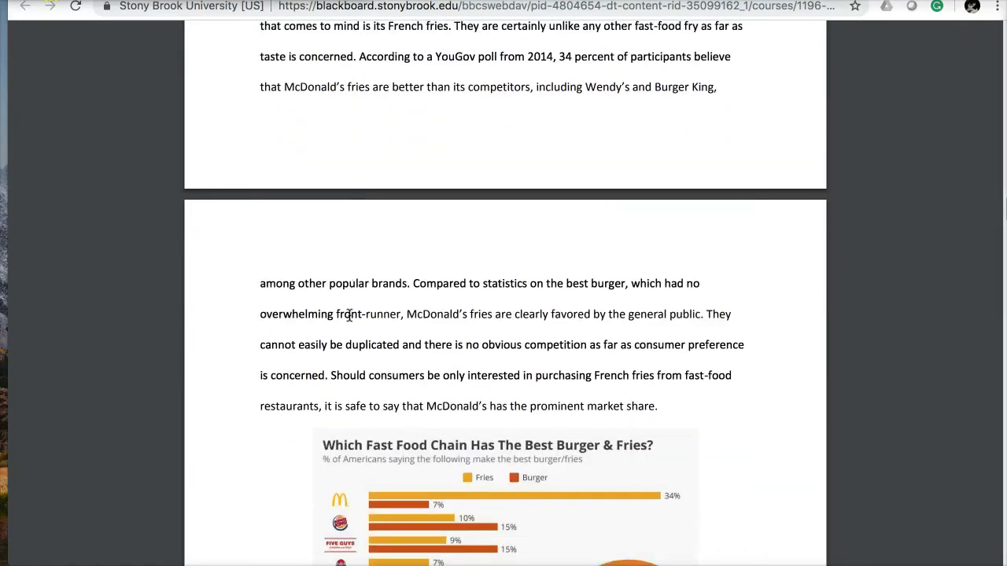
scroll("down", 3)
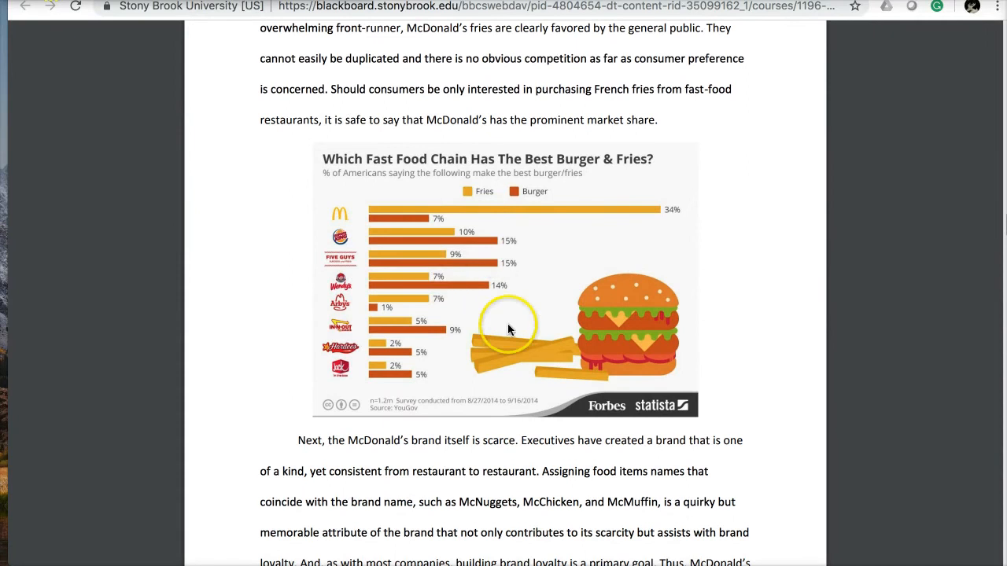
scroll("down", 3)
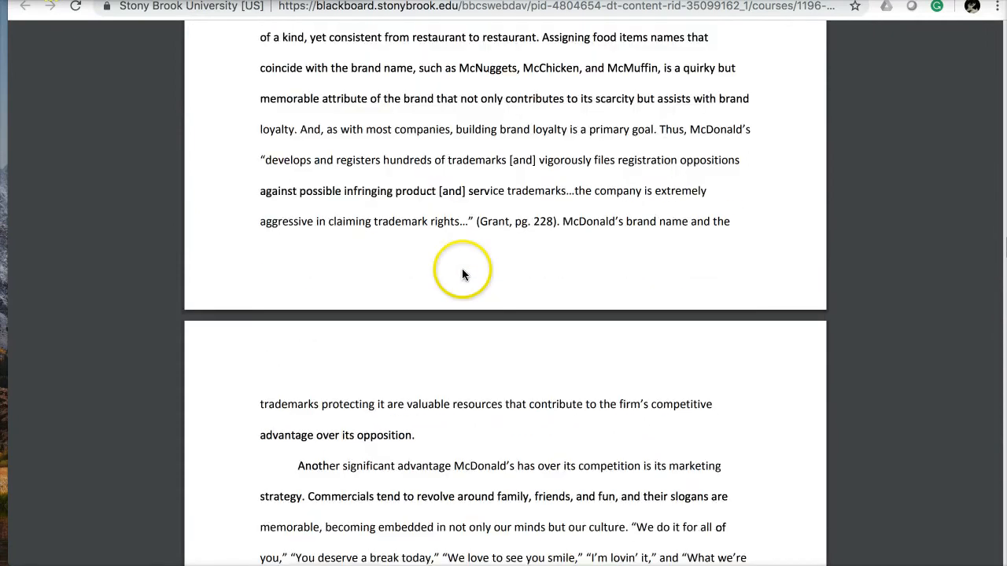
mouse_move(327, 183)
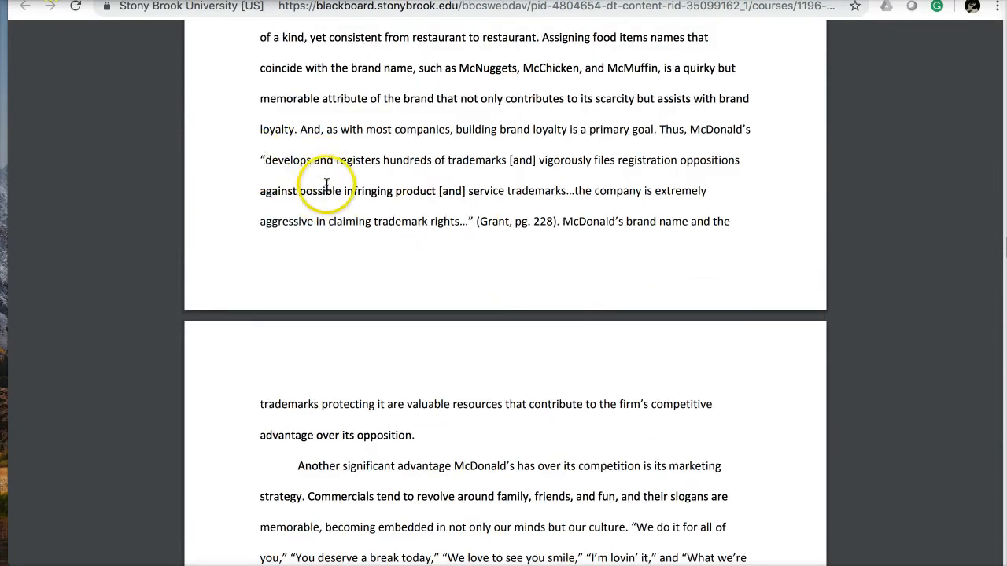
mouse_move(490, 295)
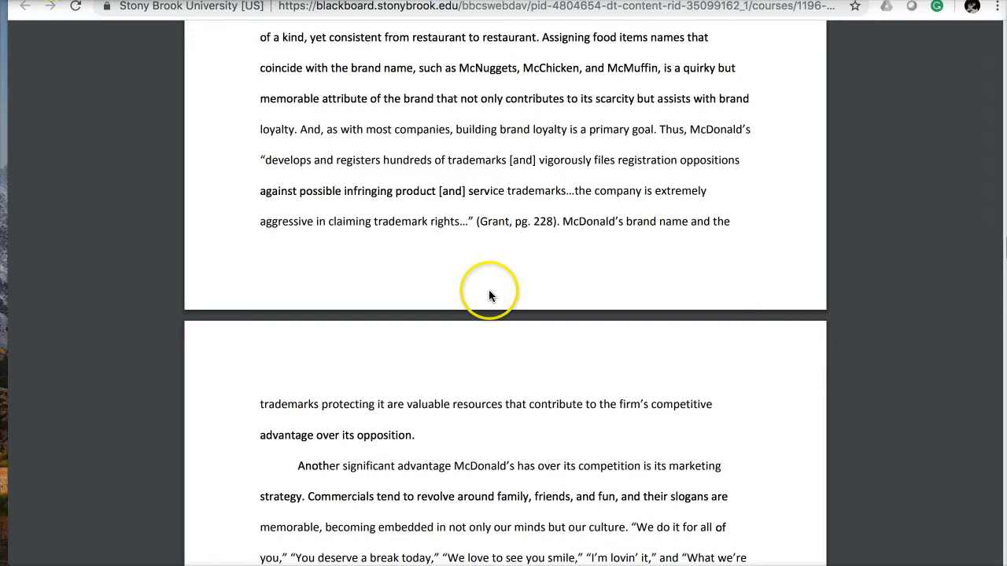
Scroll to the PDF's References list, then go back to Course Documents.
scroll("down", 3)
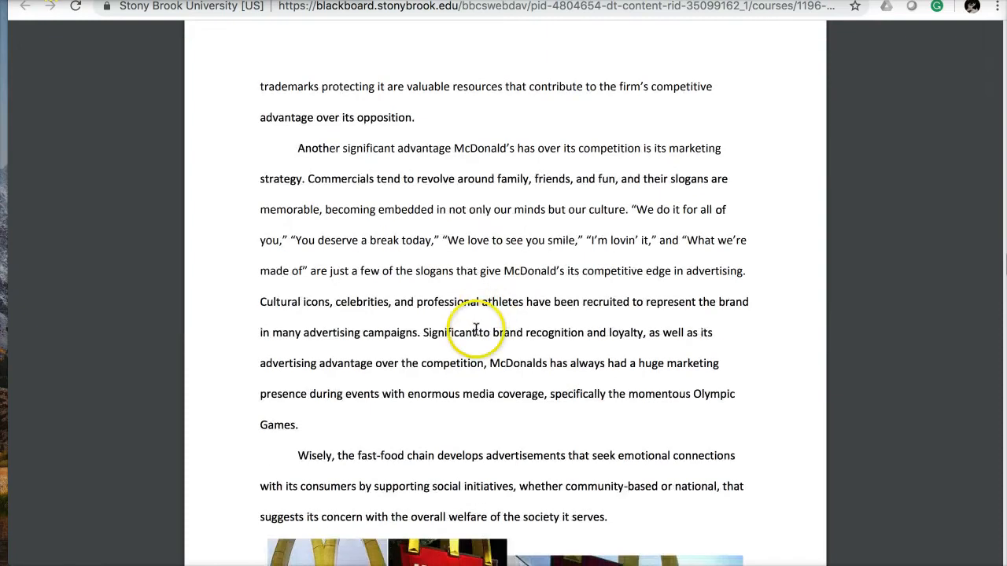
scroll("down", 3)
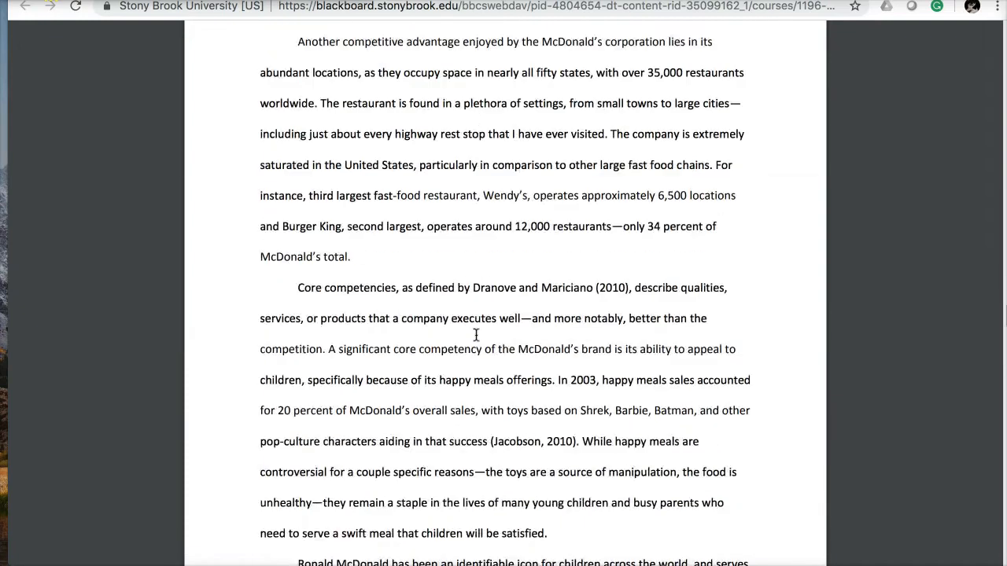
scroll("down", 3)
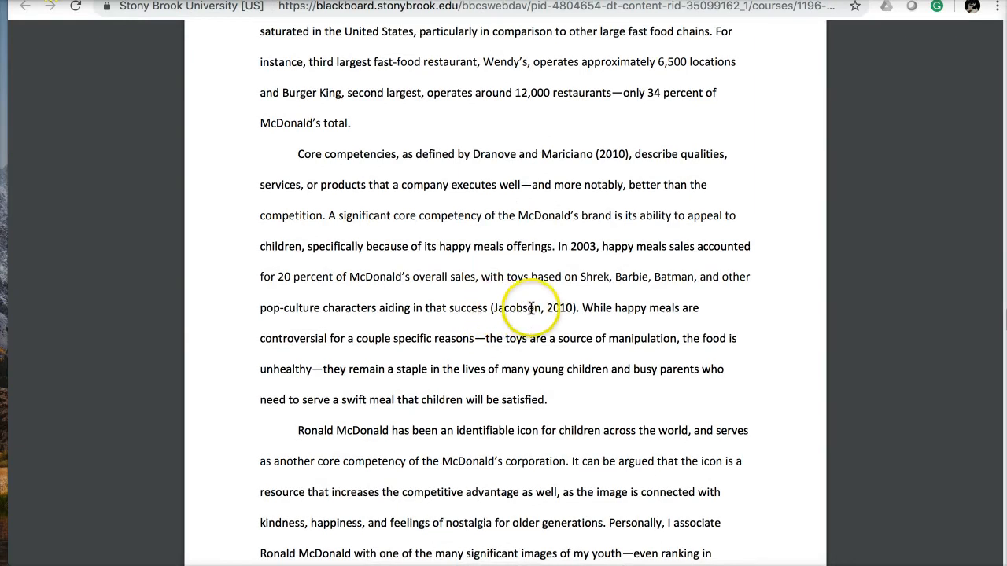
scroll("down", 3)
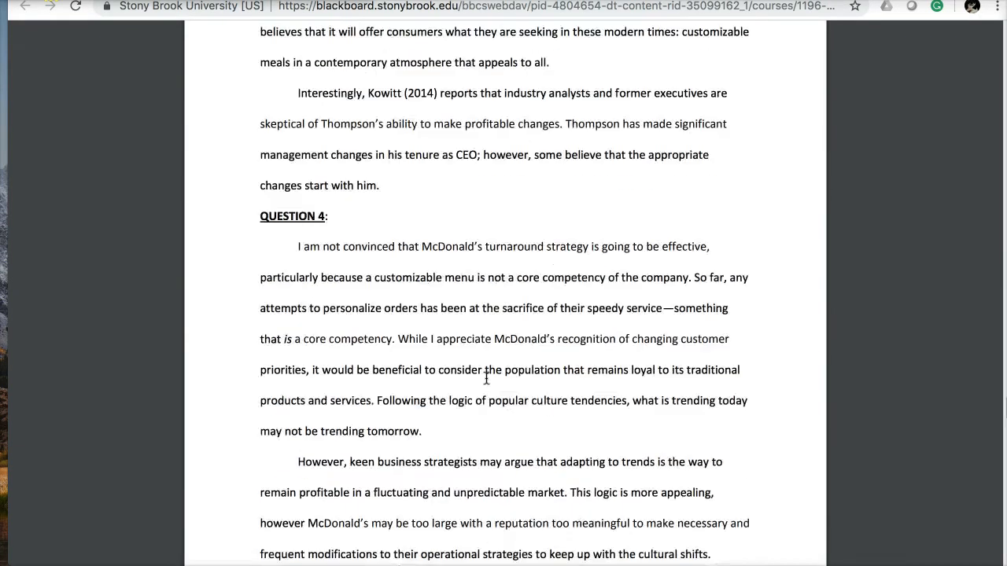
scroll("down", 3)
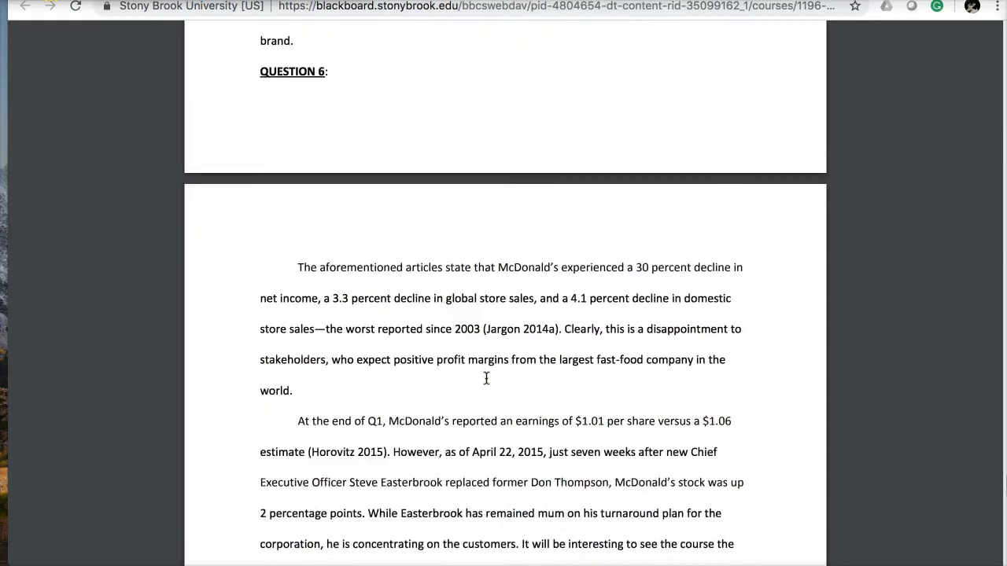
scroll("down", 3)
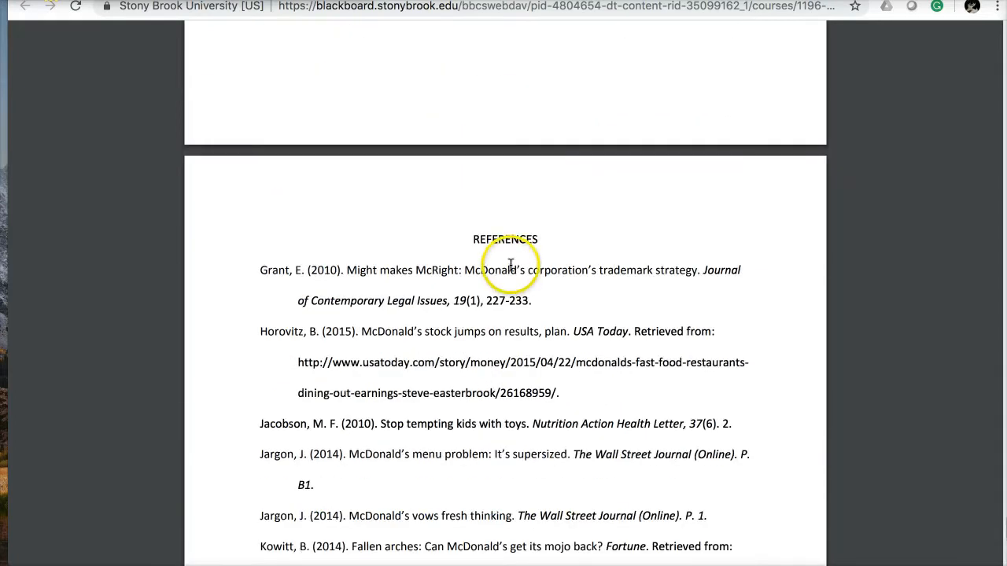
mouse_move(241, 338)
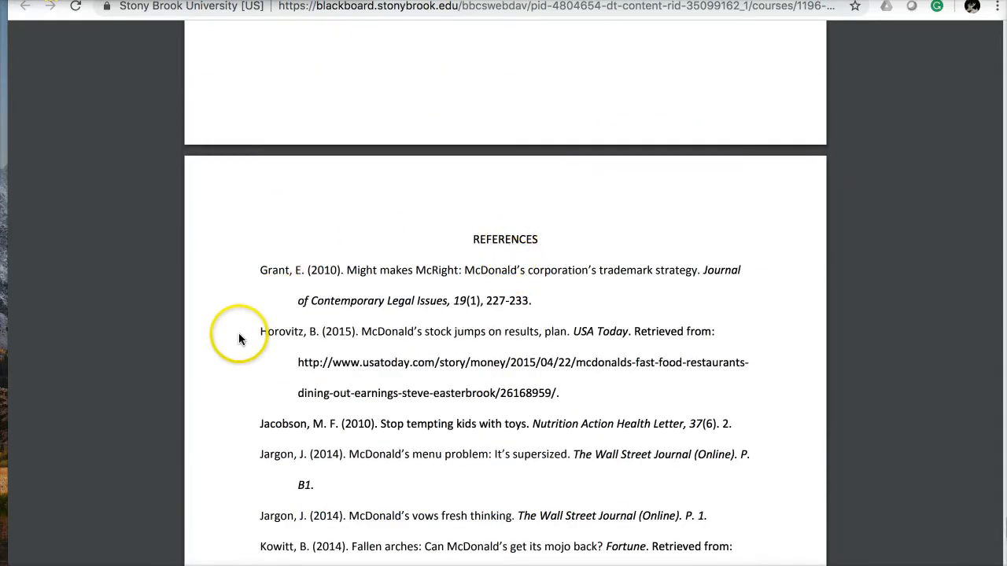
scroll("down", 3)
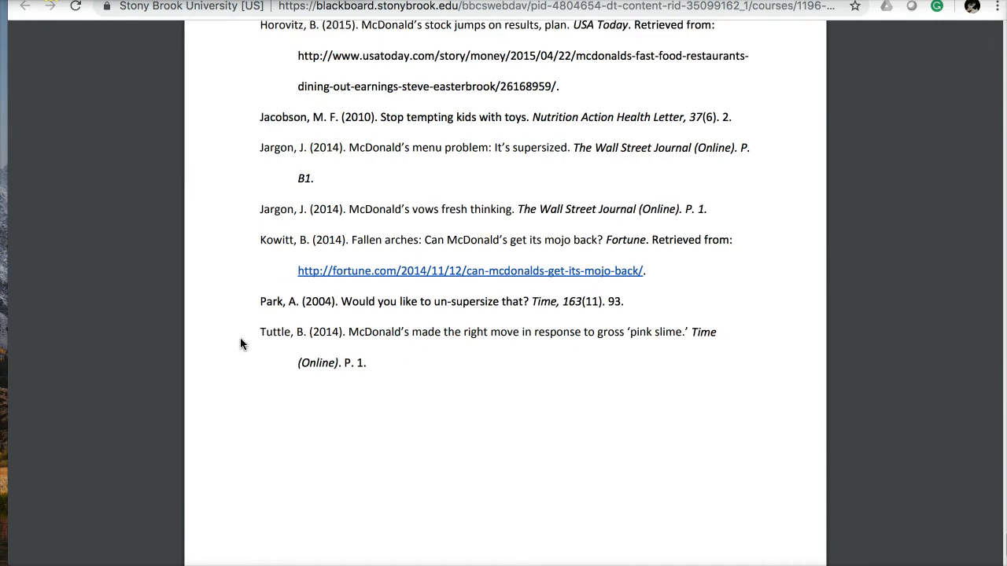
scroll("up", 3)
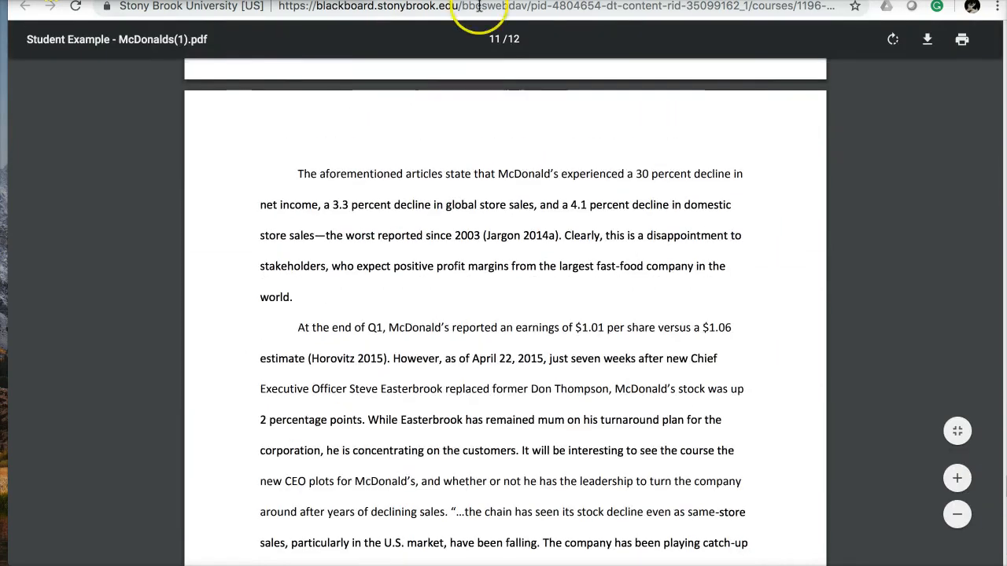
left_click(26, 6)
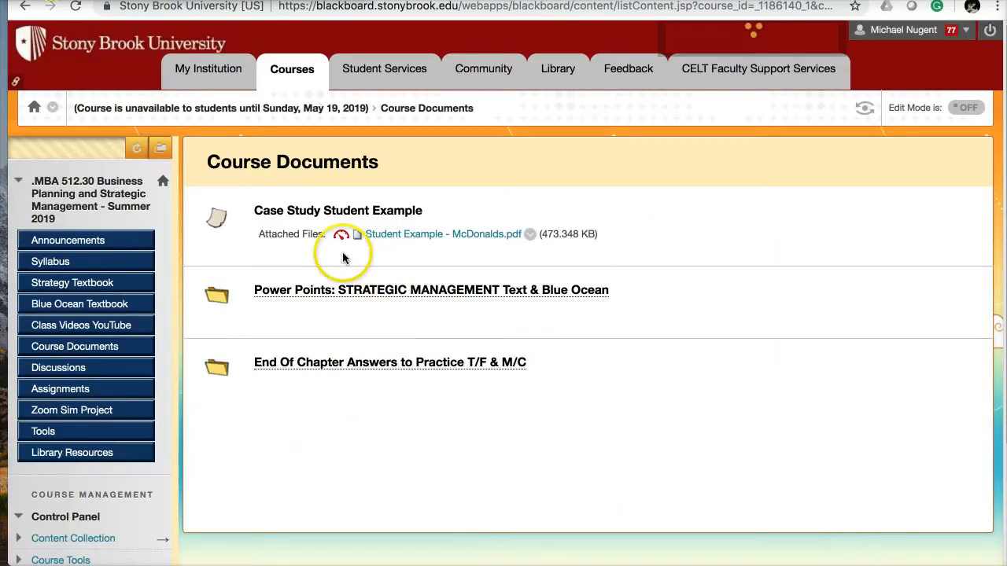
mouse_move(370, 284)
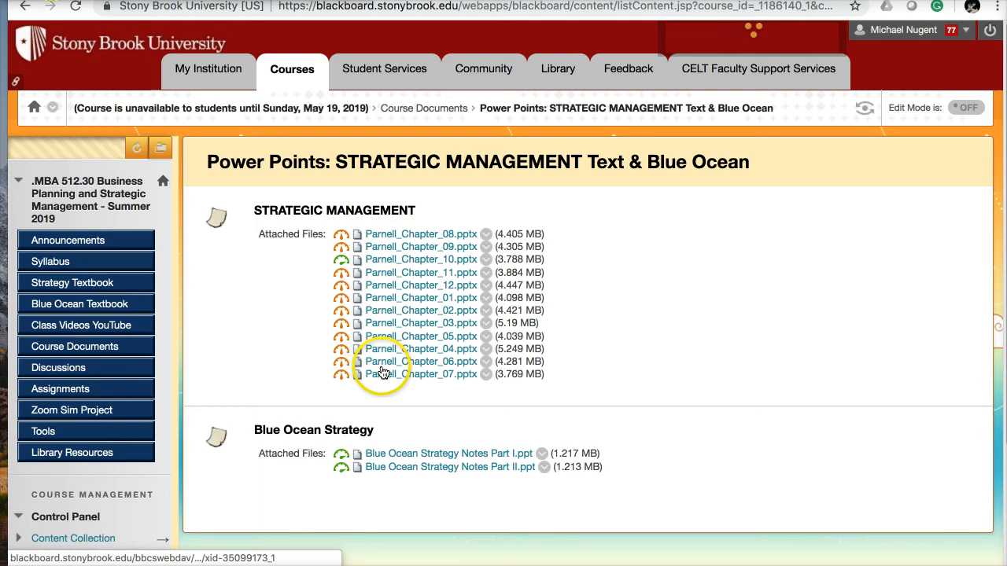
mouse_move(403, 456)
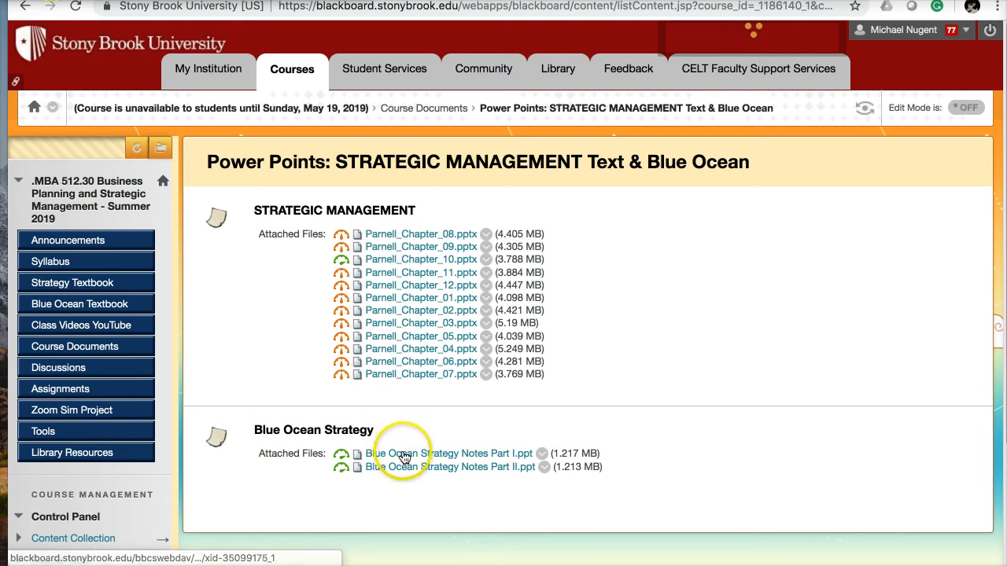
mouse_move(116, 166)
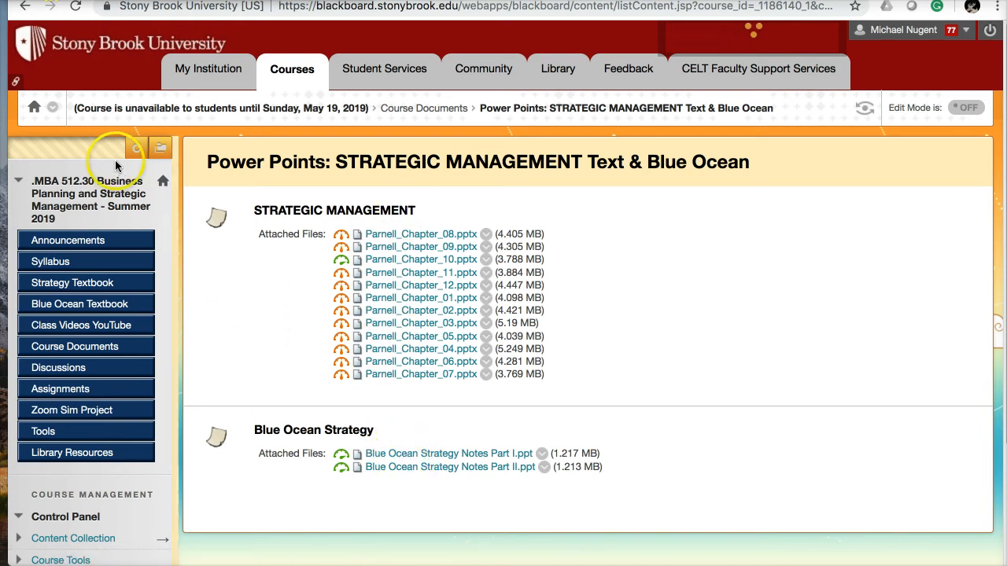
mouse_move(79, 304)
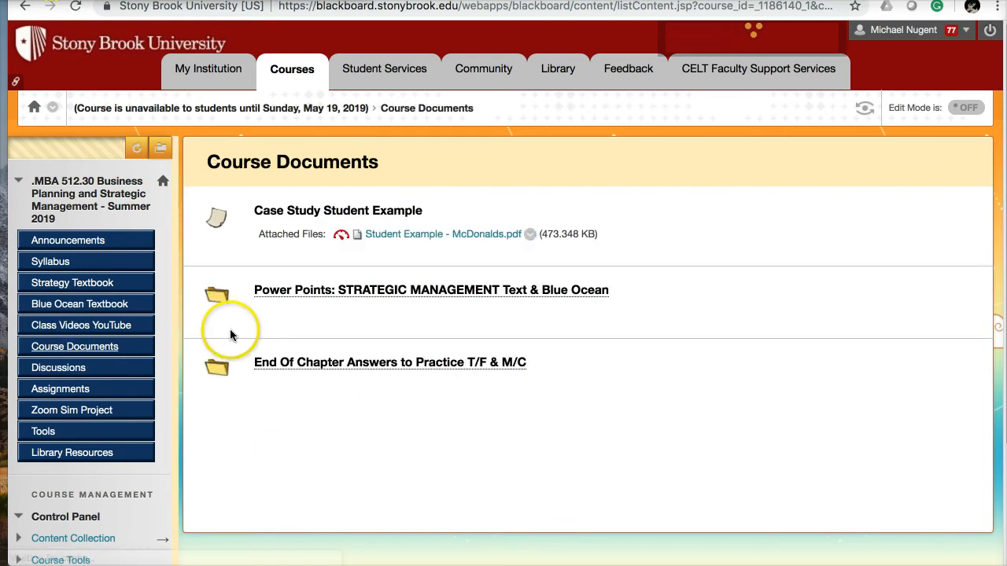
mouse_move(335, 370)
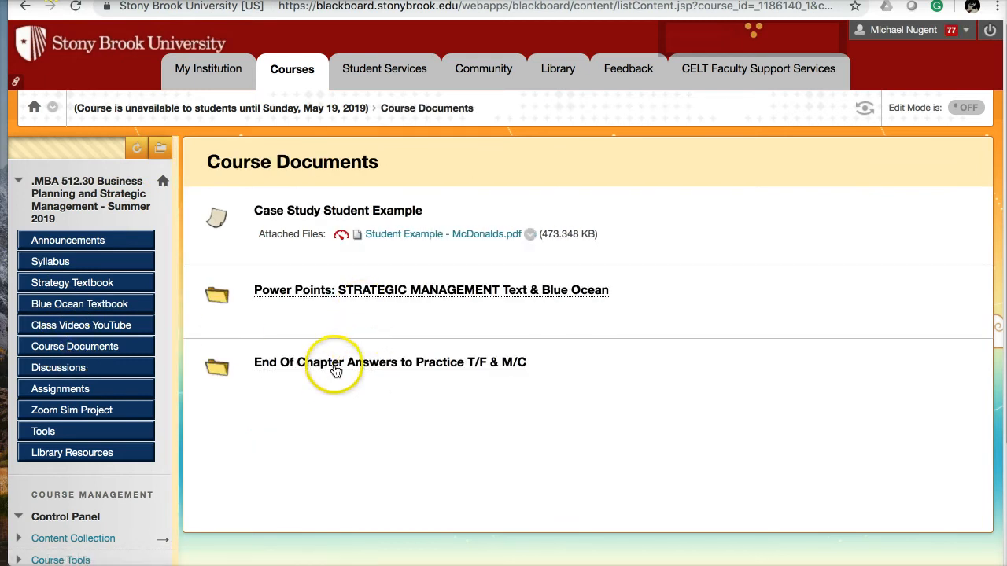
mouse_move(365, 370)
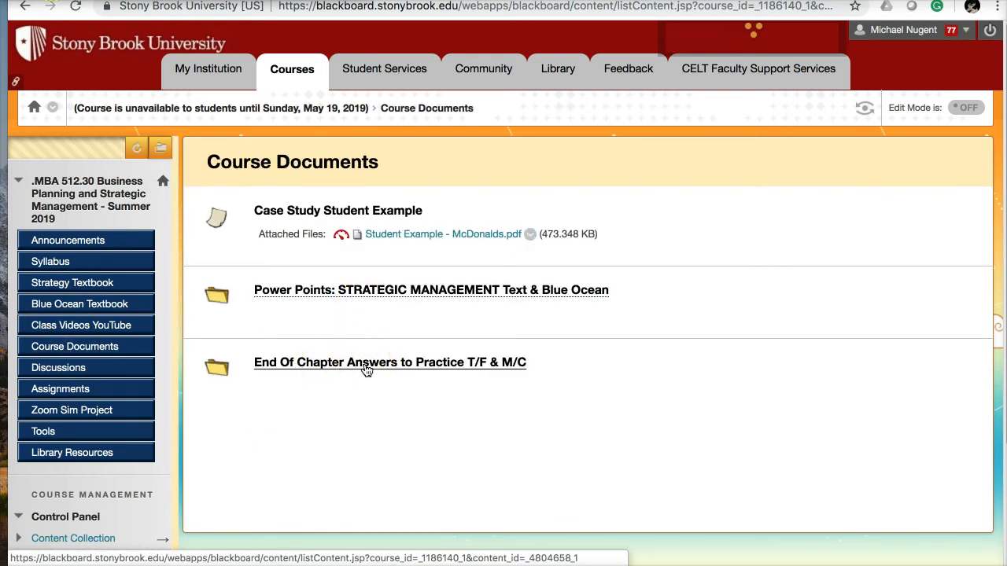
left_click(390, 362)
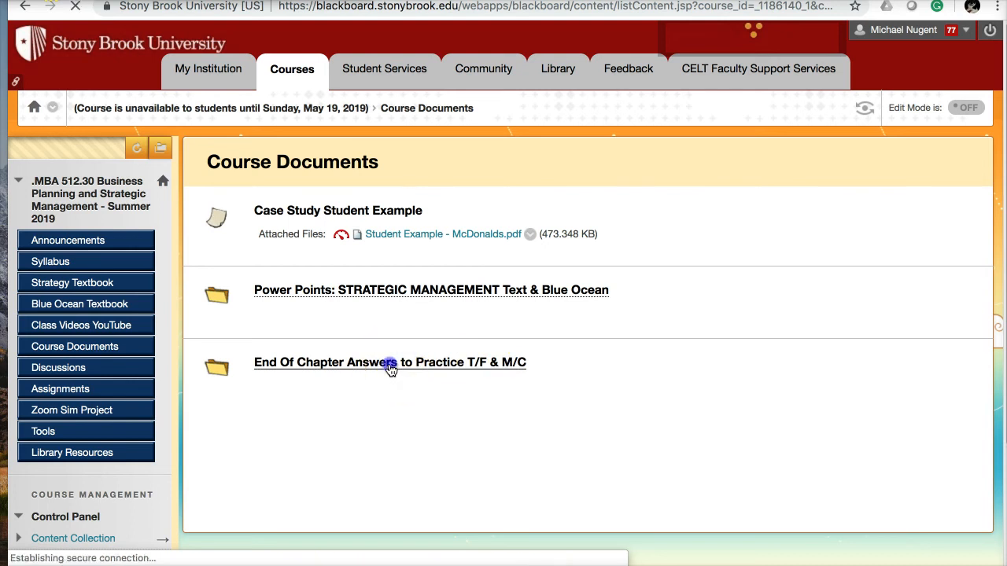
View the twelve chapter answer keys in the End Of Chapter Answers folder, then return to Course Documents.
left_click(390, 363)
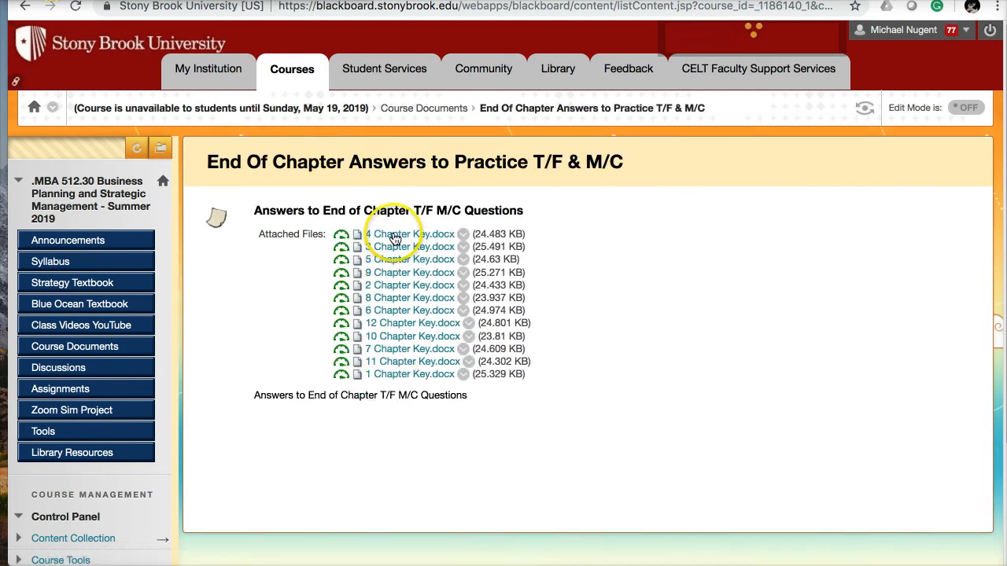
mouse_move(295, 346)
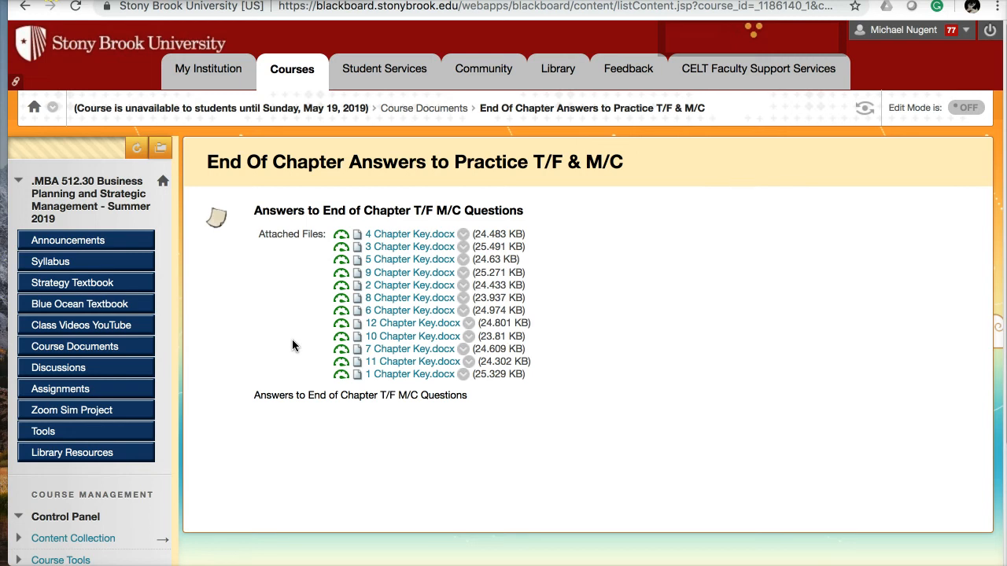
mouse_move(75, 346)
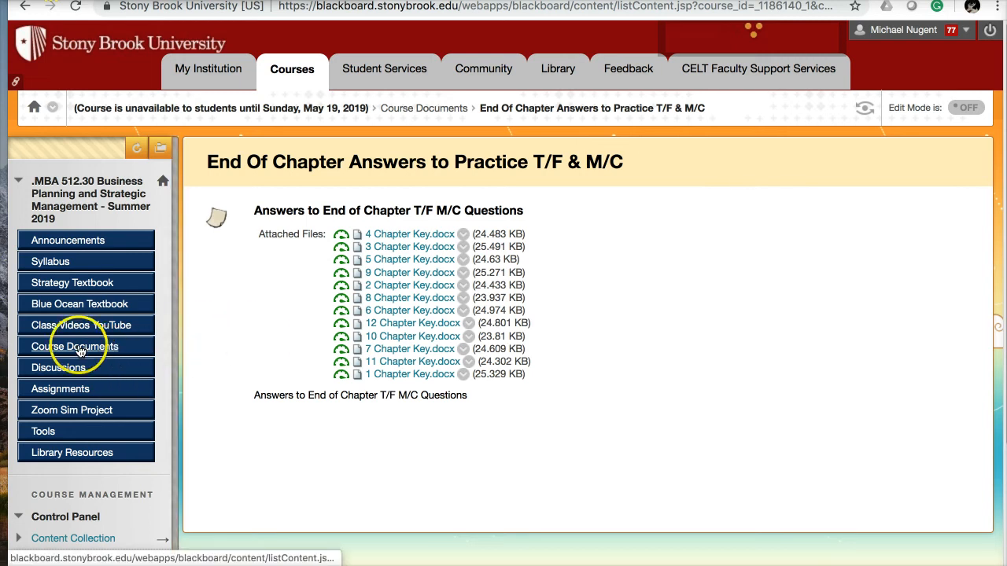
left_click(75, 346)
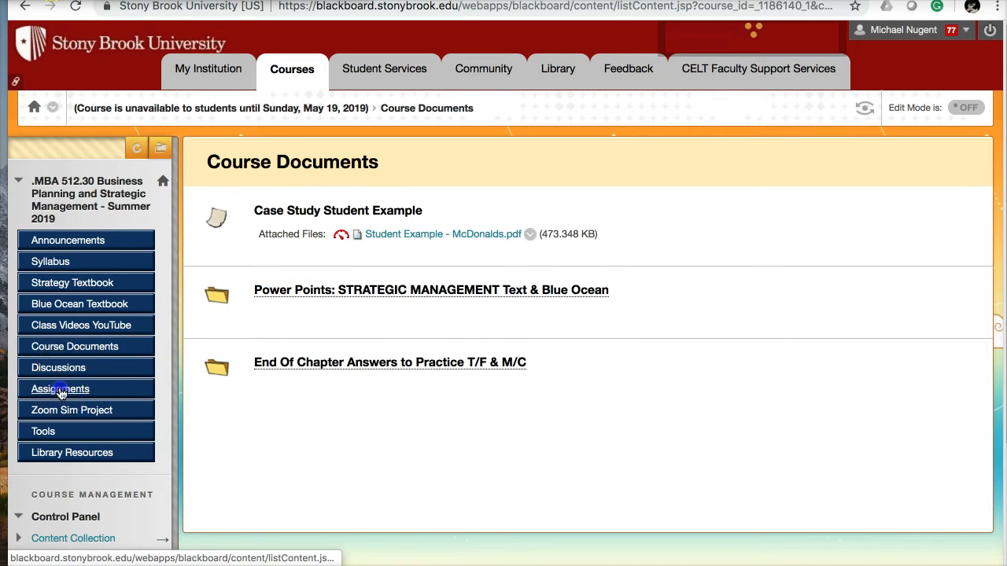
Open the Assignments page from the course menu.
left_click(60, 388)
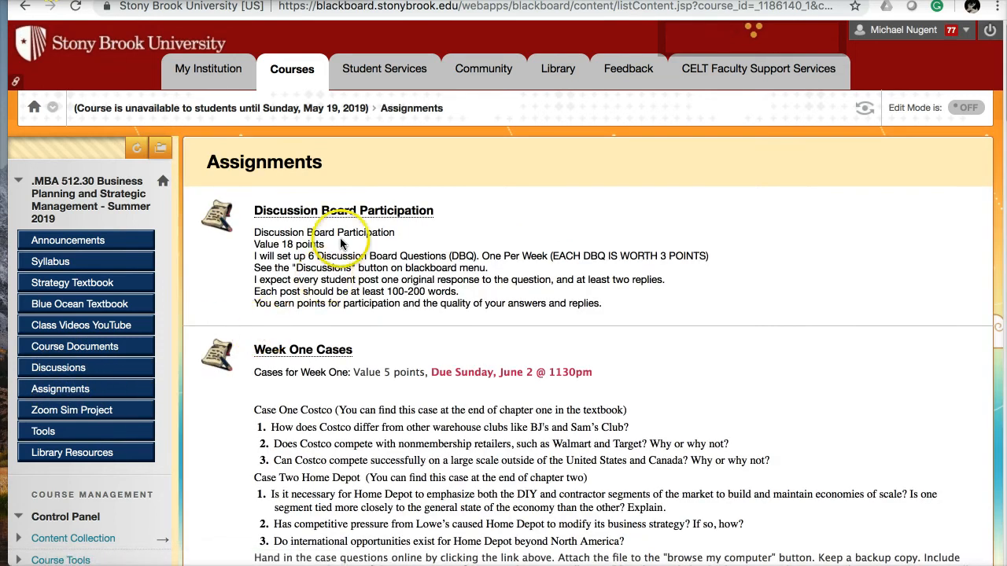
mouse_move(252, 291)
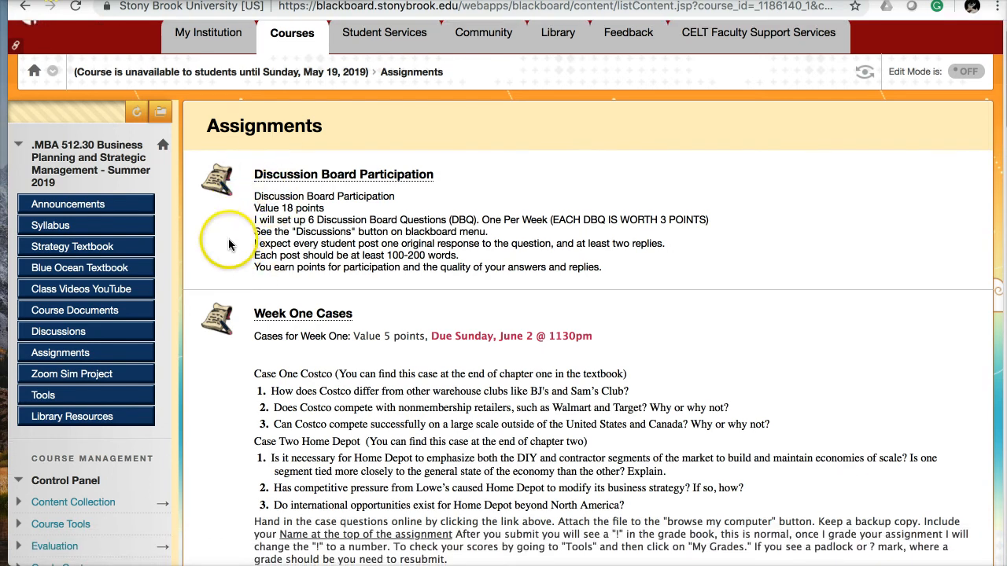
Scroll the Assignments page down to Week One Cases and open that assignment.
scroll("down", 3)
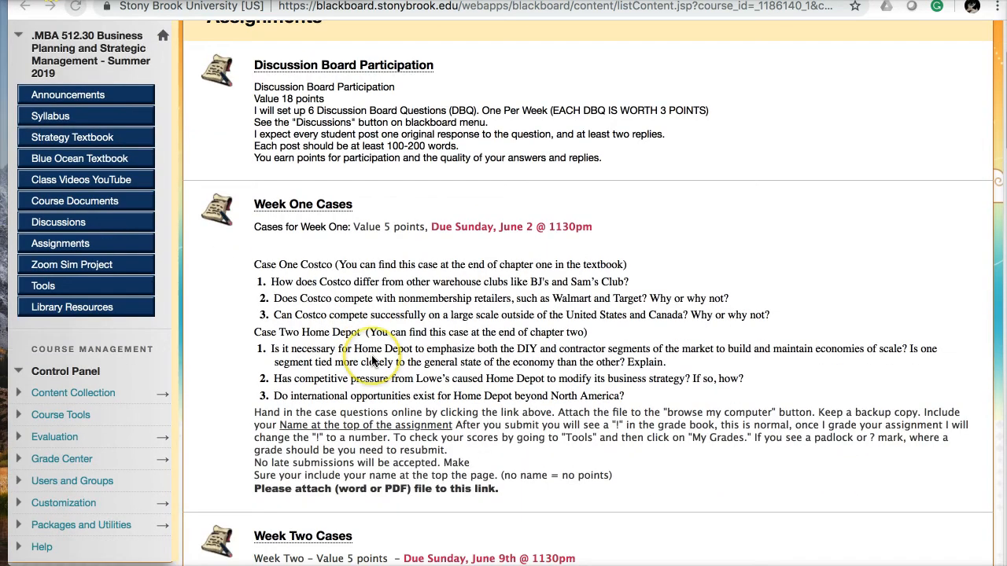
scroll("down", 3)
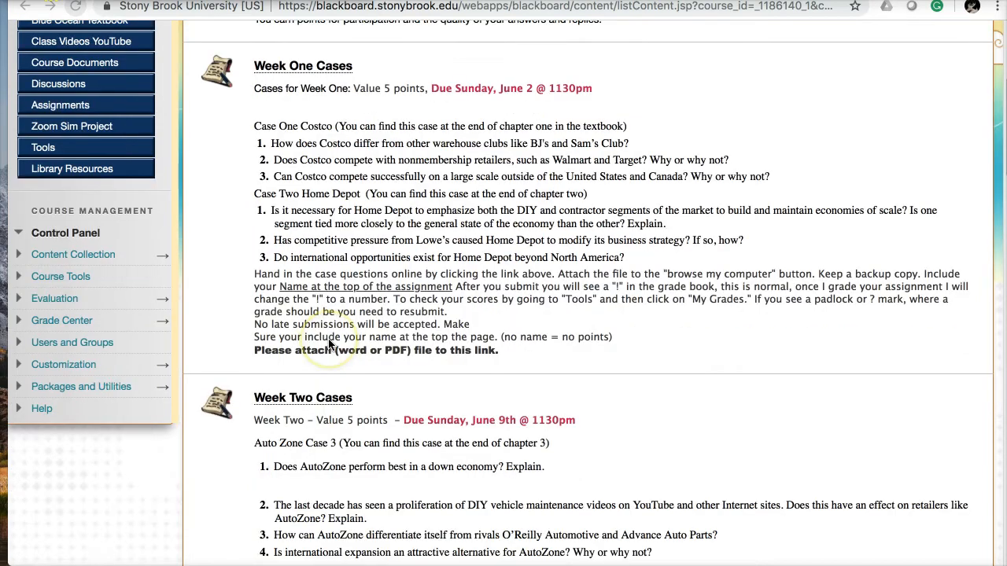
scroll("down", 3)
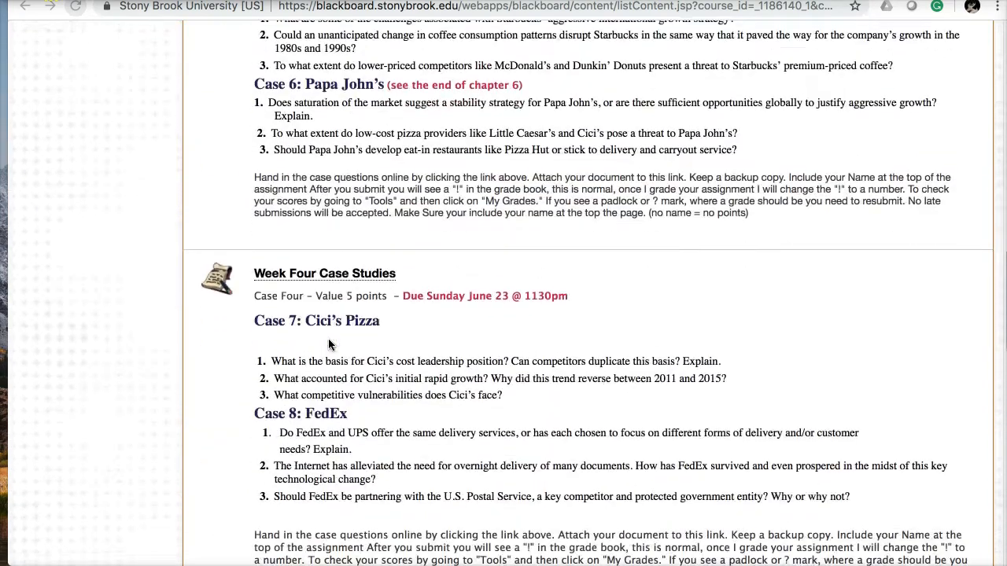
scroll("down", 3)
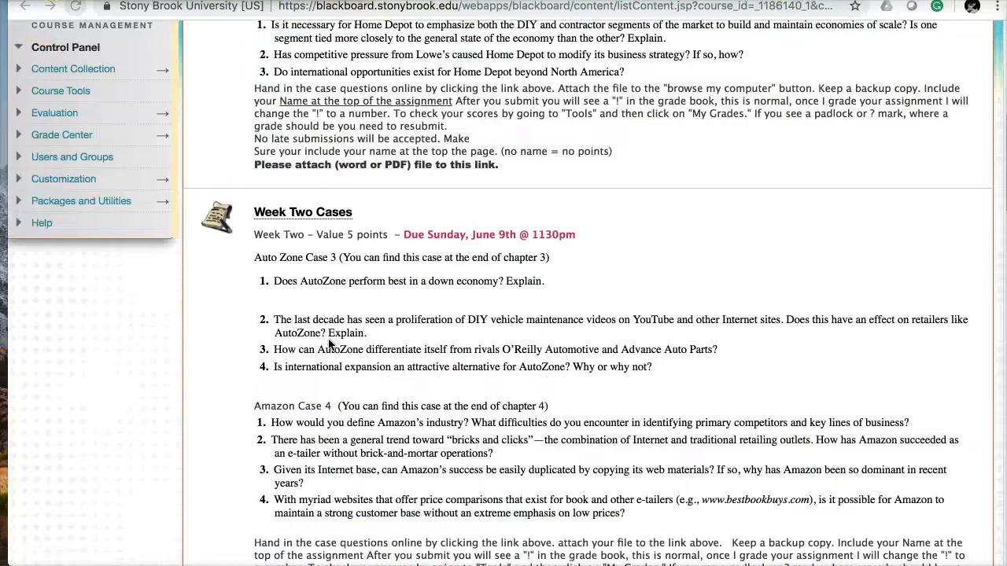
scroll("up", 3)
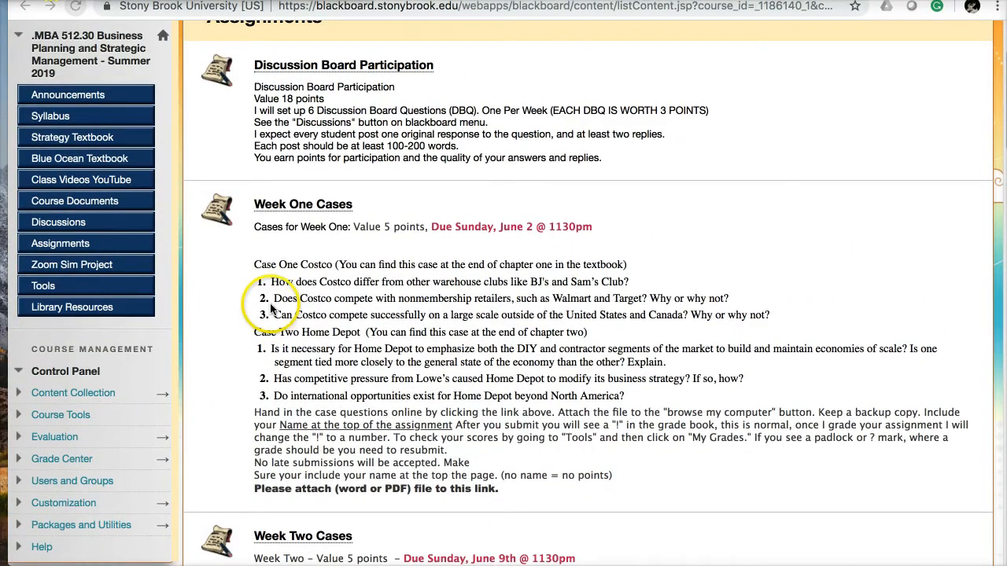
scroll("down", 3)
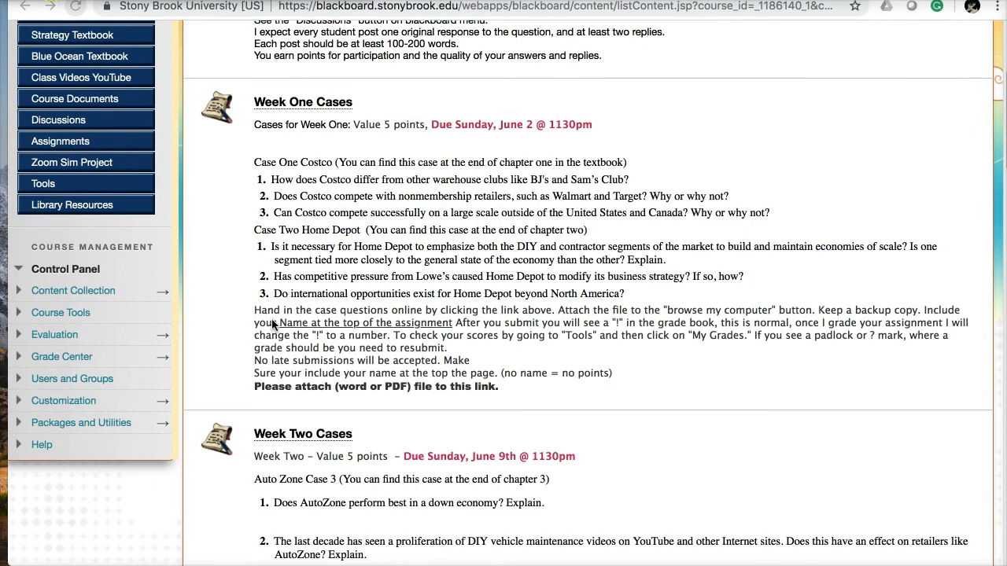
mouse_move(262, 183)
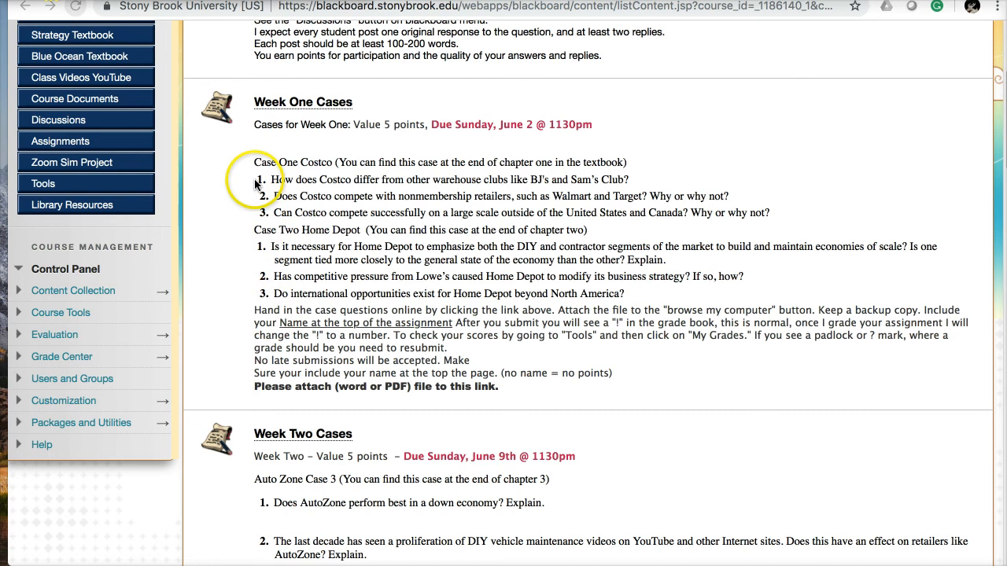
mouse_move(245, 194)
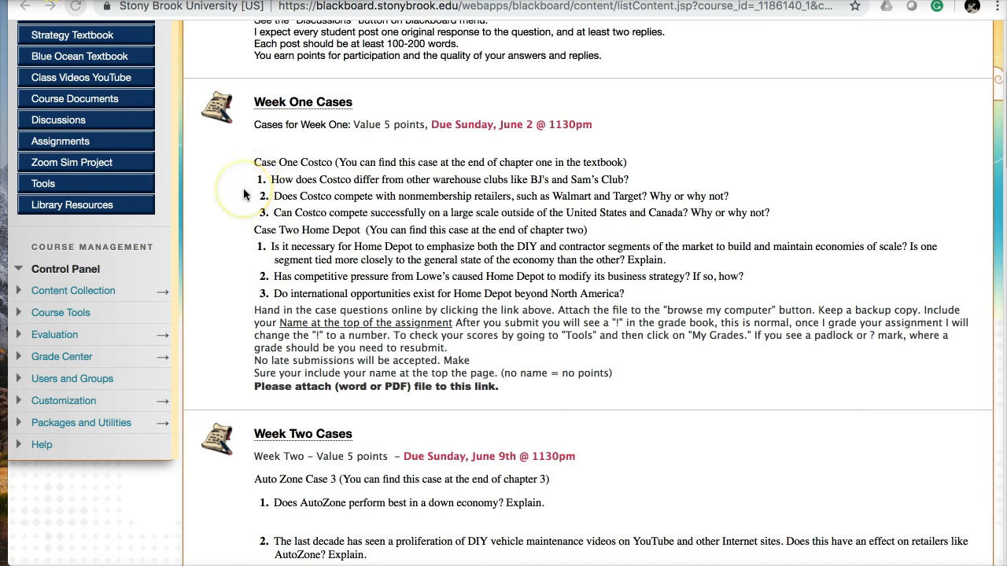
mouse_move(264, 185)
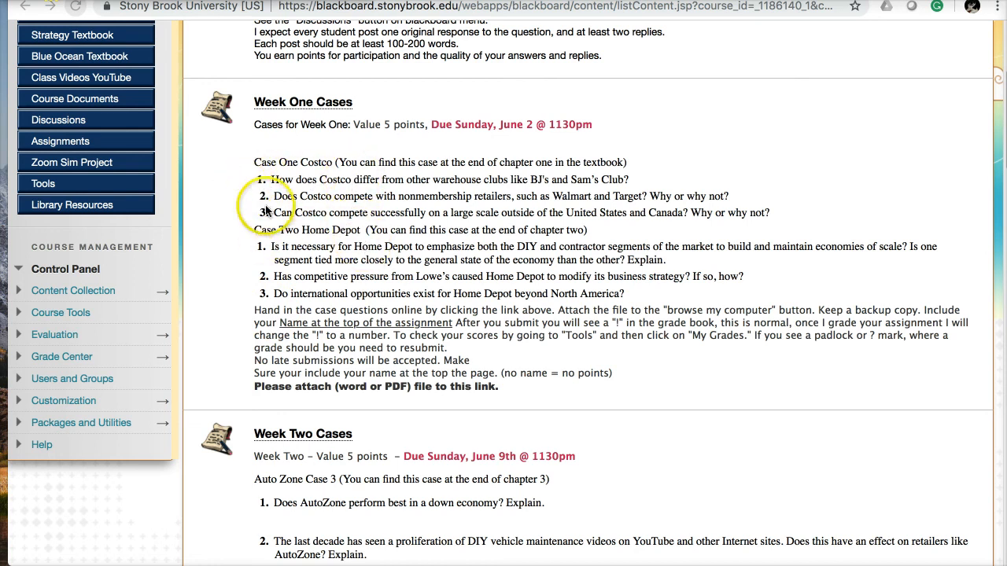
mouse_move(307, 240)
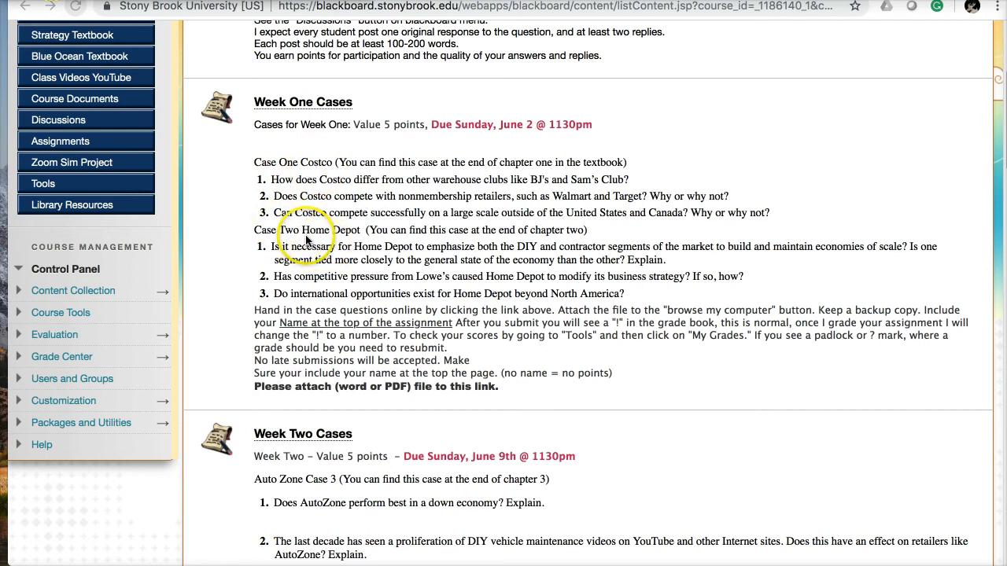
mouse_move(246, 288)
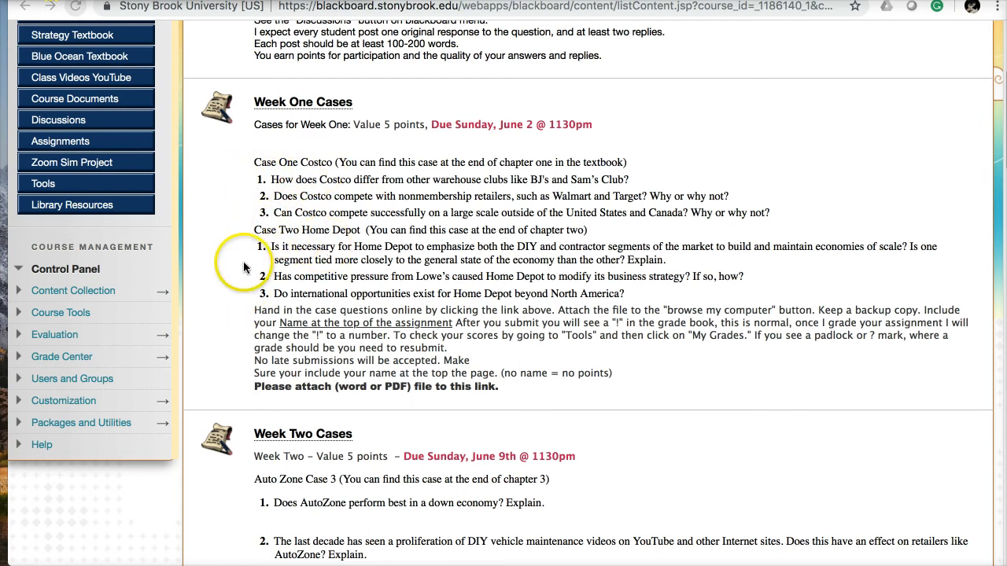
mouse_move(240, 273)
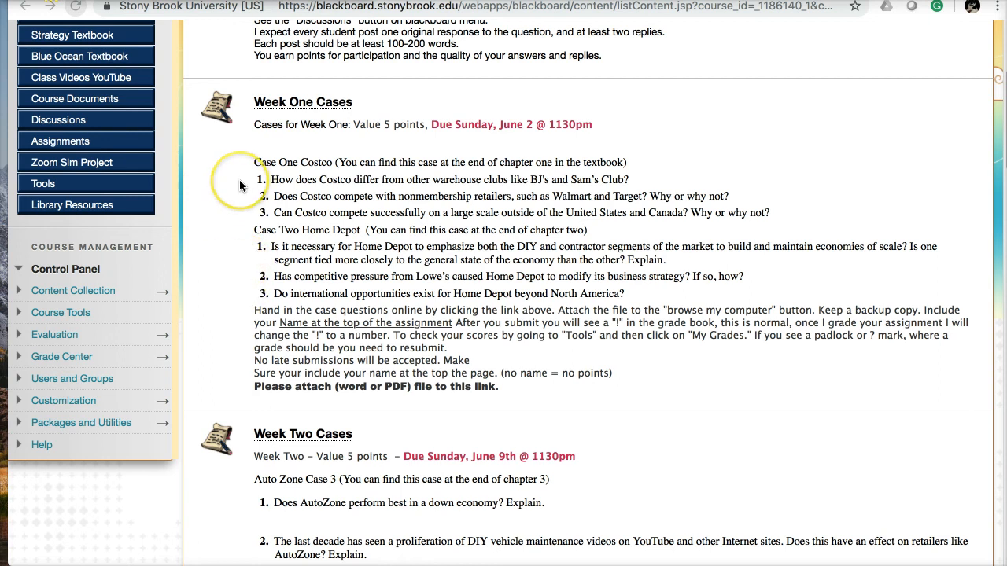
mouse_move(251, 281)
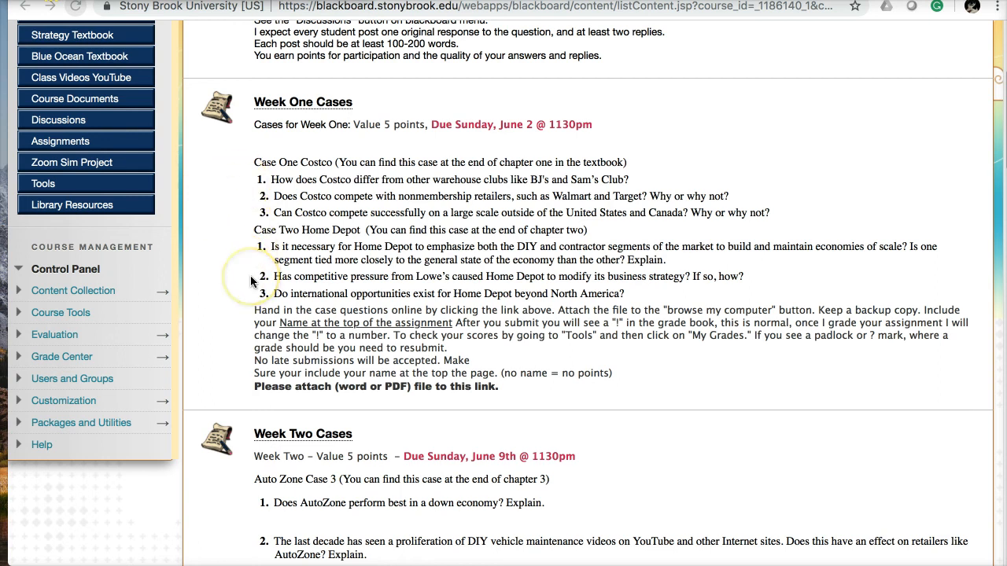
mouse_move(247, 320)
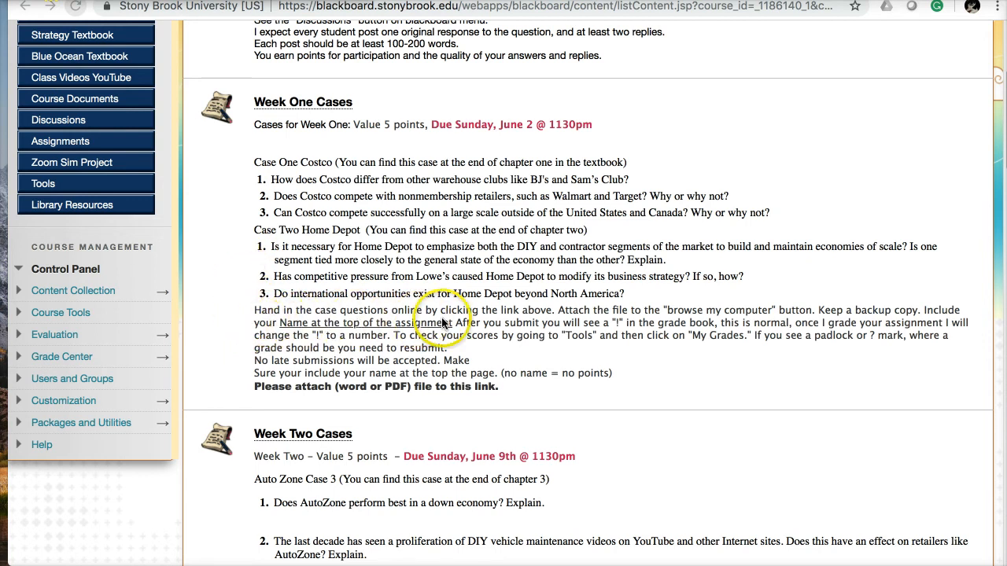
mouse_move(602, 315)
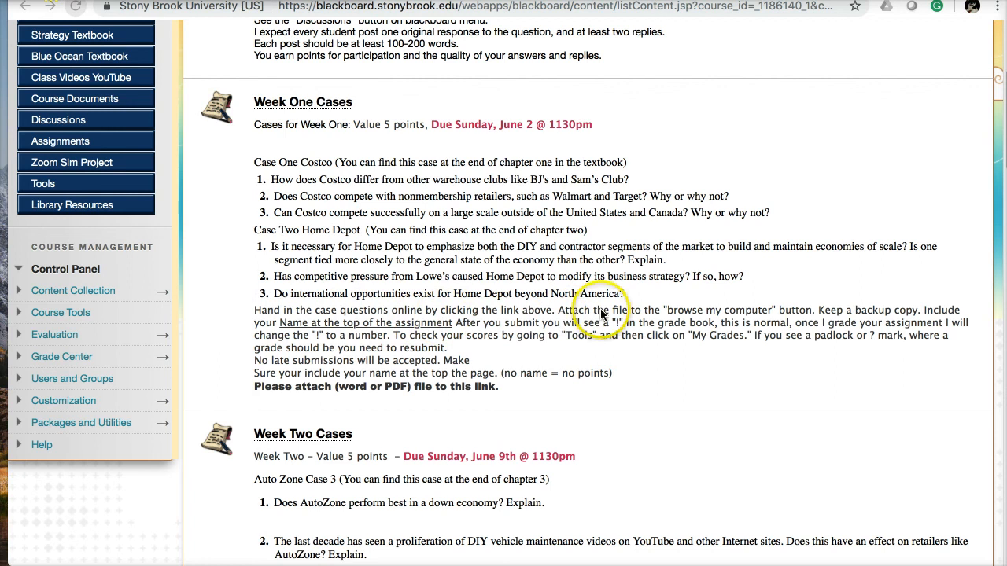
mouse_move(669, 321)
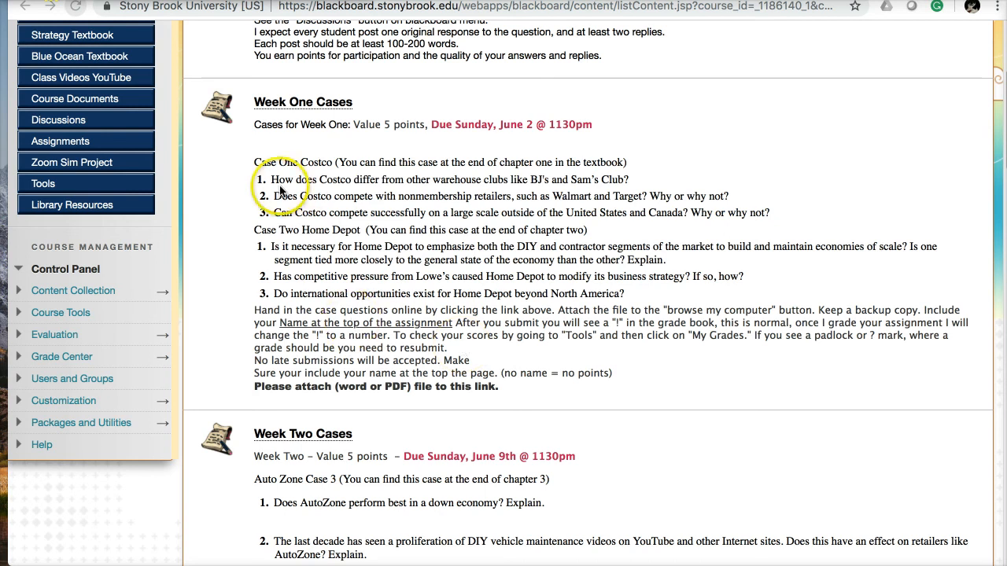
mouse_move(231, 192)
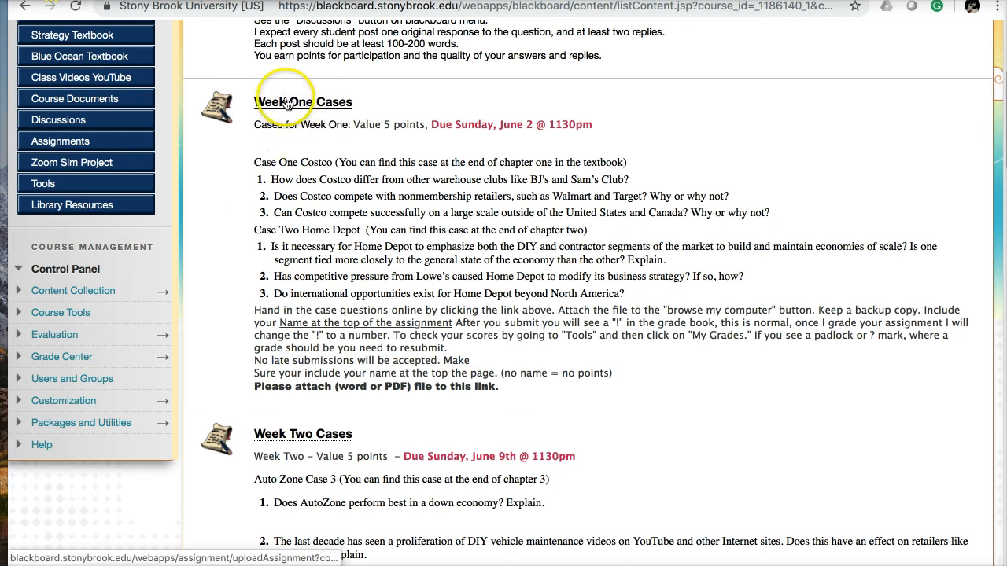
left_click(303, 102)
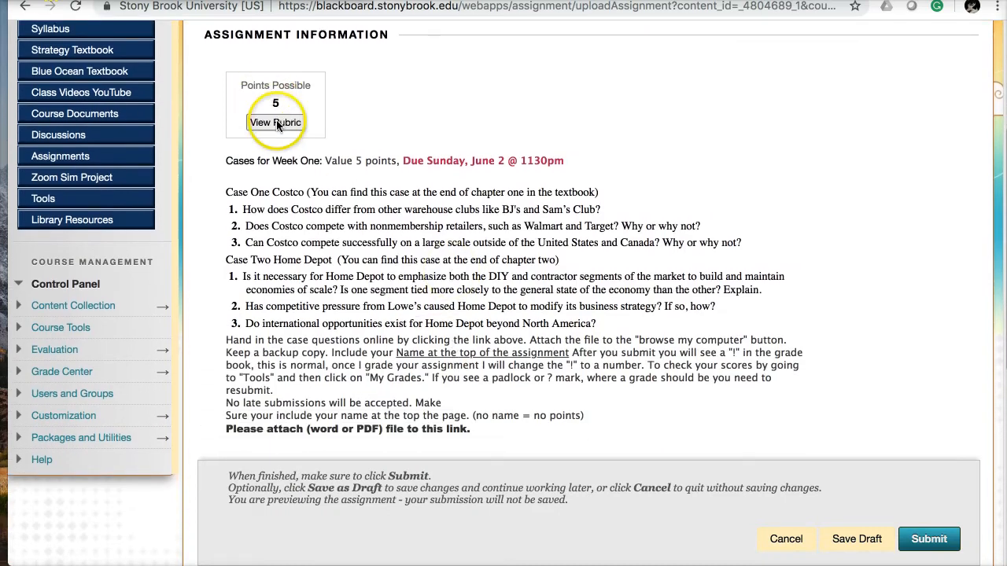
Scroll the Week One Cases preview to Assignment Submission and view its rubric.
scroll("down", 3)
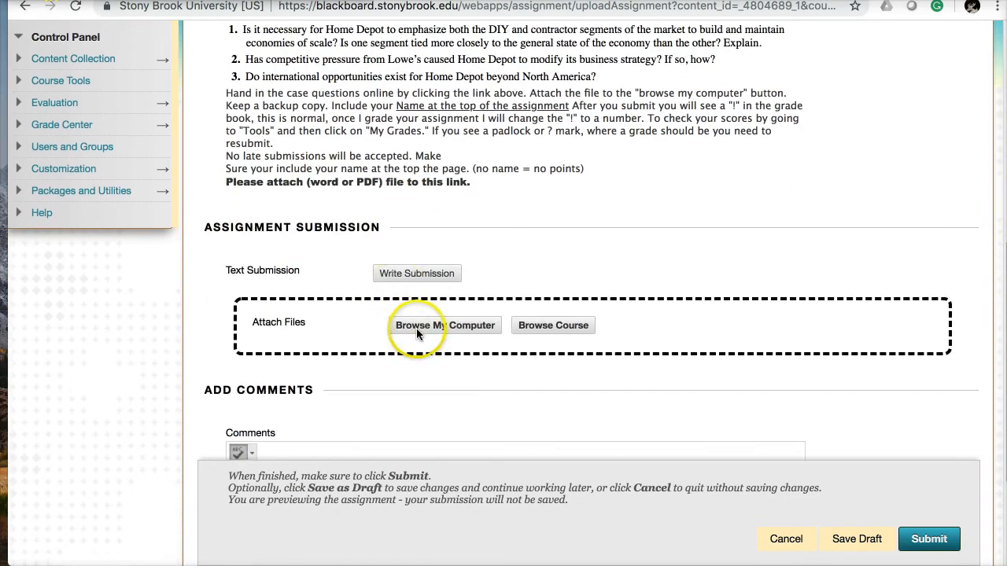
scroll("down", 3)
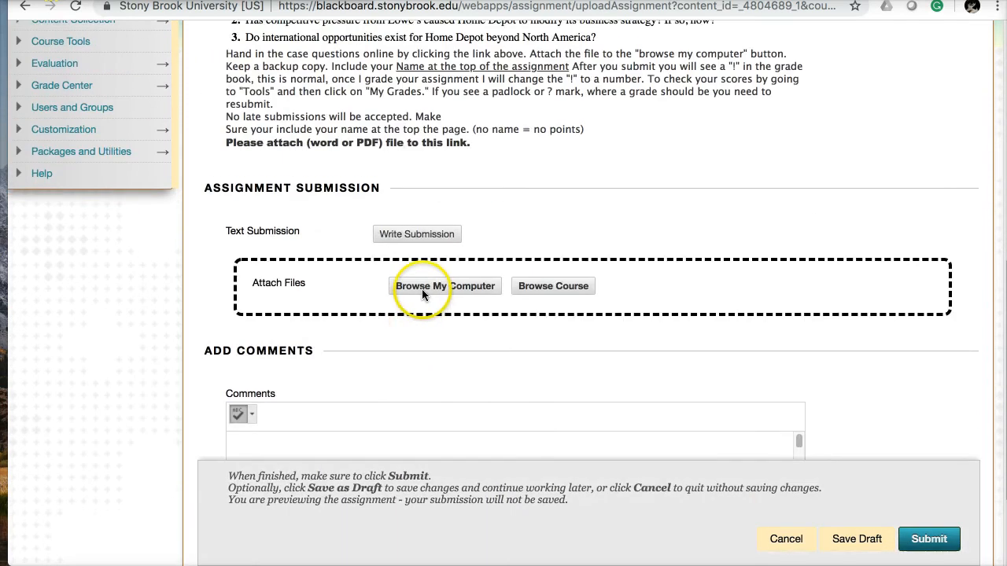
mouse_move(354, 302)
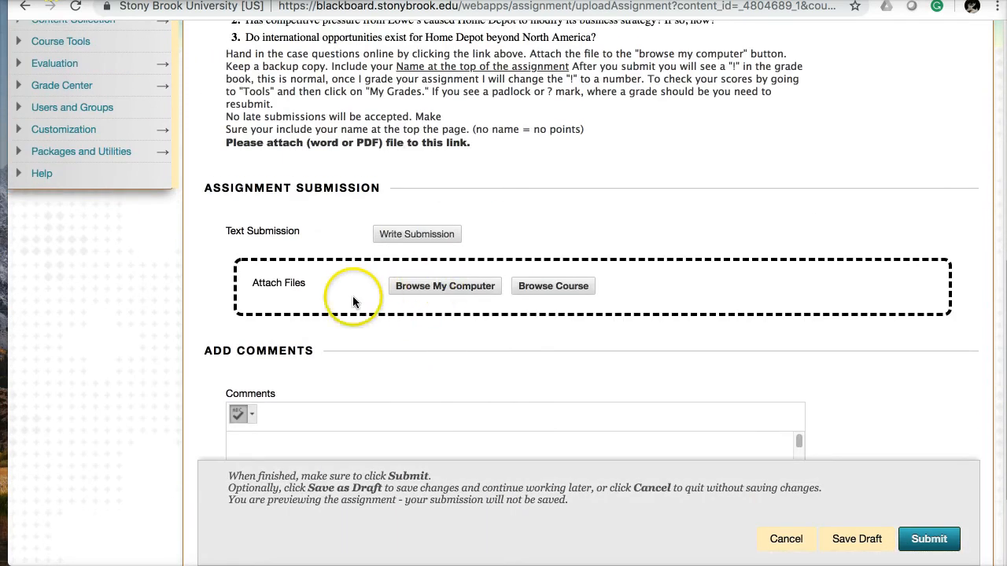
scroll("up", 3)
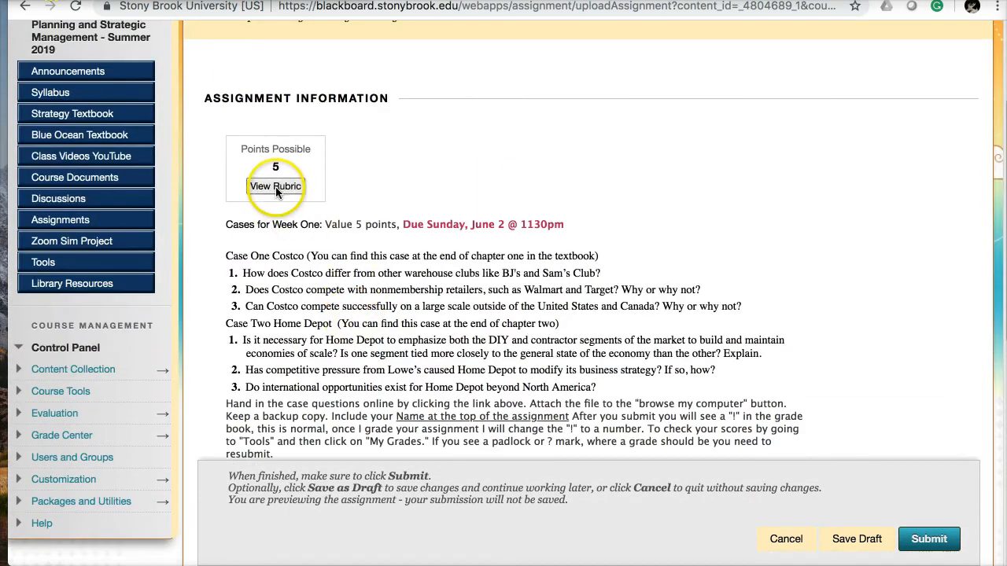
left_click(275, 187)
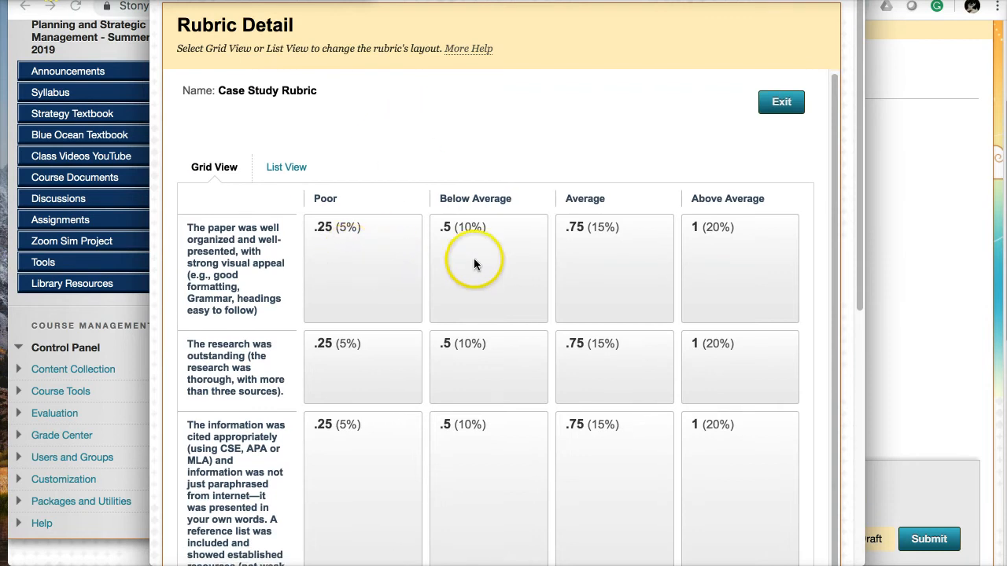
mouse_move(212, 250)
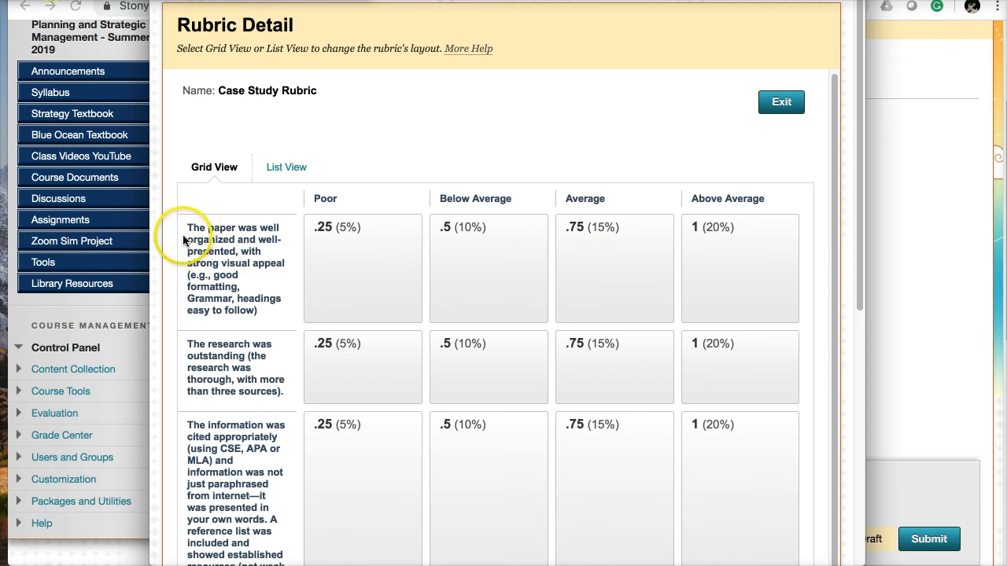
mouse_move(189, 271)
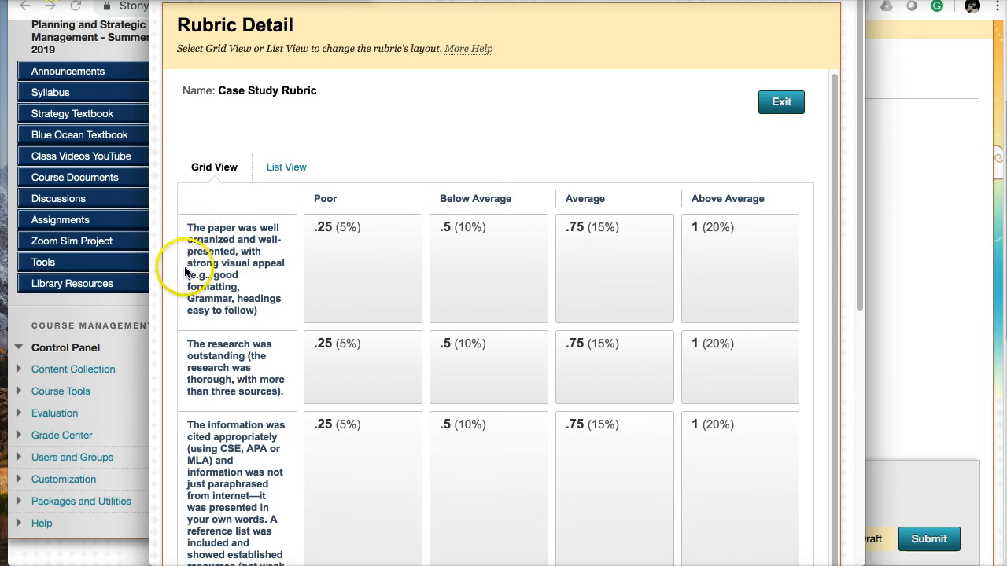
mouse_move(191, 326)
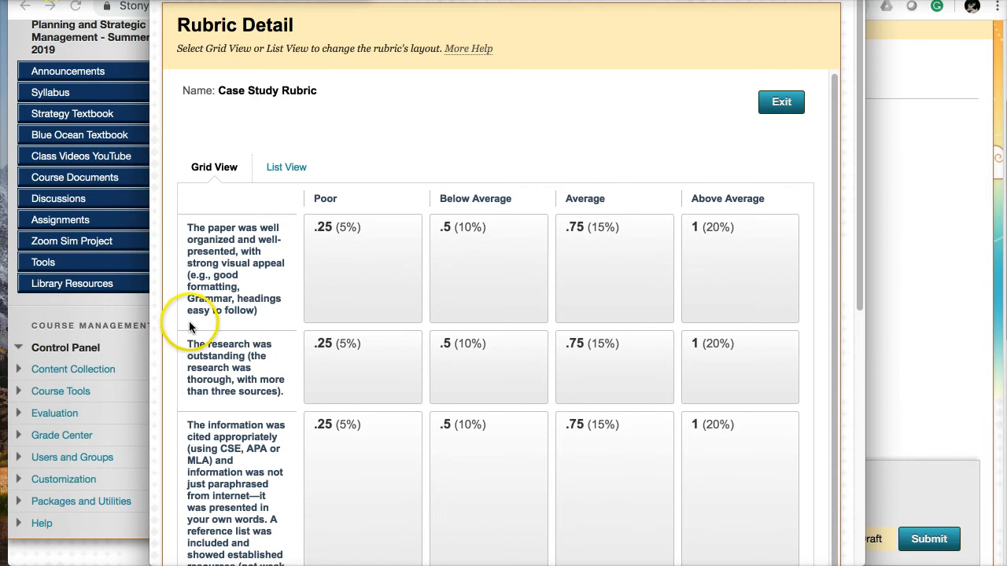
mouse_move(201, 365)
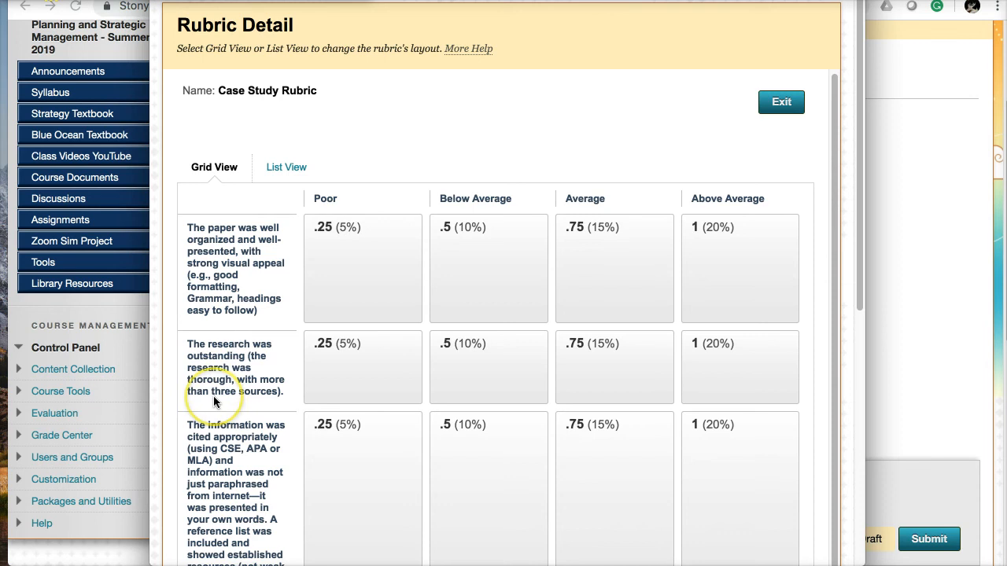
mouse_move(218, 403)
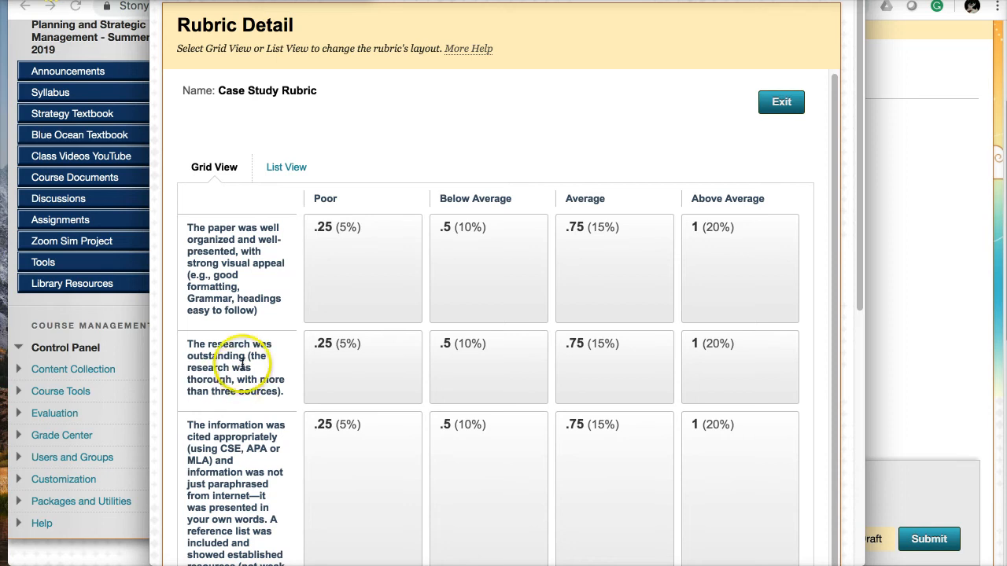
Scroll through all five rubric criteria, from organization to topic coverage.
scroll("down", 3)
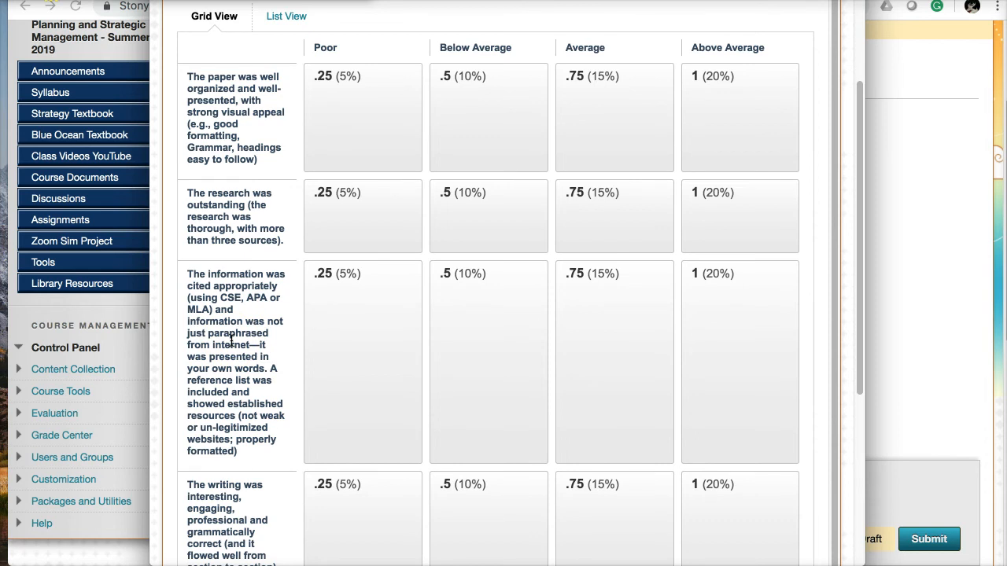
scroll("down", 3)
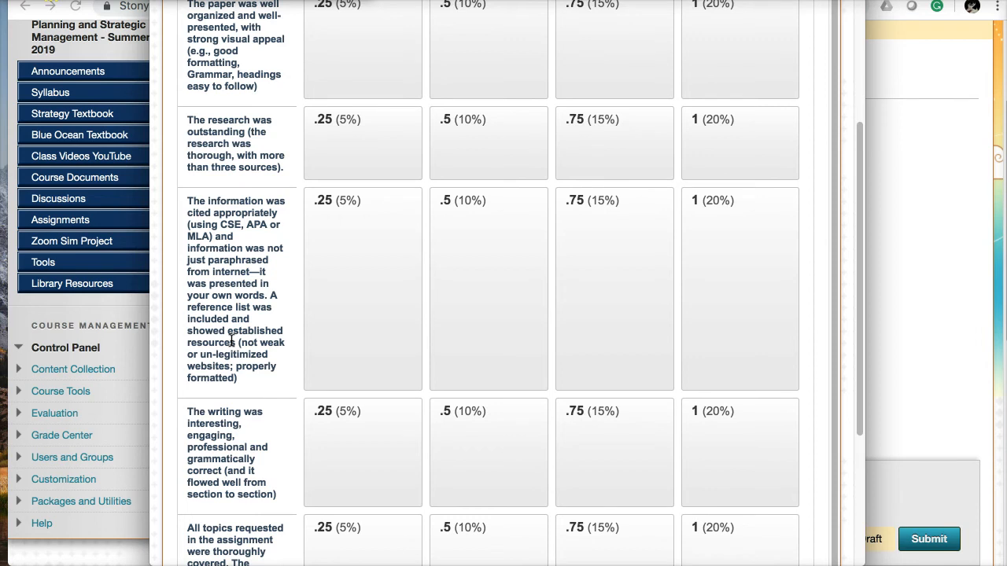
scroll("down", 3)
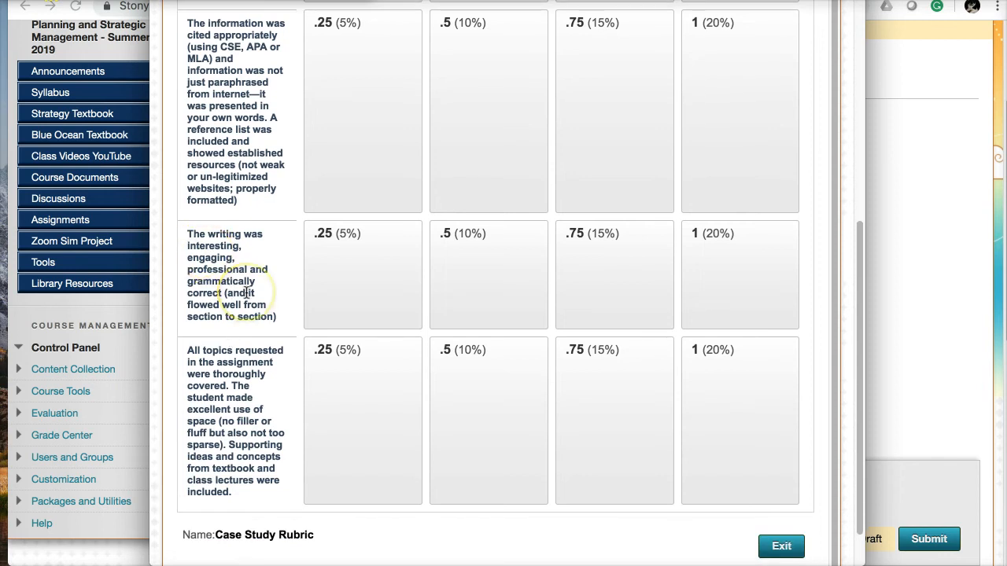
mouse_move(254, 329)
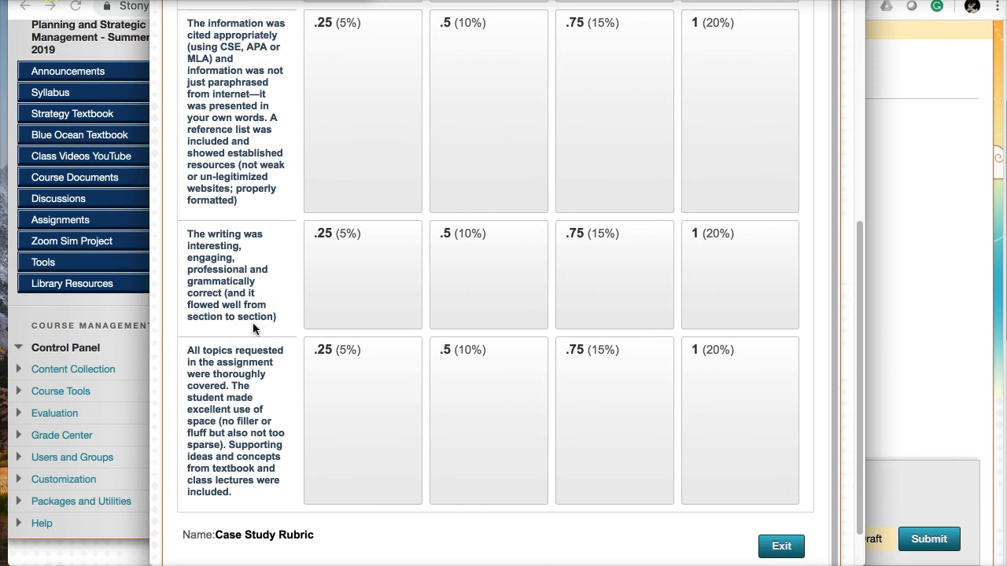
scroll("down", 3)
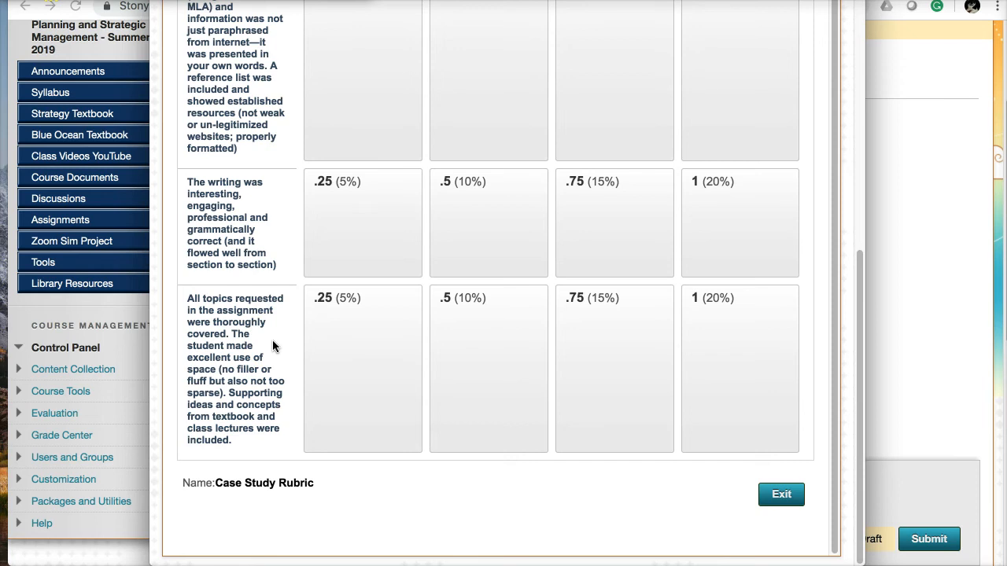
scroll("up", 3)
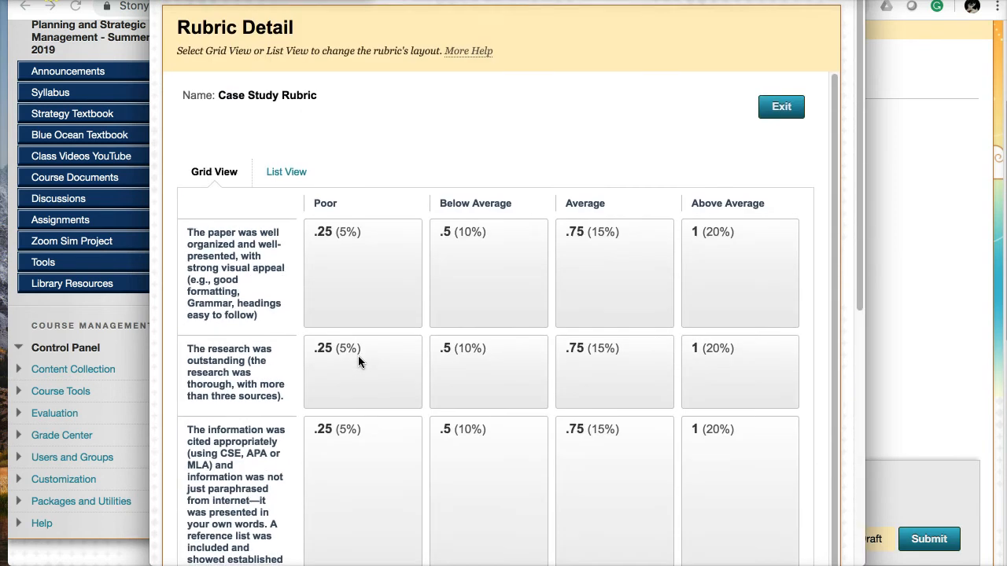
Close the Week One Cases rubric and cancel the assignment preview without submitting.
left_click(781, 106)
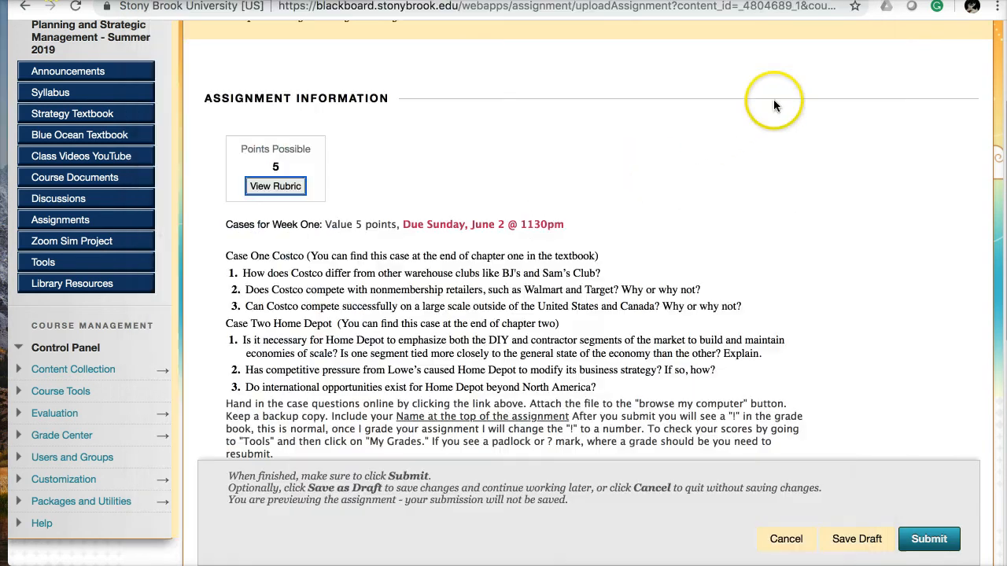
scroll("down", 3)
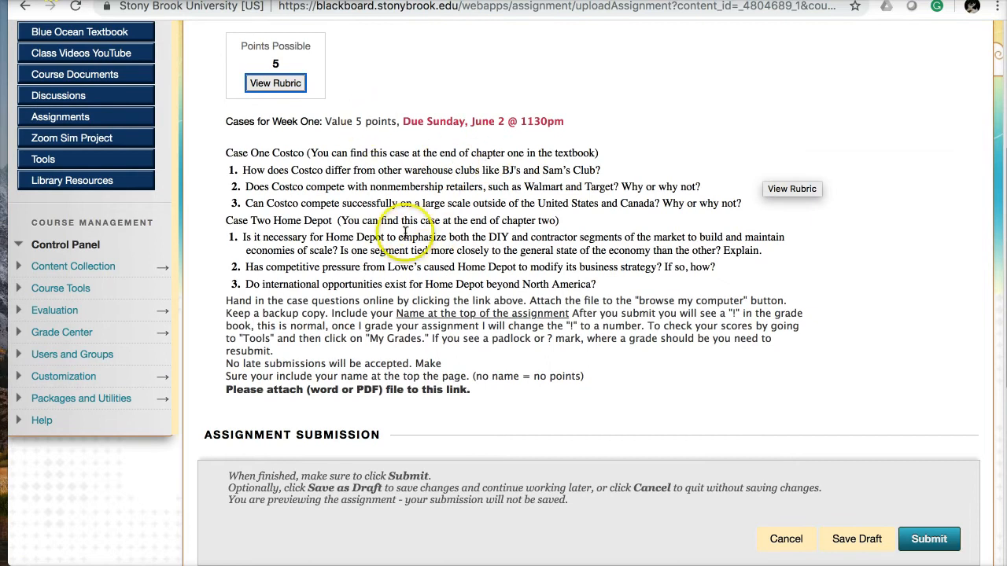
scroll("up", 3)
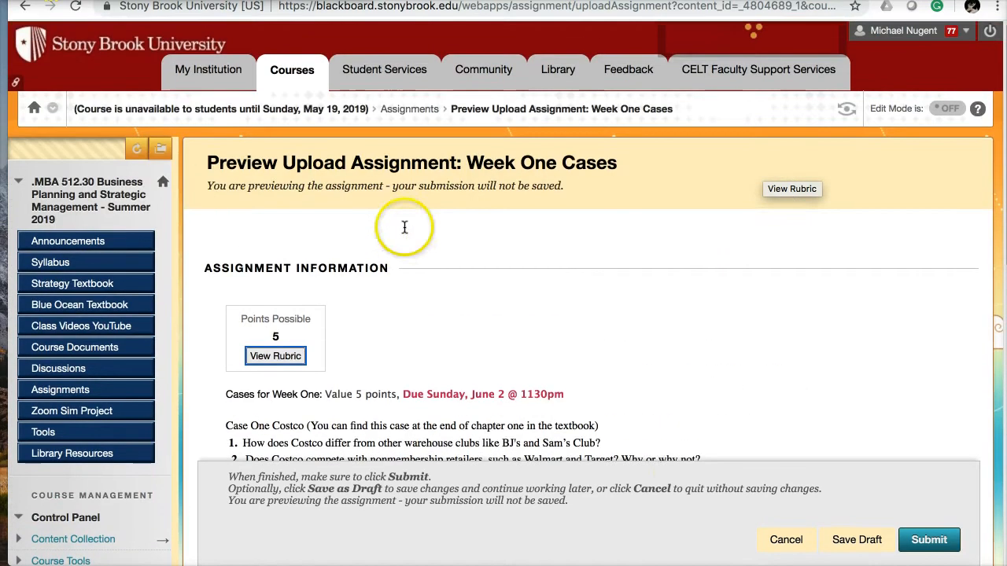
left_click(785, 539)
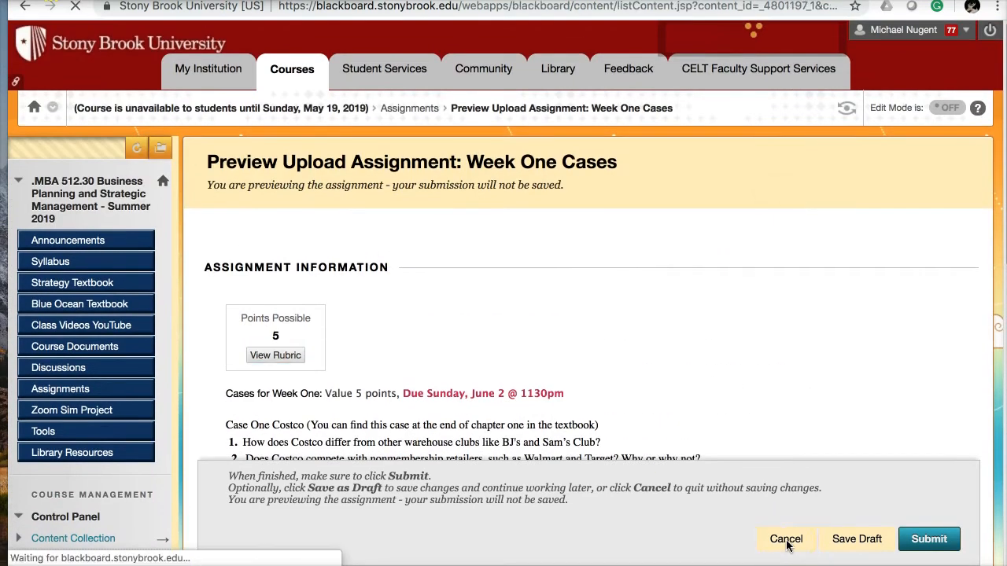
Browse the Assignments list from Week One Cases through Week Five Cases and the Zoom Business Simulation.
left_click(786, 539)
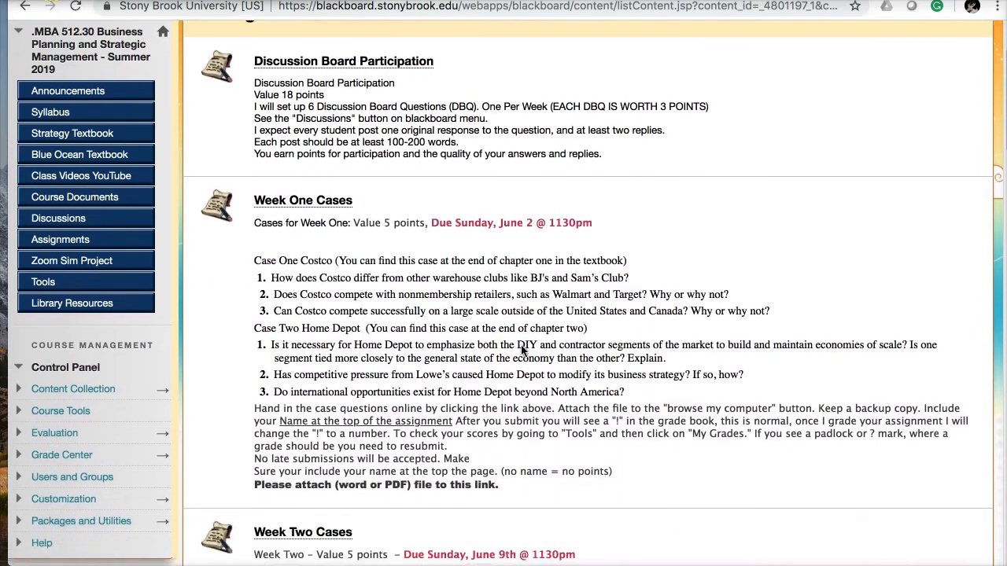
scroll("down", 3)
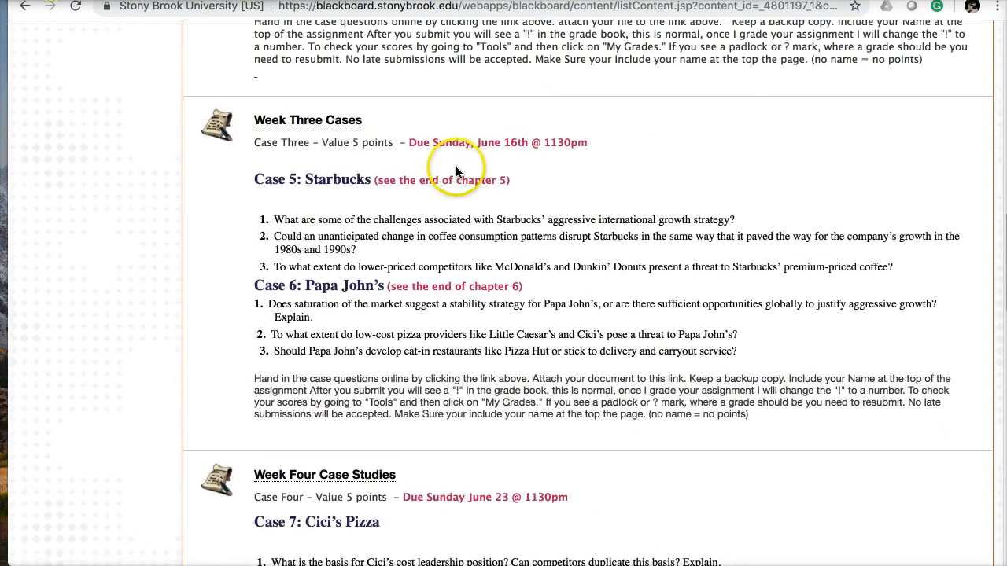
scroll("down", 3)
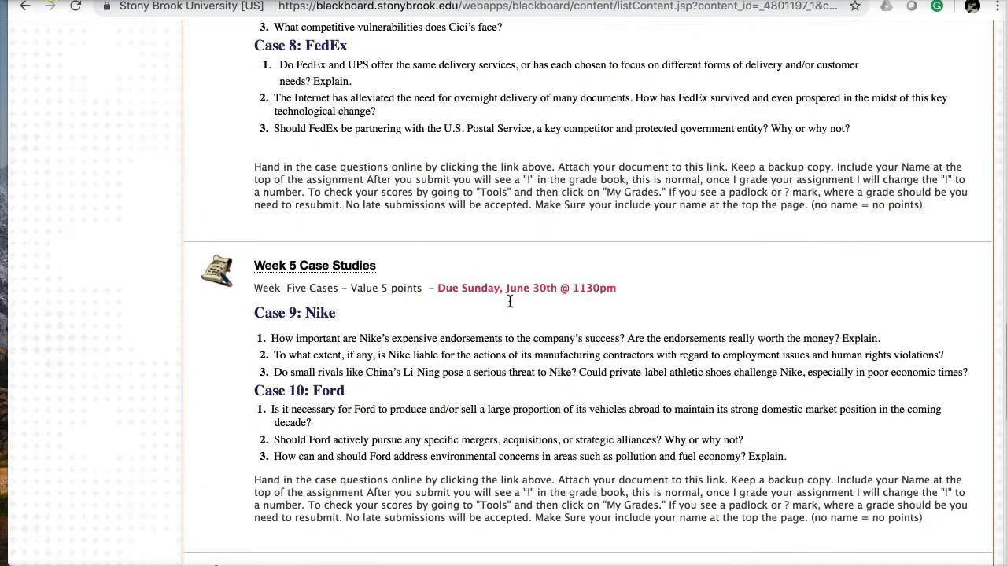
scroll("down", 3)
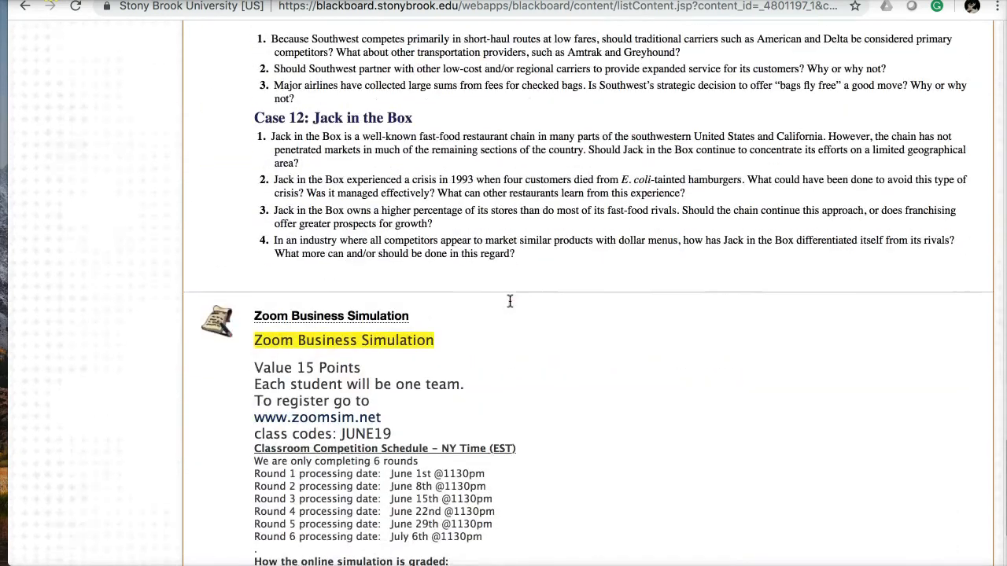
scroll("up", 3)
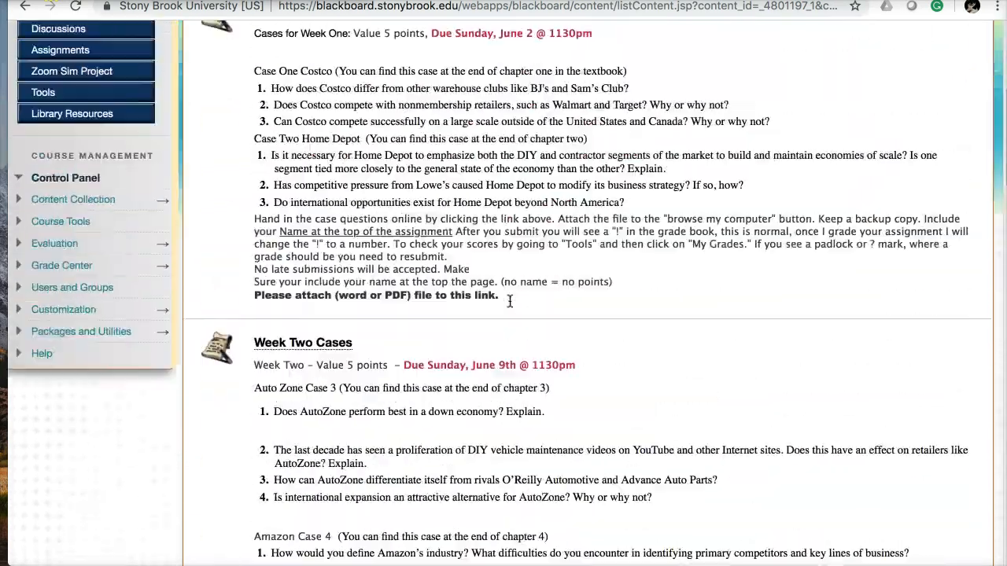
scroll("down", 3)
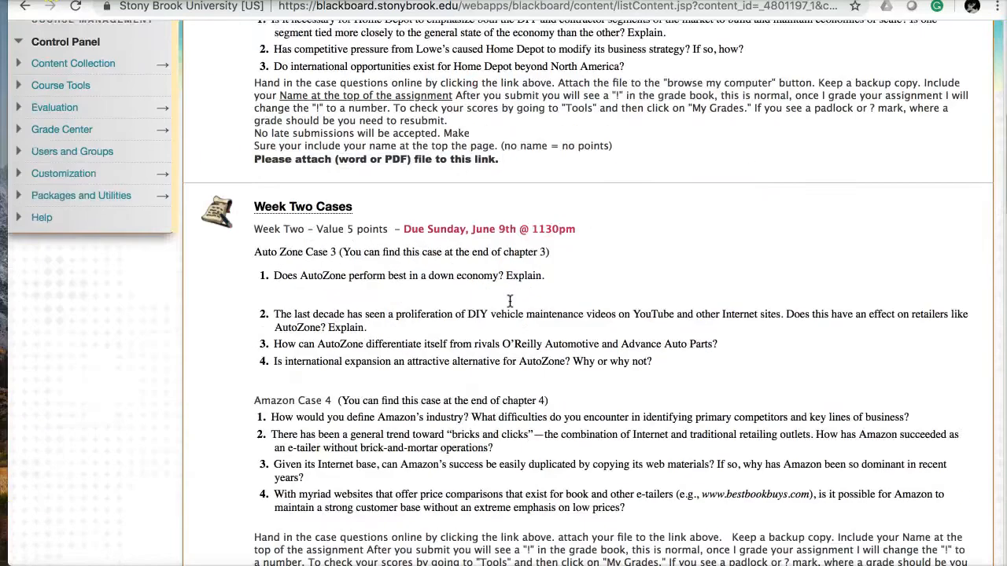
scroll("down", 3)
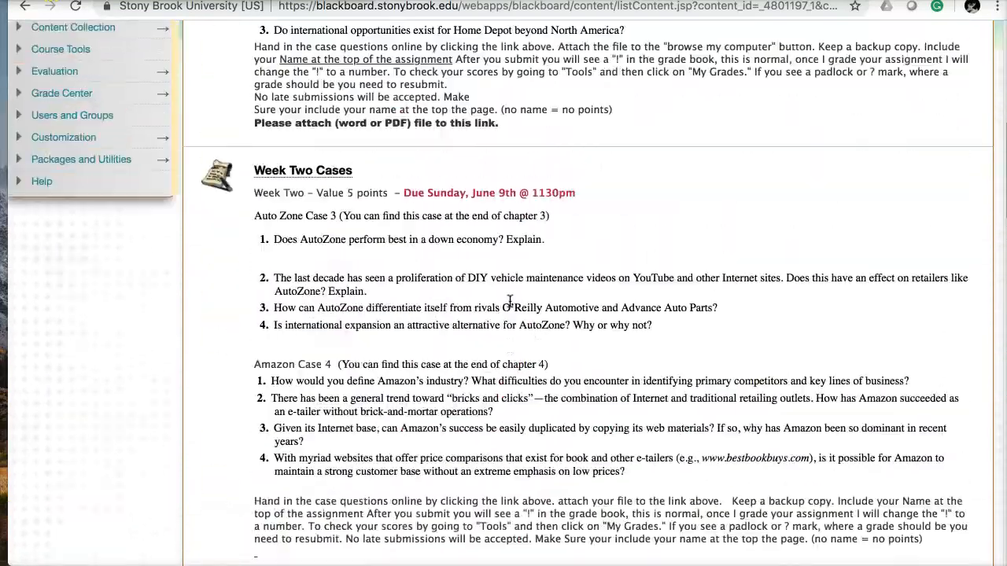
scroll("up", 3)
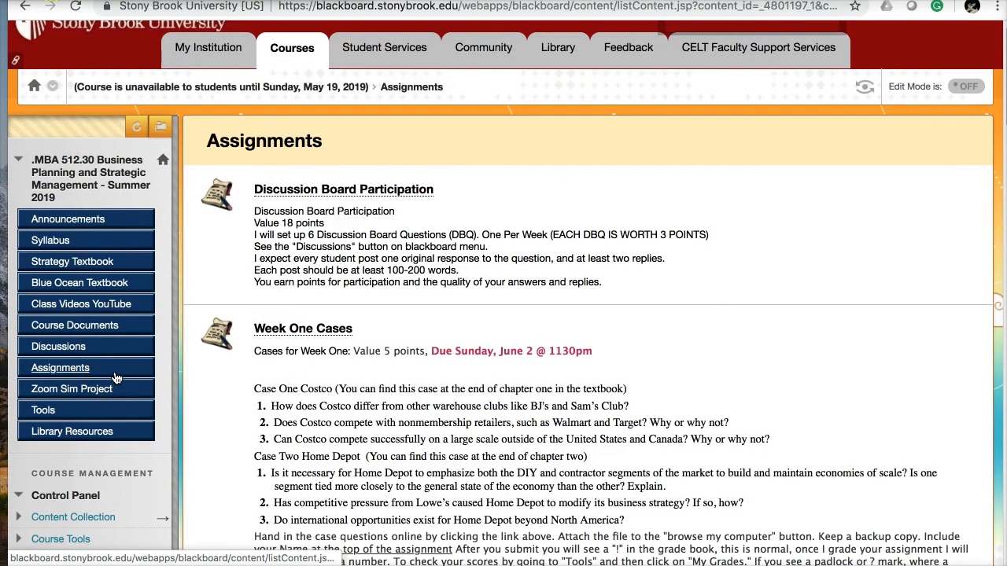
mouse_move(72, 388)
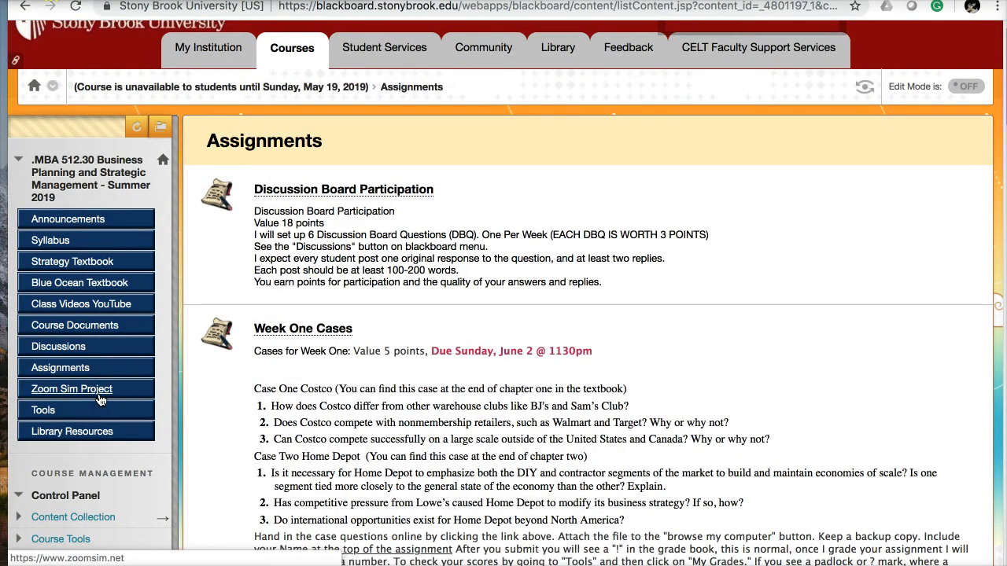
mouse_move(72, 389)
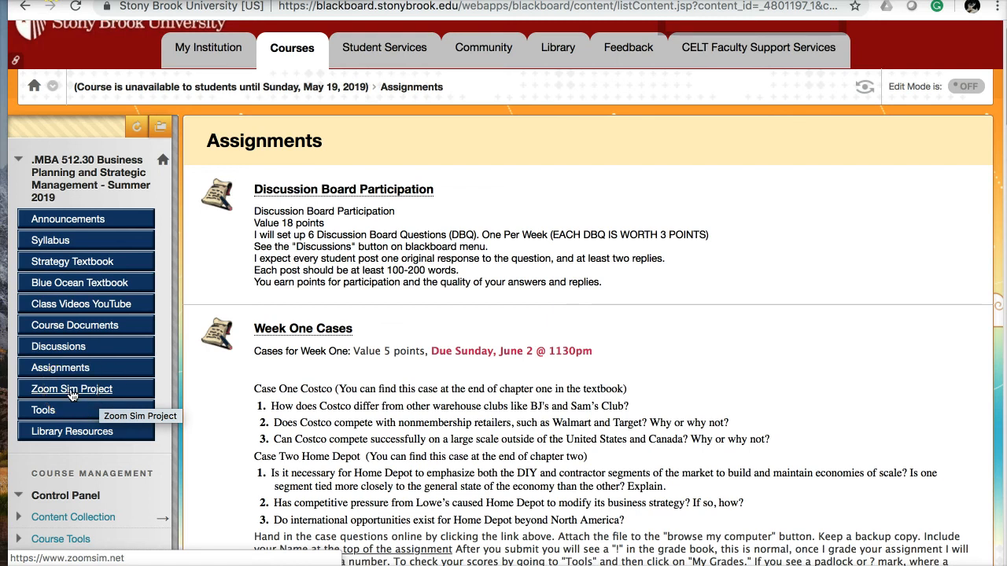
From the Zoom Sim Project link, register on zoomsim.net as a STUDENT.
left_click(72, 388)
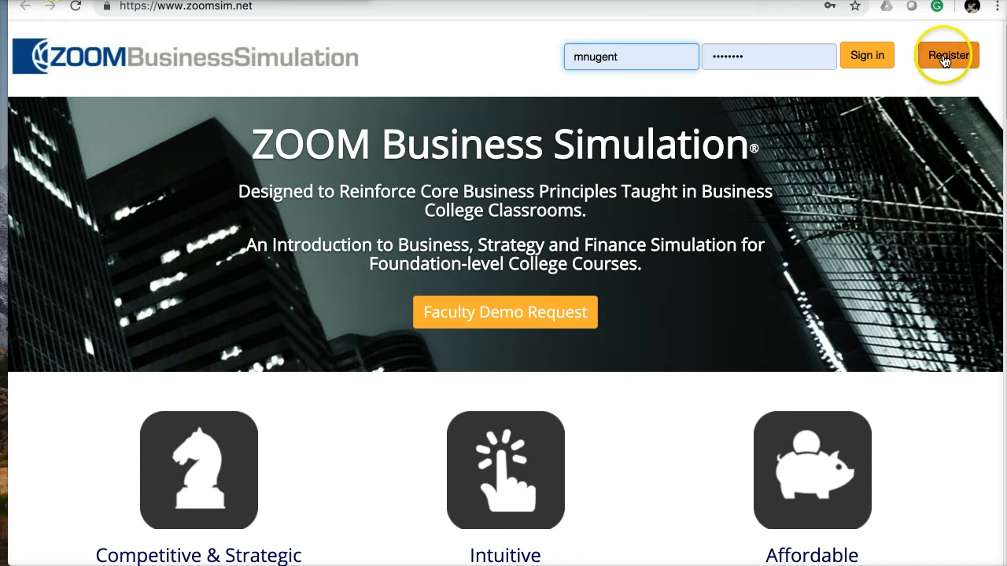
left_click(947, 55)
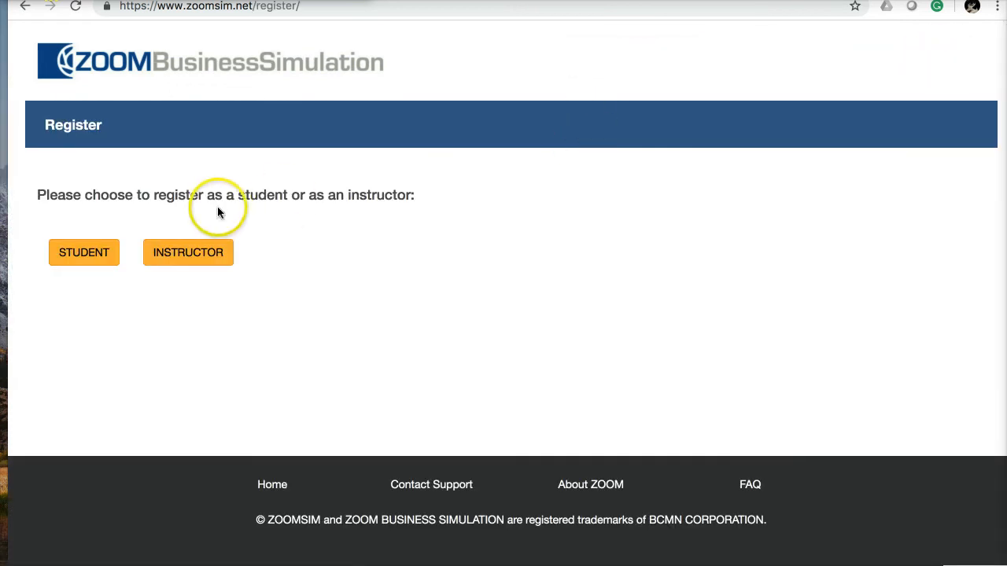
left_click(83, 252)
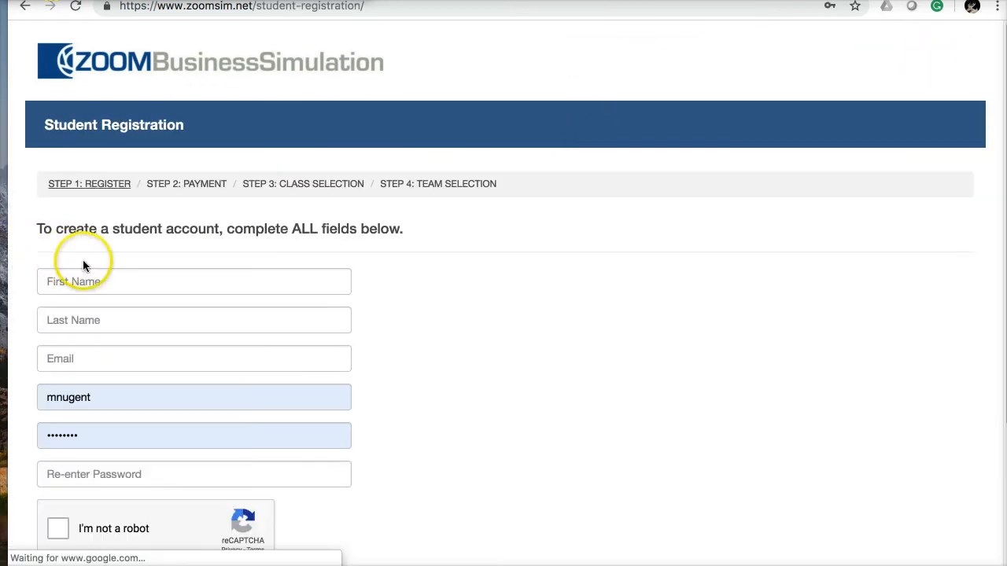
scroll("down", 3)
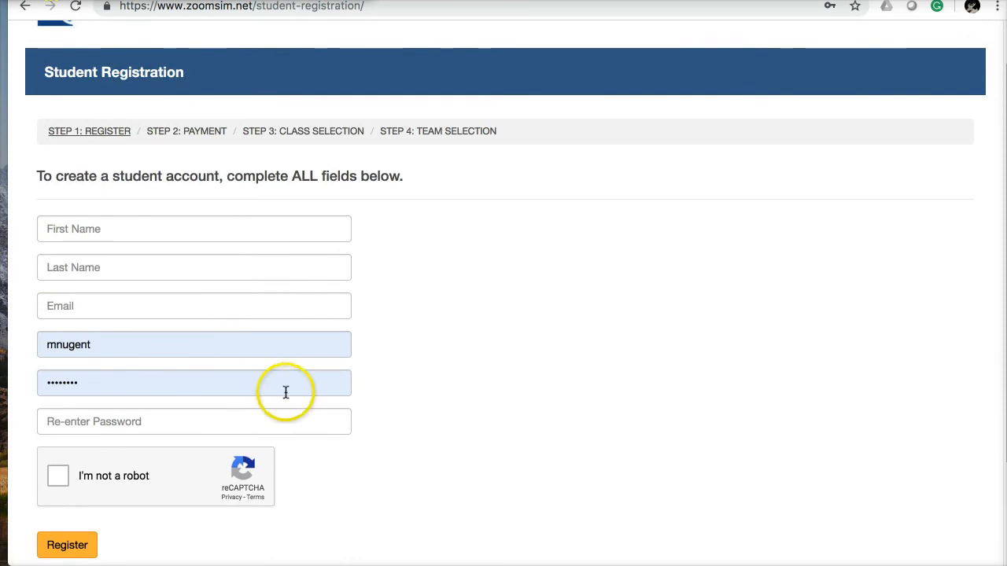
mouse_move(409, 183)
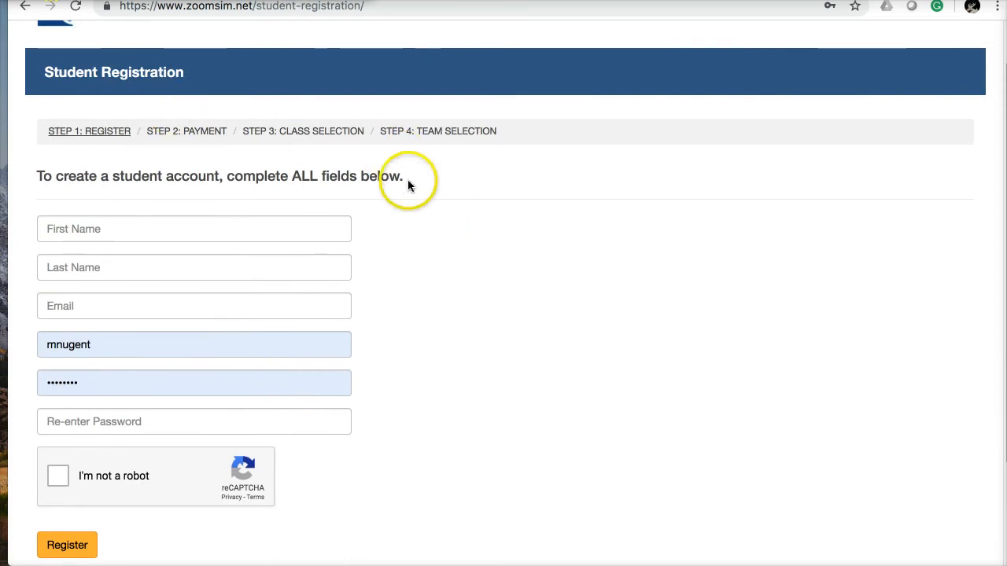
scroll("up", 3)
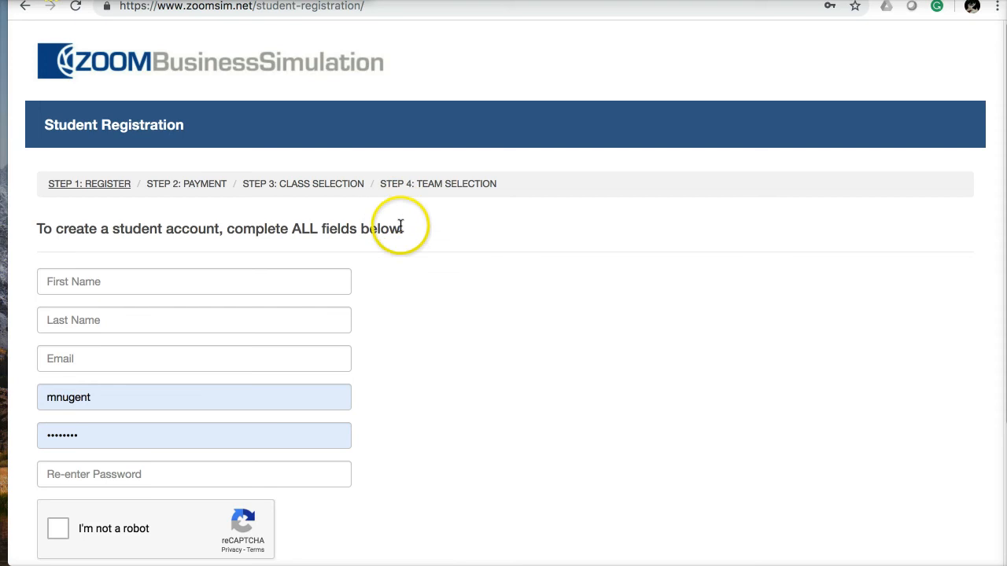
mouse_move(279, 71)
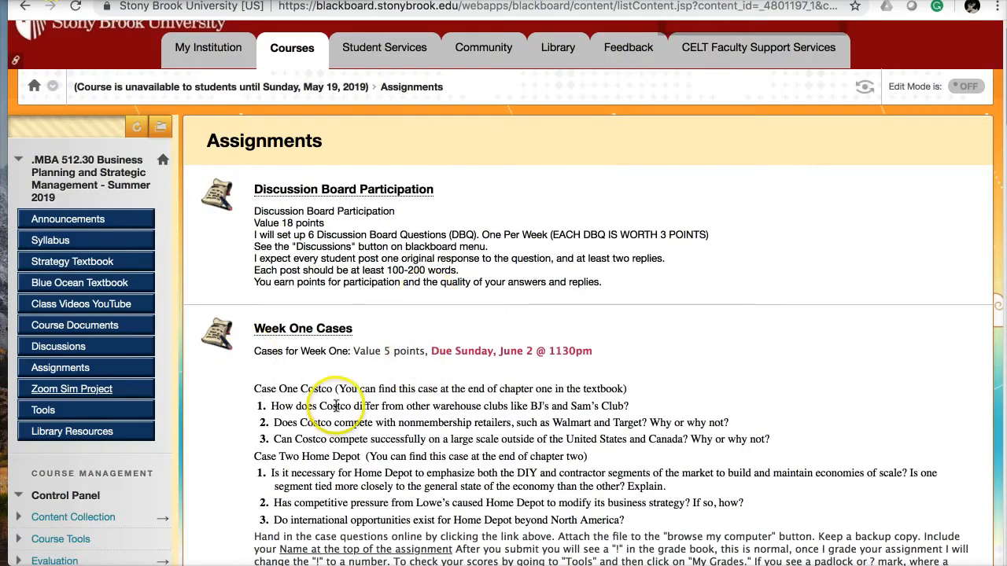
scroll("down", 3)
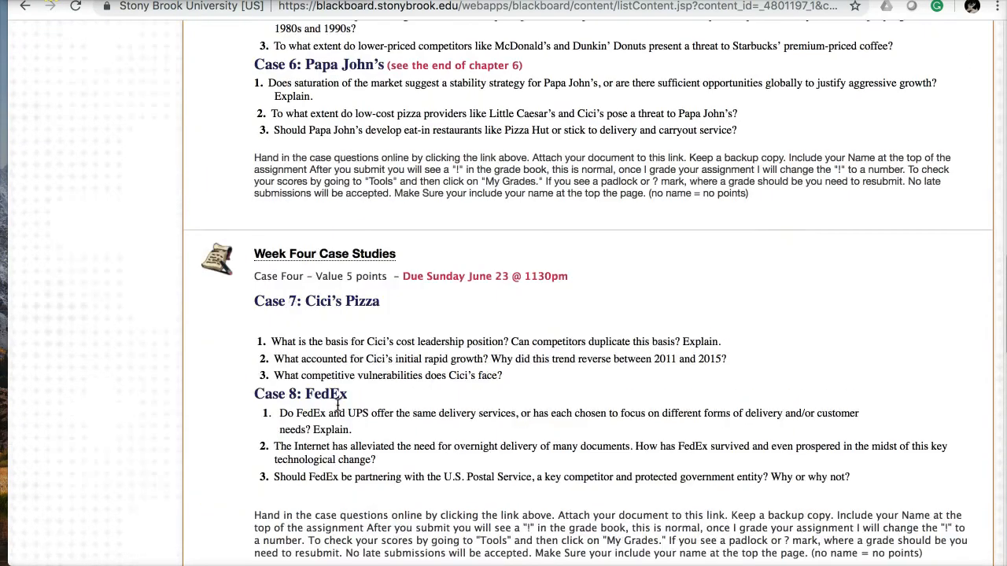
scroll("down", 3)
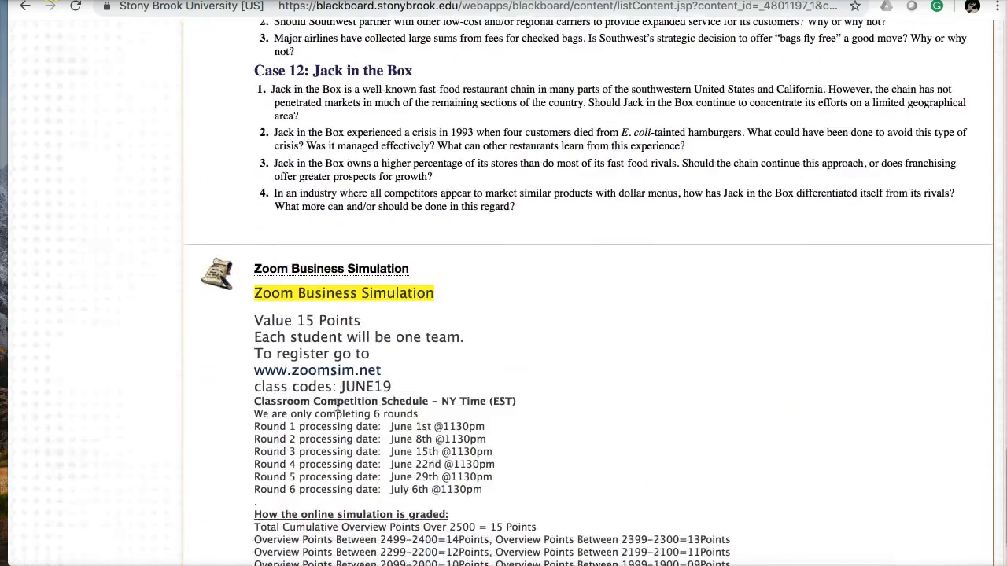
scroll("down", 3)
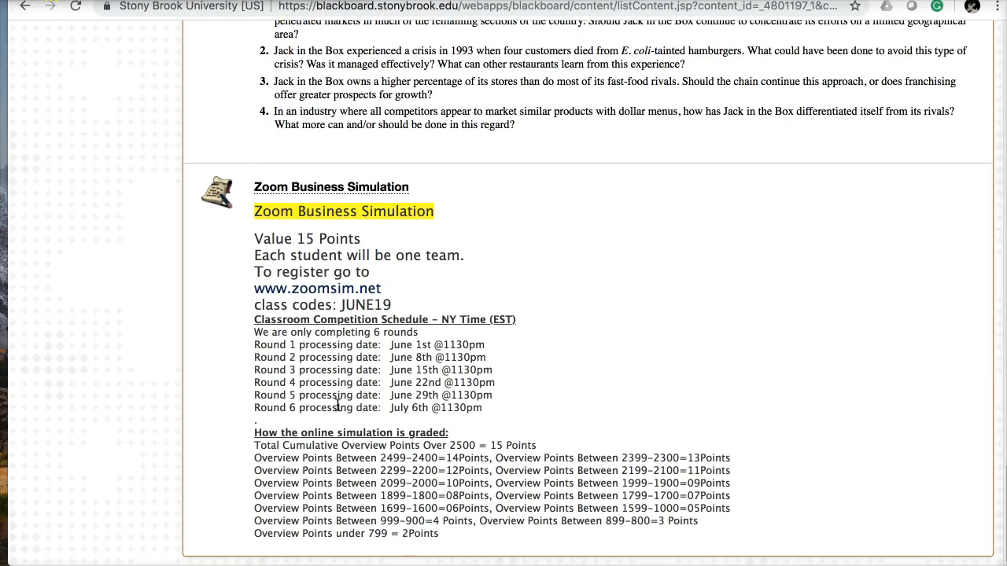
scroll("up", 3)
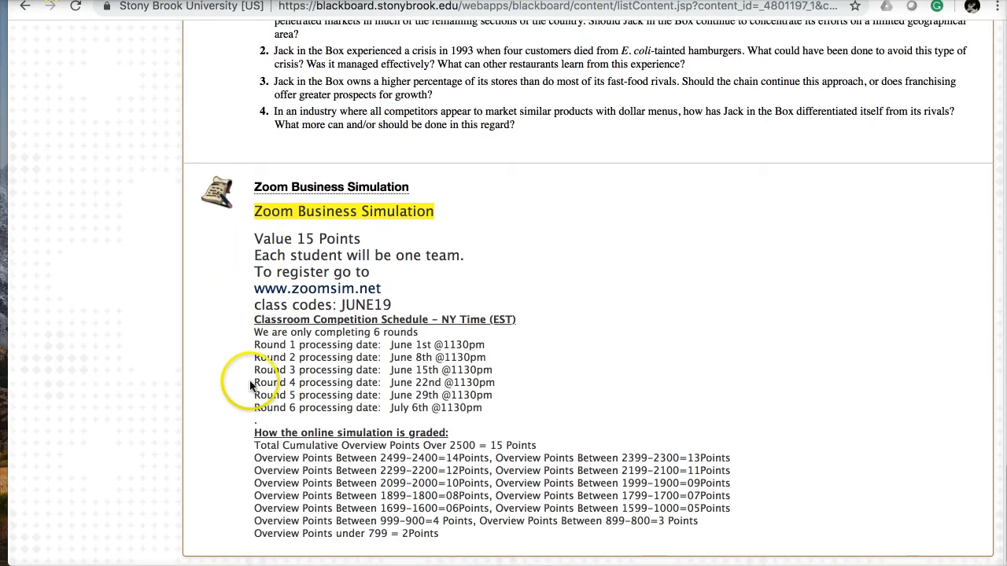
mouse_move(366, 395)
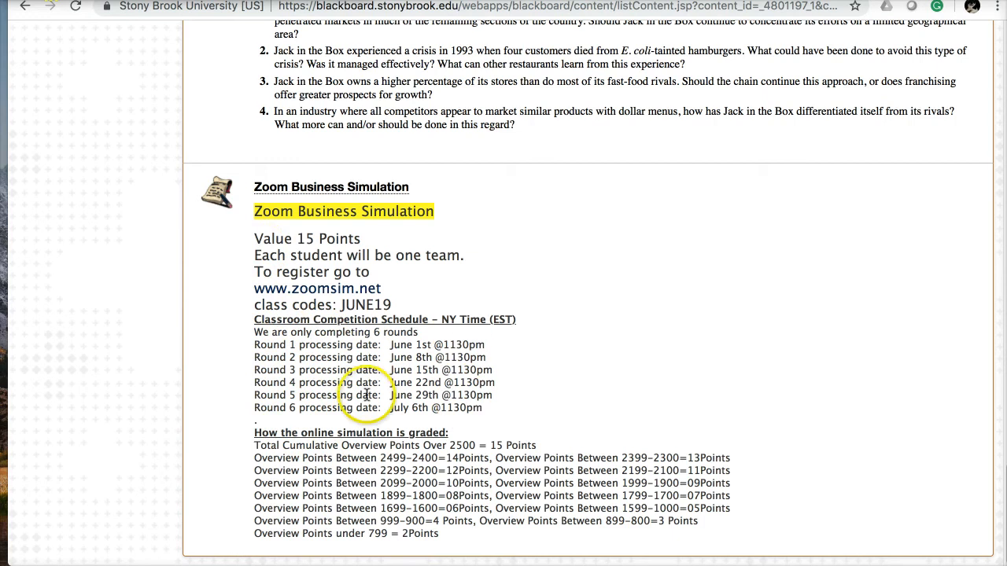
mouse_move(222, 362)
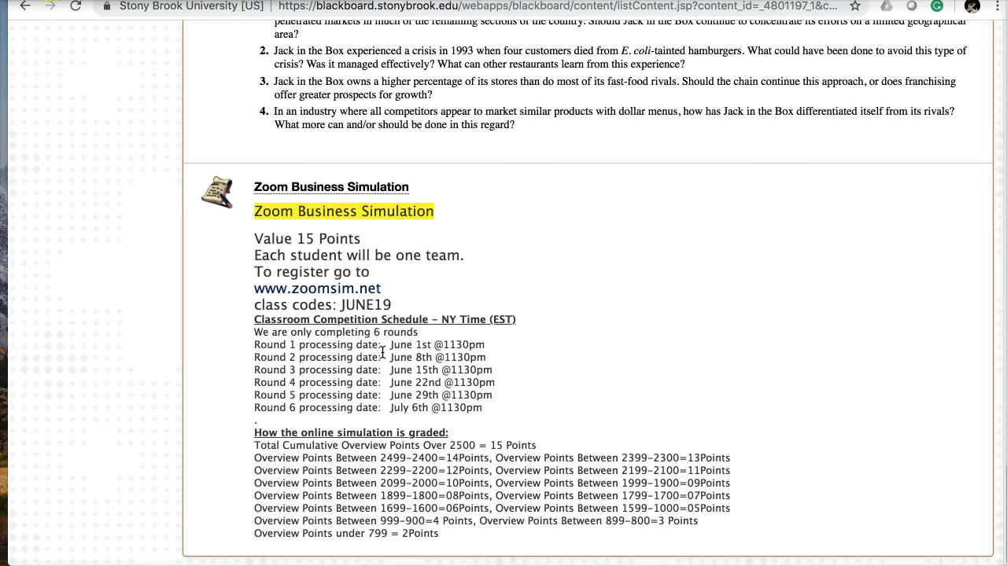
scroll("down", 3)
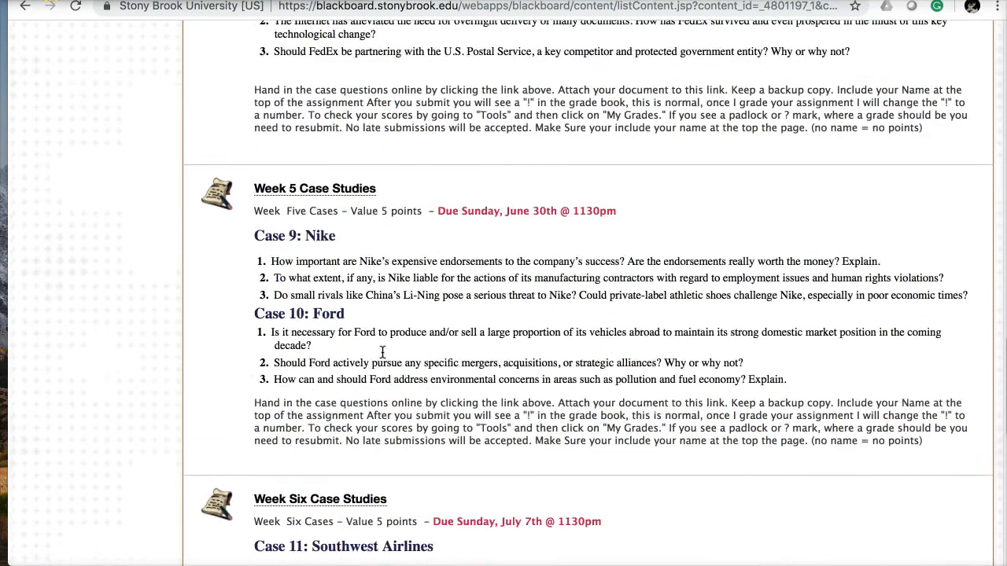
scroll("up", 3)
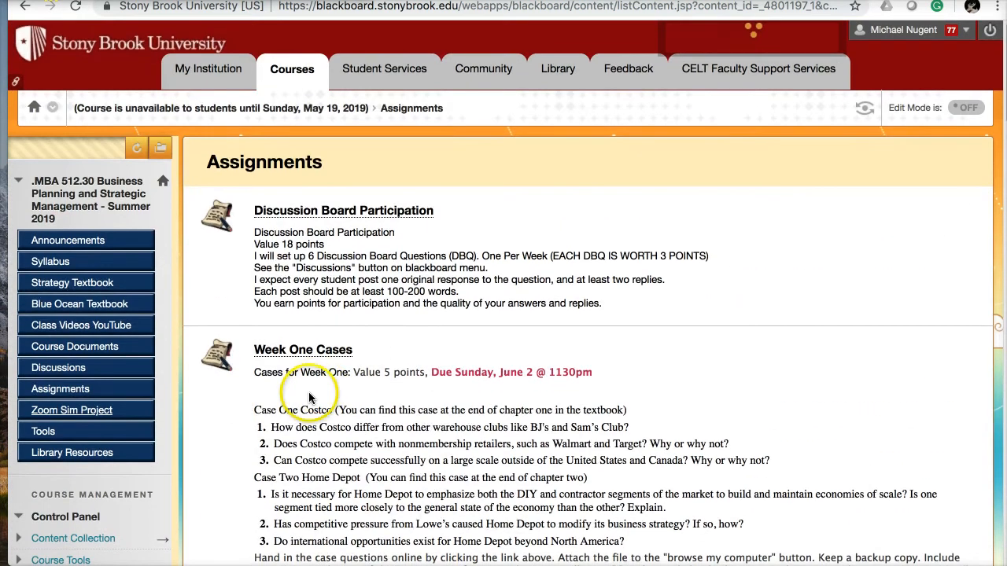
mouse_move(231, 455)
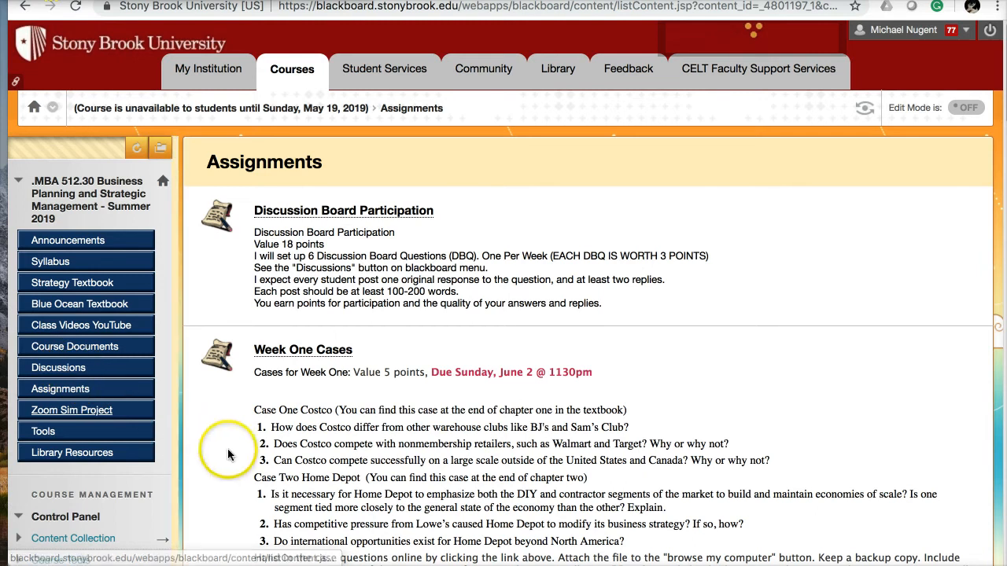
scroll("down", 3)
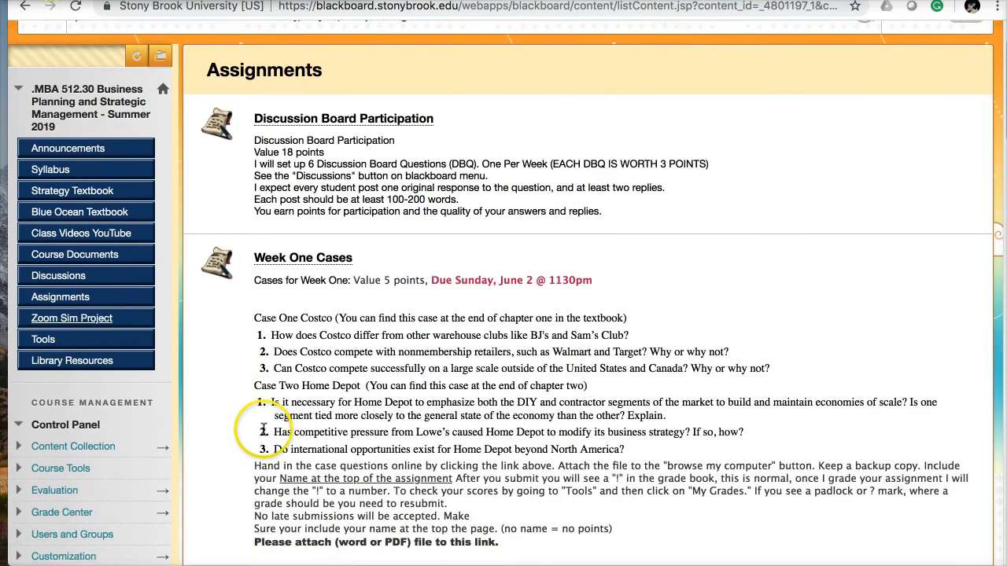
mouse_move(303, 297)
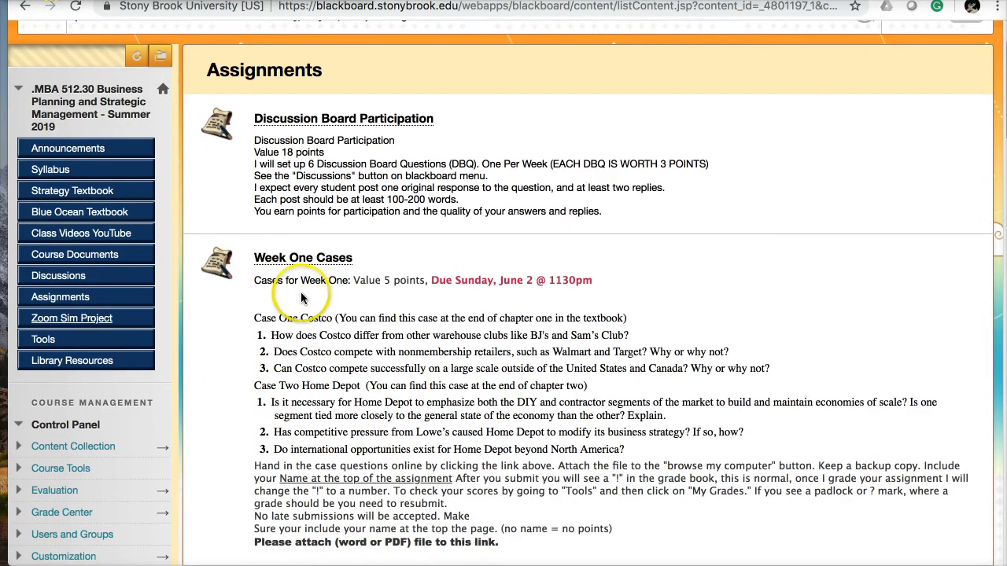
mouse_move(62, 366)
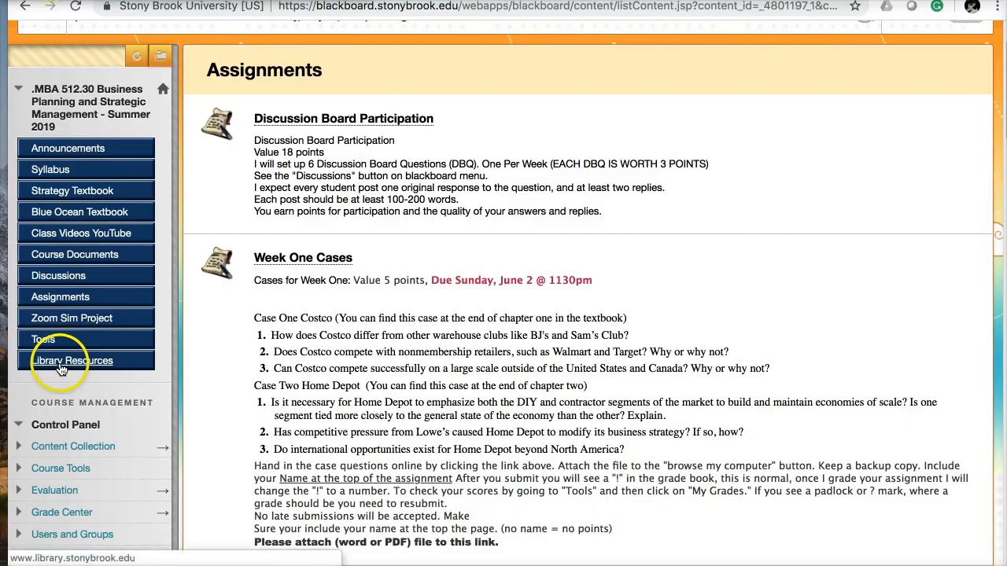
Search the Stony Brook library for 'costco' and browse the 47,538 EBSCO results.
left_click(73, 360)
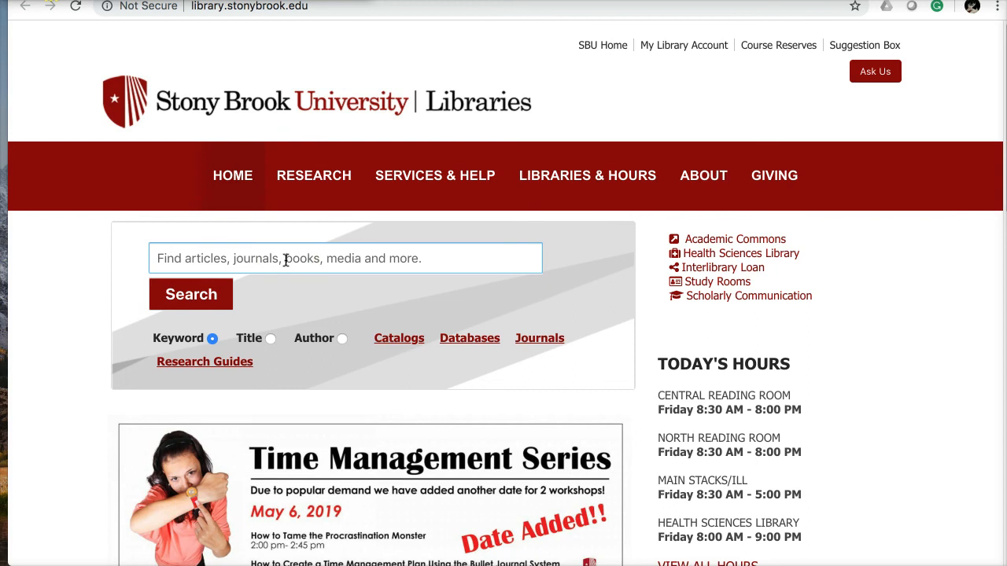
type("cosct")
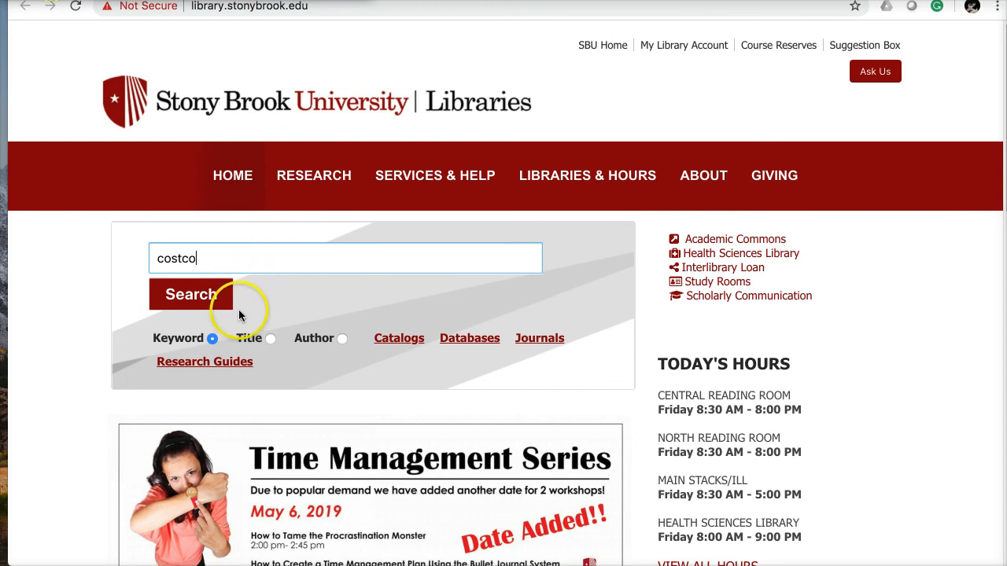
mouse_move(207, 305)
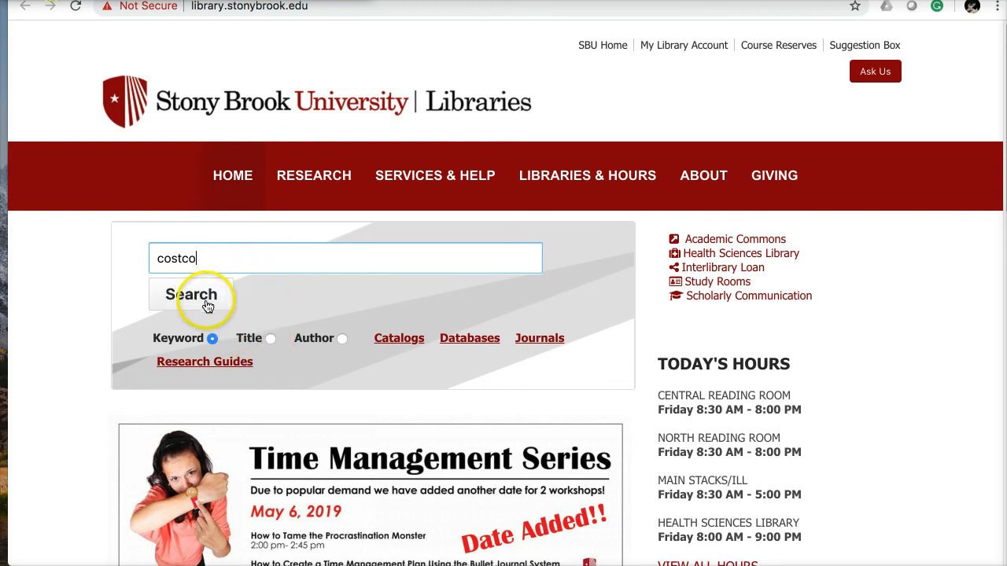
left_click(193, 295)
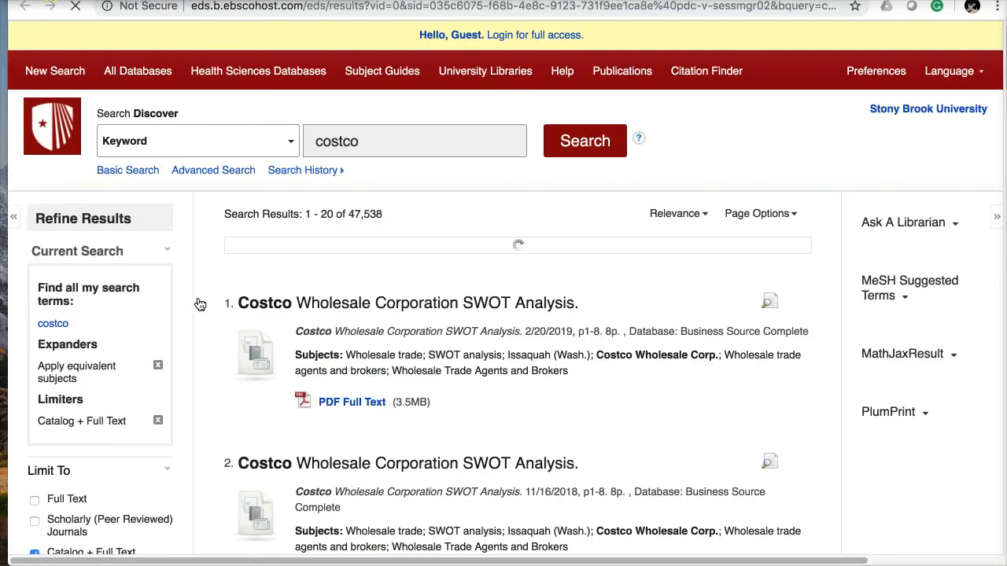
scroll("down", 3)
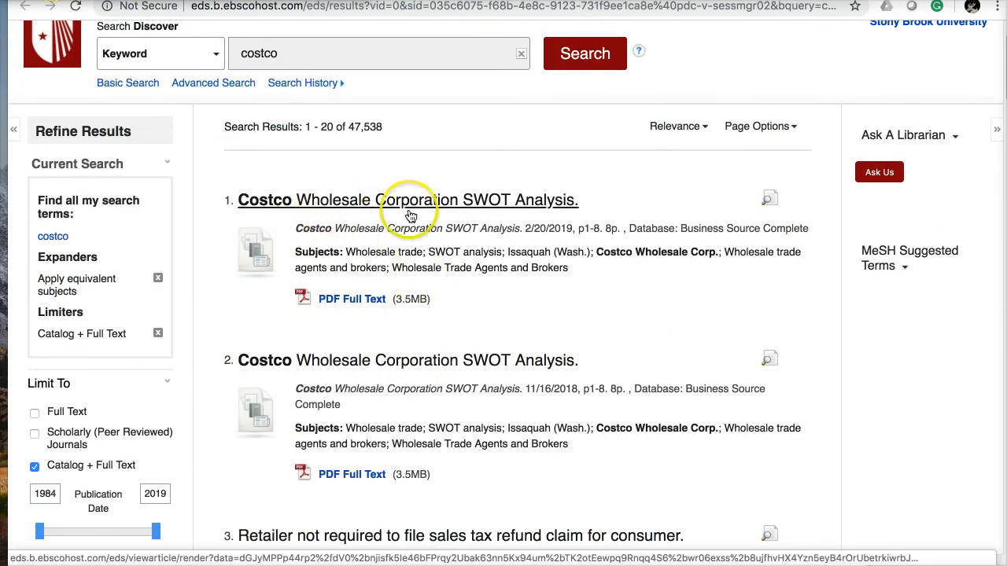
scroll("down", 3)
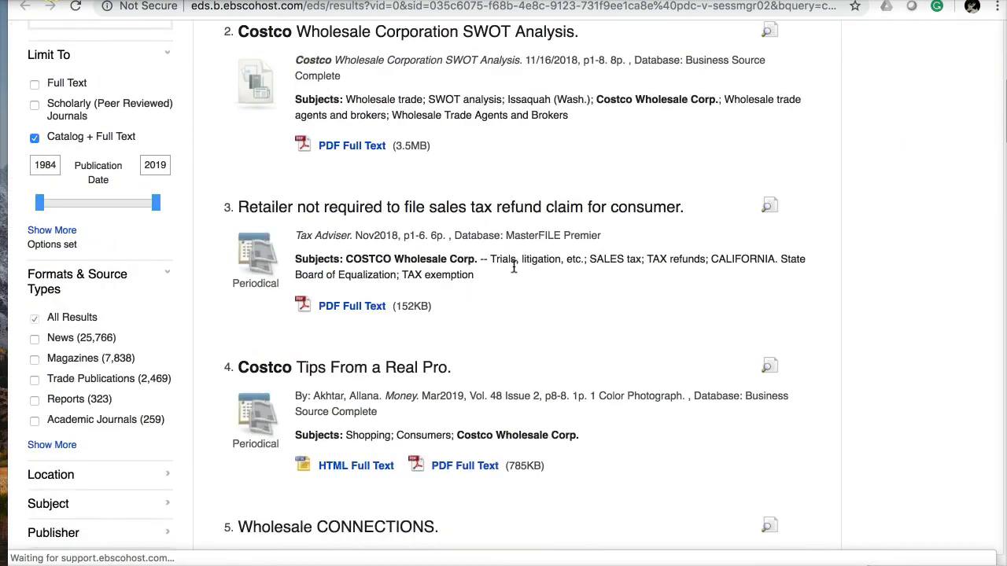
scroll("down", 3)
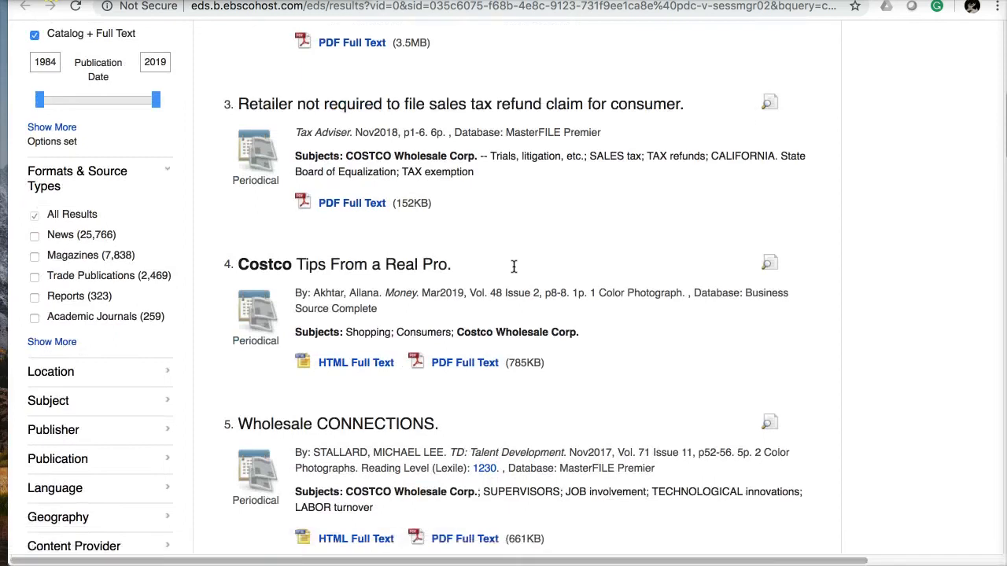
scroll("up", 3)
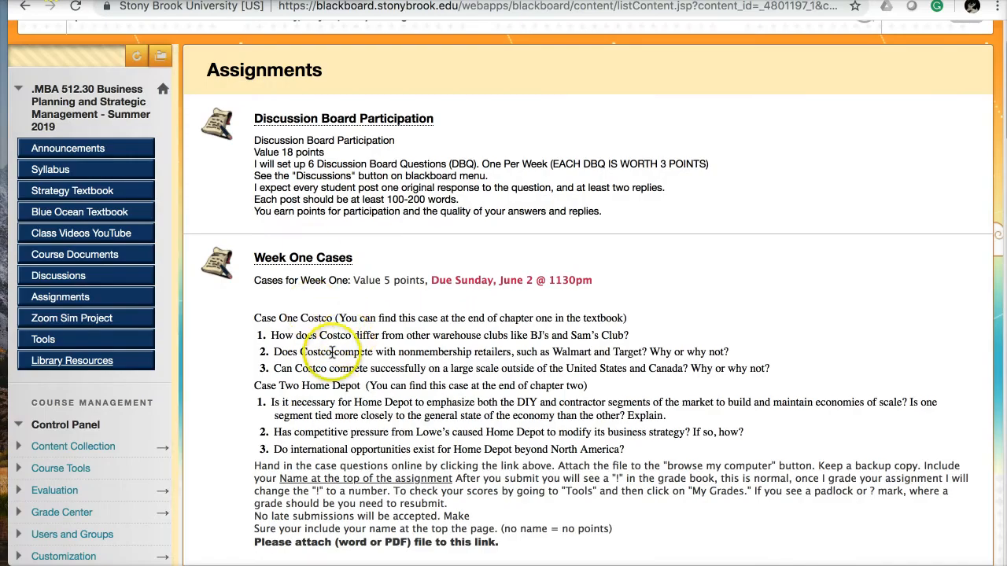
mouse_move(214, 376)
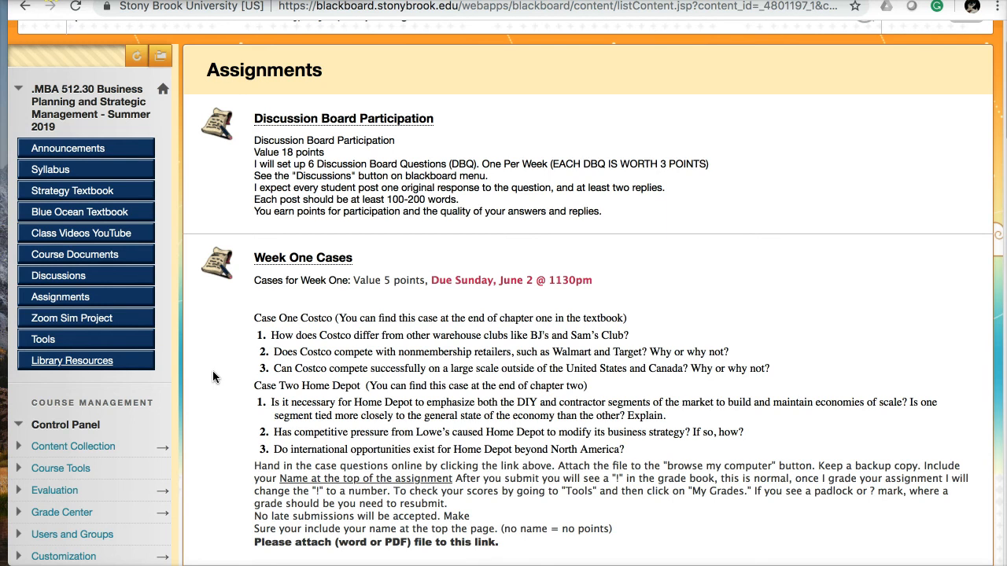
mouse_move(177, 277)
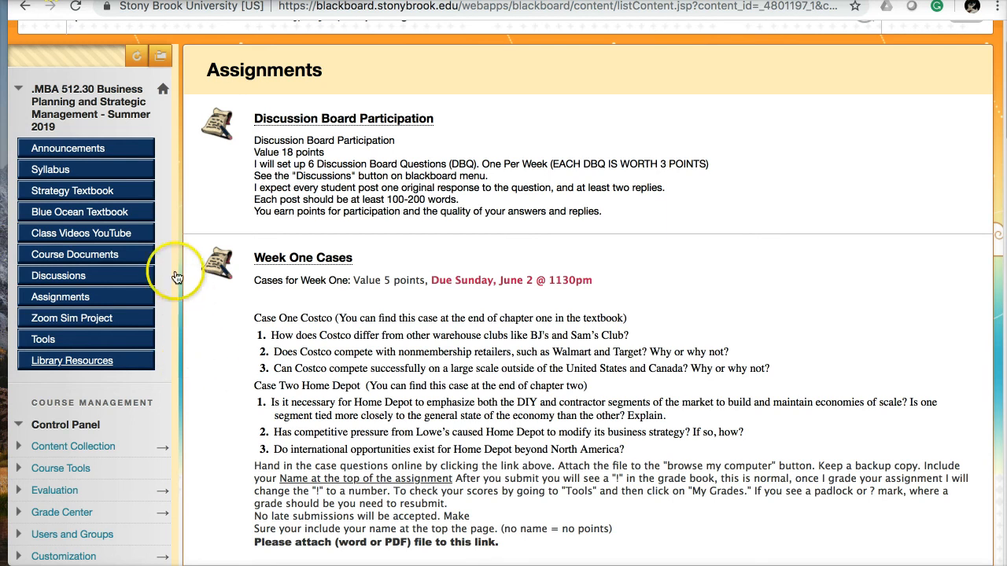
mouse_move(221, 363)
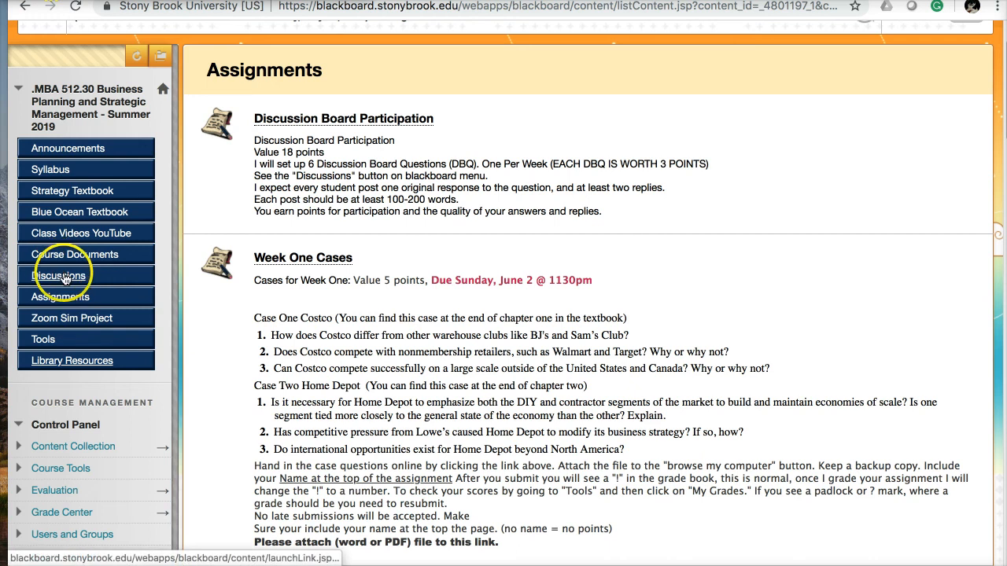
Open the empty Class Questions forum from the Discussion Board.
left_click(58, 275)
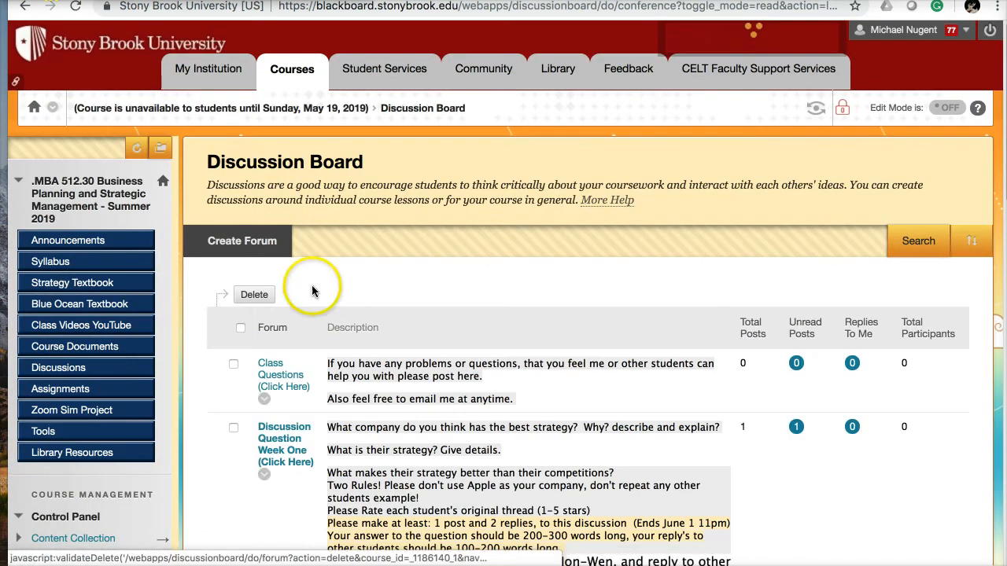
scroll("down", 3)
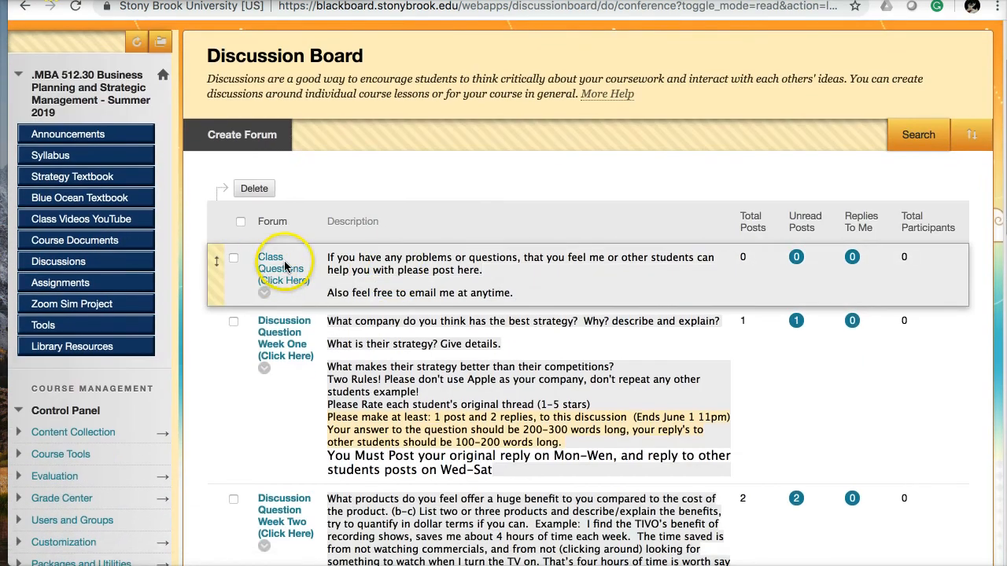
mouse_move(284, 270)
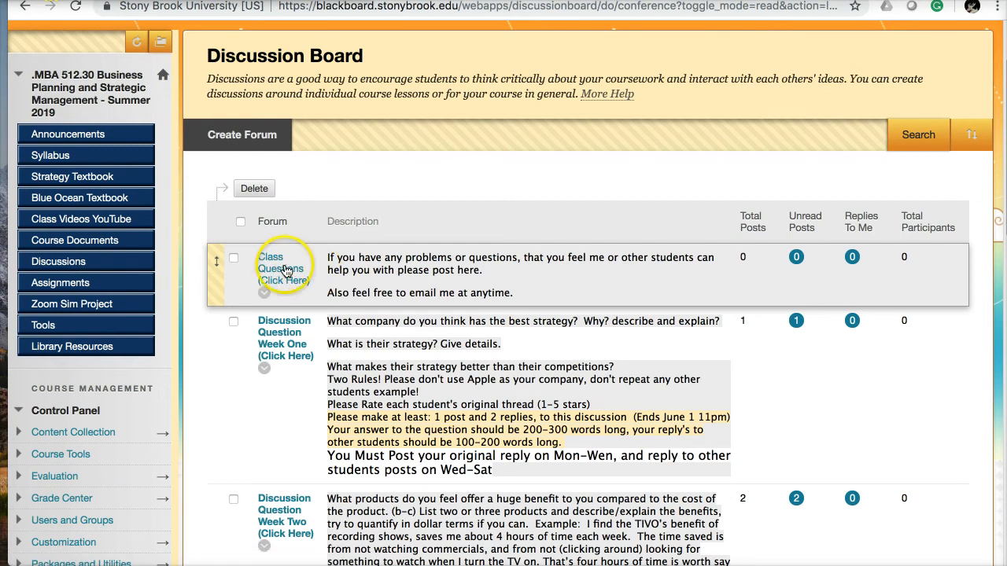
left_click(281, 270)
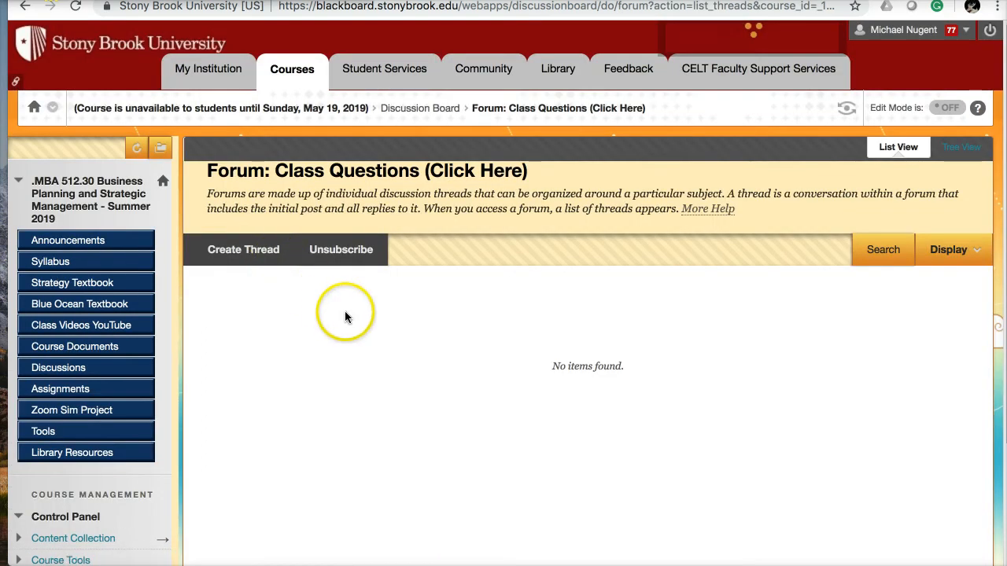
scroll("down", 3)
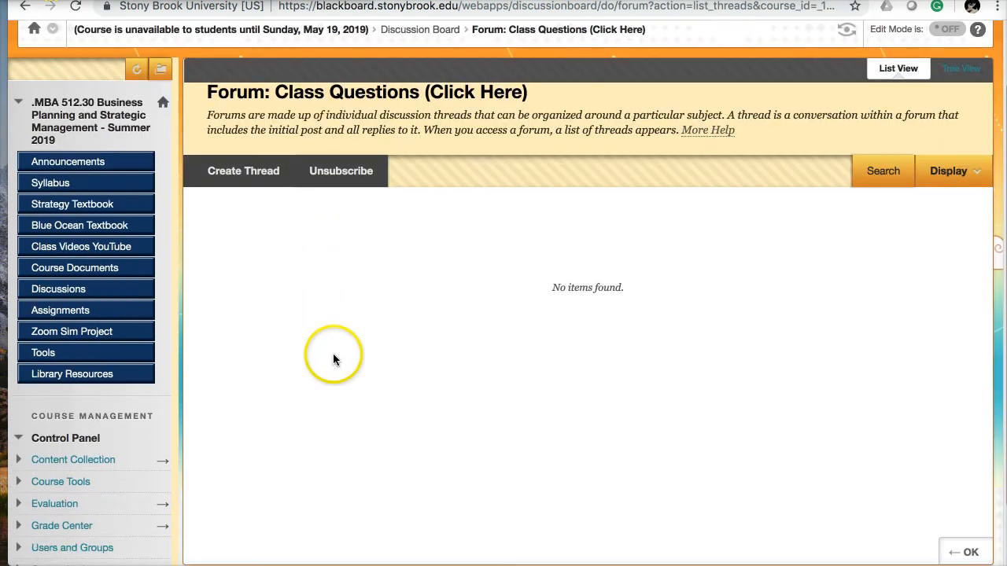
Unsubscribe from the Class Questions forum, then subscribe again.
left_click(341, 171)
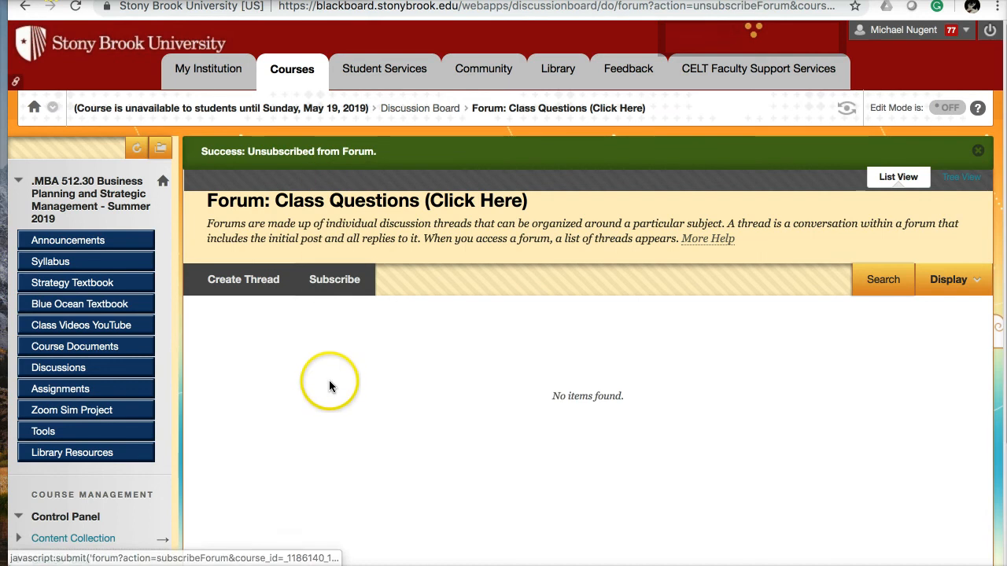
scroll("down", 3)
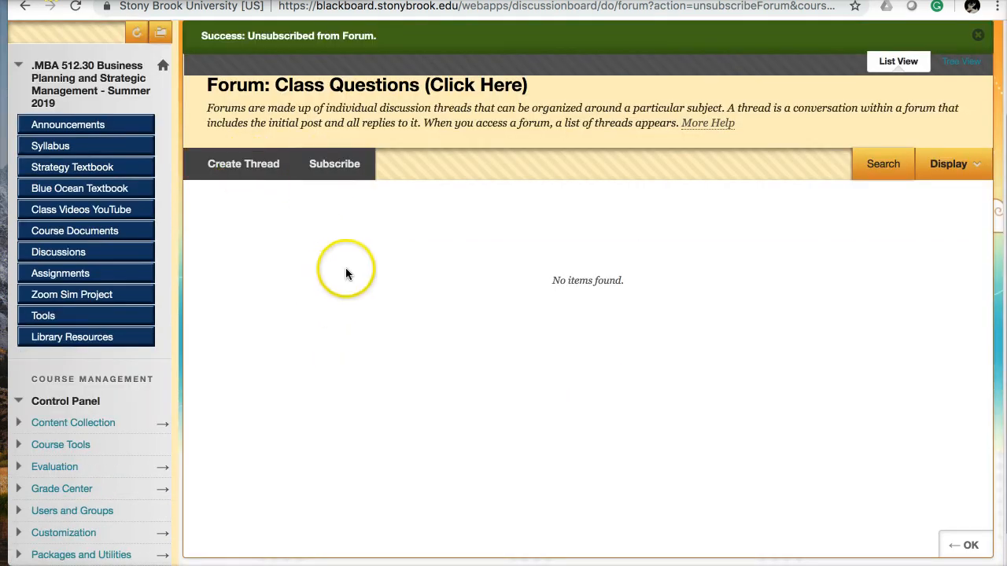
left_click(335, 163)
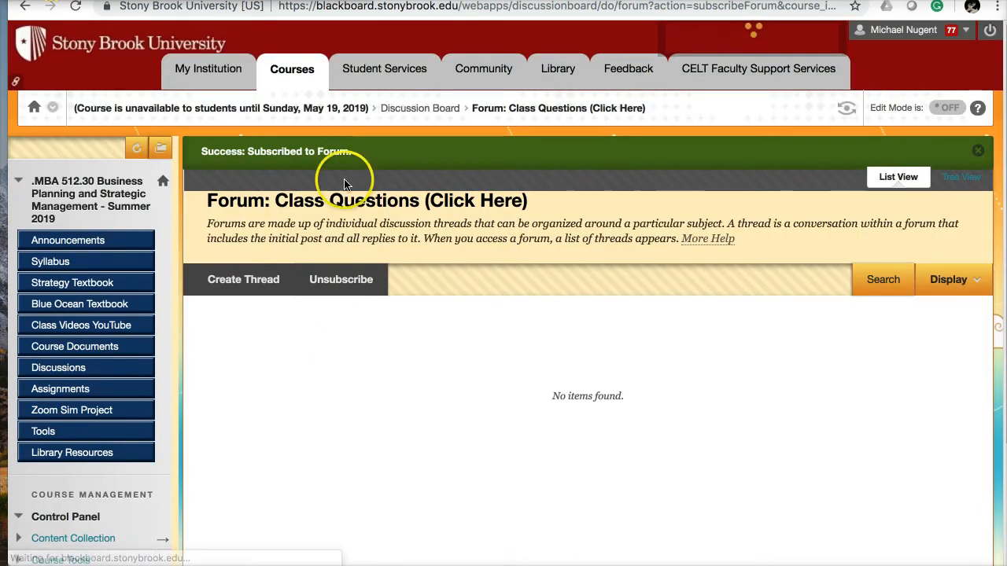
mouse_move(363, 336)
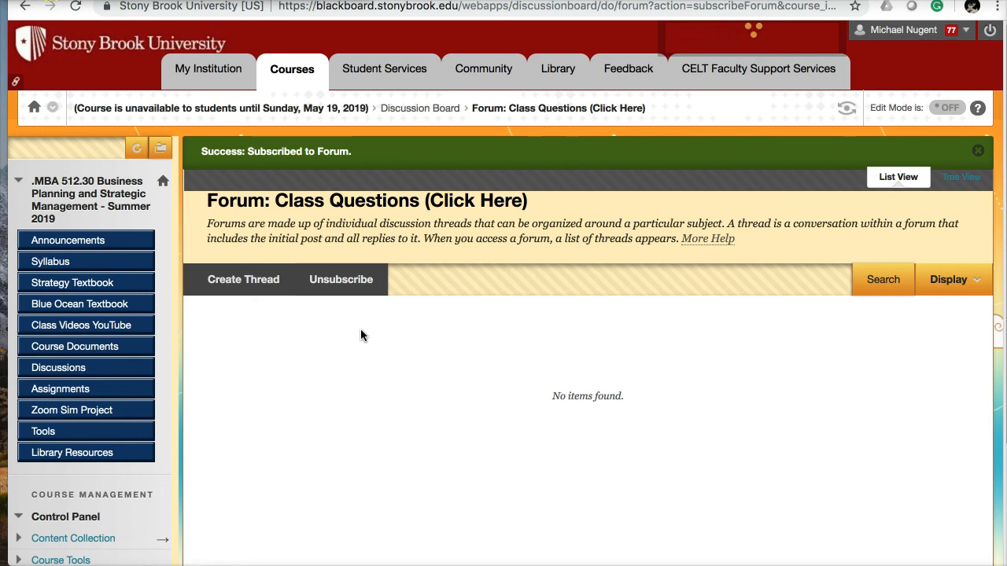
Start a Class Questions thread with the subject 'Need a Teammate for Zoom?'.
left_click(244, 279)
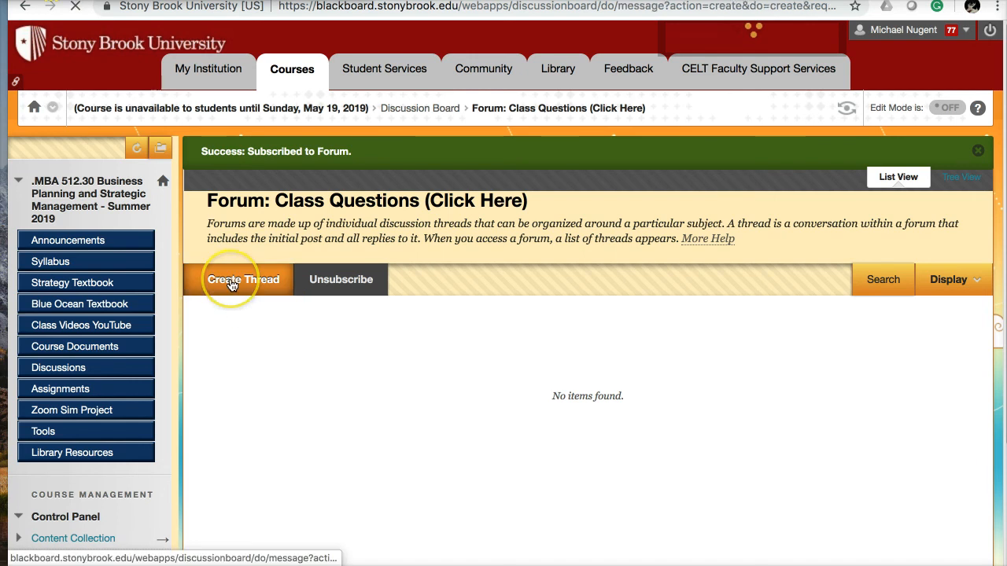
left_click(243, 280)
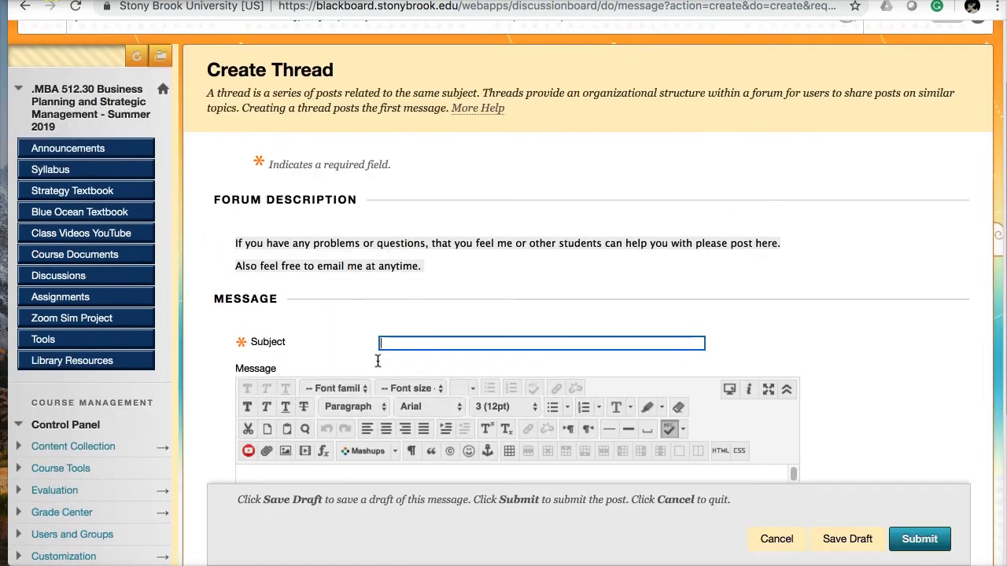
type("lm")
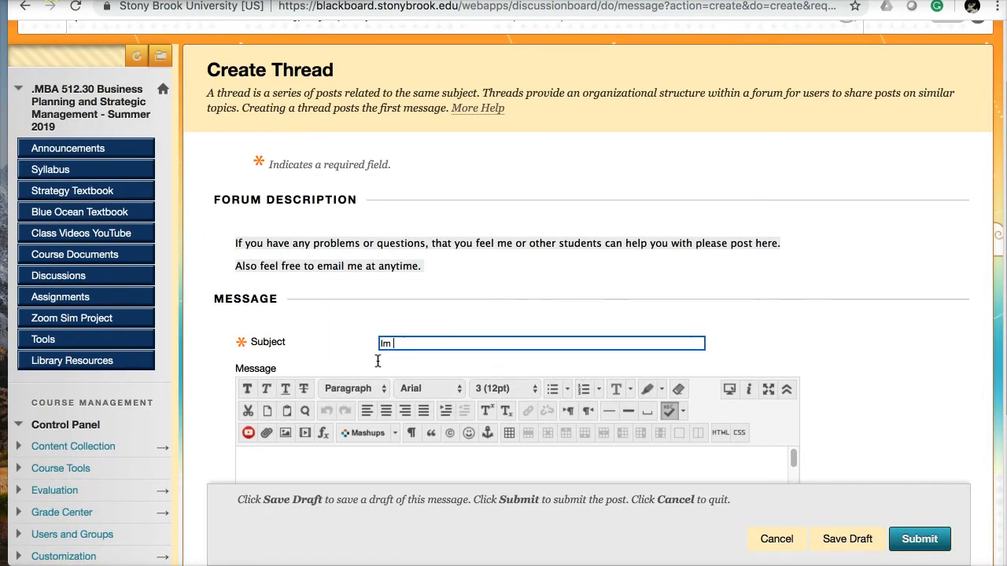
type("Need a")
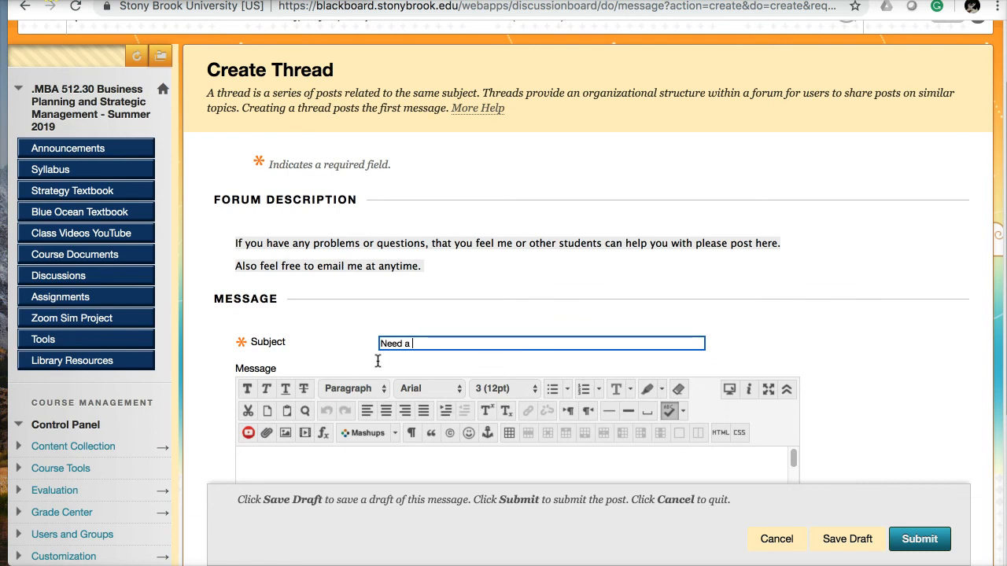
type("Teamma")
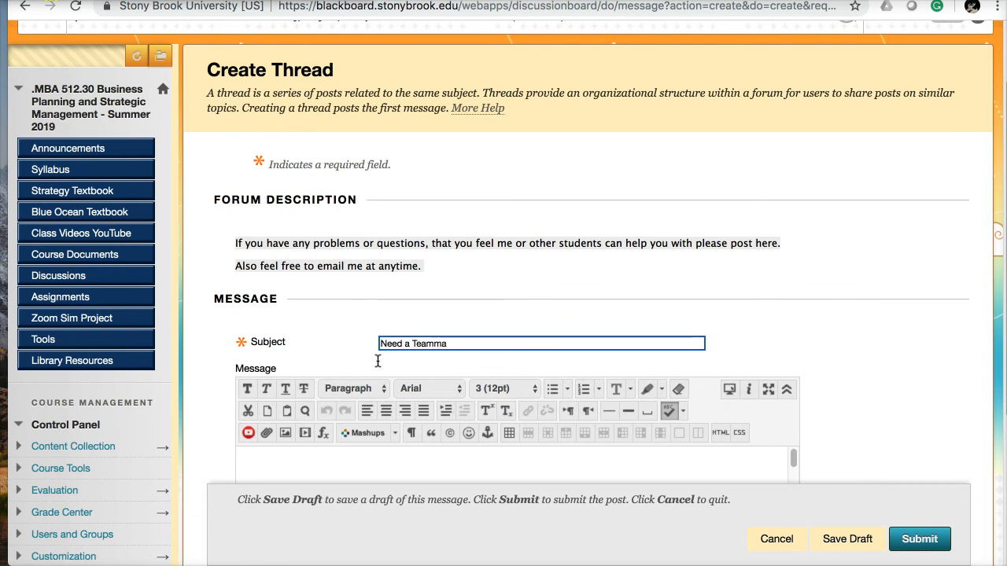
type("te for Zoom?")
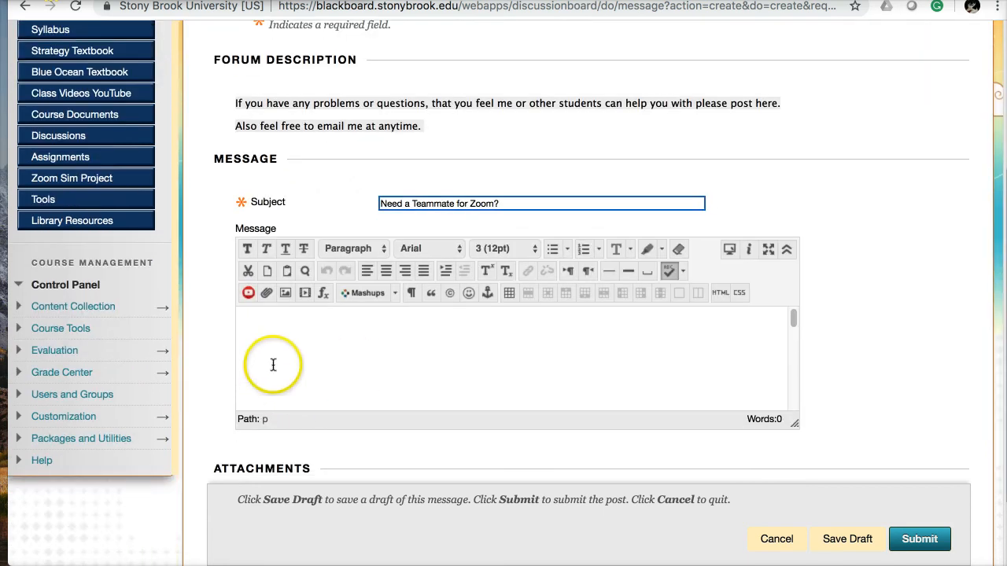
Write the message about finding Zoom simulation teammates or working alone, and submit.
type("Post here if you would like to find t")
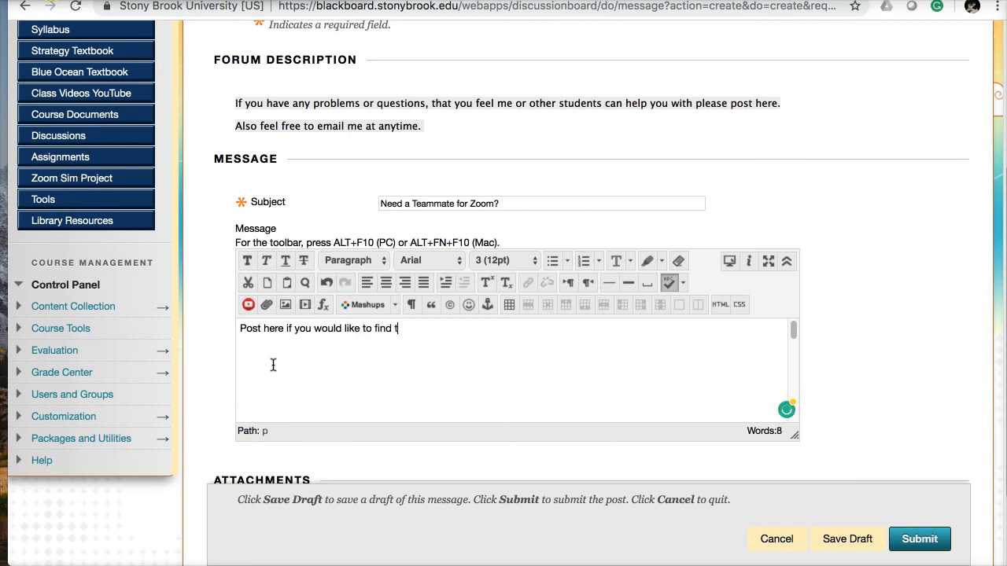
type("eammake")
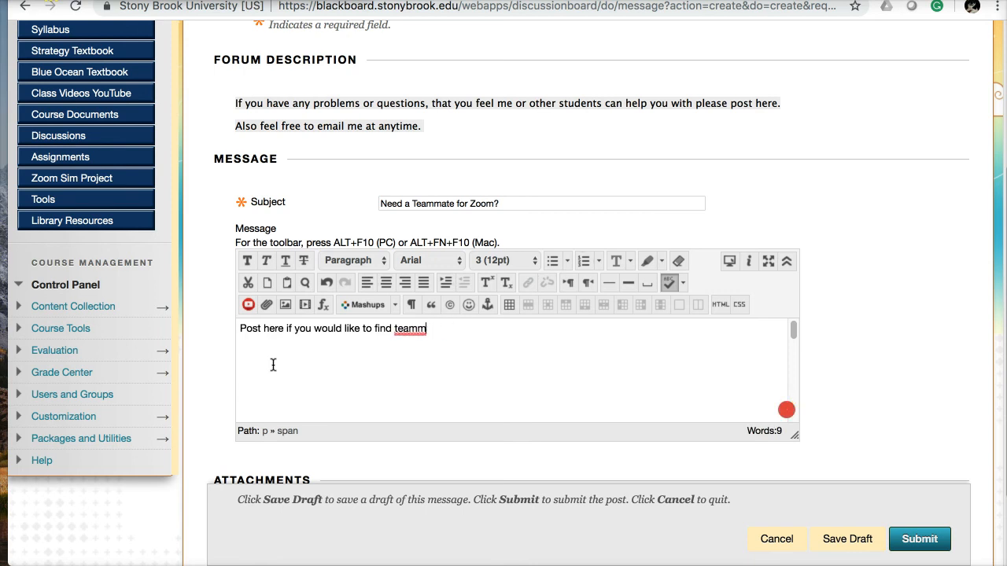
type("ates for the zo")
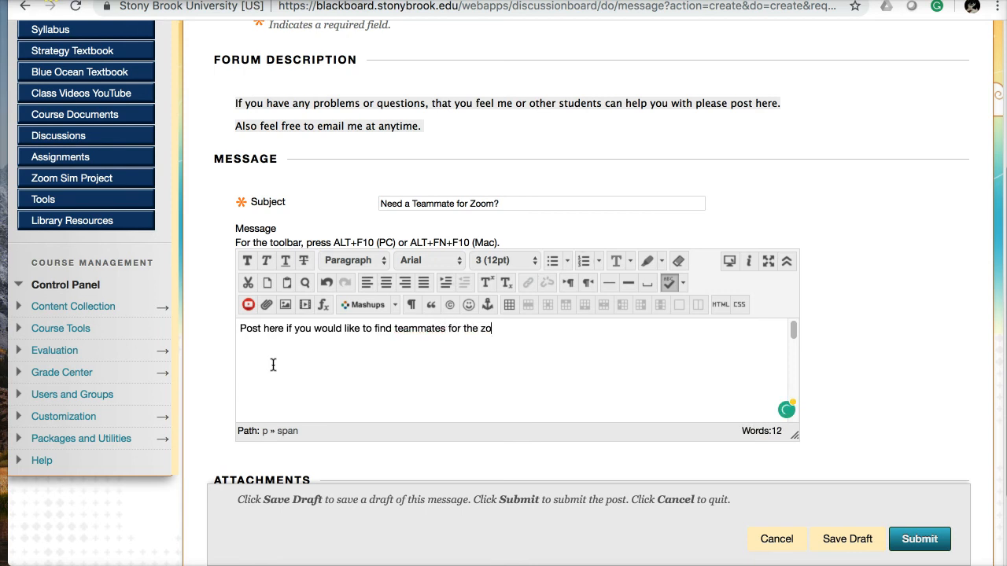
type("om simulation.")
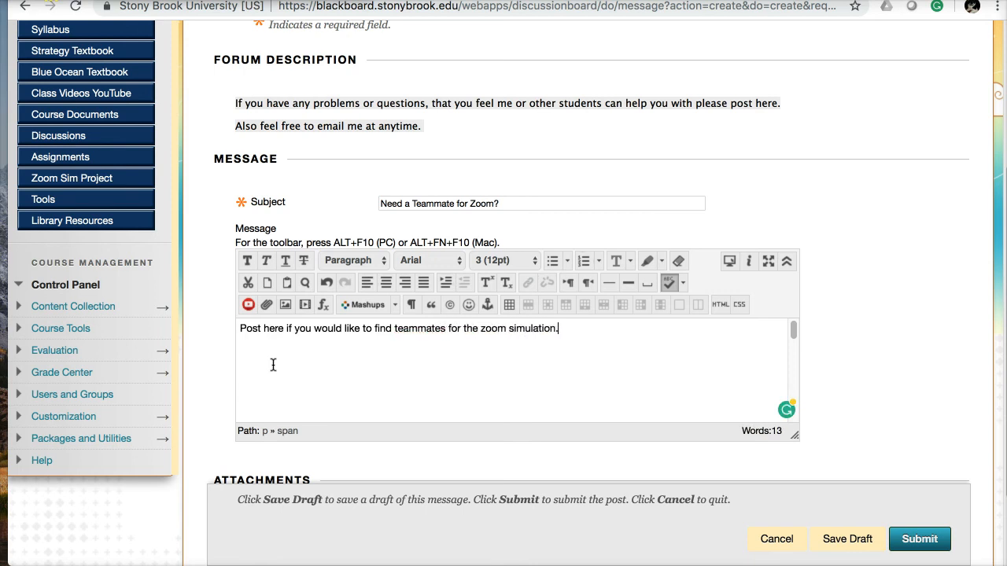
type("You can alsway work al")
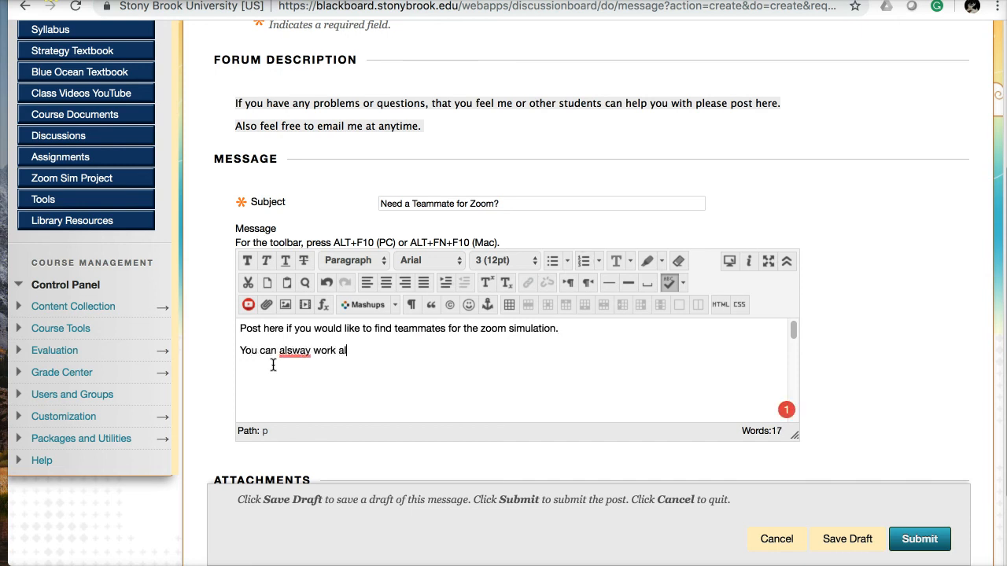
type("one if you like.")
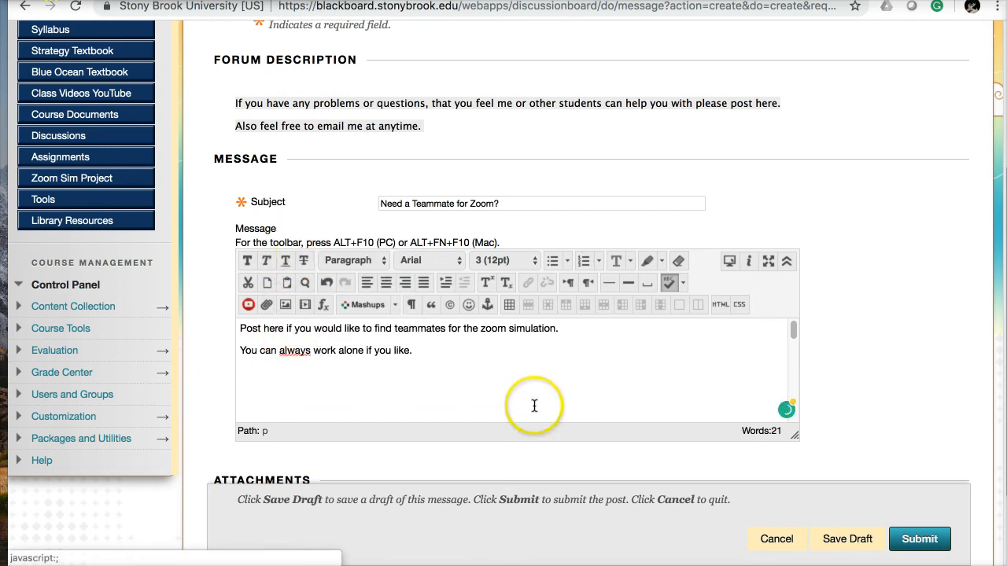
left_click(919, 539)
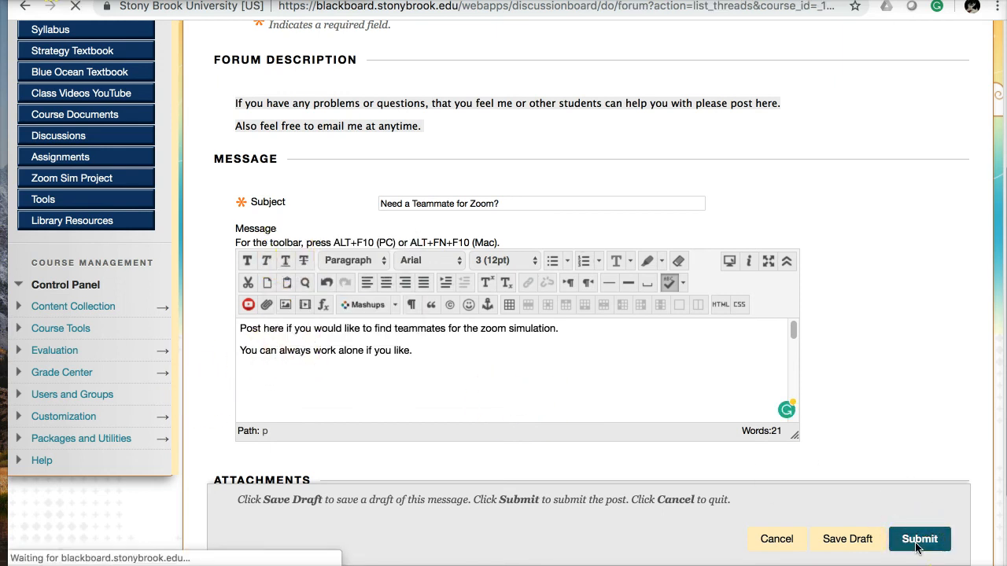
View the posted 'Need a Teammate for Zoom?' thread, then return to the forum list.
left_click(919, 539)
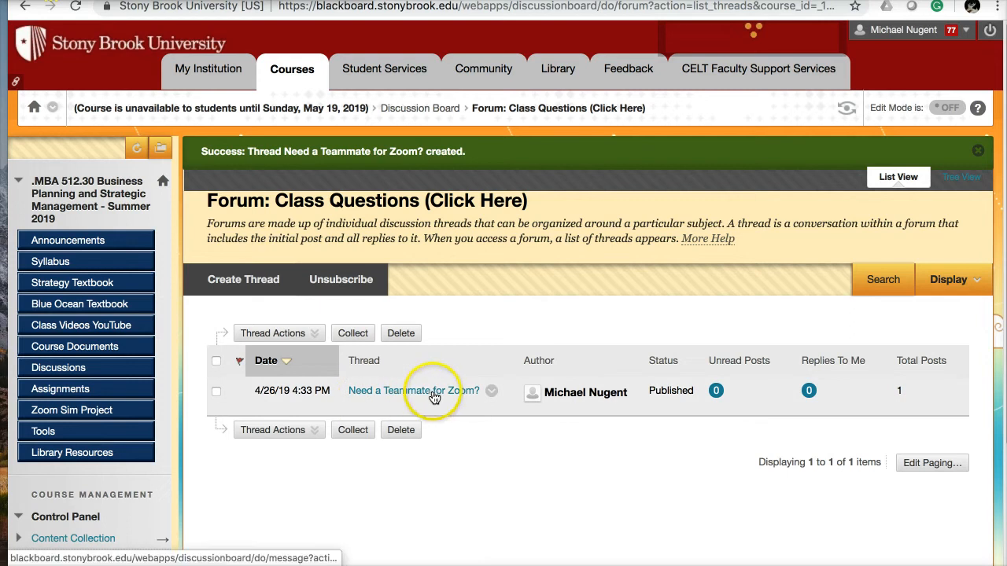
left_click(413, 391)
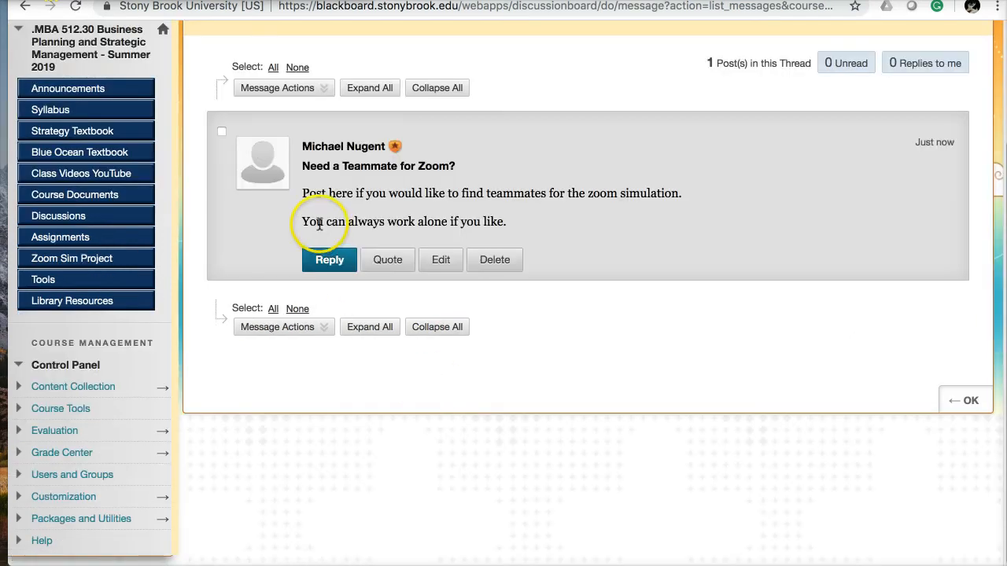
mouse_move(581, 209)
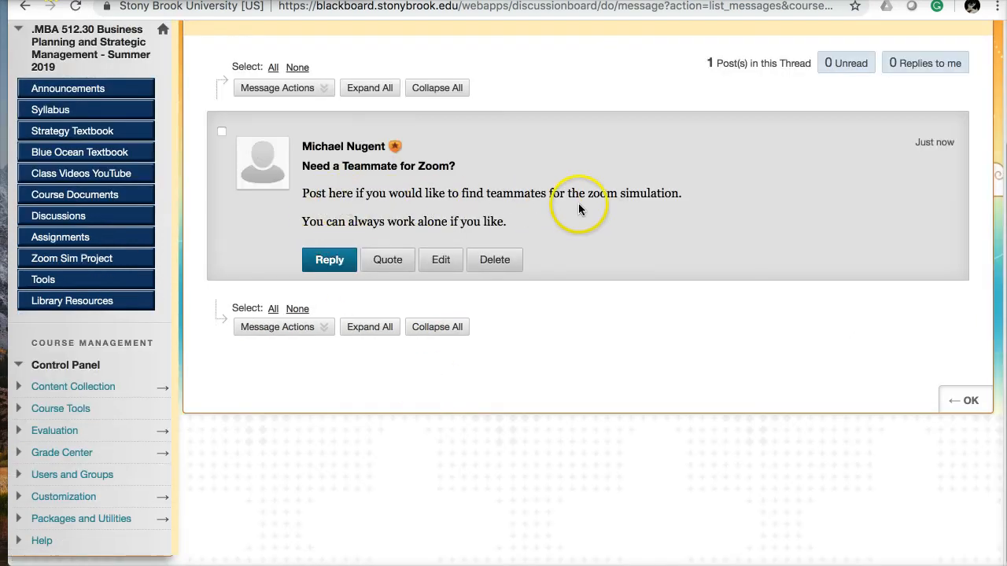
mouse_move(402, 232)
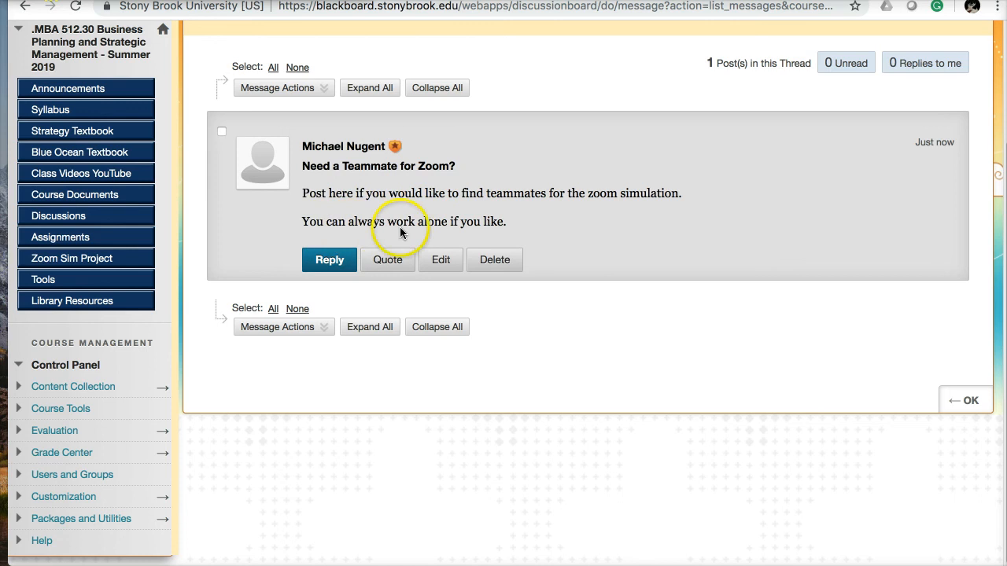
left_click(970, 399)
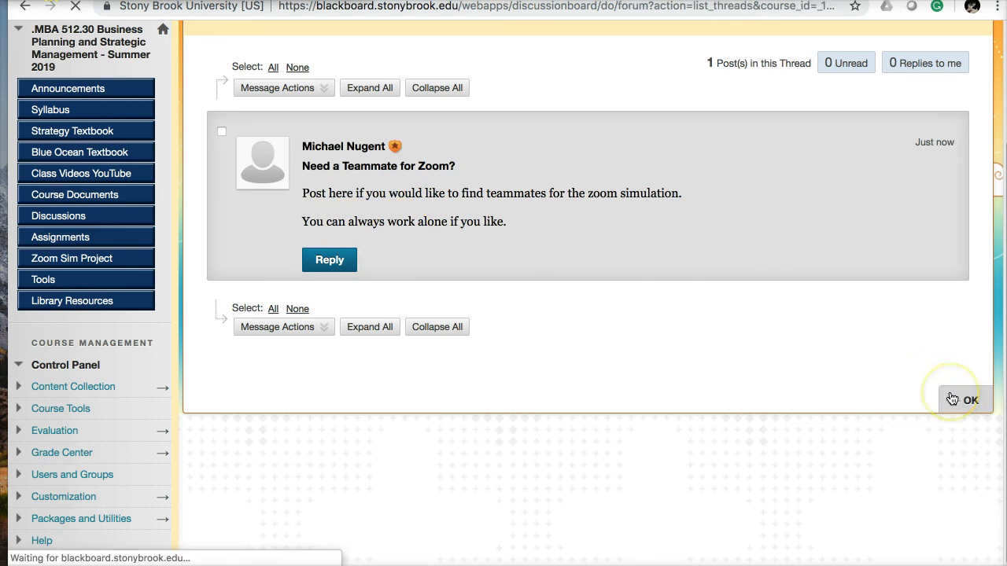
left_click(970, 399)
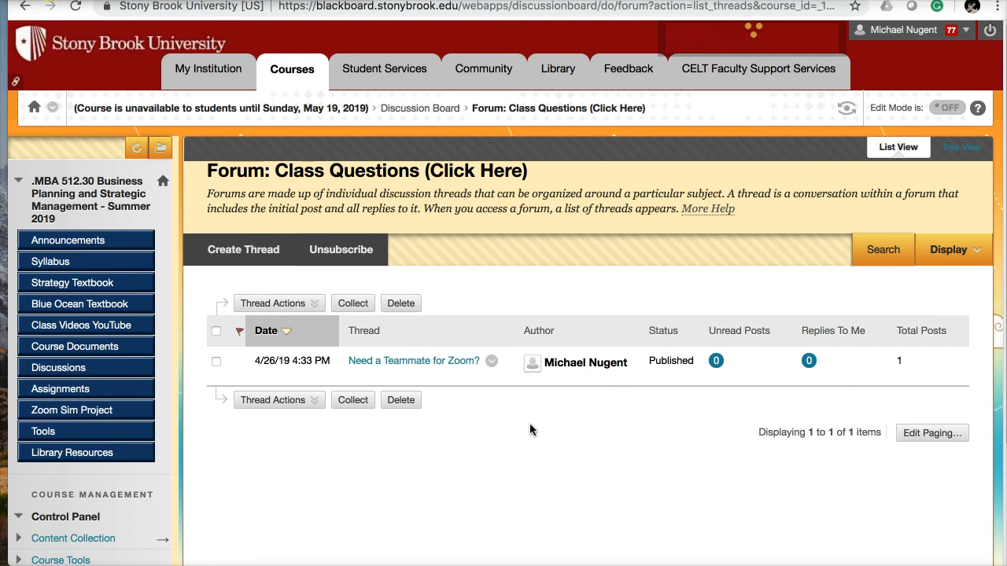
scroll("down", 3)
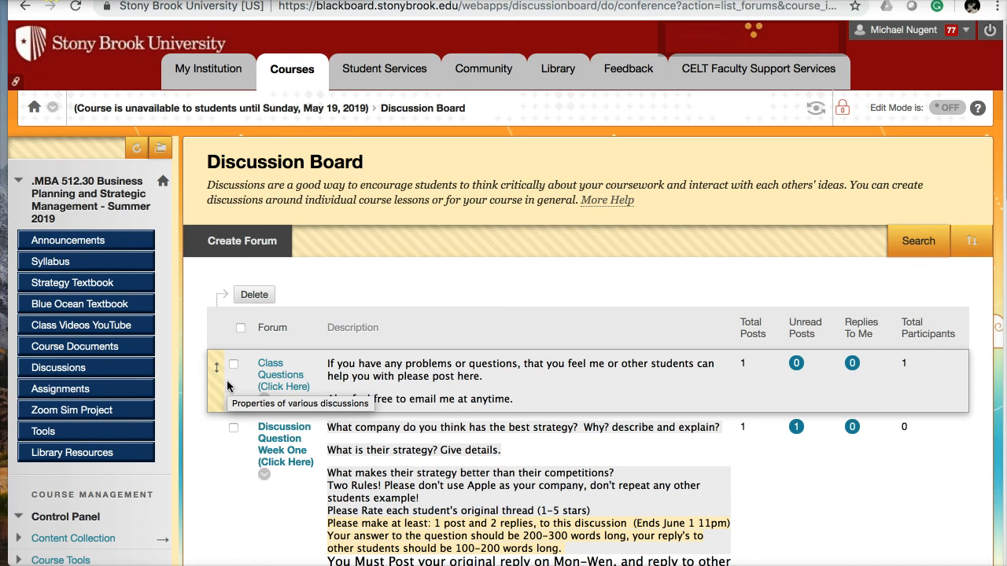
scroll("down", 3)
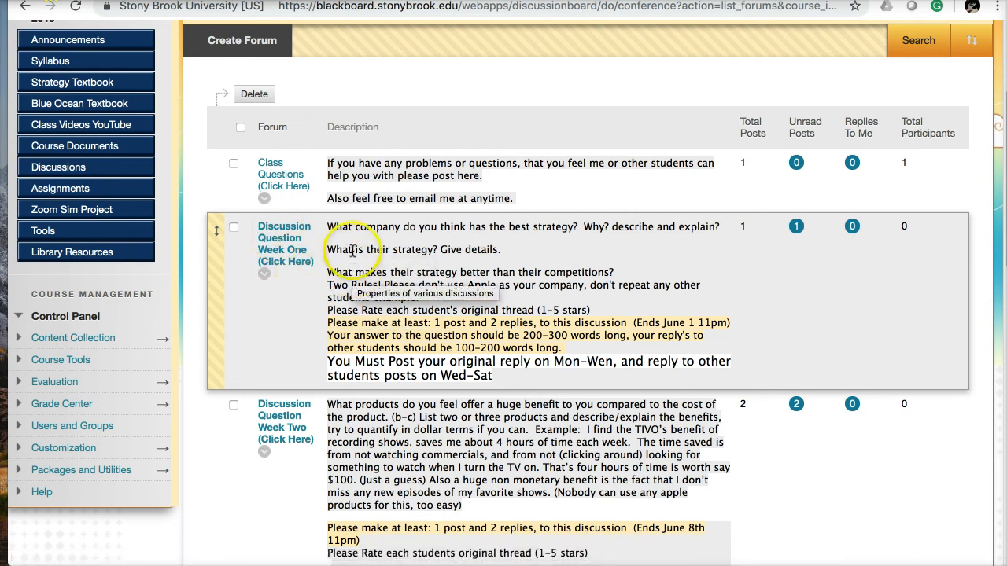
mouse_move(531, 240)
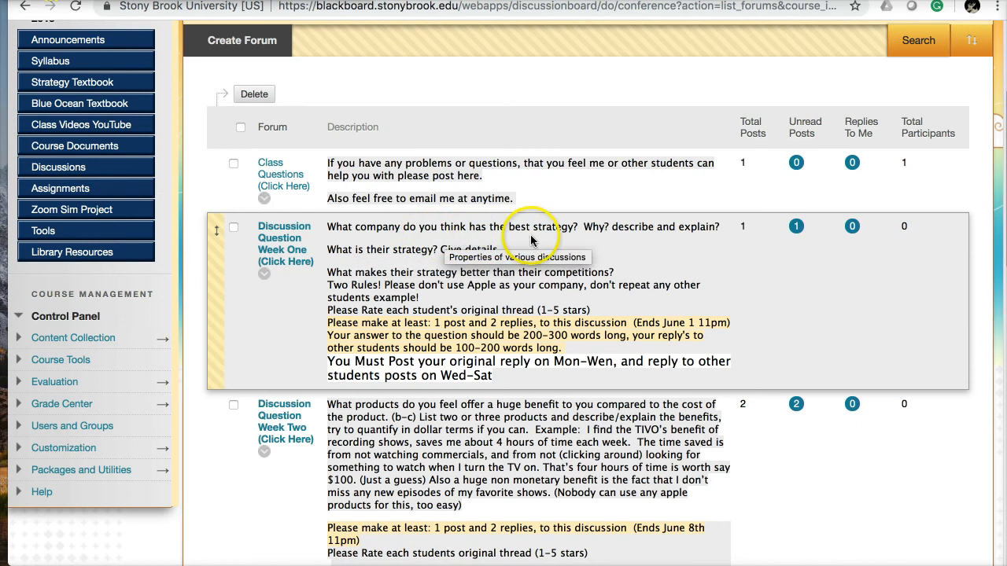
mouse_move(674, 230)
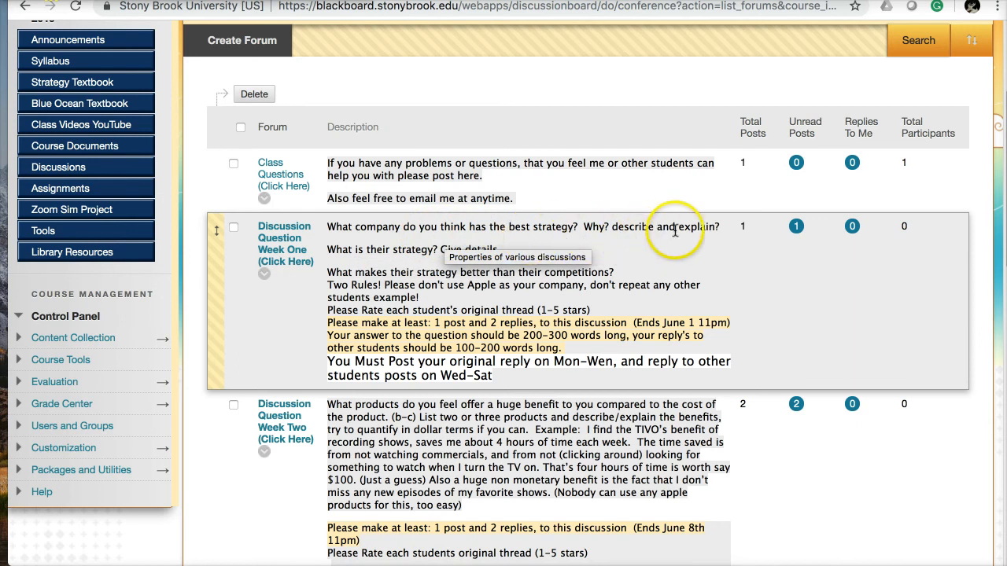
mouse_move(368, 262)
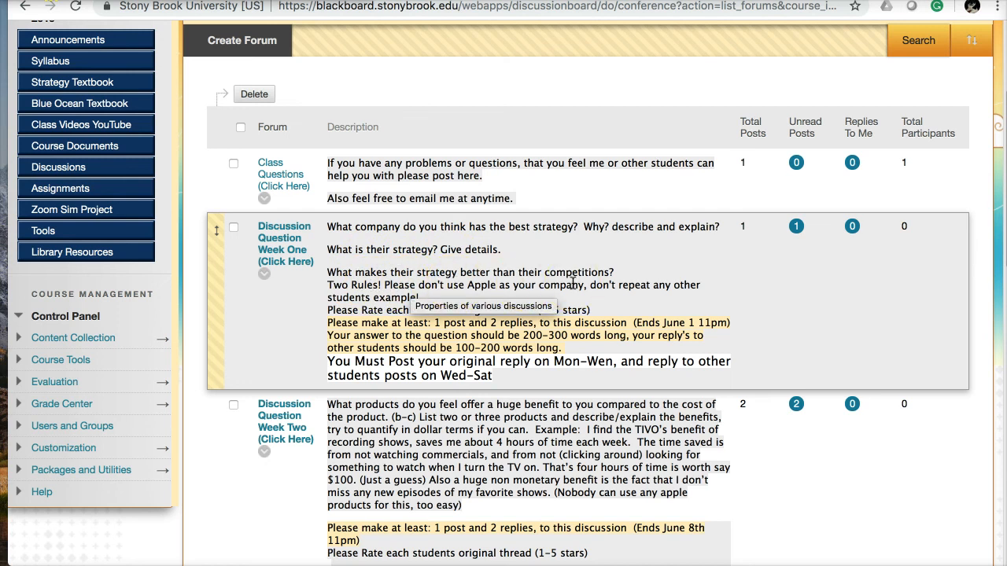
mouse_move(339, 295)
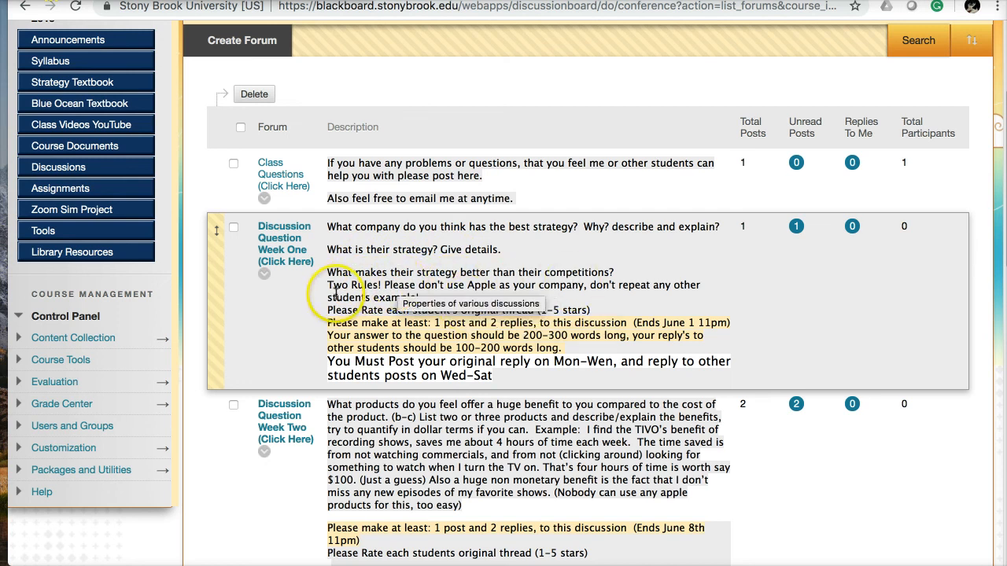
mouse_move(480, 302)
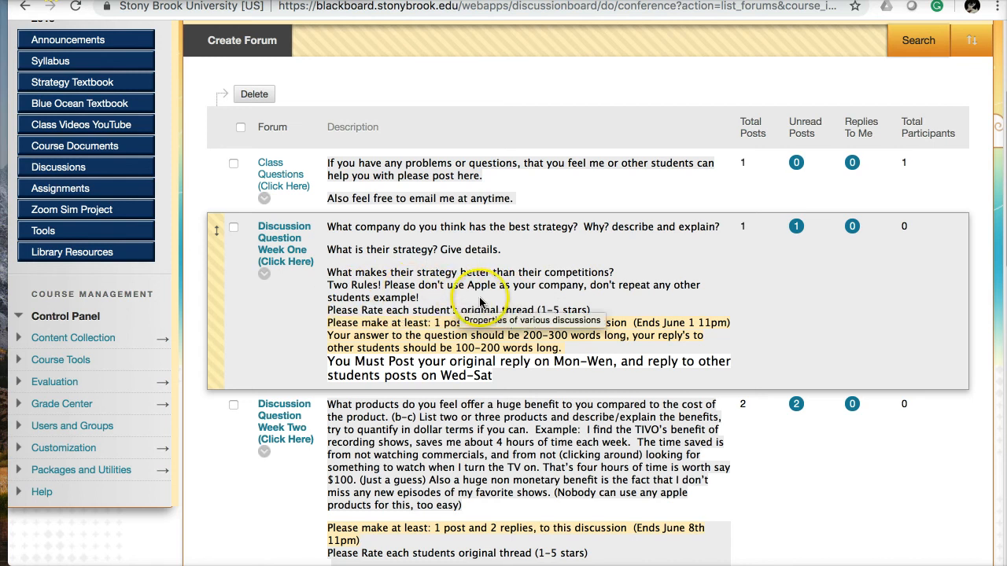
mouse_move(499, 301)
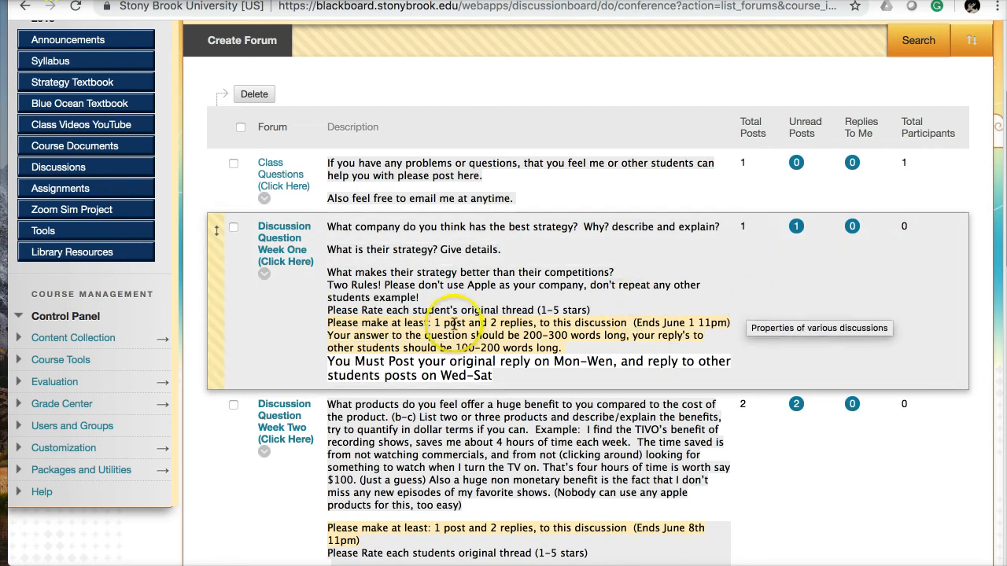
mouse_move(252, 328)
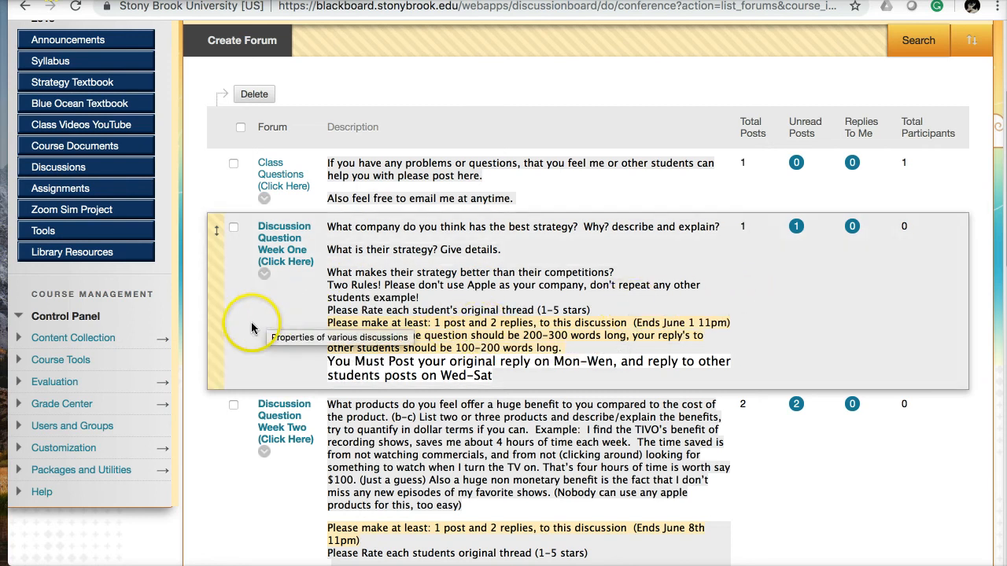
mouse_move(223, 481)
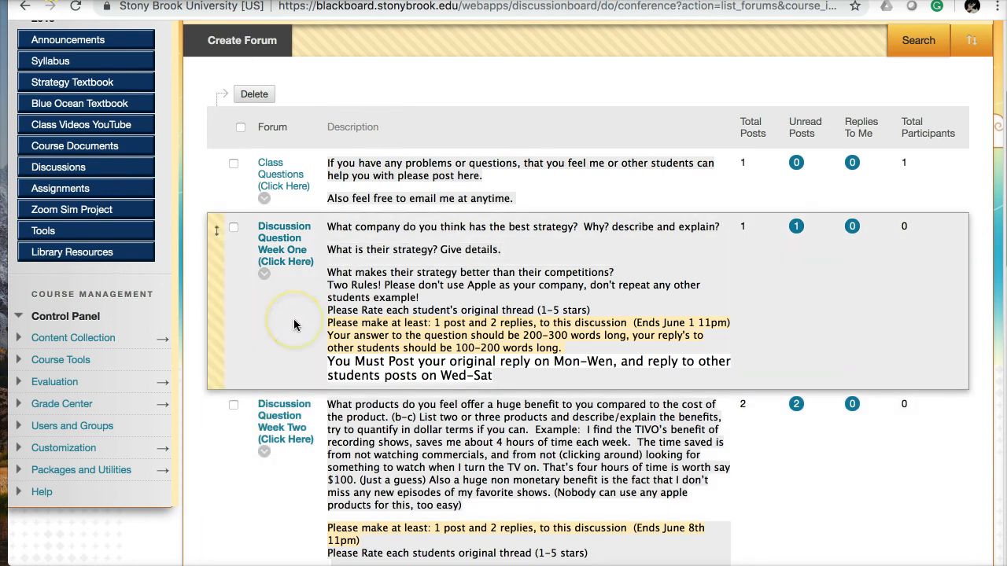
mouse_move(488, 361)
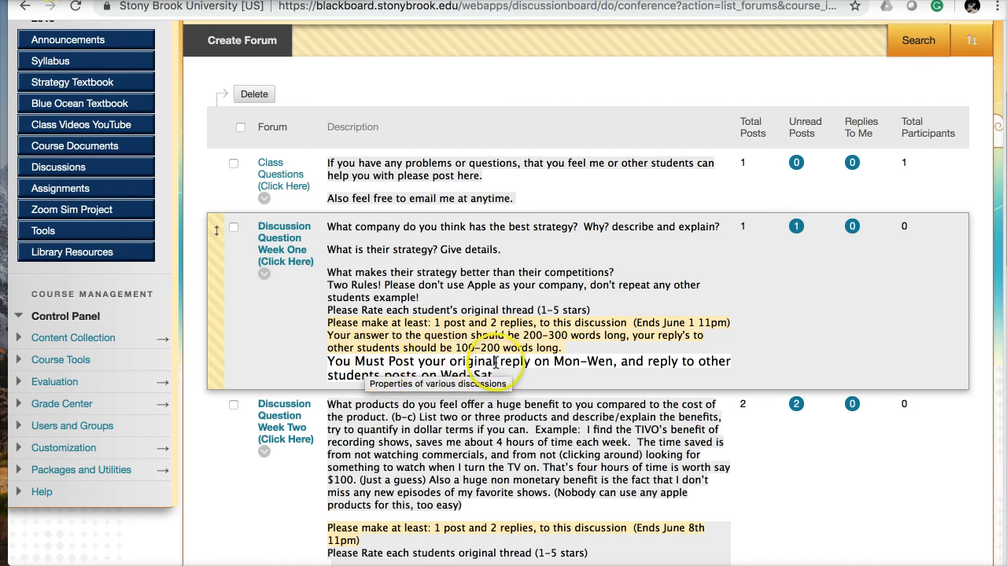
mouse_move(580, 365)
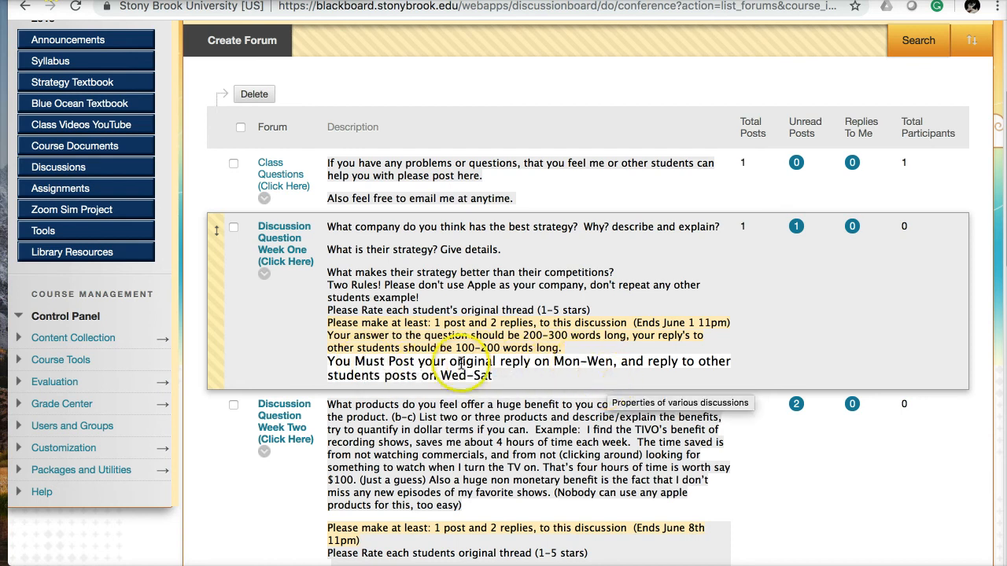
mouse_move(267, 321)
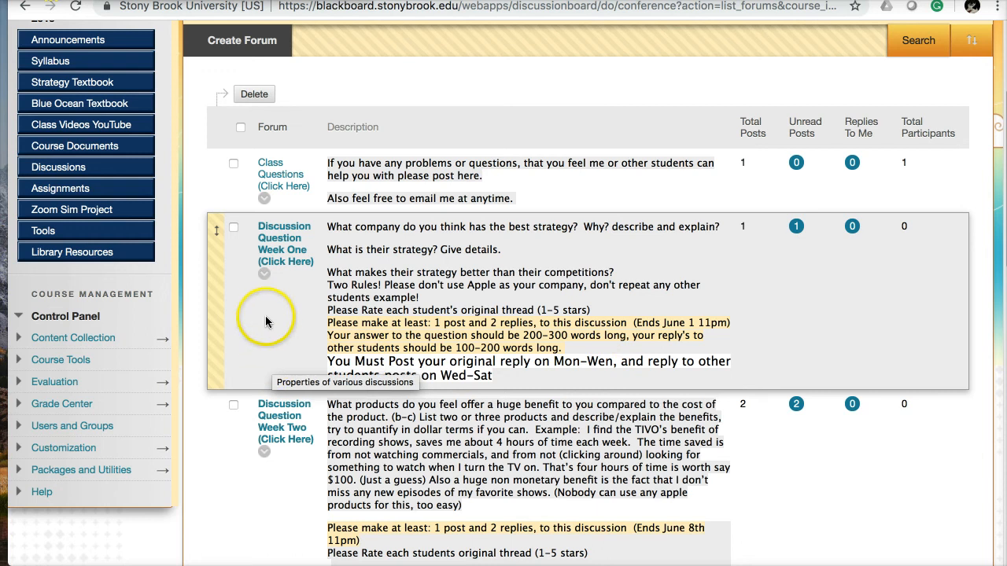
mouse_move(286, 242)
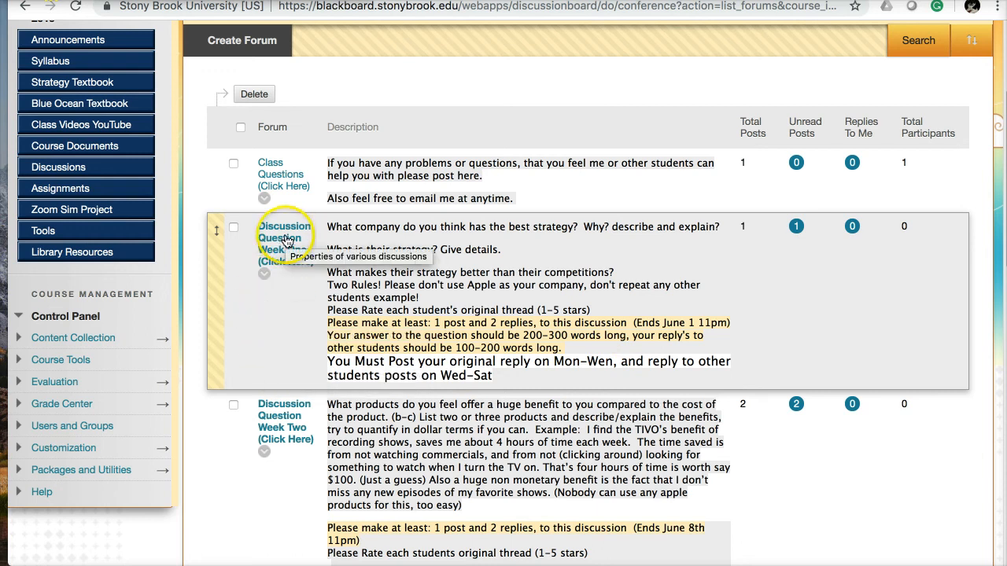
mouse_move(283, 236)
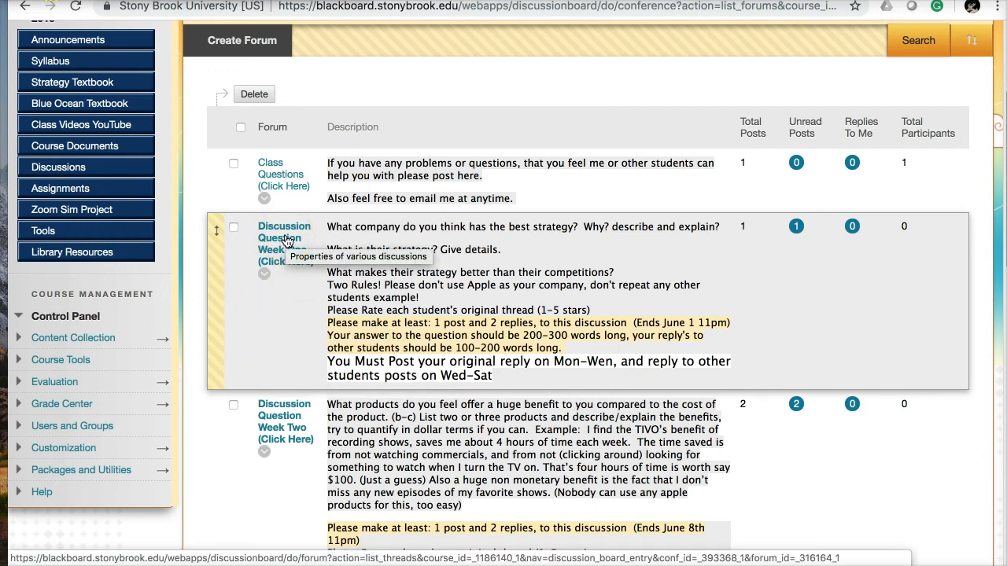
Open the Discussion Question Week One forum and its John Doe - Zappos thread.
left_click(284, 239)
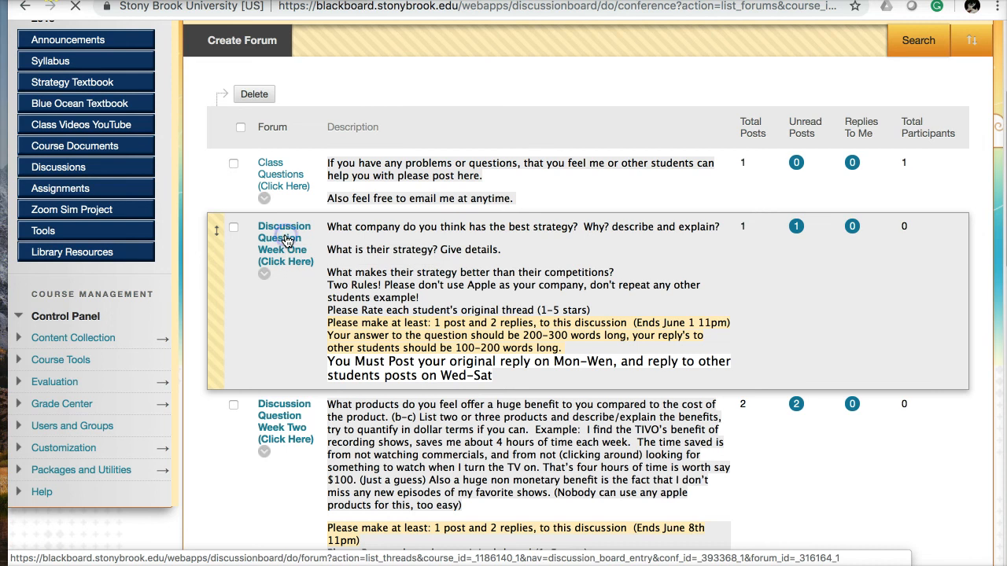
left_click(284, 238)
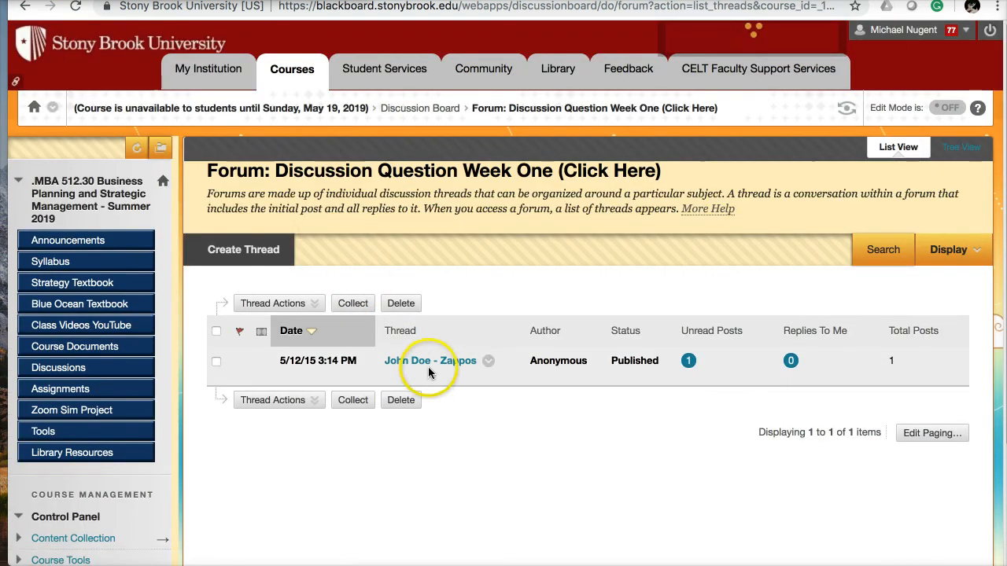
mouse_move(416, 362)
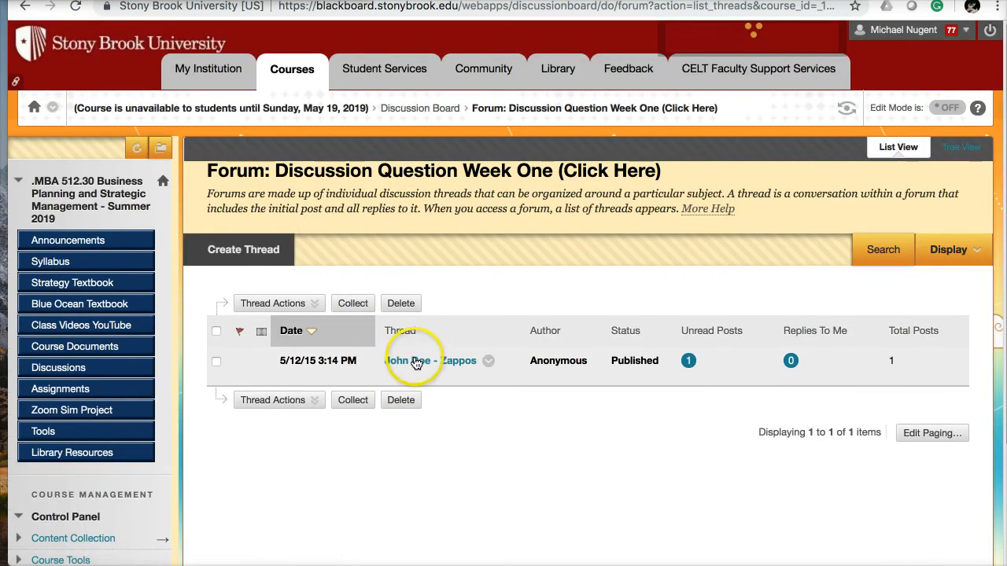
left_click(430, 360)
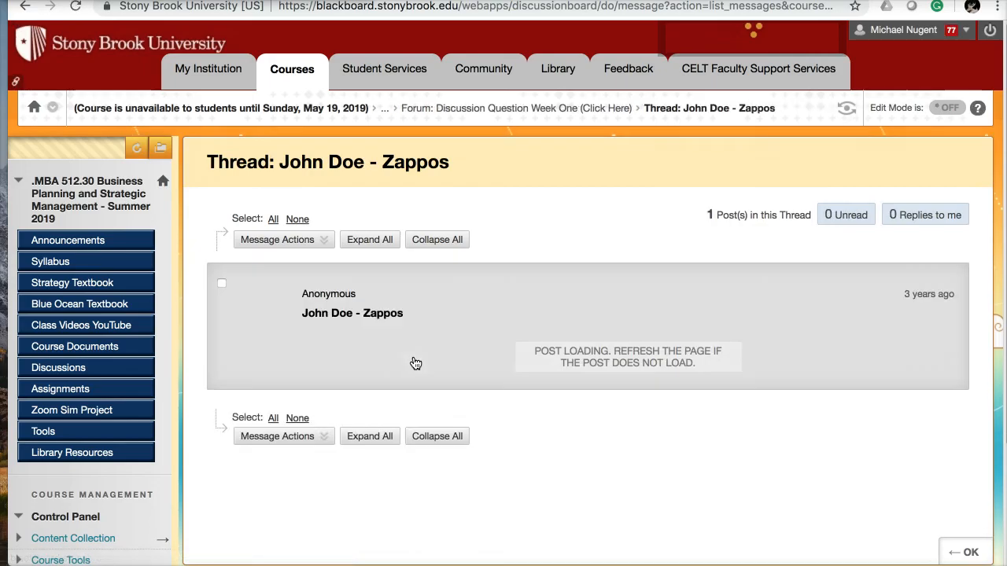
left_click(351, 313)
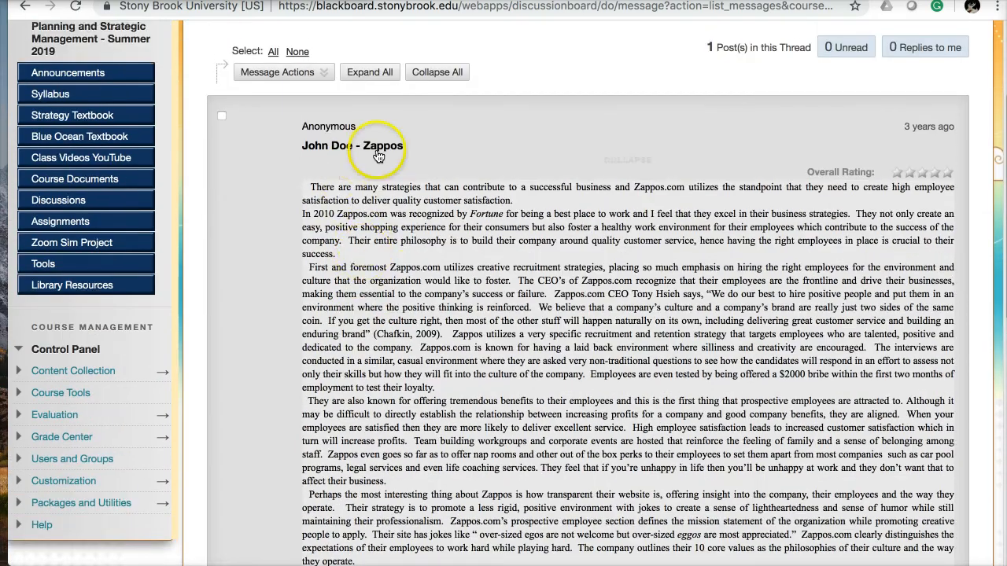
Scroll through the Zappos post down to its core values.
scroll("down", 3)
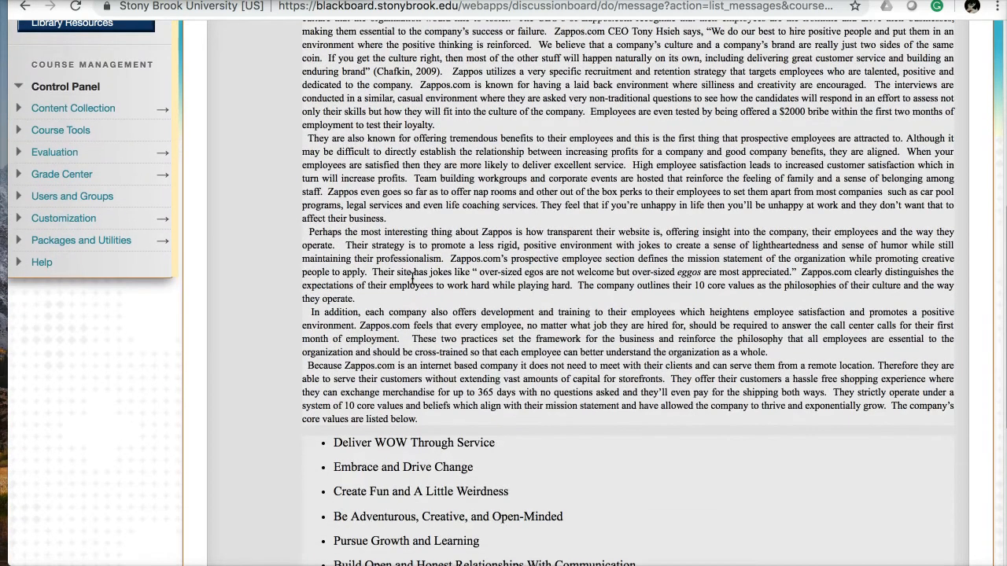
scroll("down", 3)
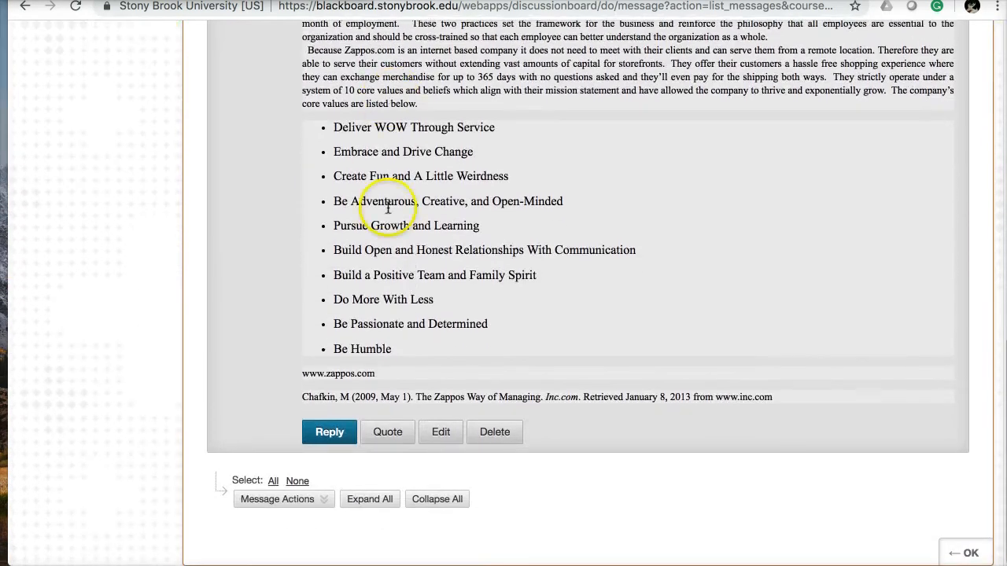
mouse_move(319, 372)
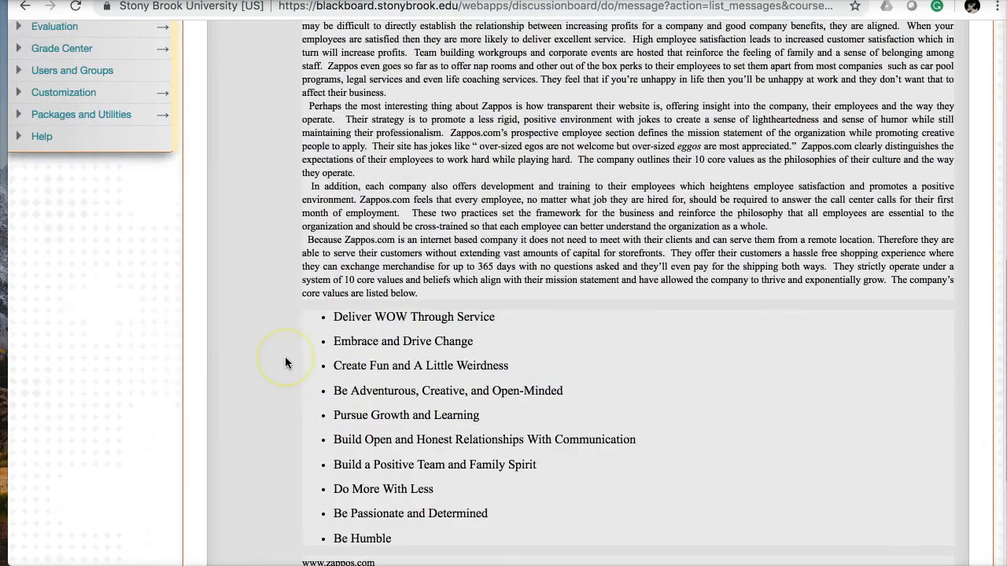
scroll("up", 3)
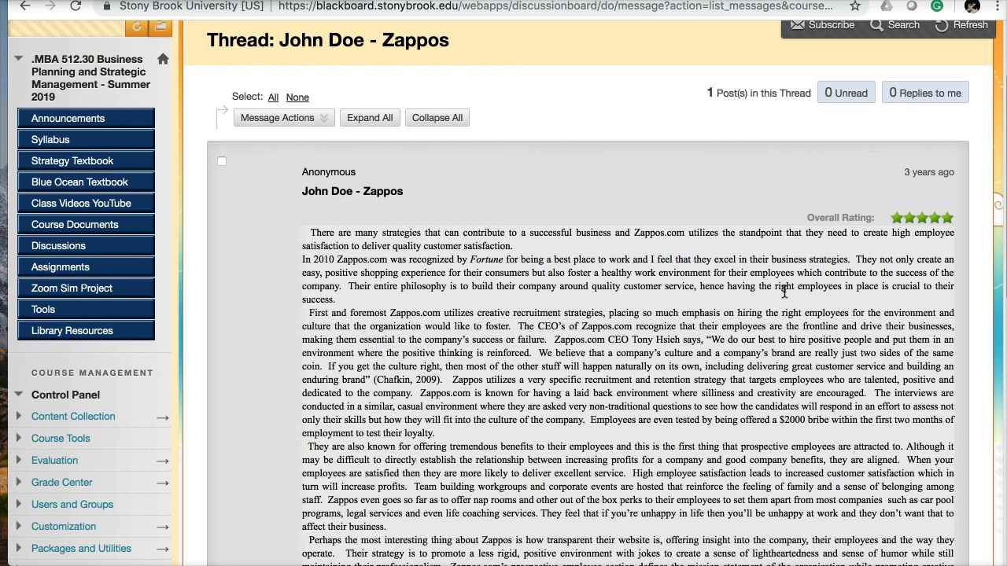
scroll("down", 3)
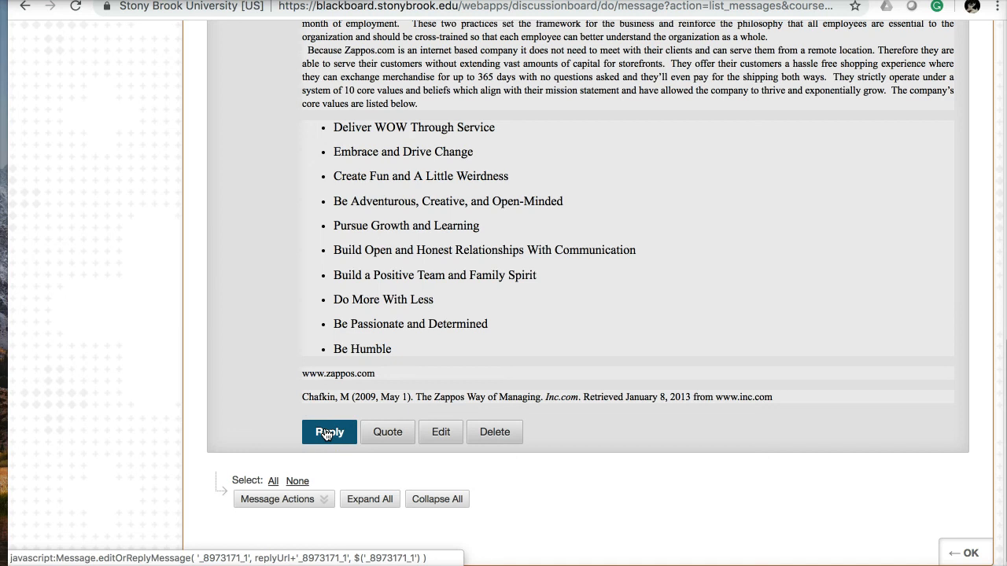
scroll("down", 3)
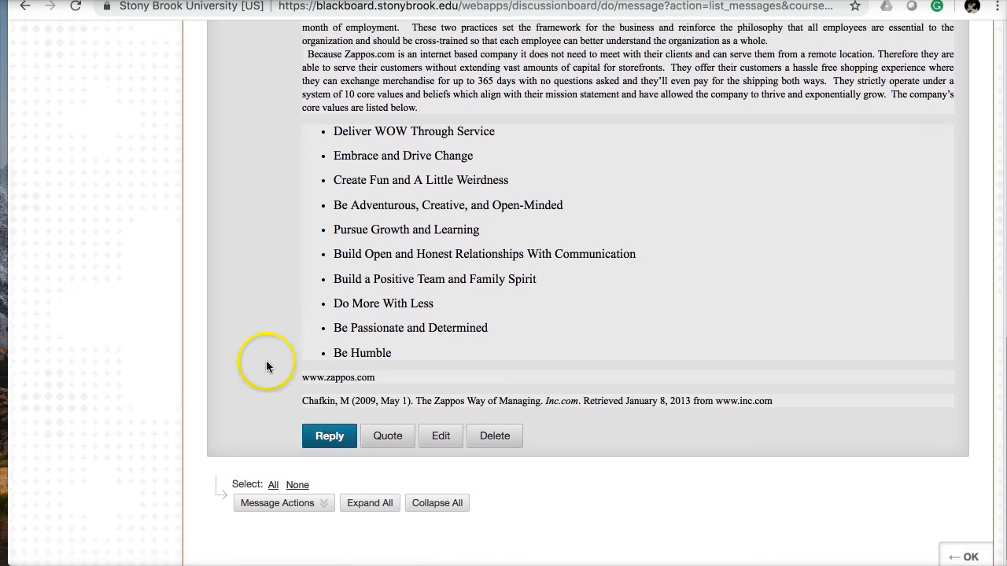
scroll("up", 3)
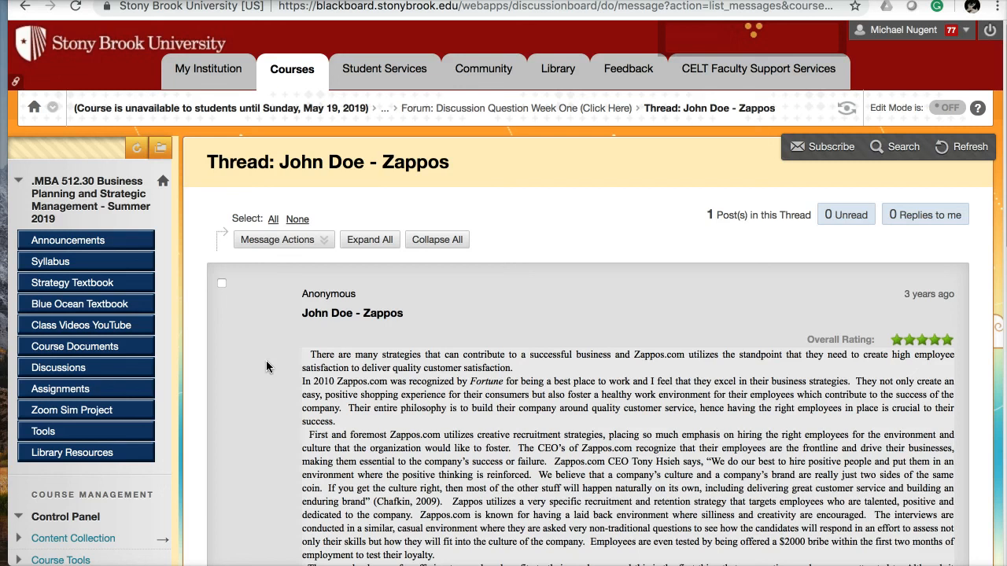
scroll("down", 3)
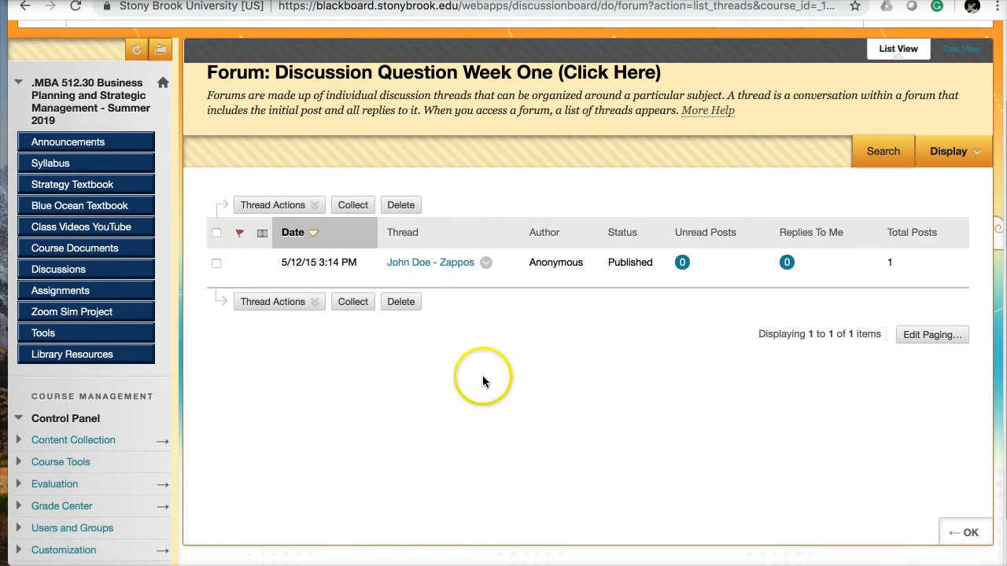
Reopen the 'Discussion Question Week One (Click Here)' forum from the forum list.
scroll("down", 3)
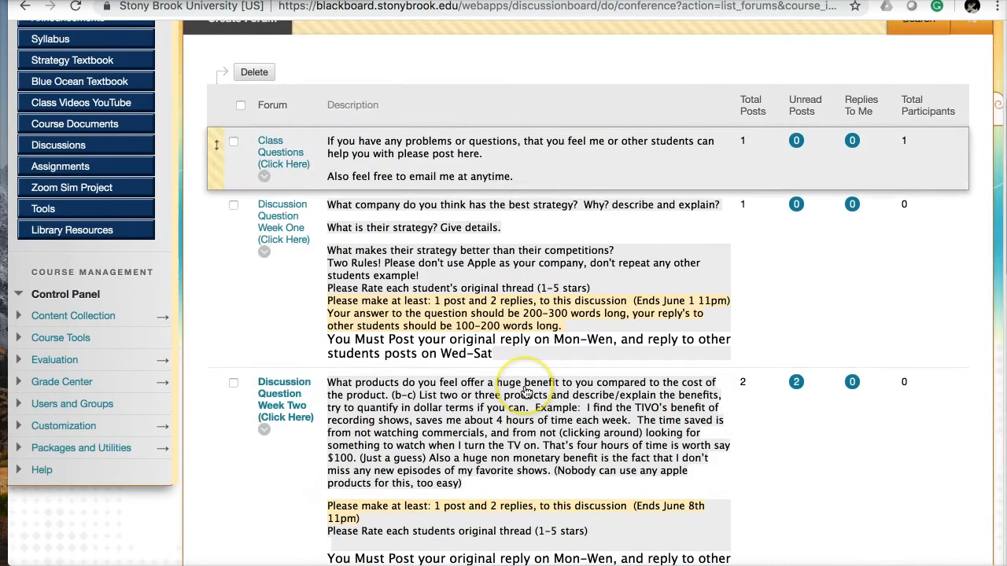
left_click(281, 216)
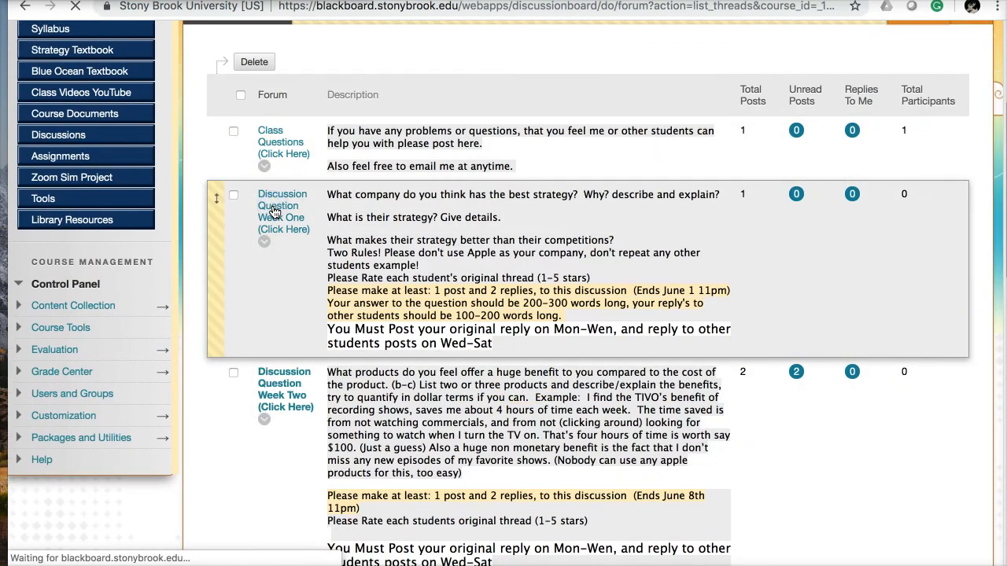
left_click(281, 212)
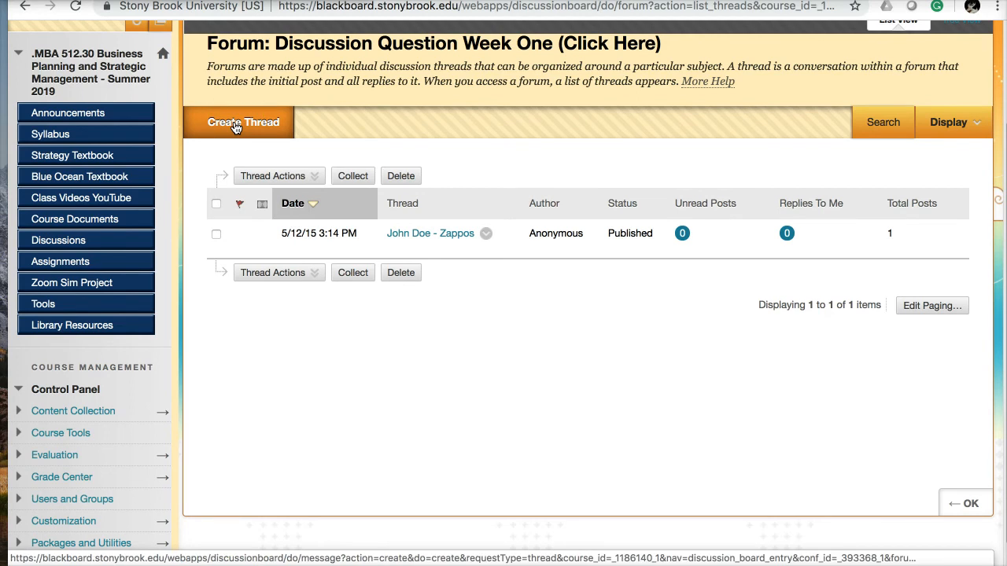
left_click(243, 122)
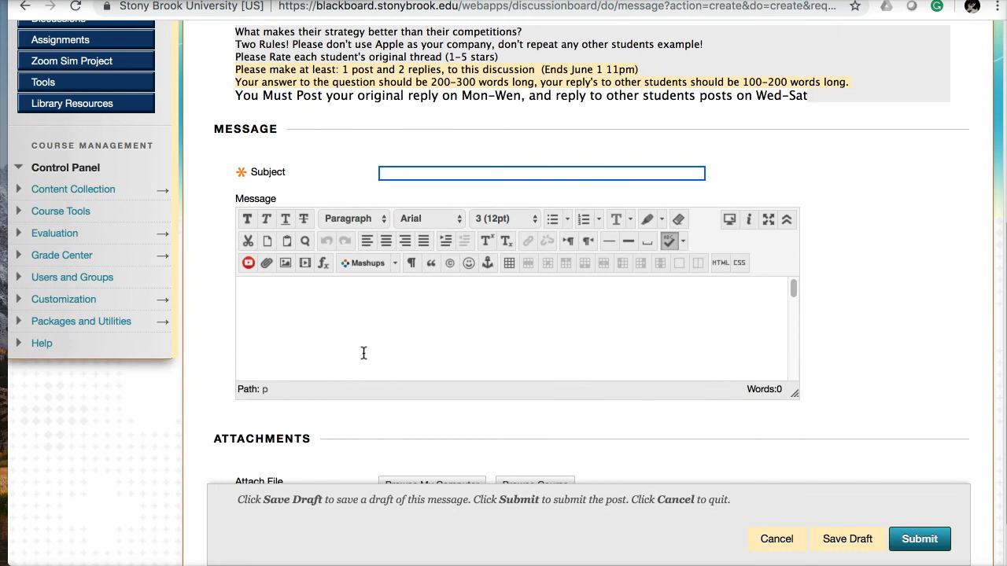
type("Mike N")
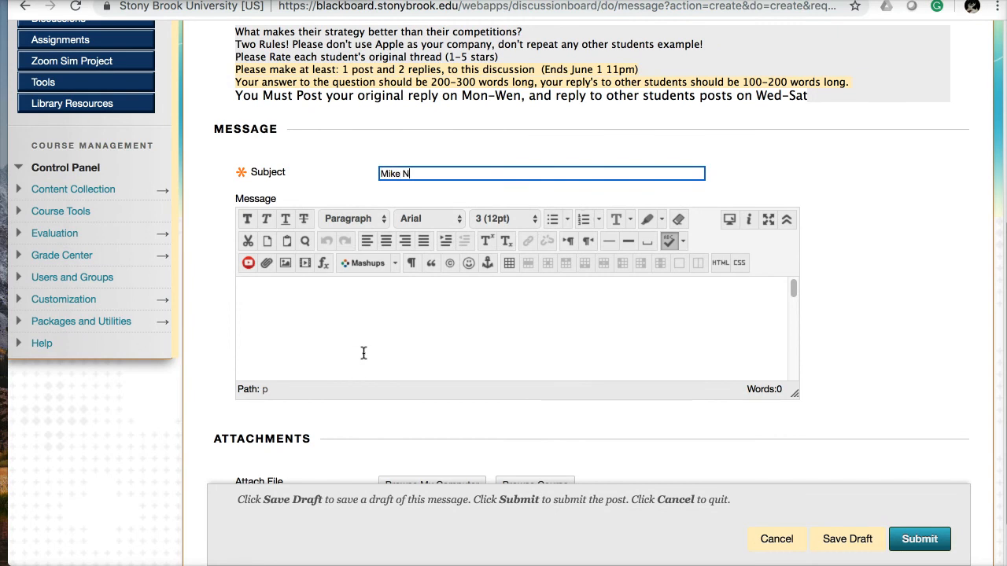
type("ugent")
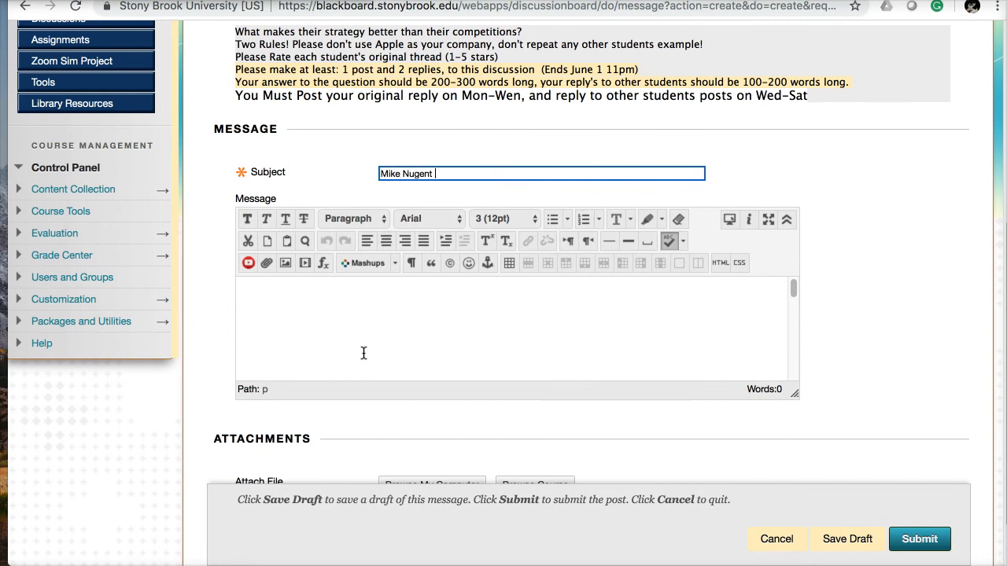
type("-")
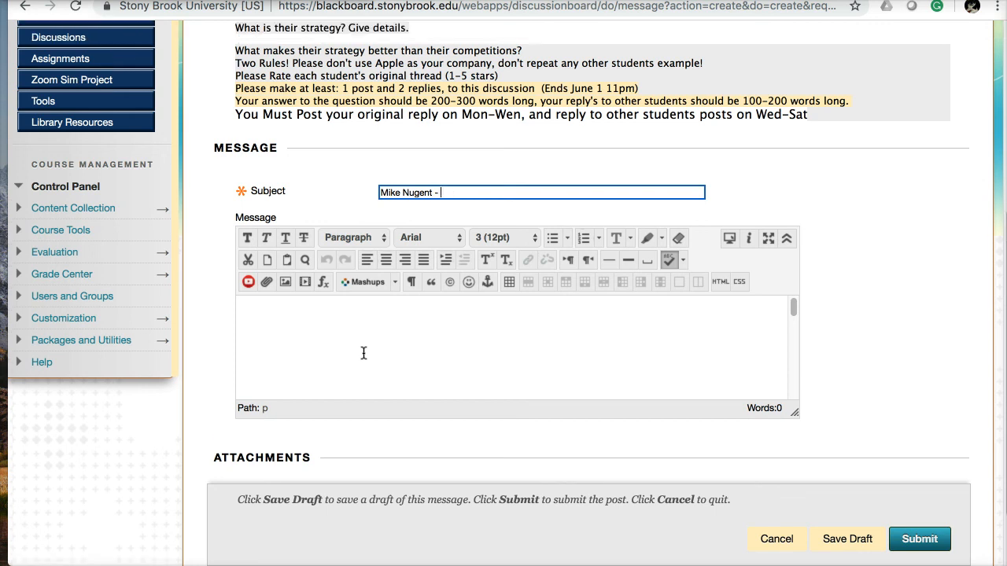
type("B")
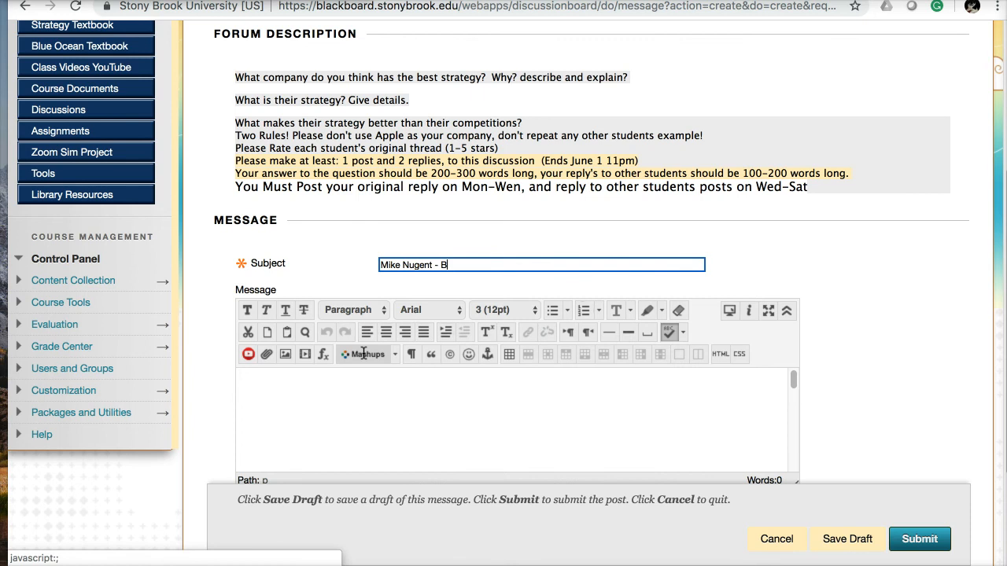
type("est")
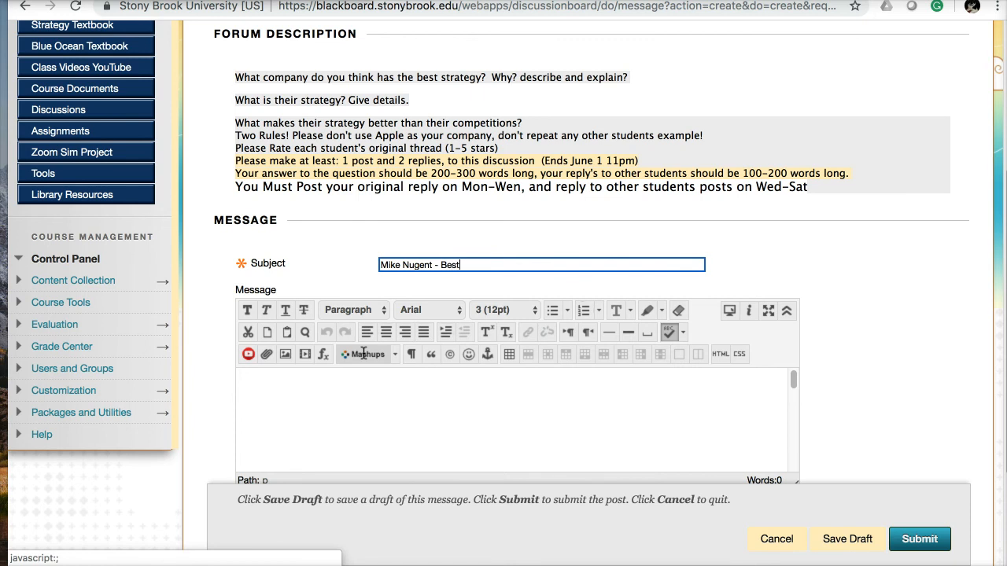
type("A")
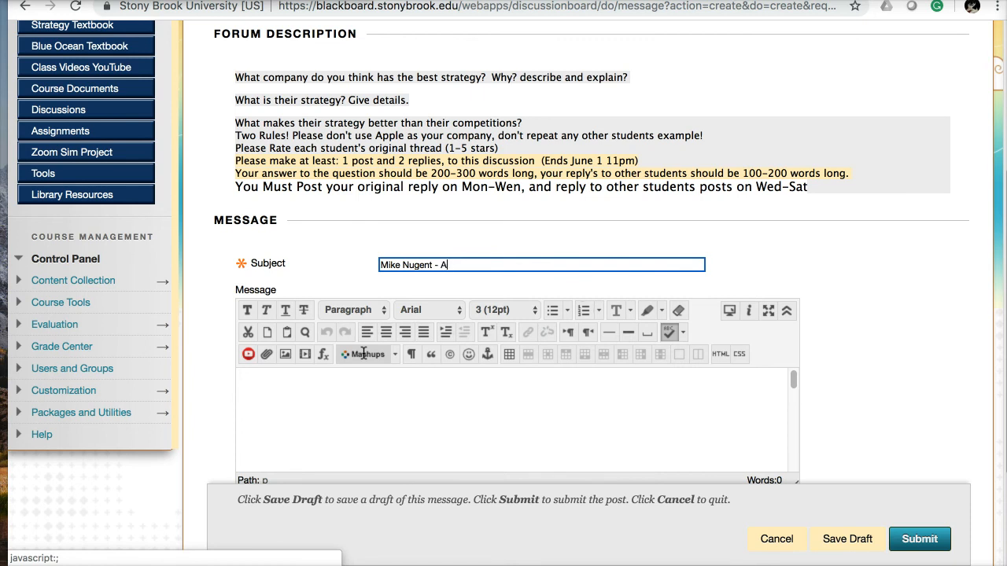
type("mazon")
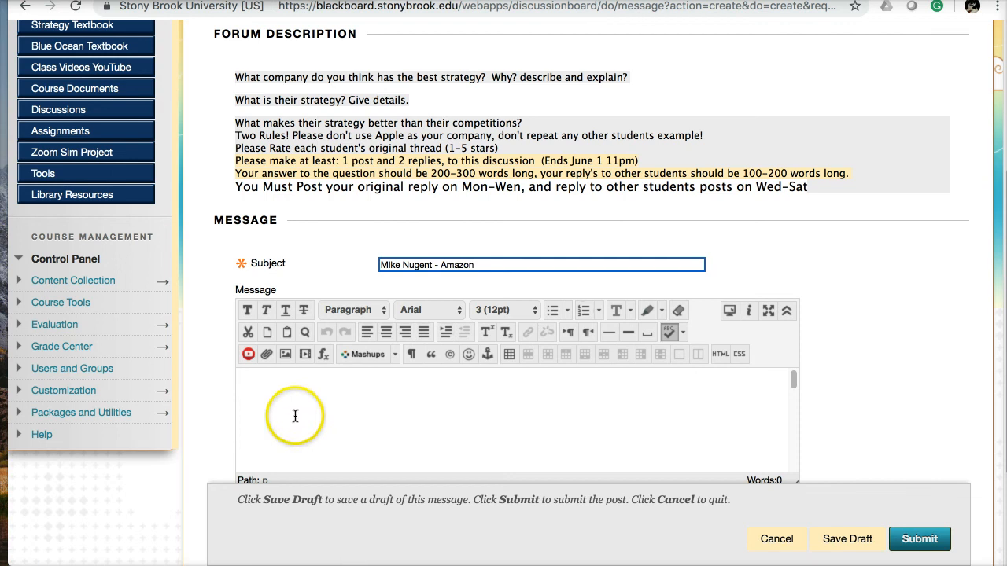
type("kjdsl")
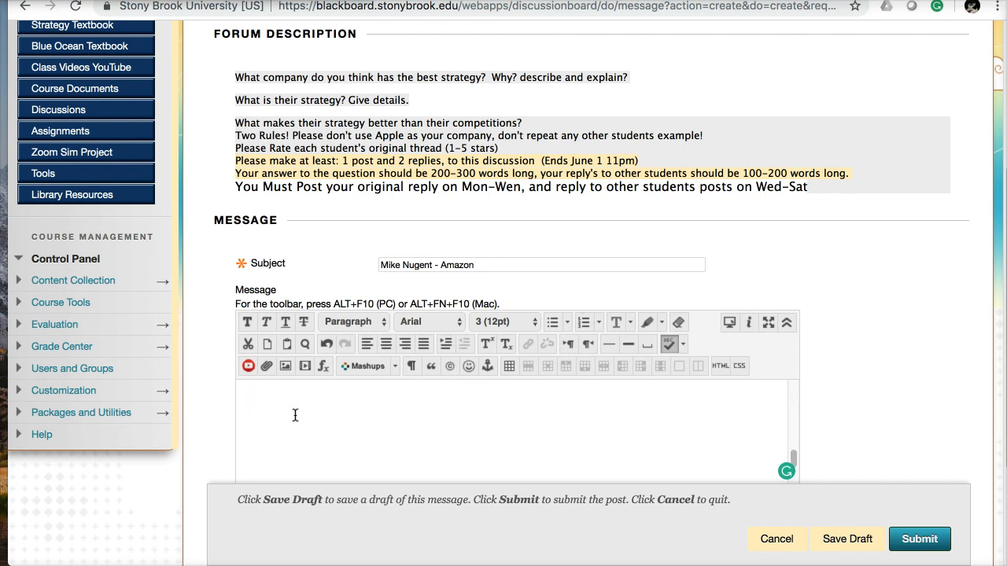
scroll("down", 3)
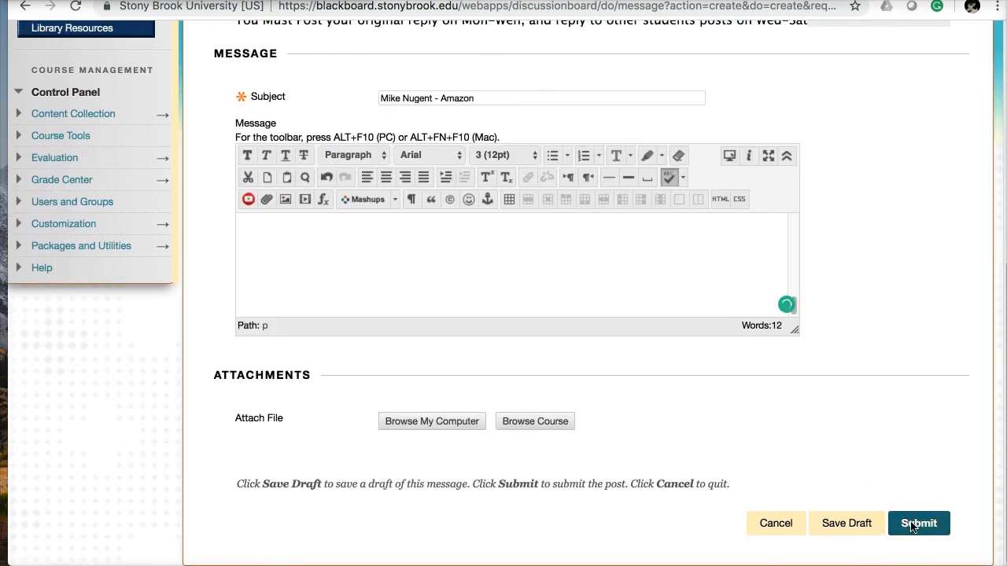
Post the 'Mike Nugent - Amazon' thread, subscribe to it, and return to Week One.
left_click(918, 523)
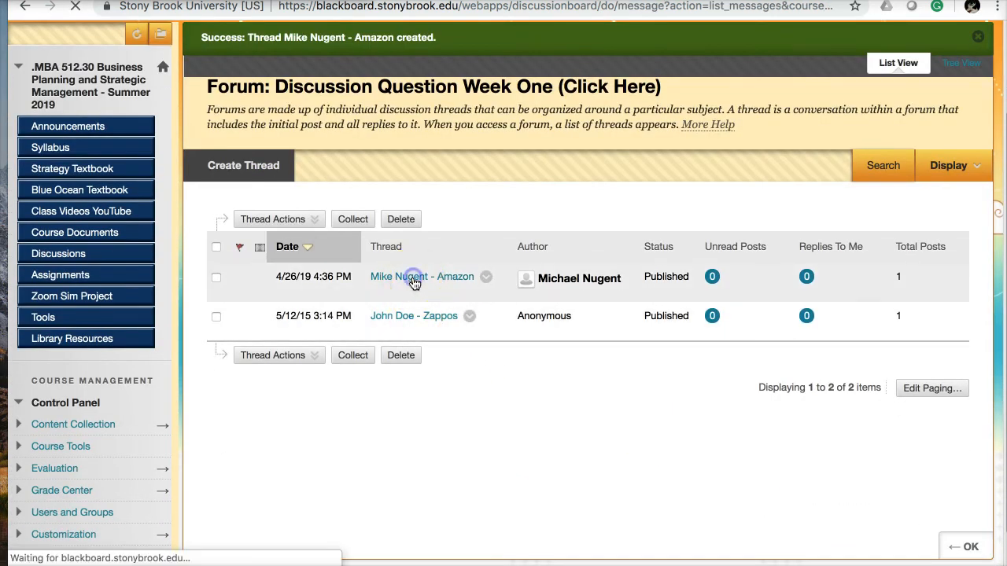
left_click(421, 276)
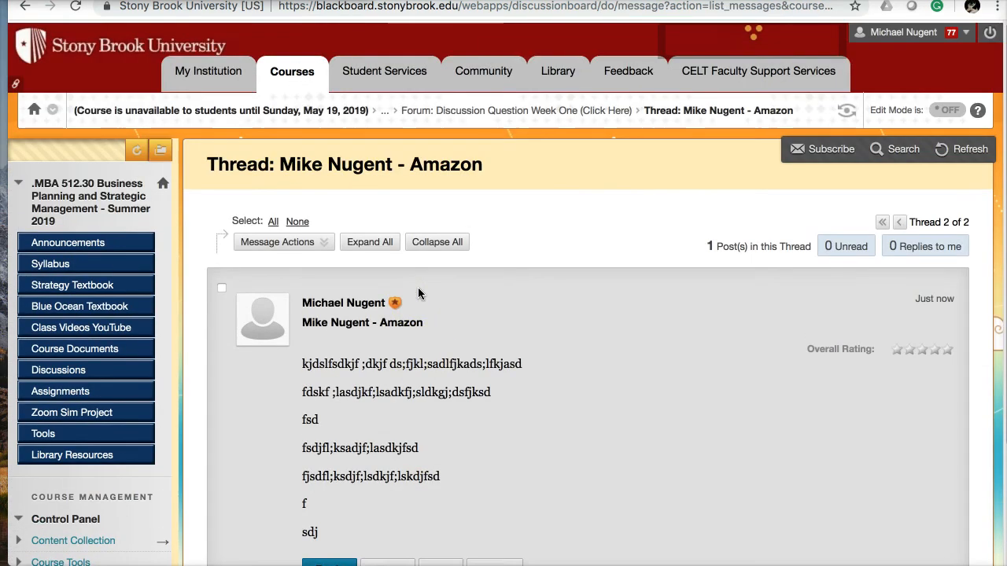
scroll("down", 3)
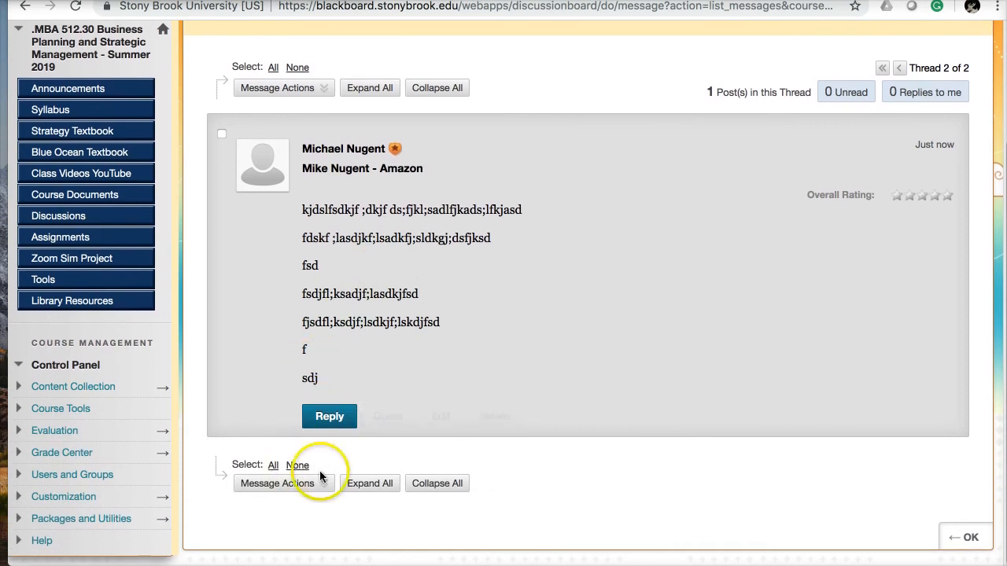
scroll("up", 3)
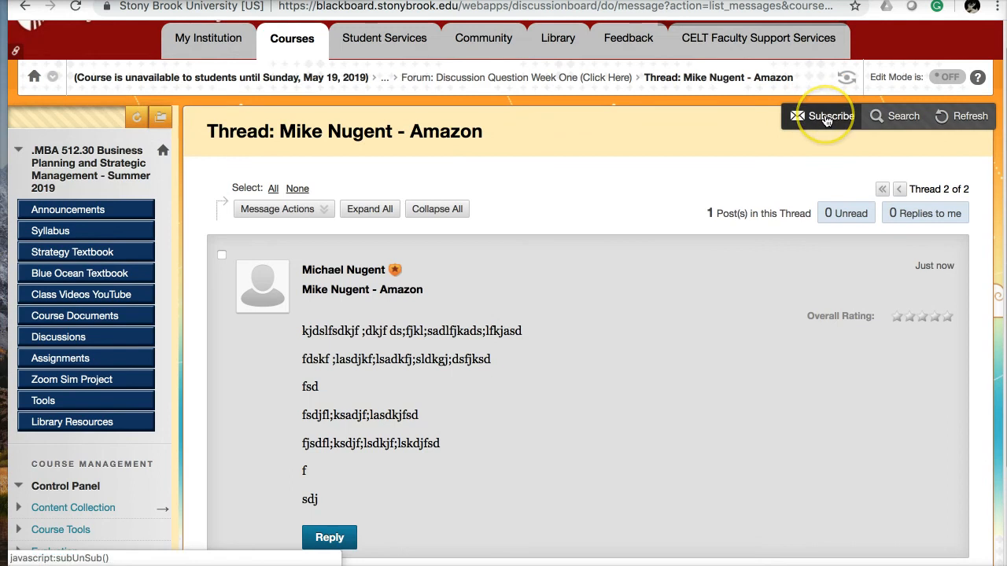
left_click(821, 116)
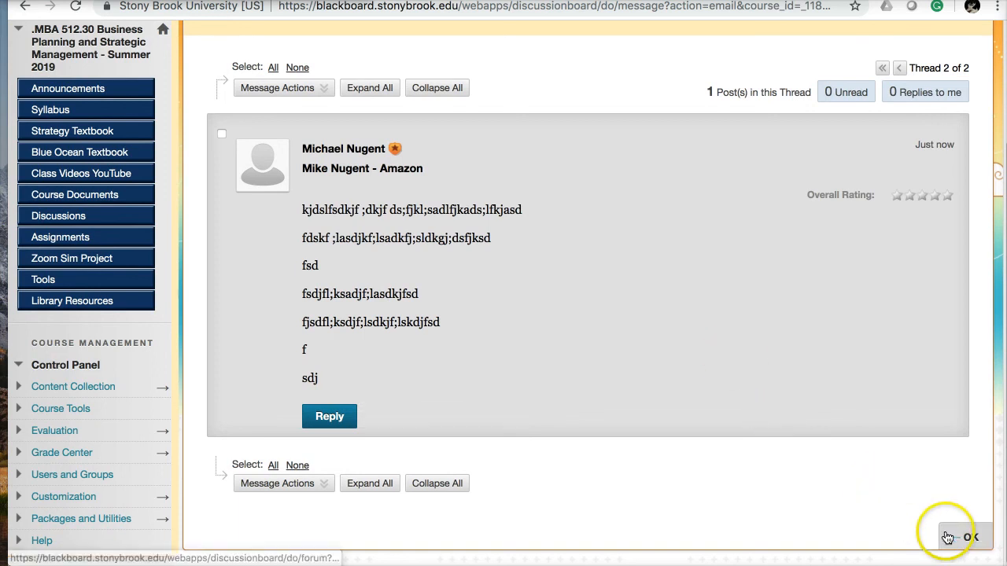
left_click(968, 537)
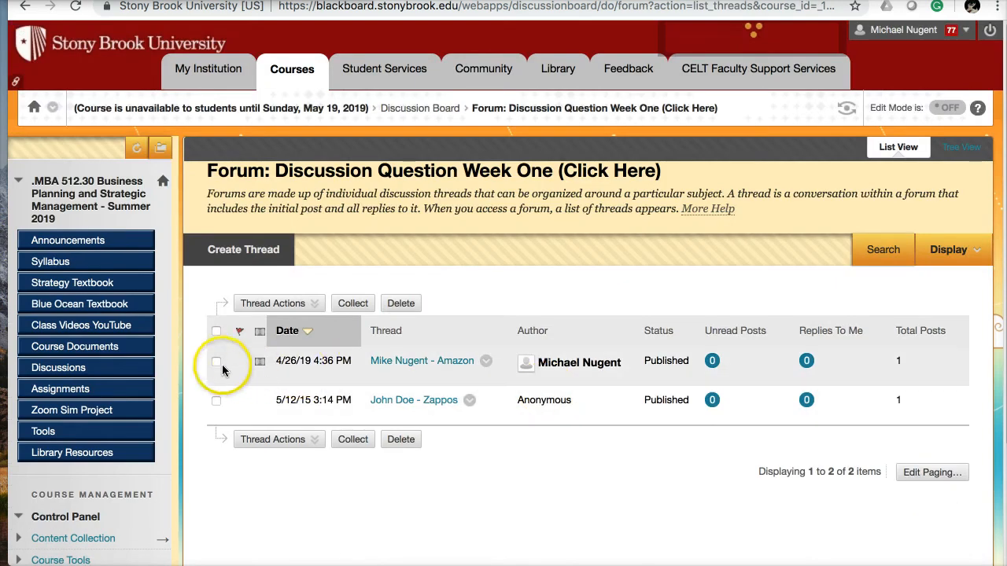
left_click(216, 361)
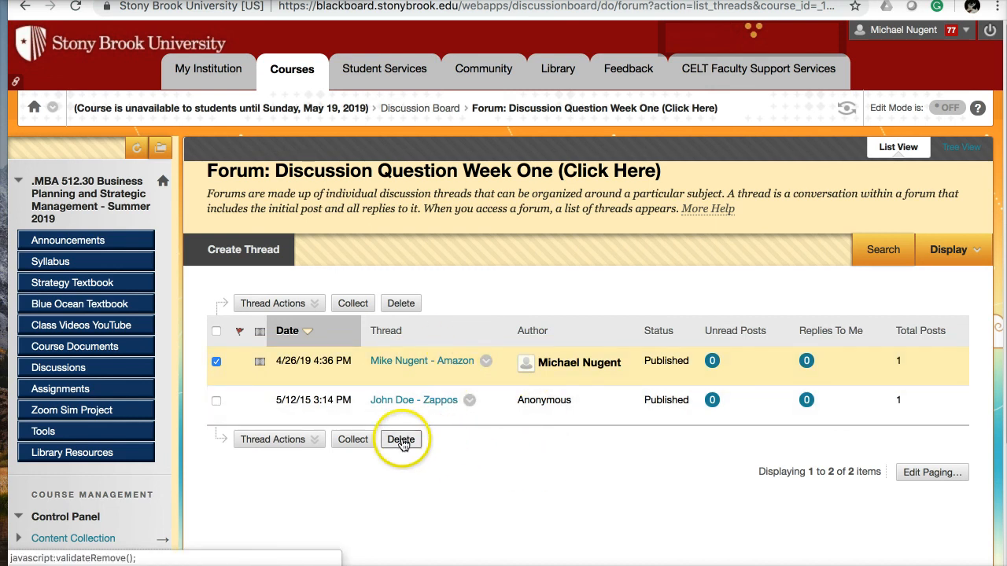
left_click(401, 439)
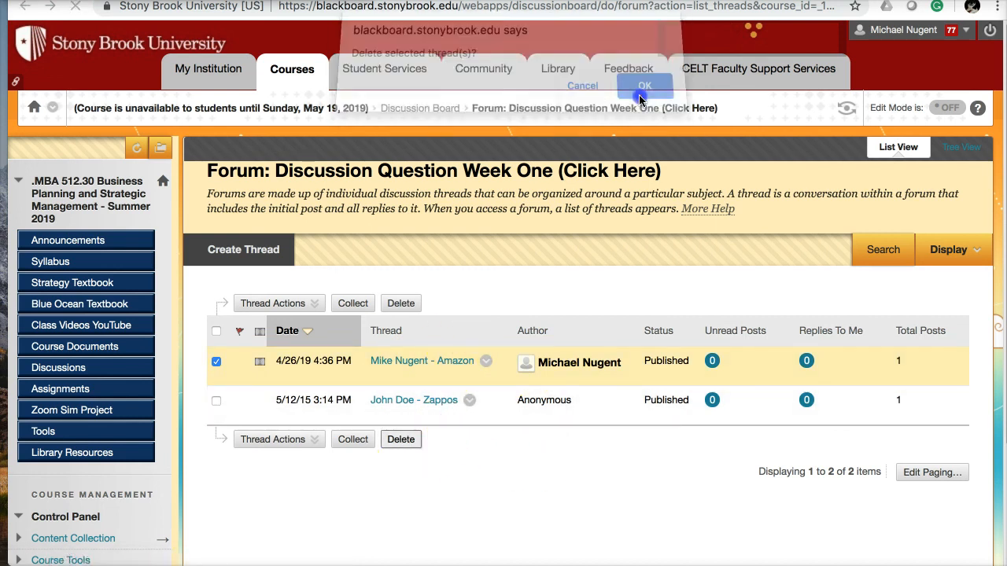
left_click(644, 85)
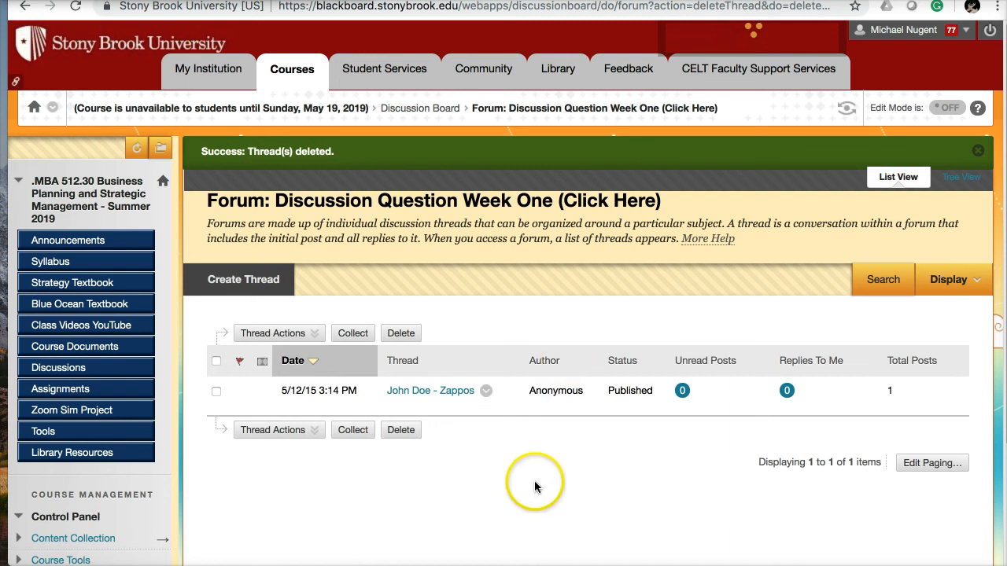
mouse_move(787, 506)
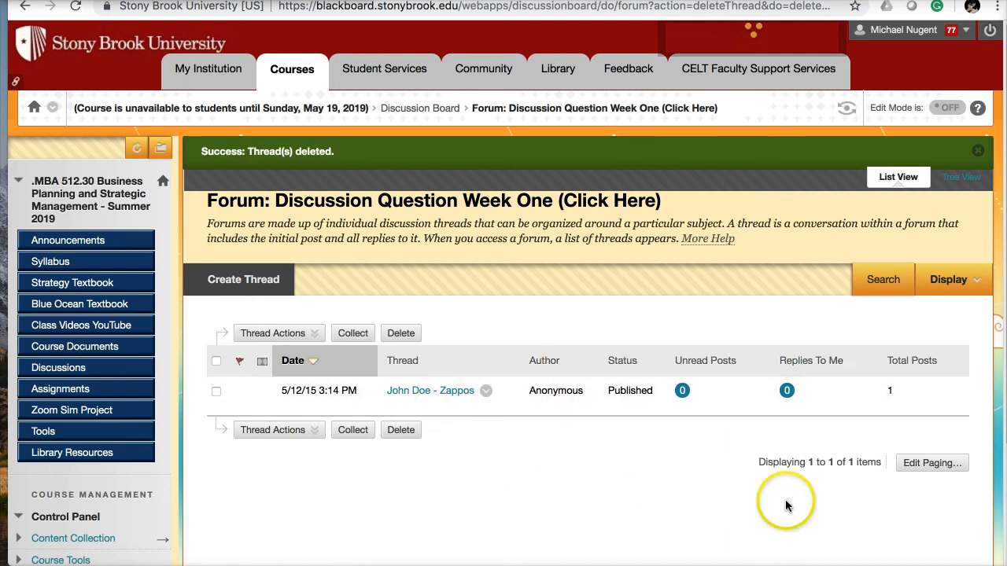
left_click(419, 107)
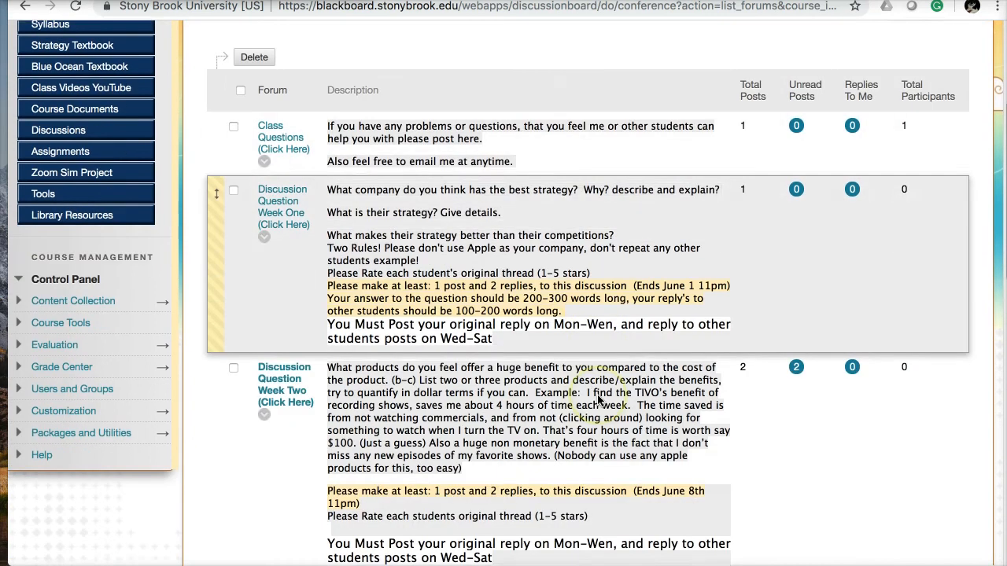
Read the Week Two forum description on the Discussion Board forum list.
scroll("down", 3)
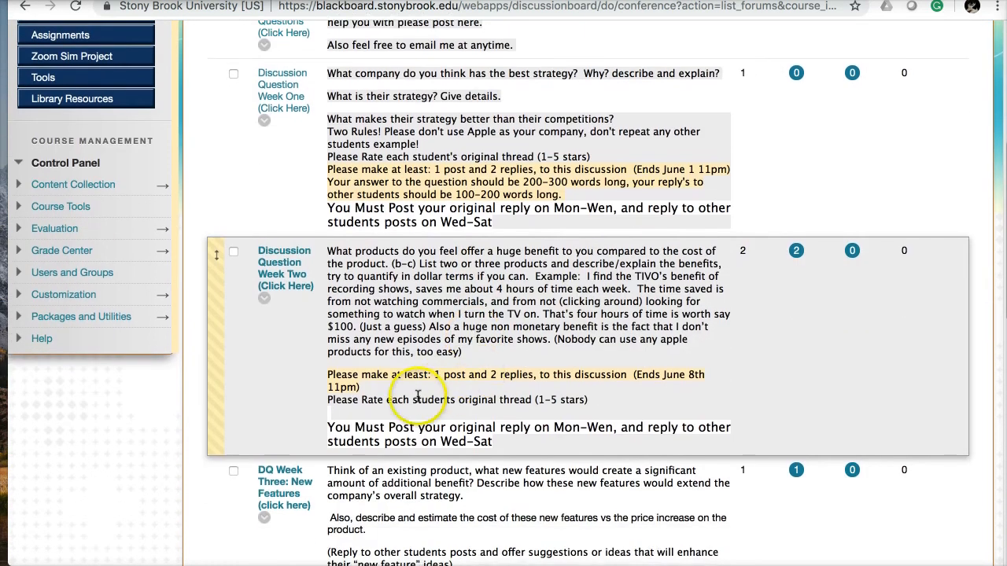
mouse_move(519, 369)
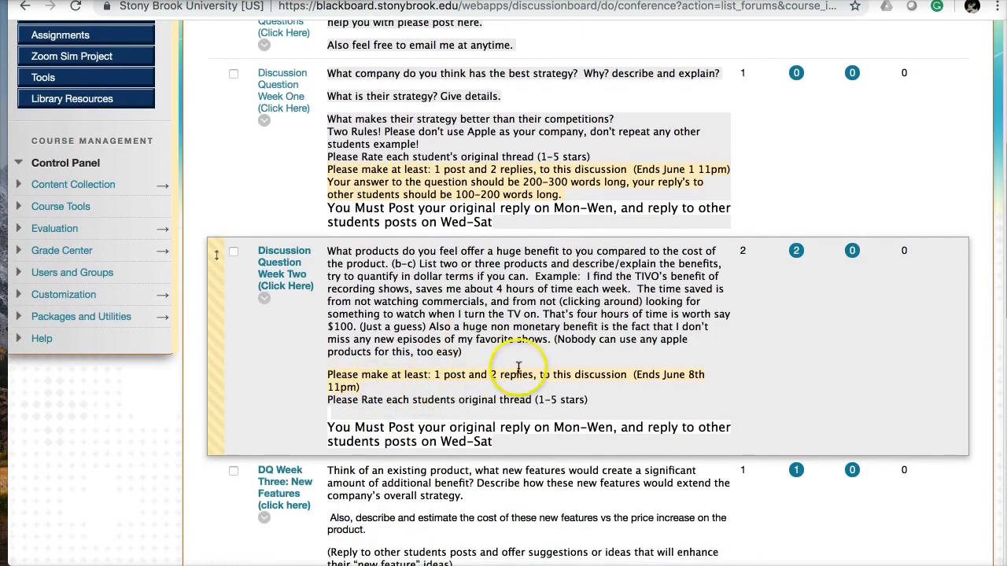
scroll("up", 3)
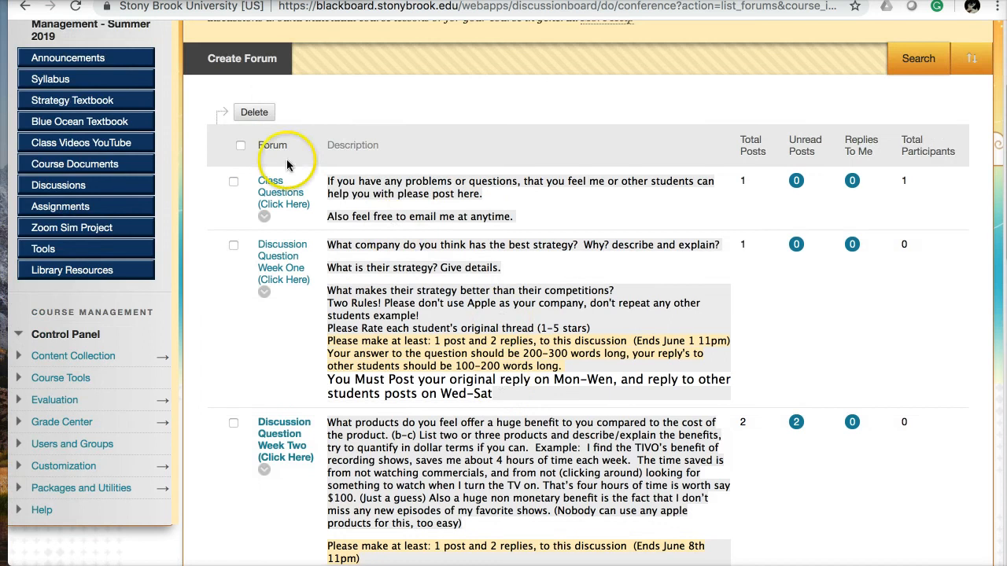
left_click(49, 79)
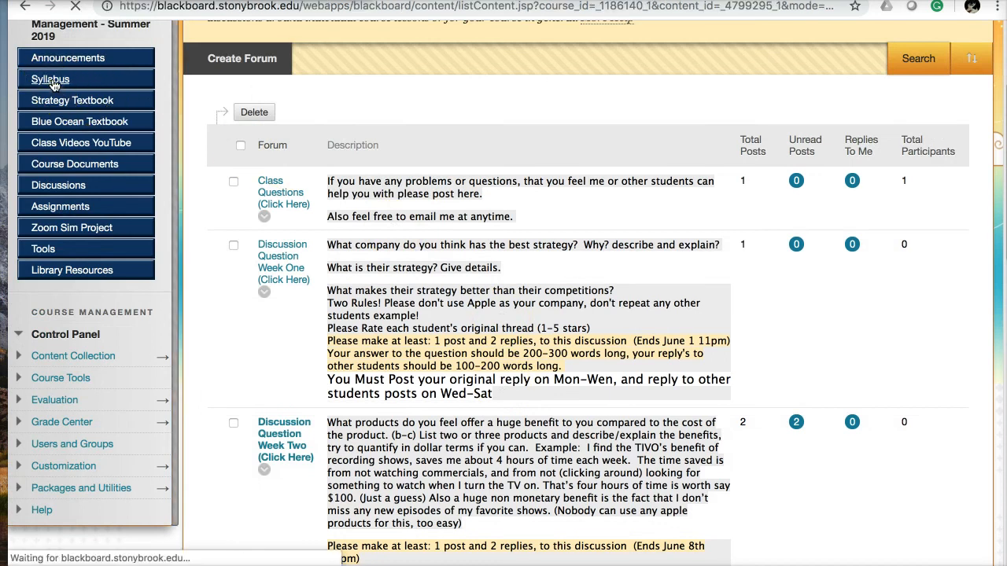
left_click(50, 79)
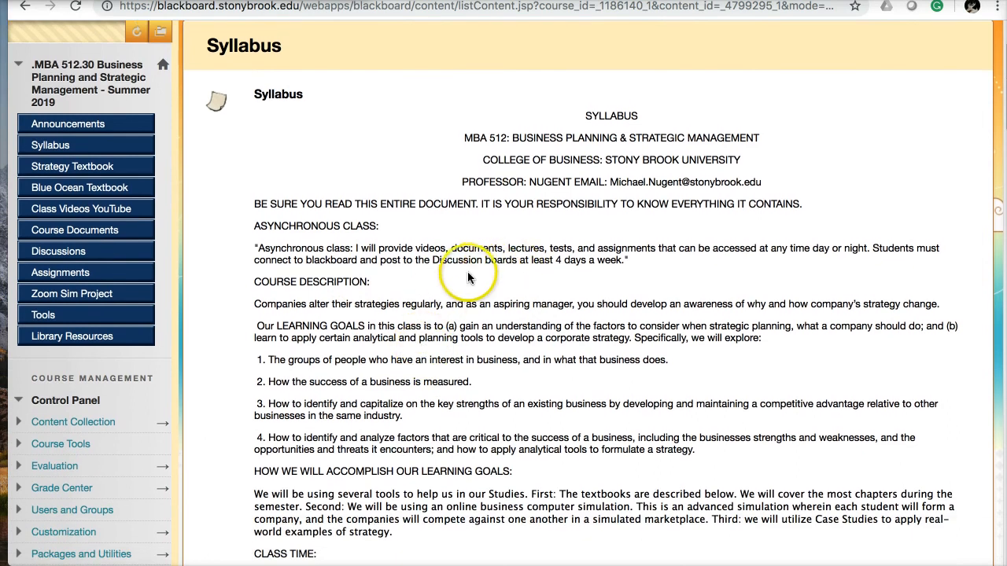
mouse_move(517, 271)
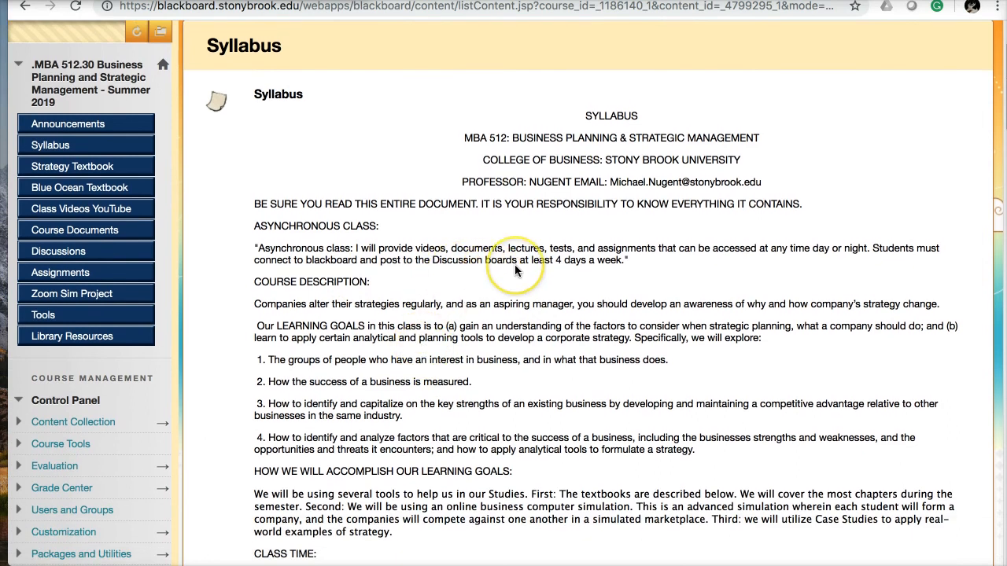
mouse_move(531, 274)
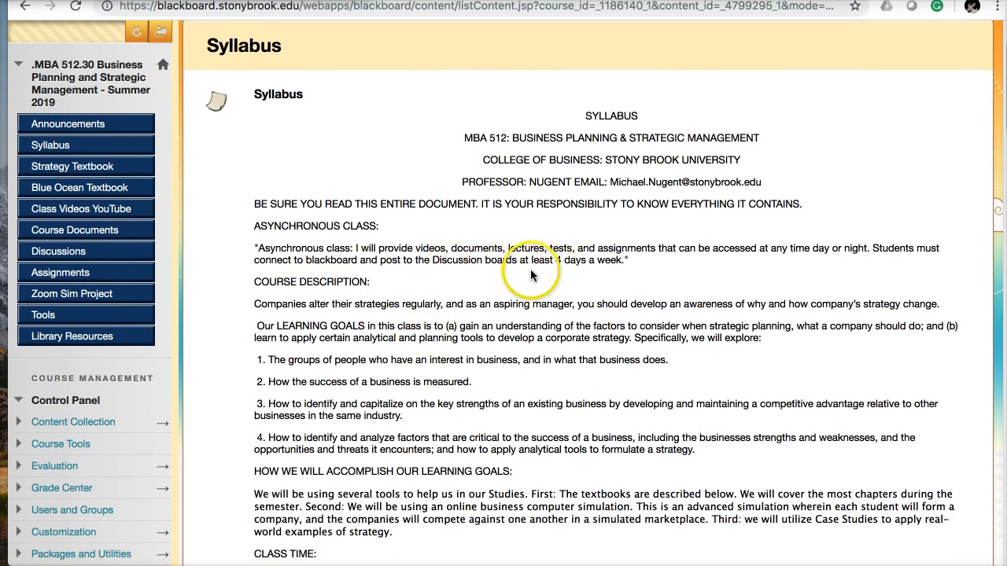
mouse_move(447, 273)
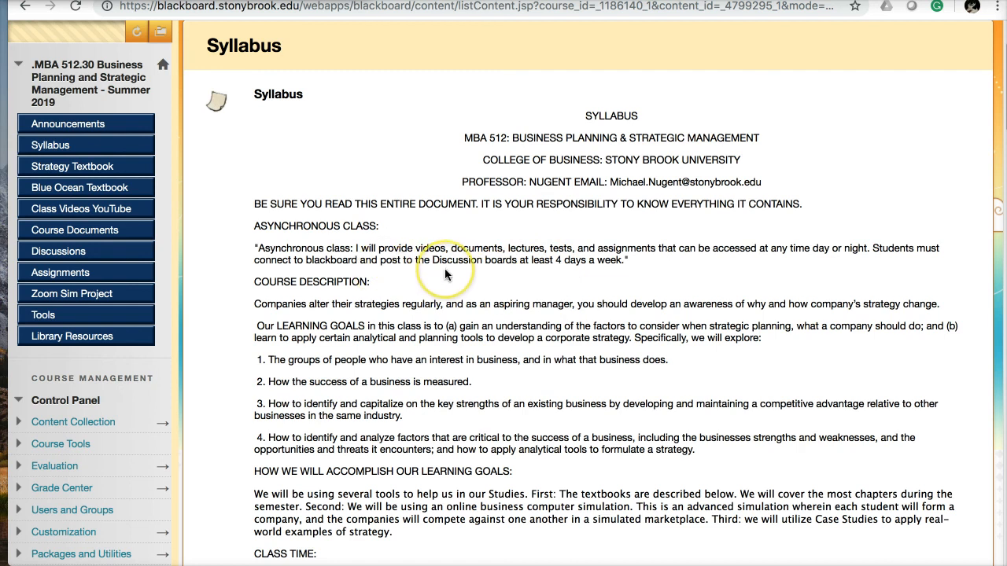
mouse_move(447, 274)
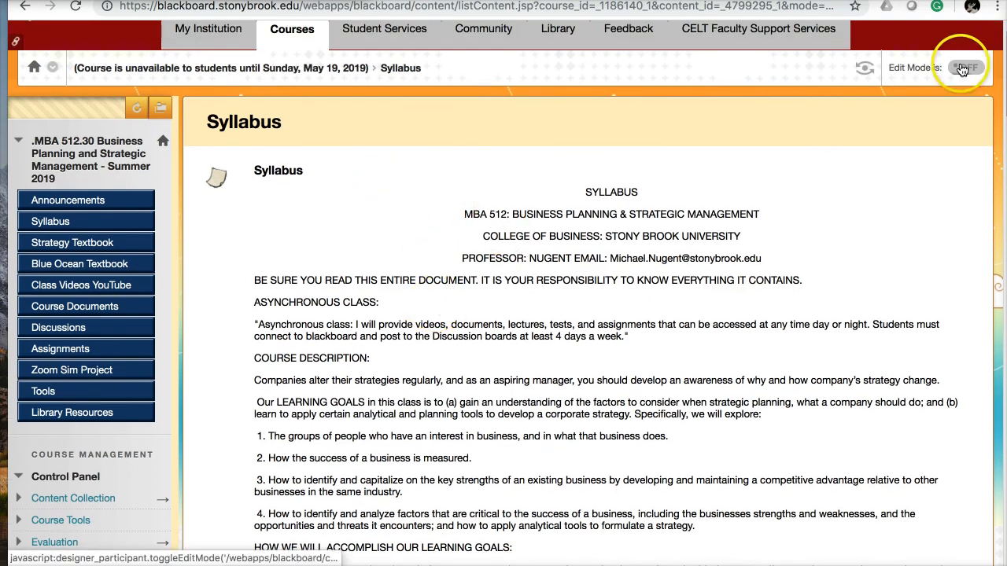
Change the syllabus requirement to 'read or post to the Discussion boards' and submit.
left_click(987, 68)
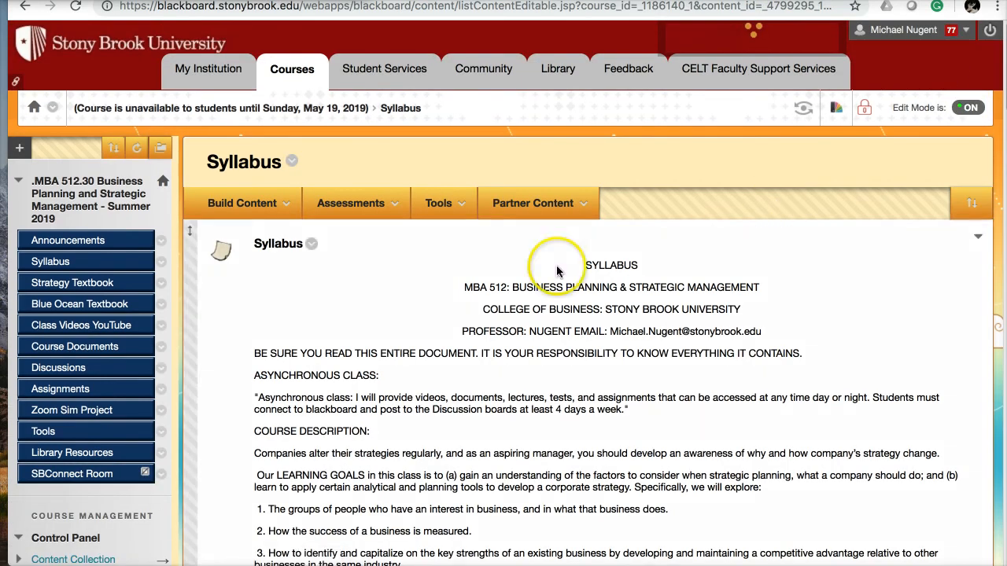
left_click(311, 243)
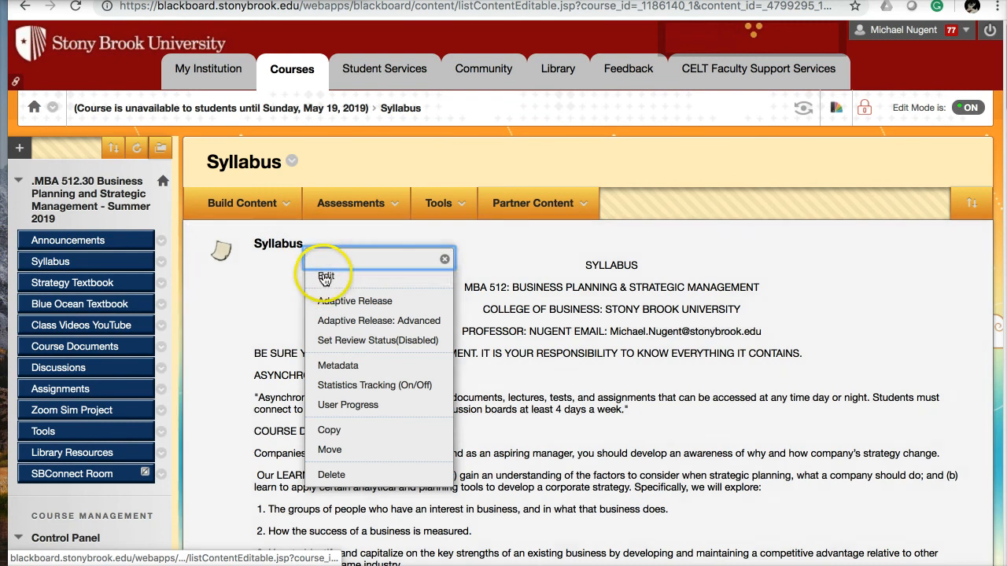
left_click(326, 278)
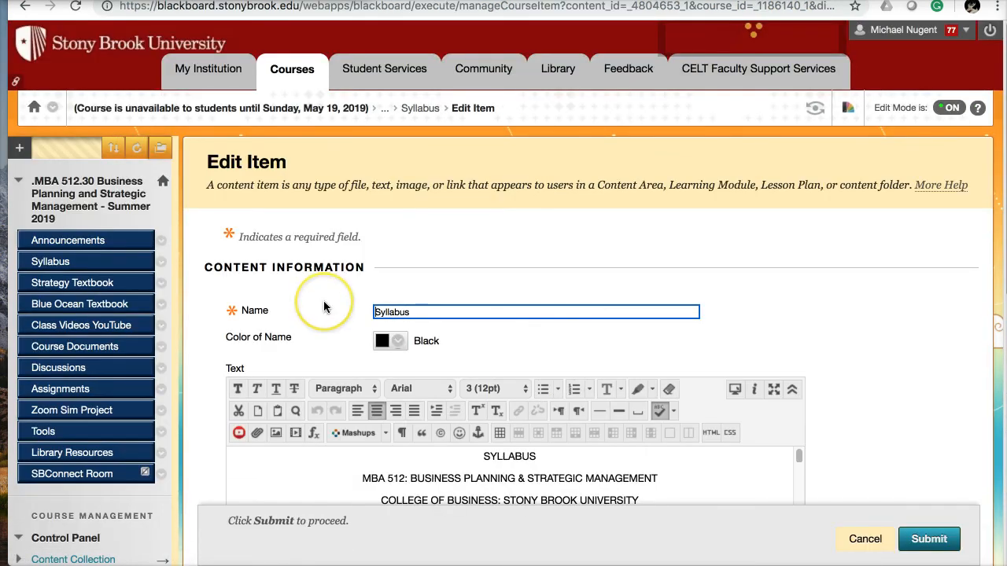
scroll("down", 3)
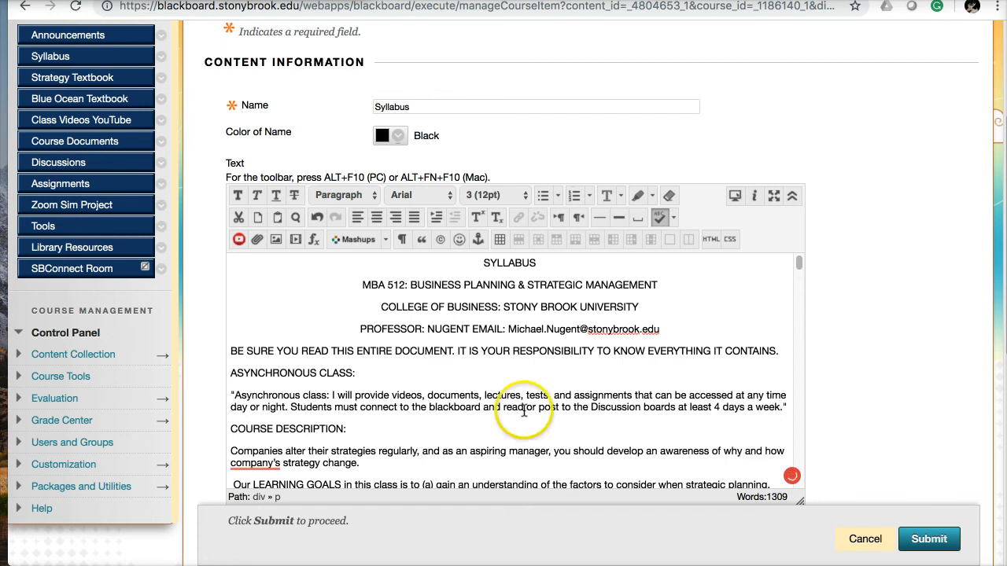
scroll("down", 3)
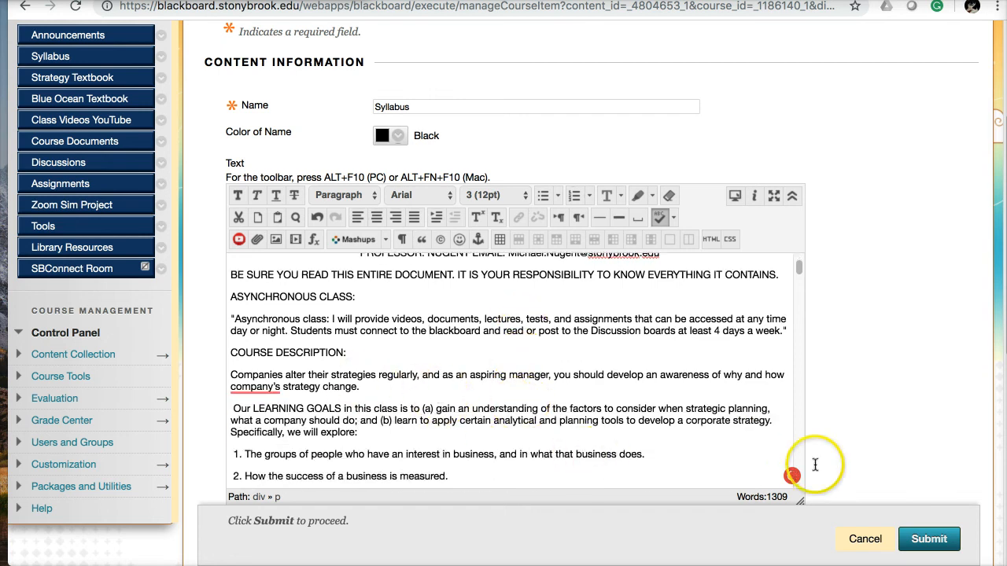
left_click(929, 539)
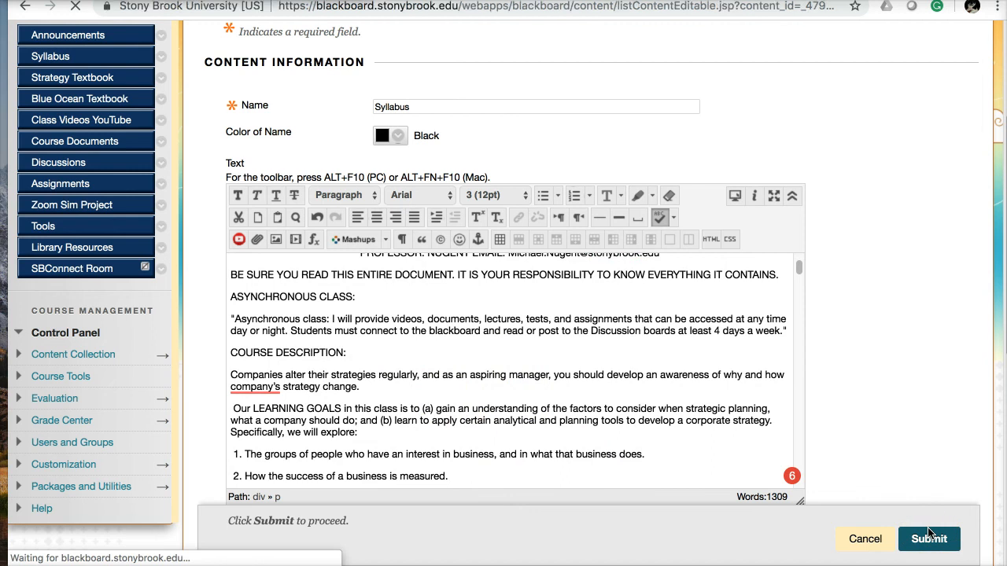
Check the edited syllabus's read-or-post wording, Participation section and Week One schedule.
left_click(928, 539)
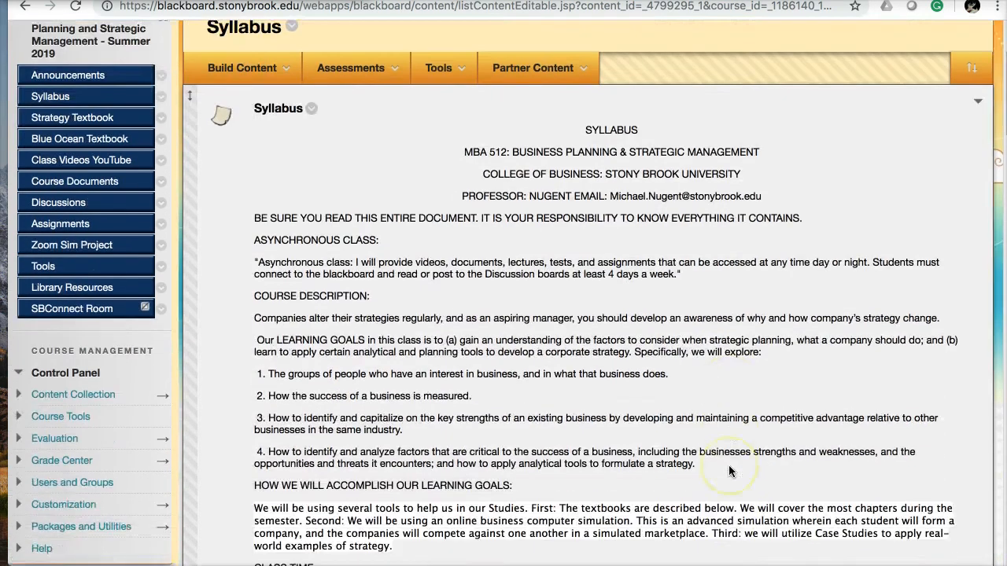
scroll("down", 3)
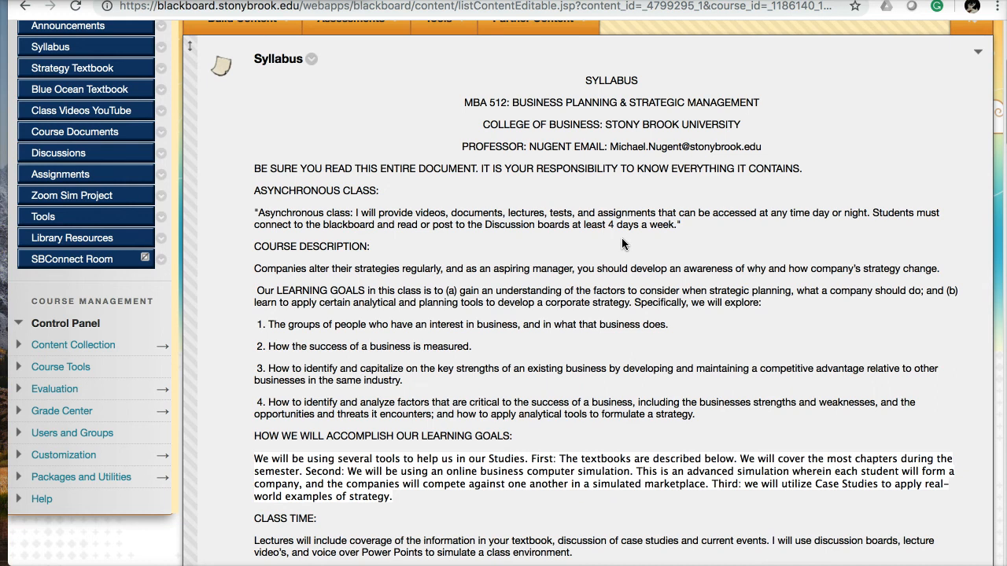
scroll("down", 3)
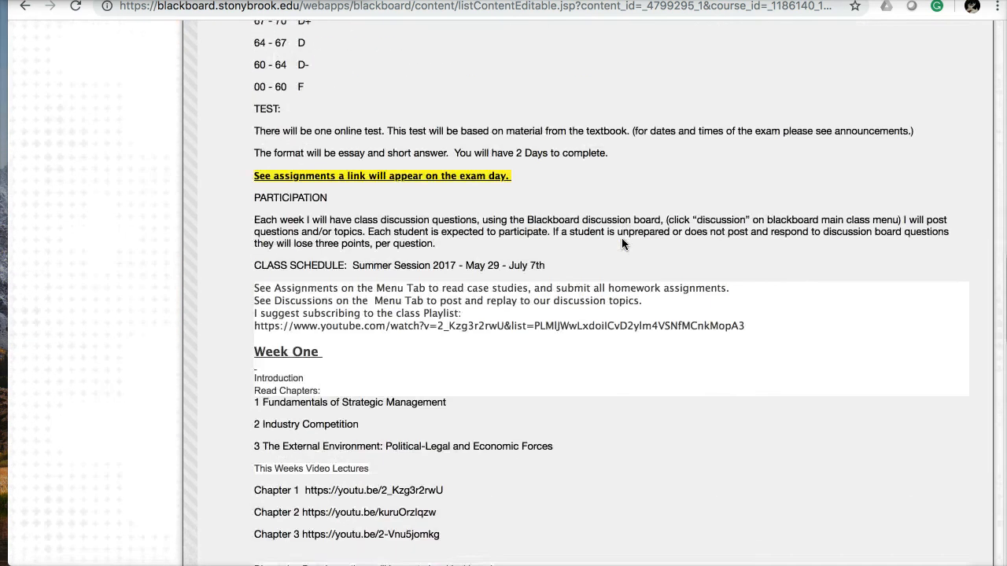
scroll("up", 3)
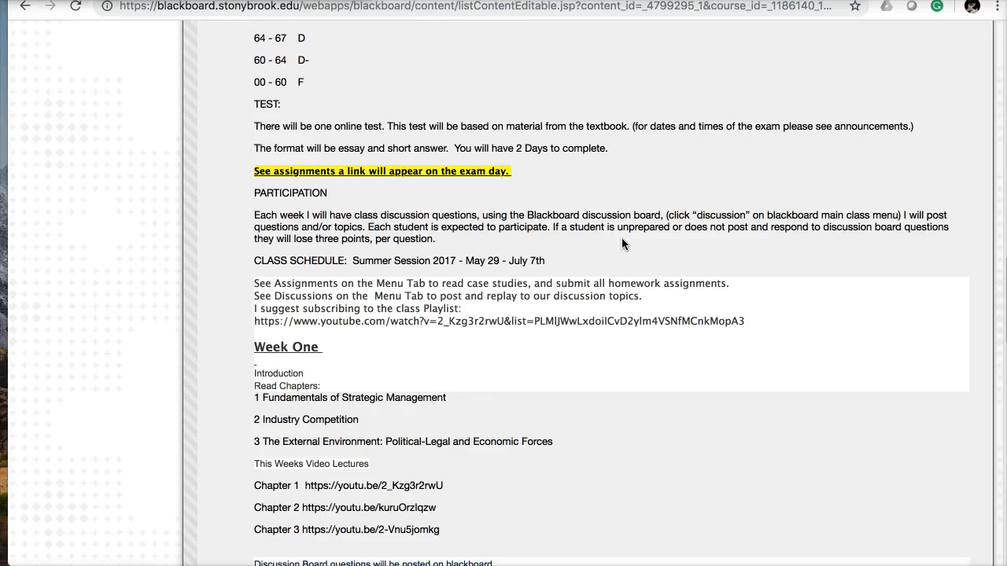
scroll("down", 3)
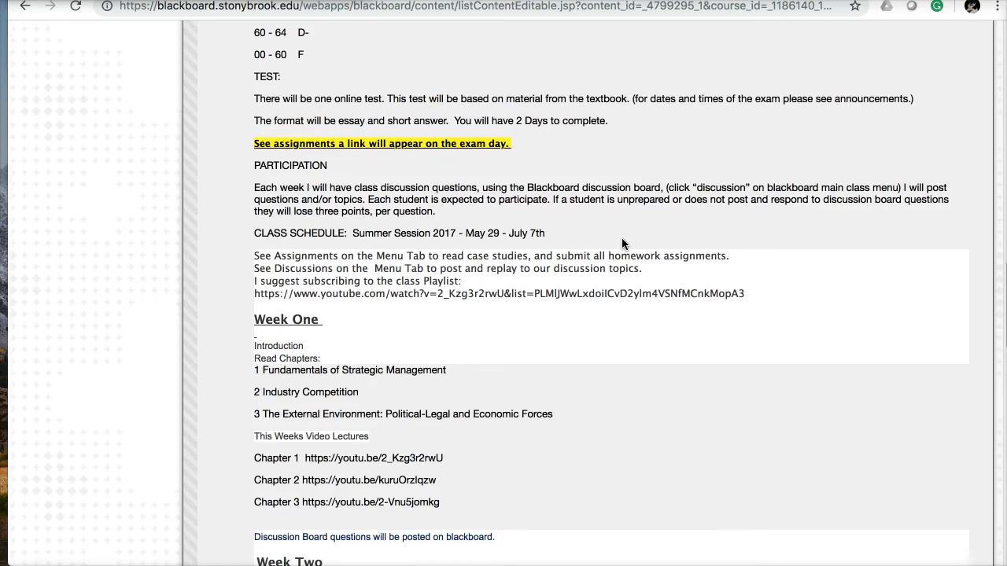
scroll("down", 3)
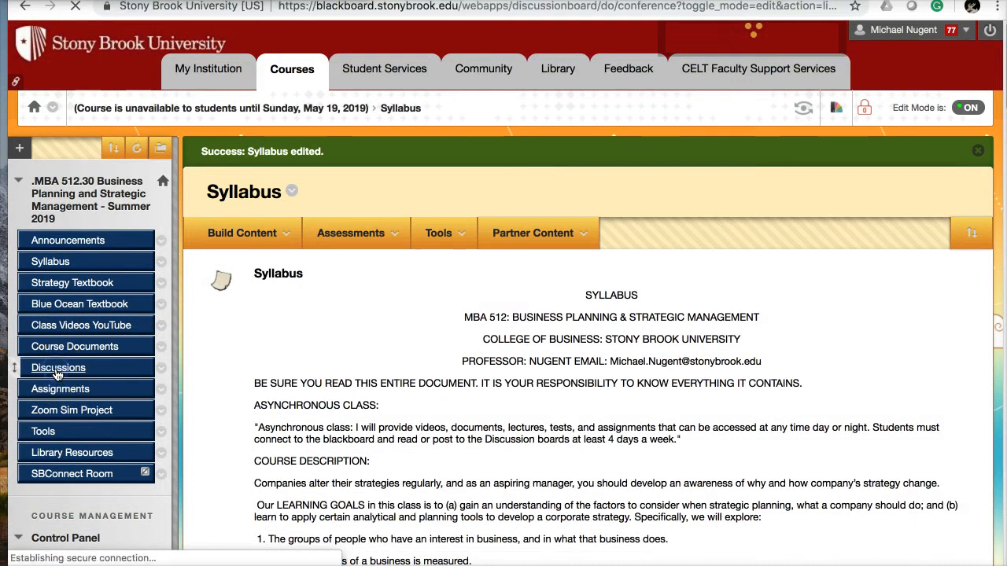
Open Discussions and scroll to the Discussion Question Week Two forum.
left_click(58, 368)
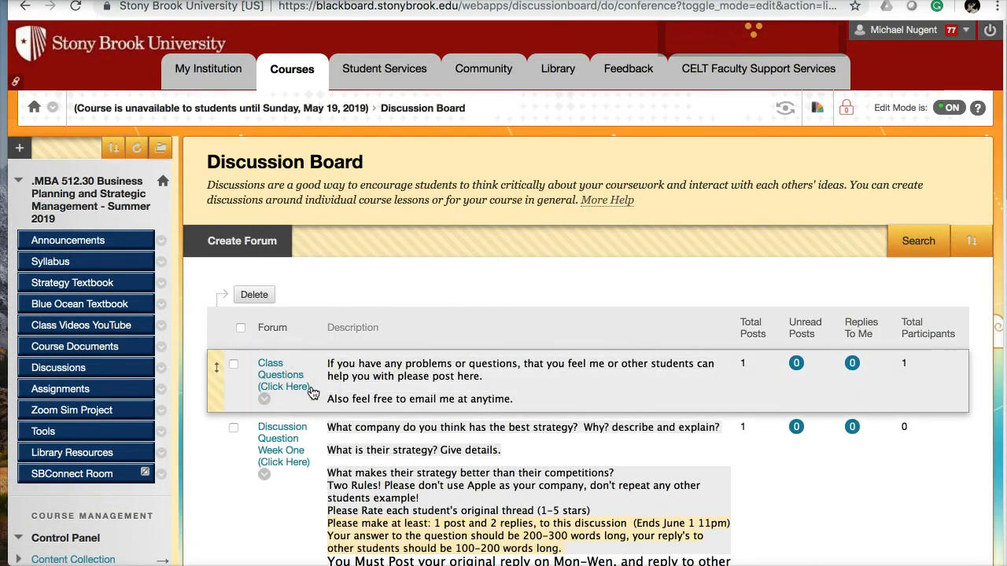
mouse_move(313, 392)
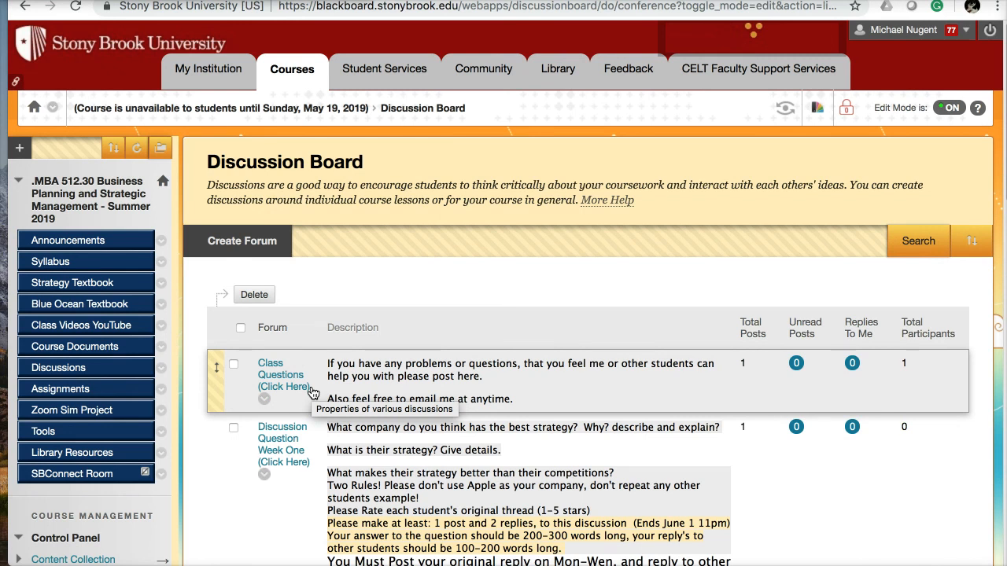
scroll("down", 3)
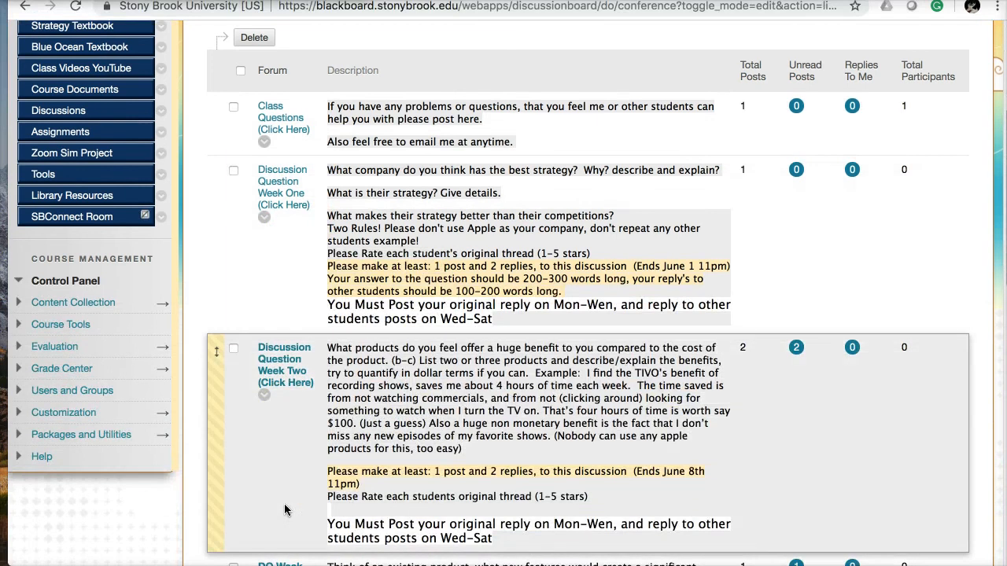
scroll("down", 3)
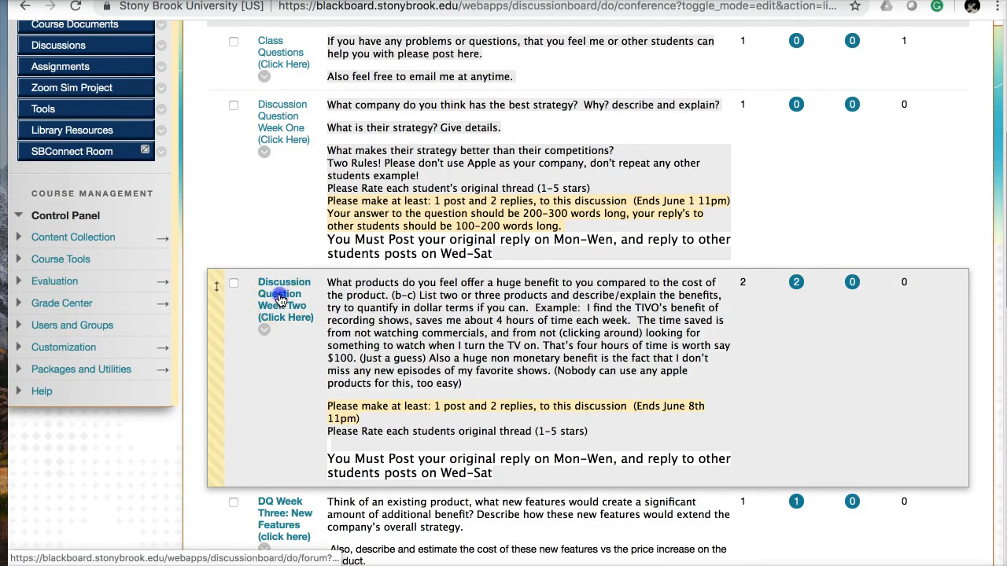
left_click(285, 299)
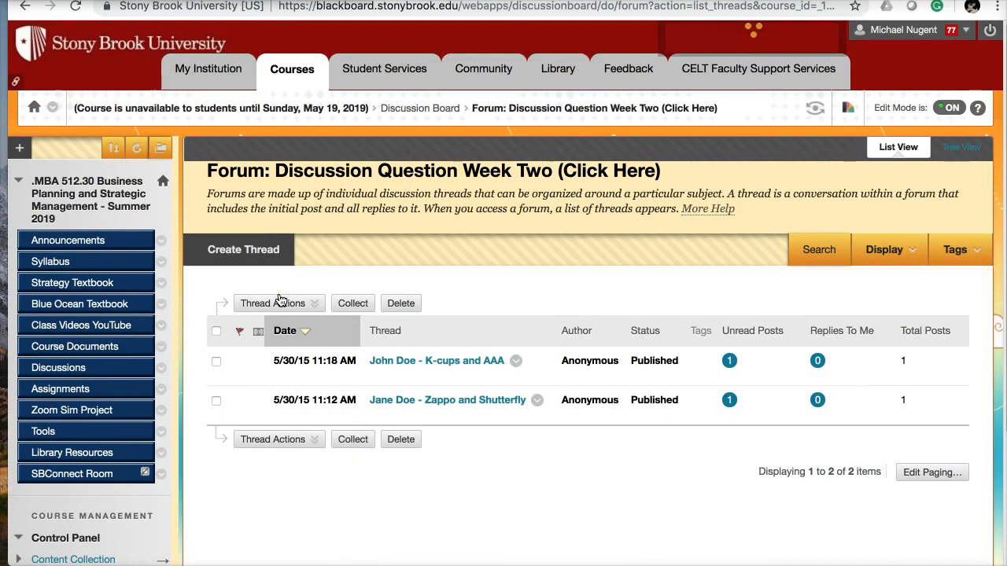
mouse_move(303, 326)
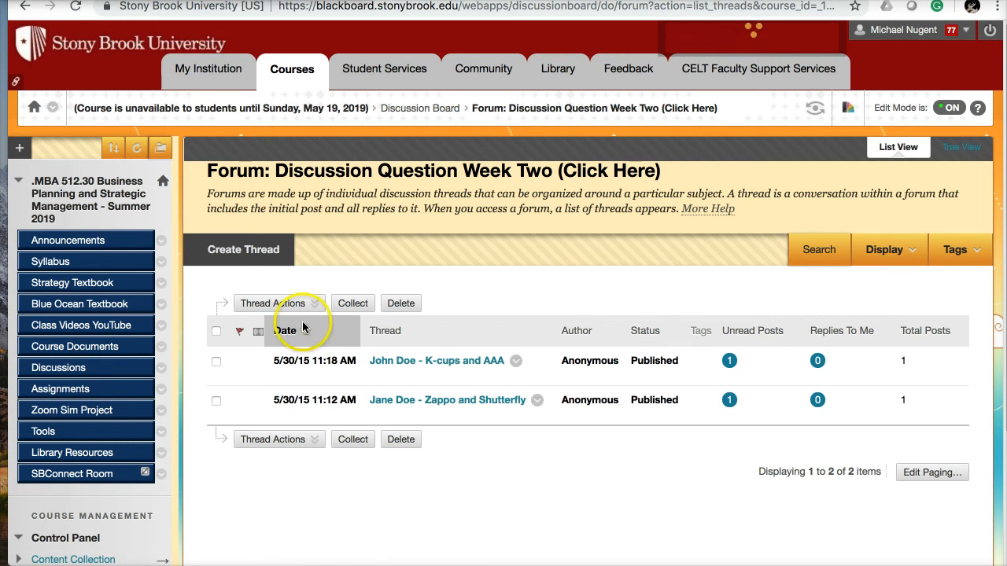
mouse_move(445, 476)
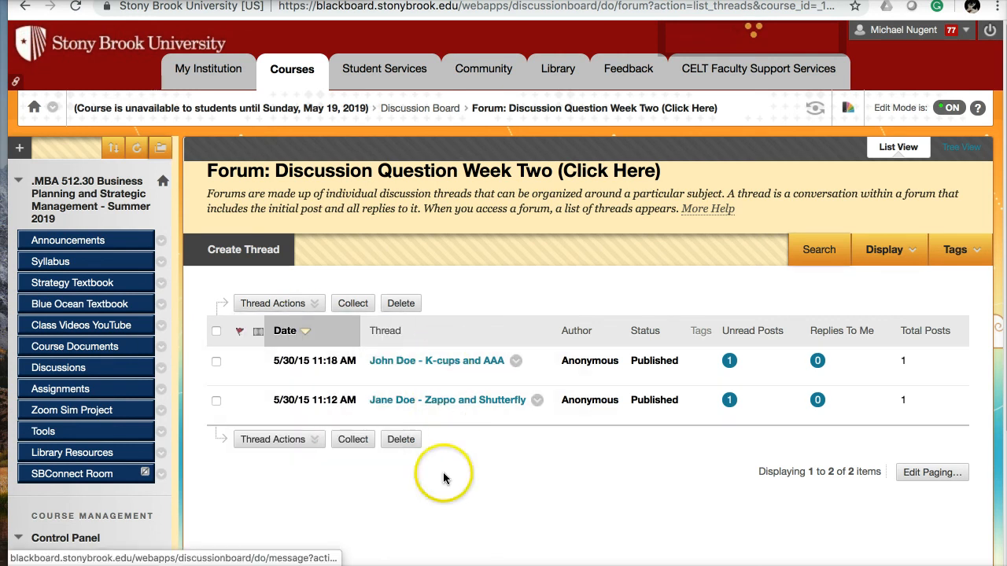
mouse_move(444, 478)
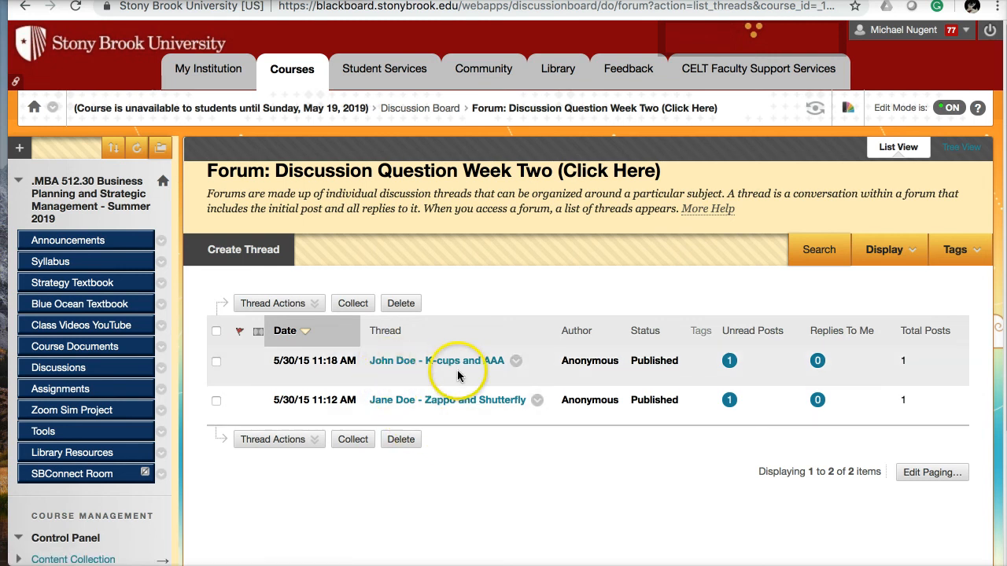
mouse_move(492, 401)
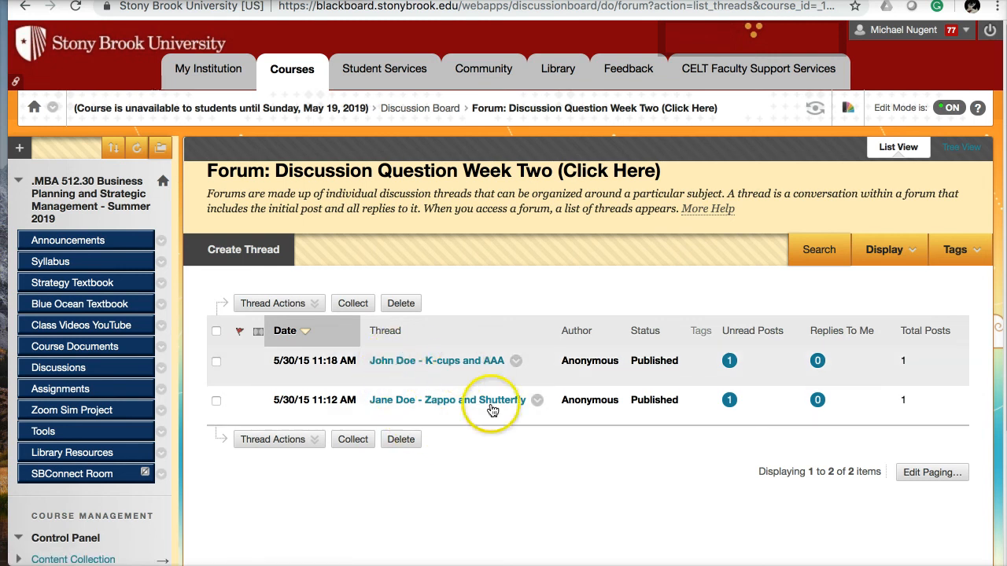
mouse_move(516, 469)
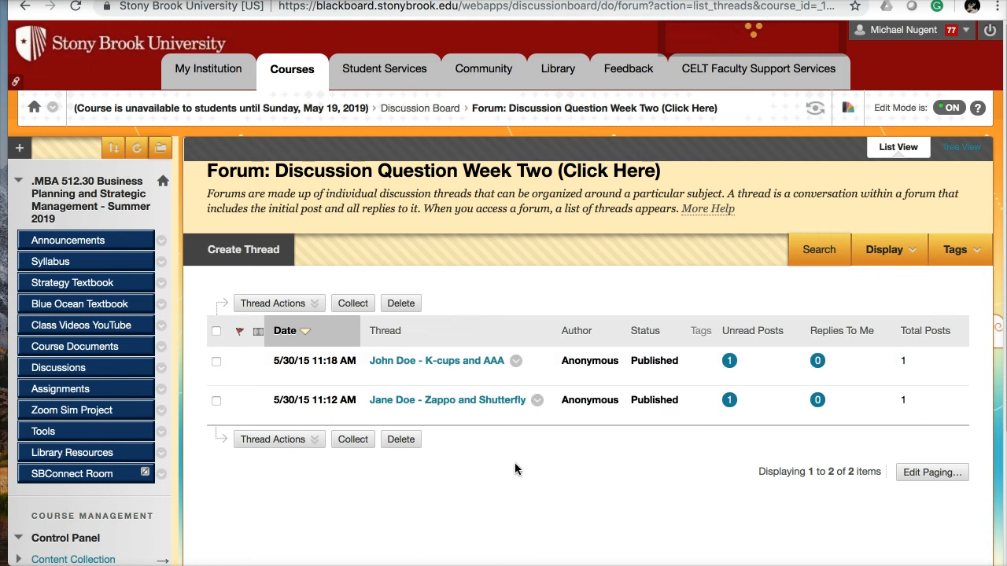
scroll("down", 3)
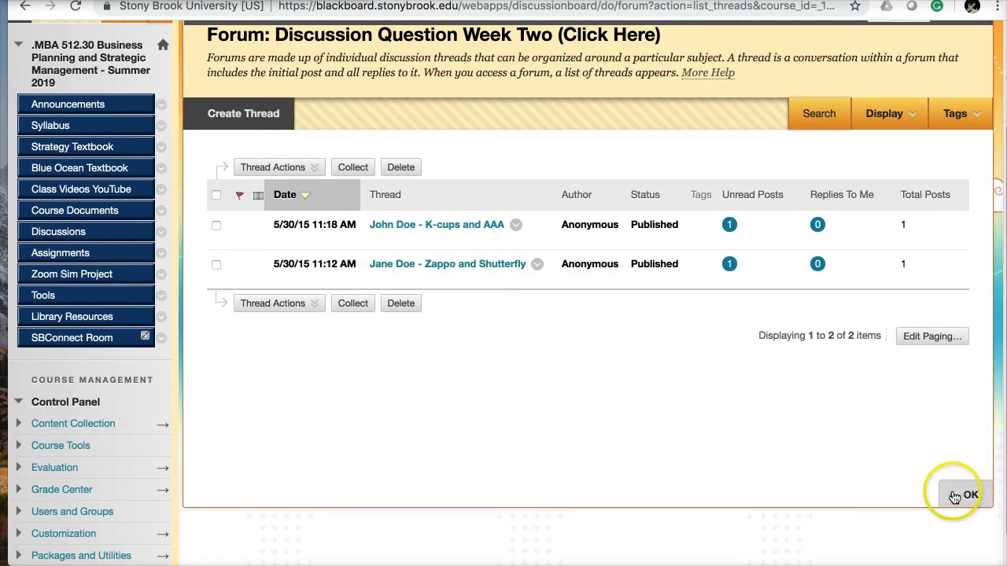
left_click(971, 494)
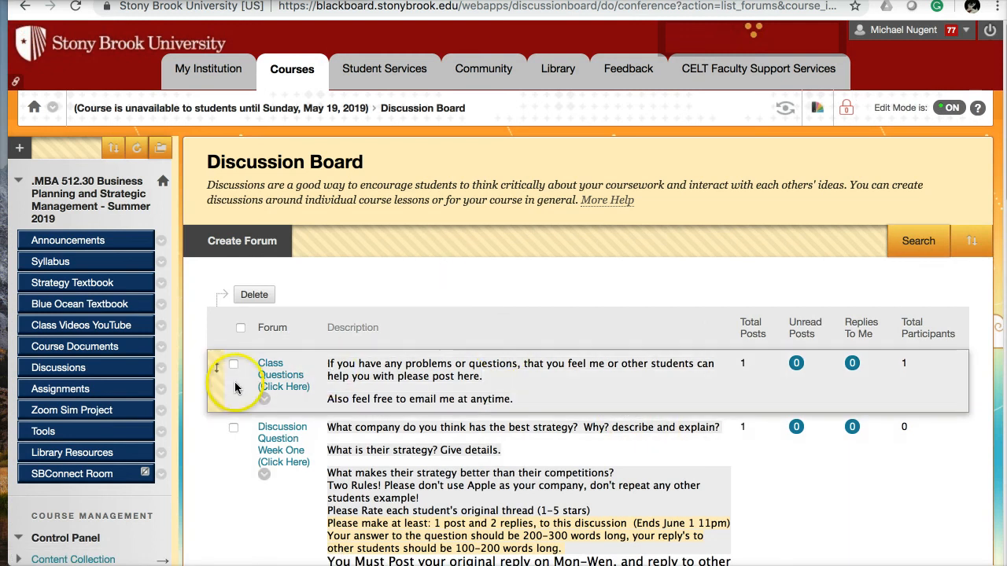
mouse_move(59, 309)
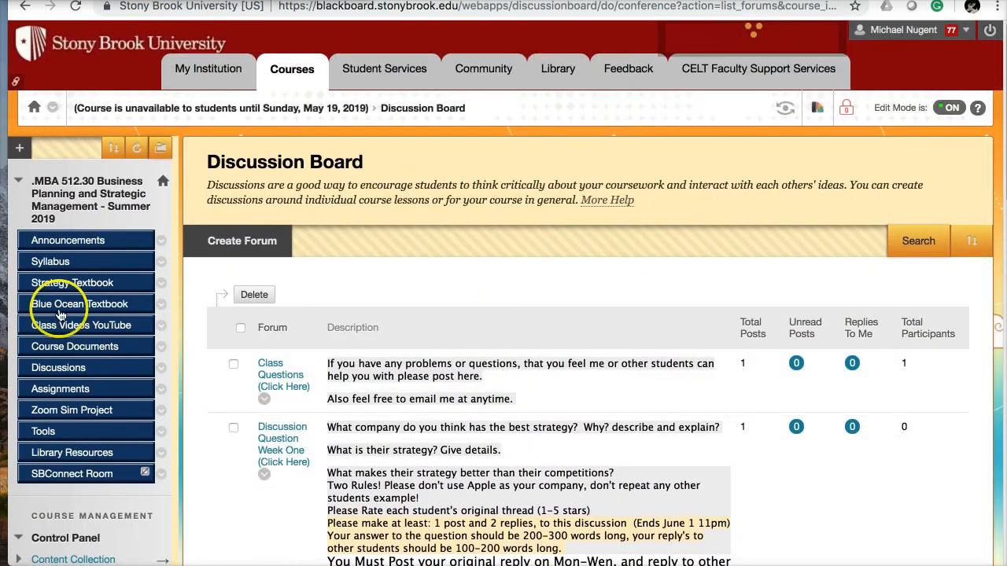
Open the course Announcements page from the course menu.
left_click(67, 240)
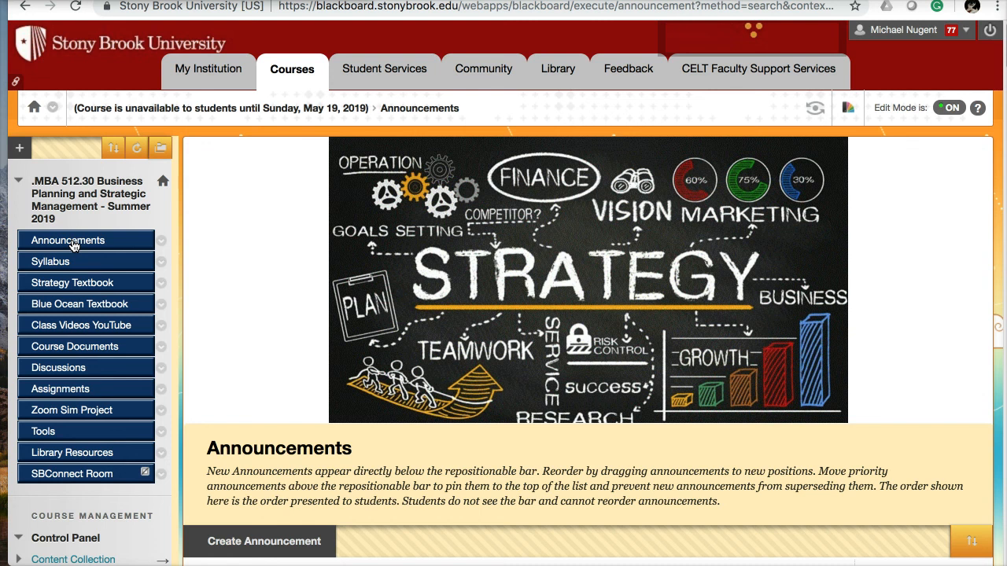
mouse_move(218, 109)
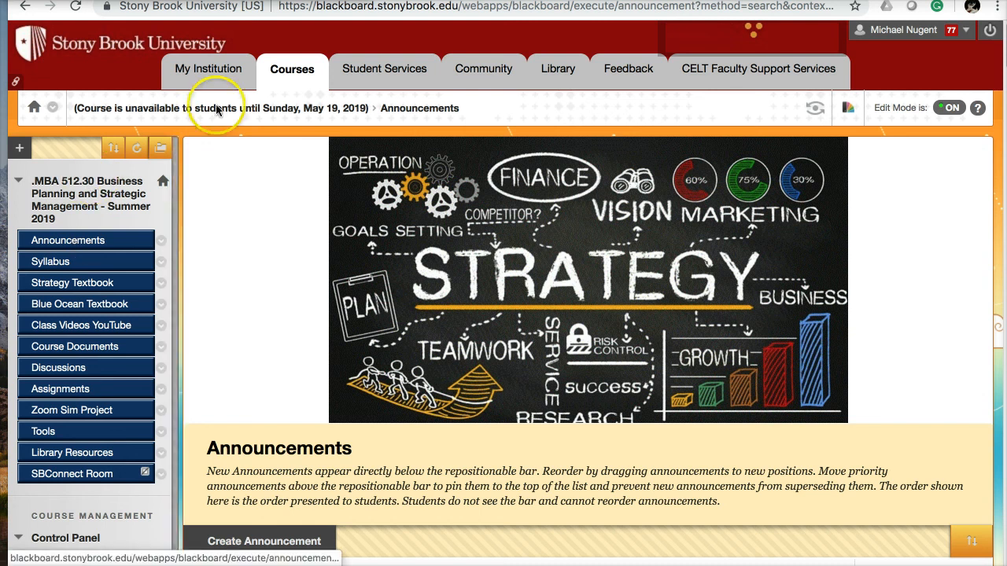